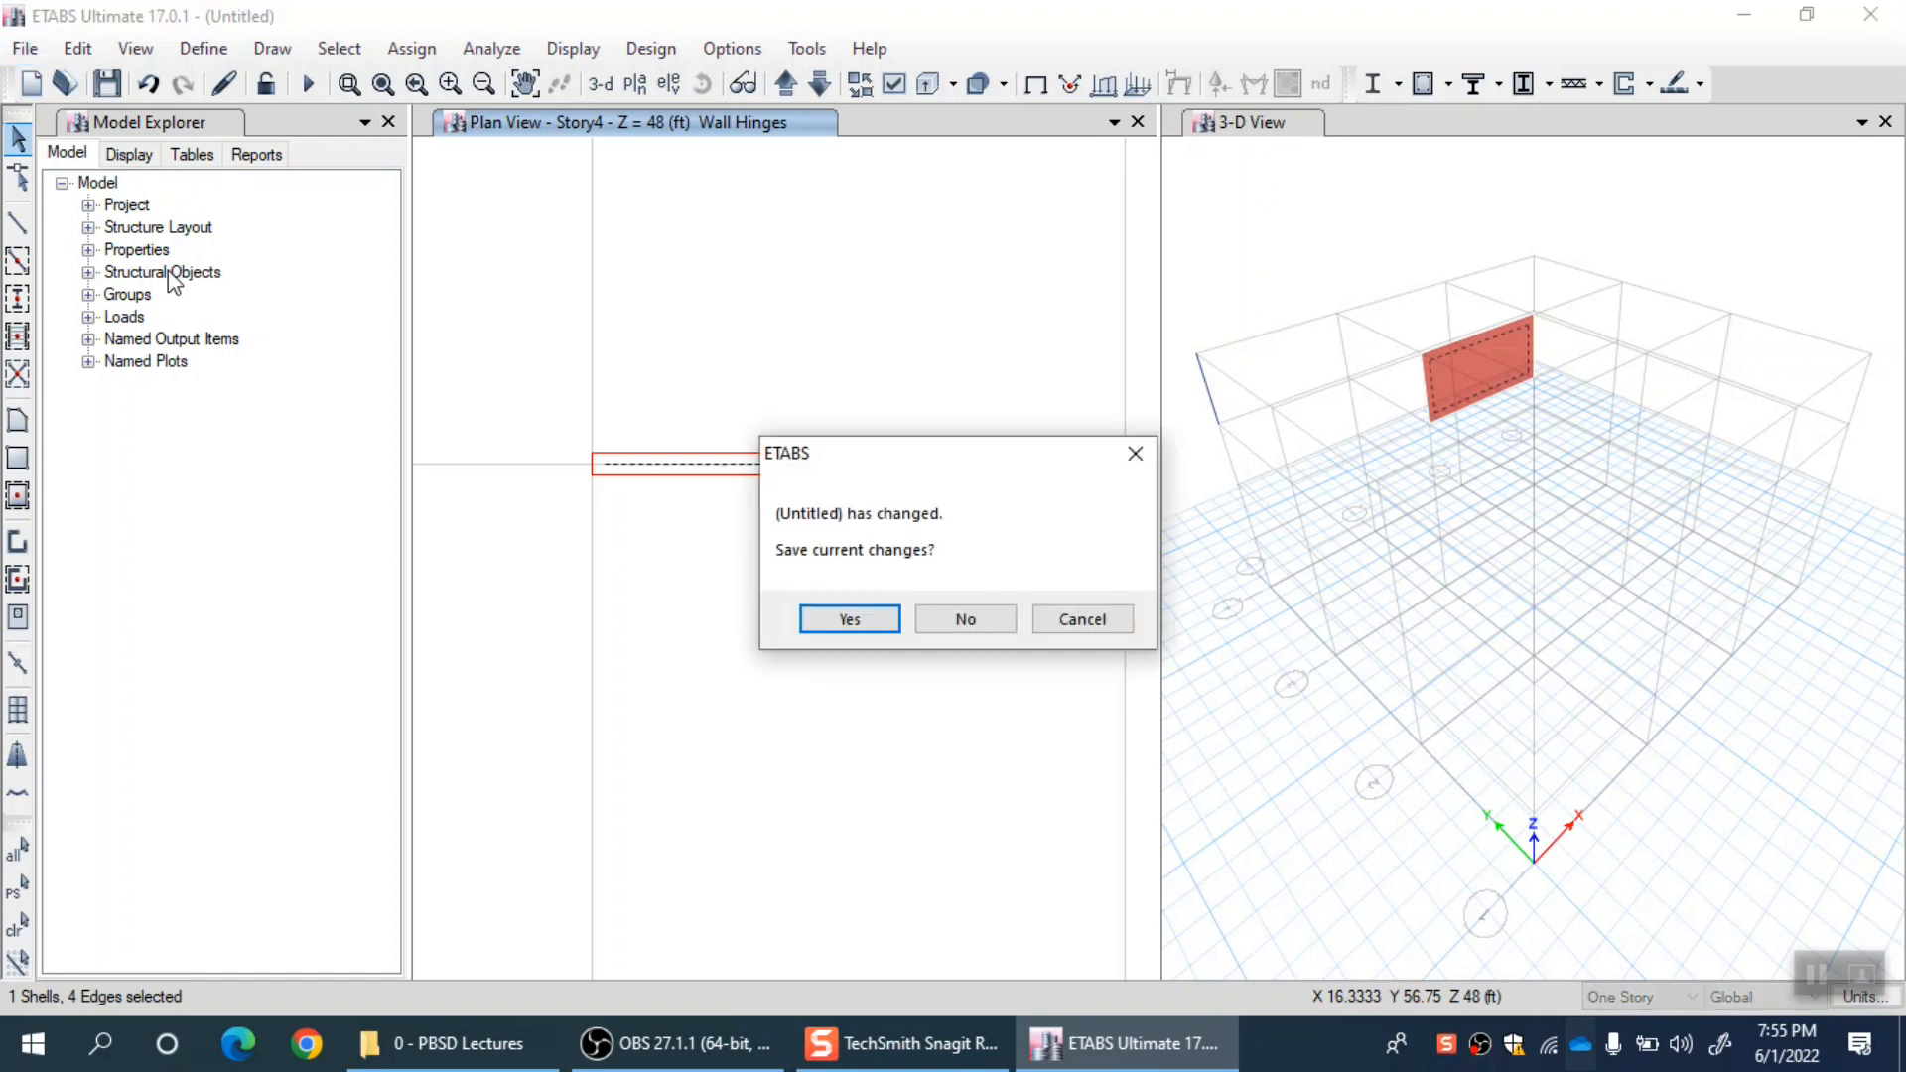
mouse_move(578, 456)
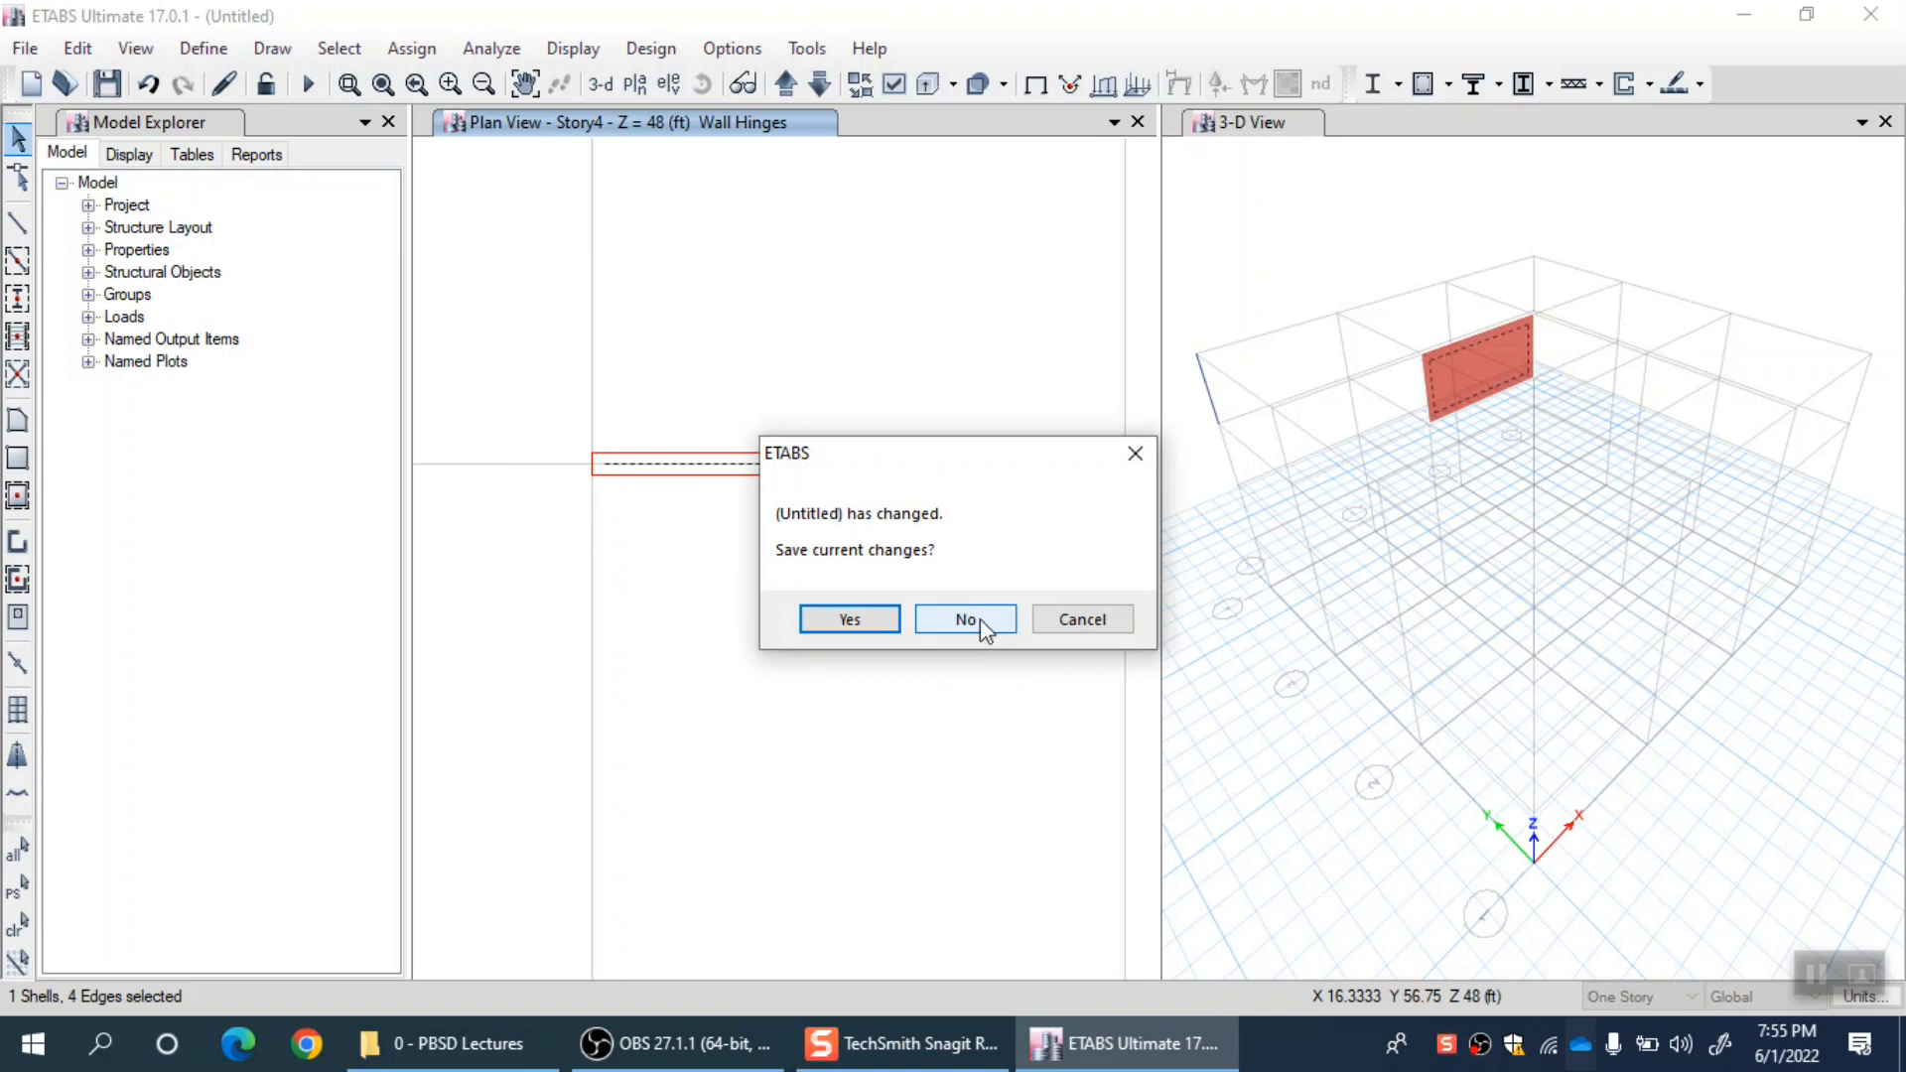
Answer No to saving the untitled model so the Example building opens in 3-D.
left_click(965, 619)
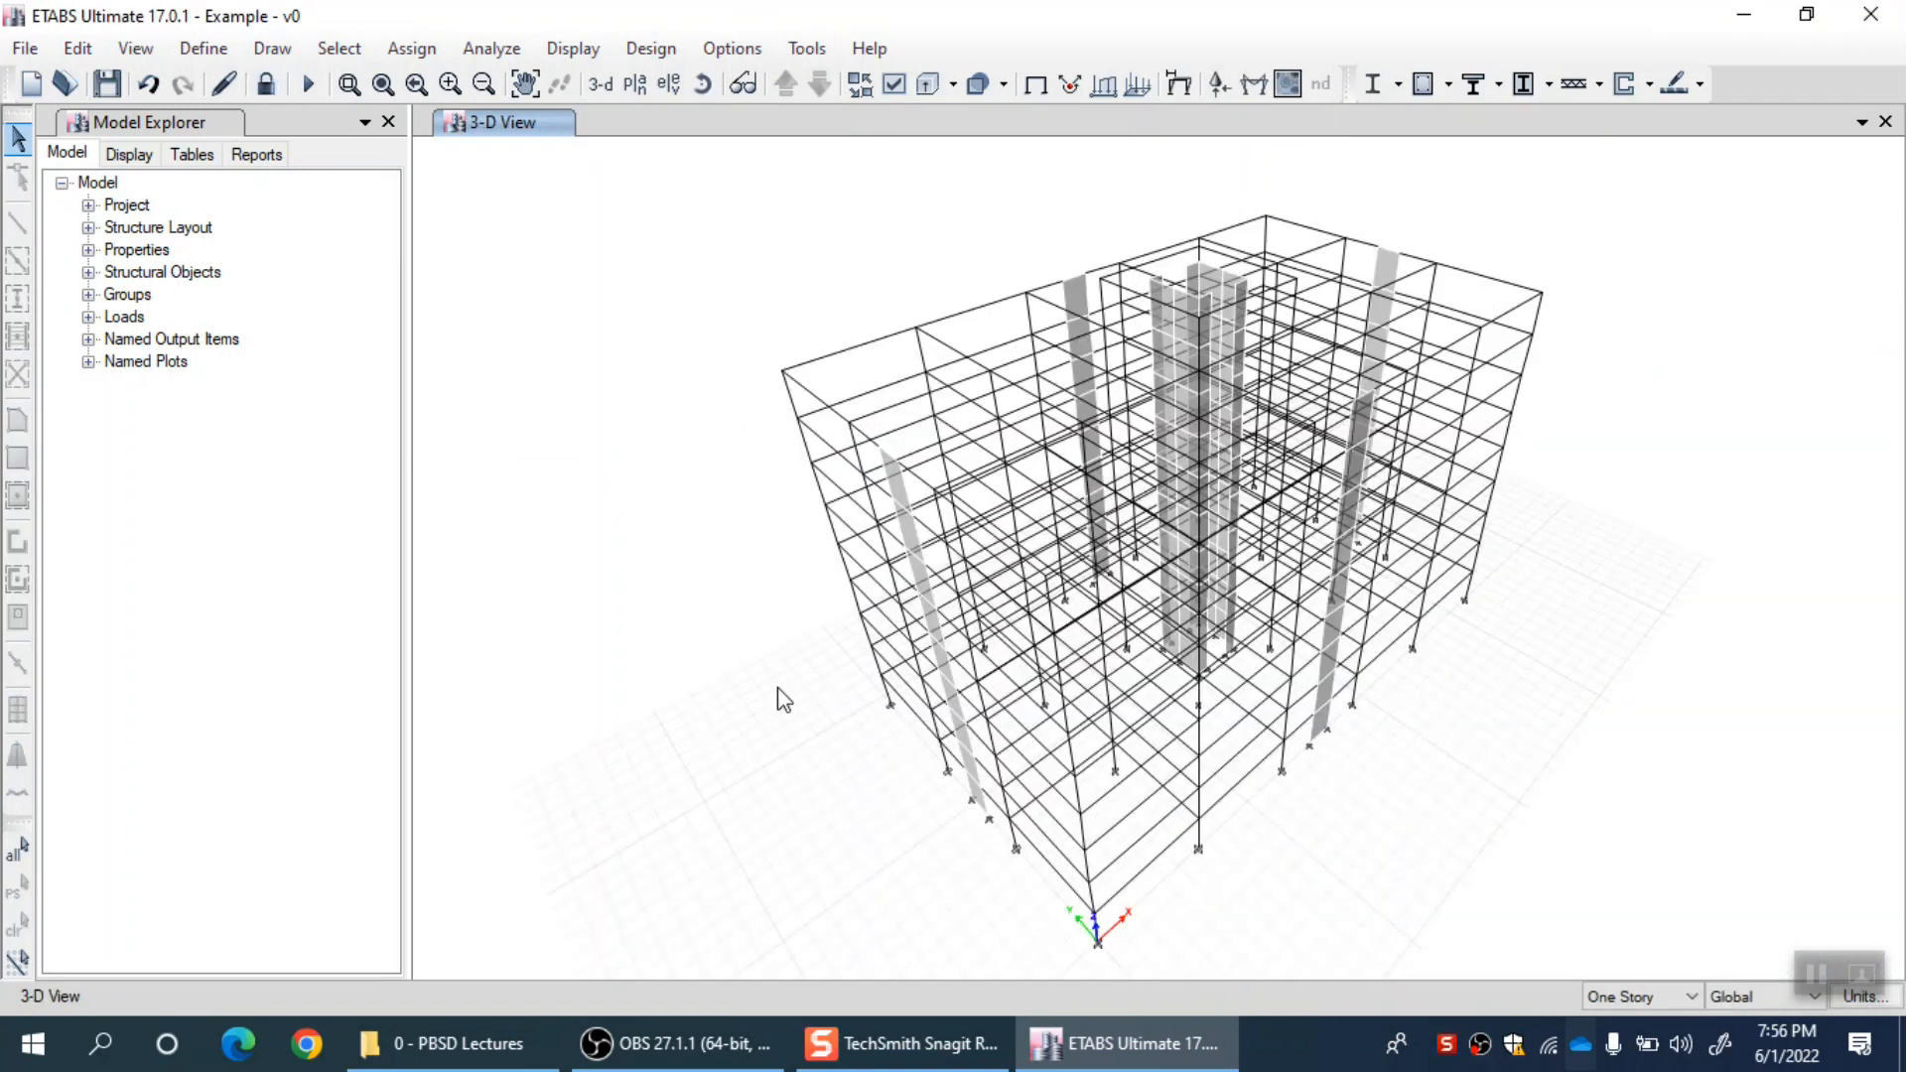
mouse_move(1048, 571)
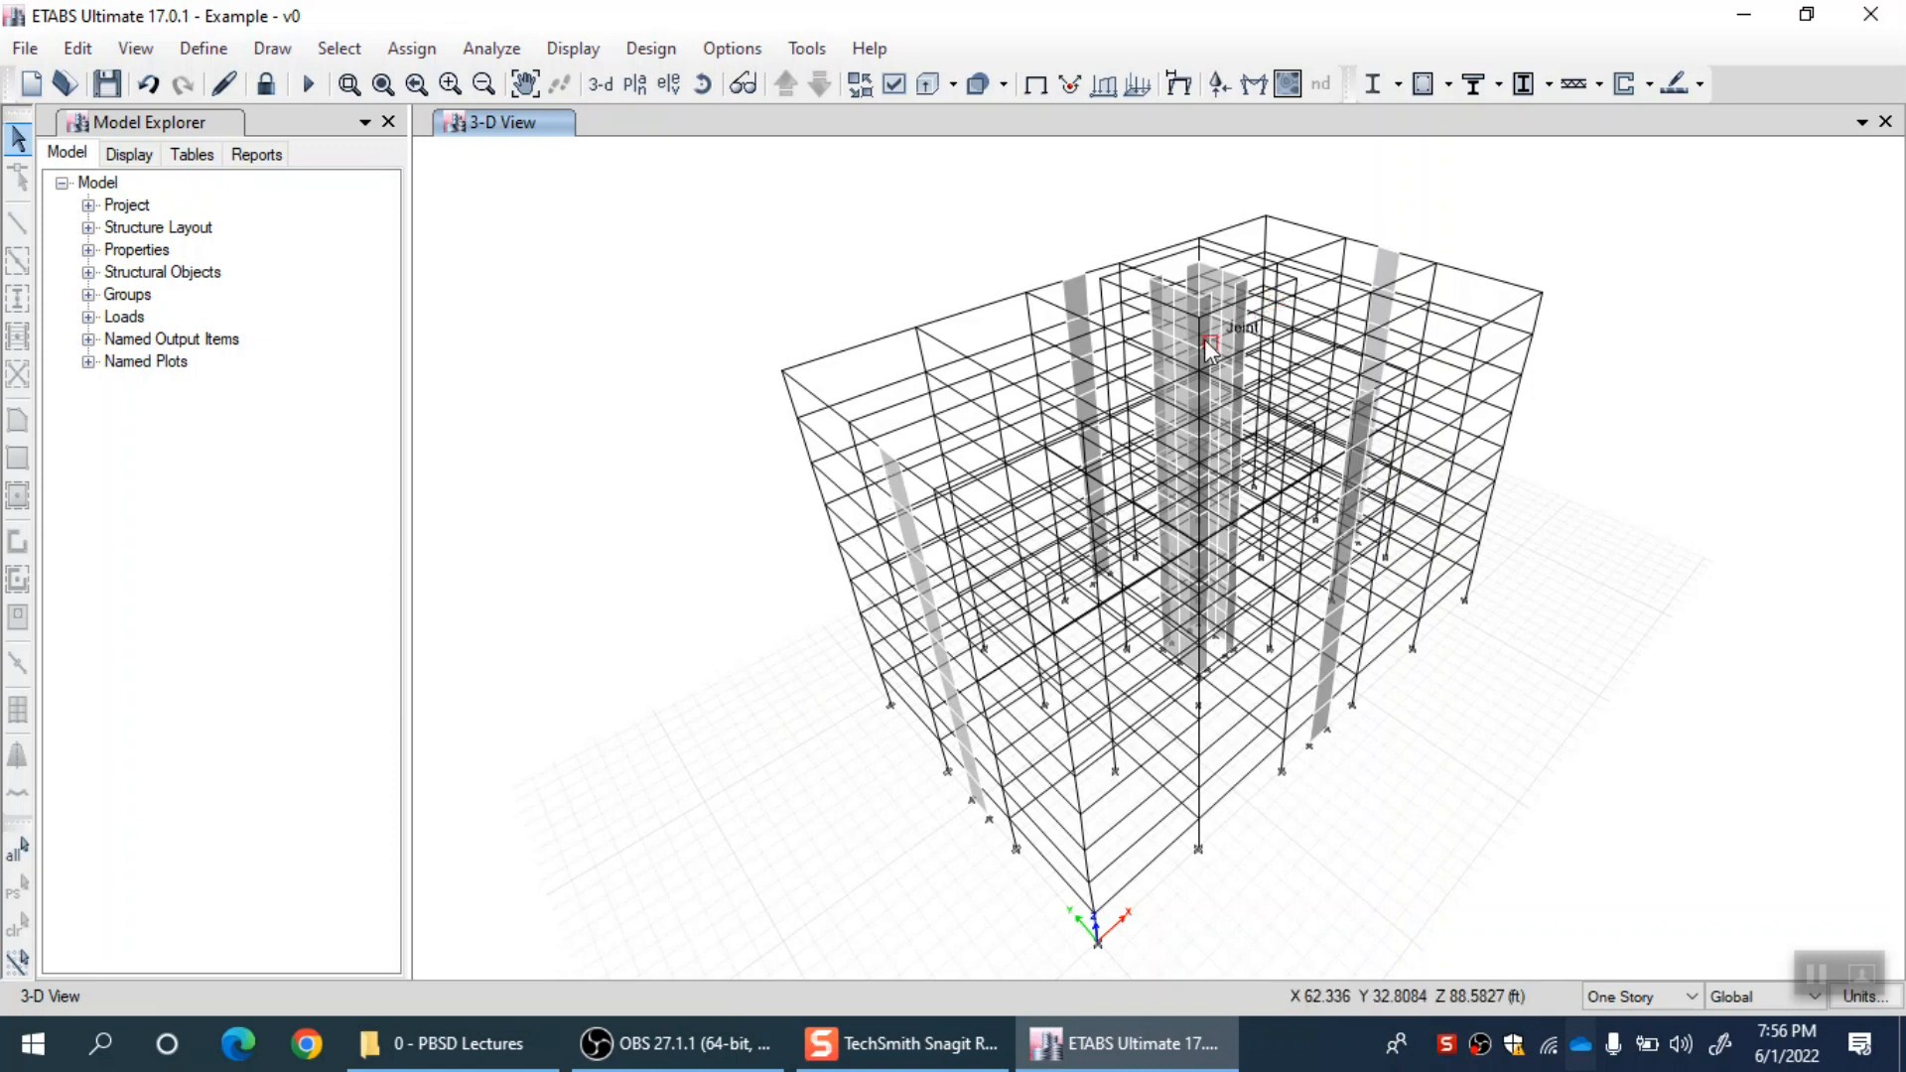
mouse_move(498, 411)
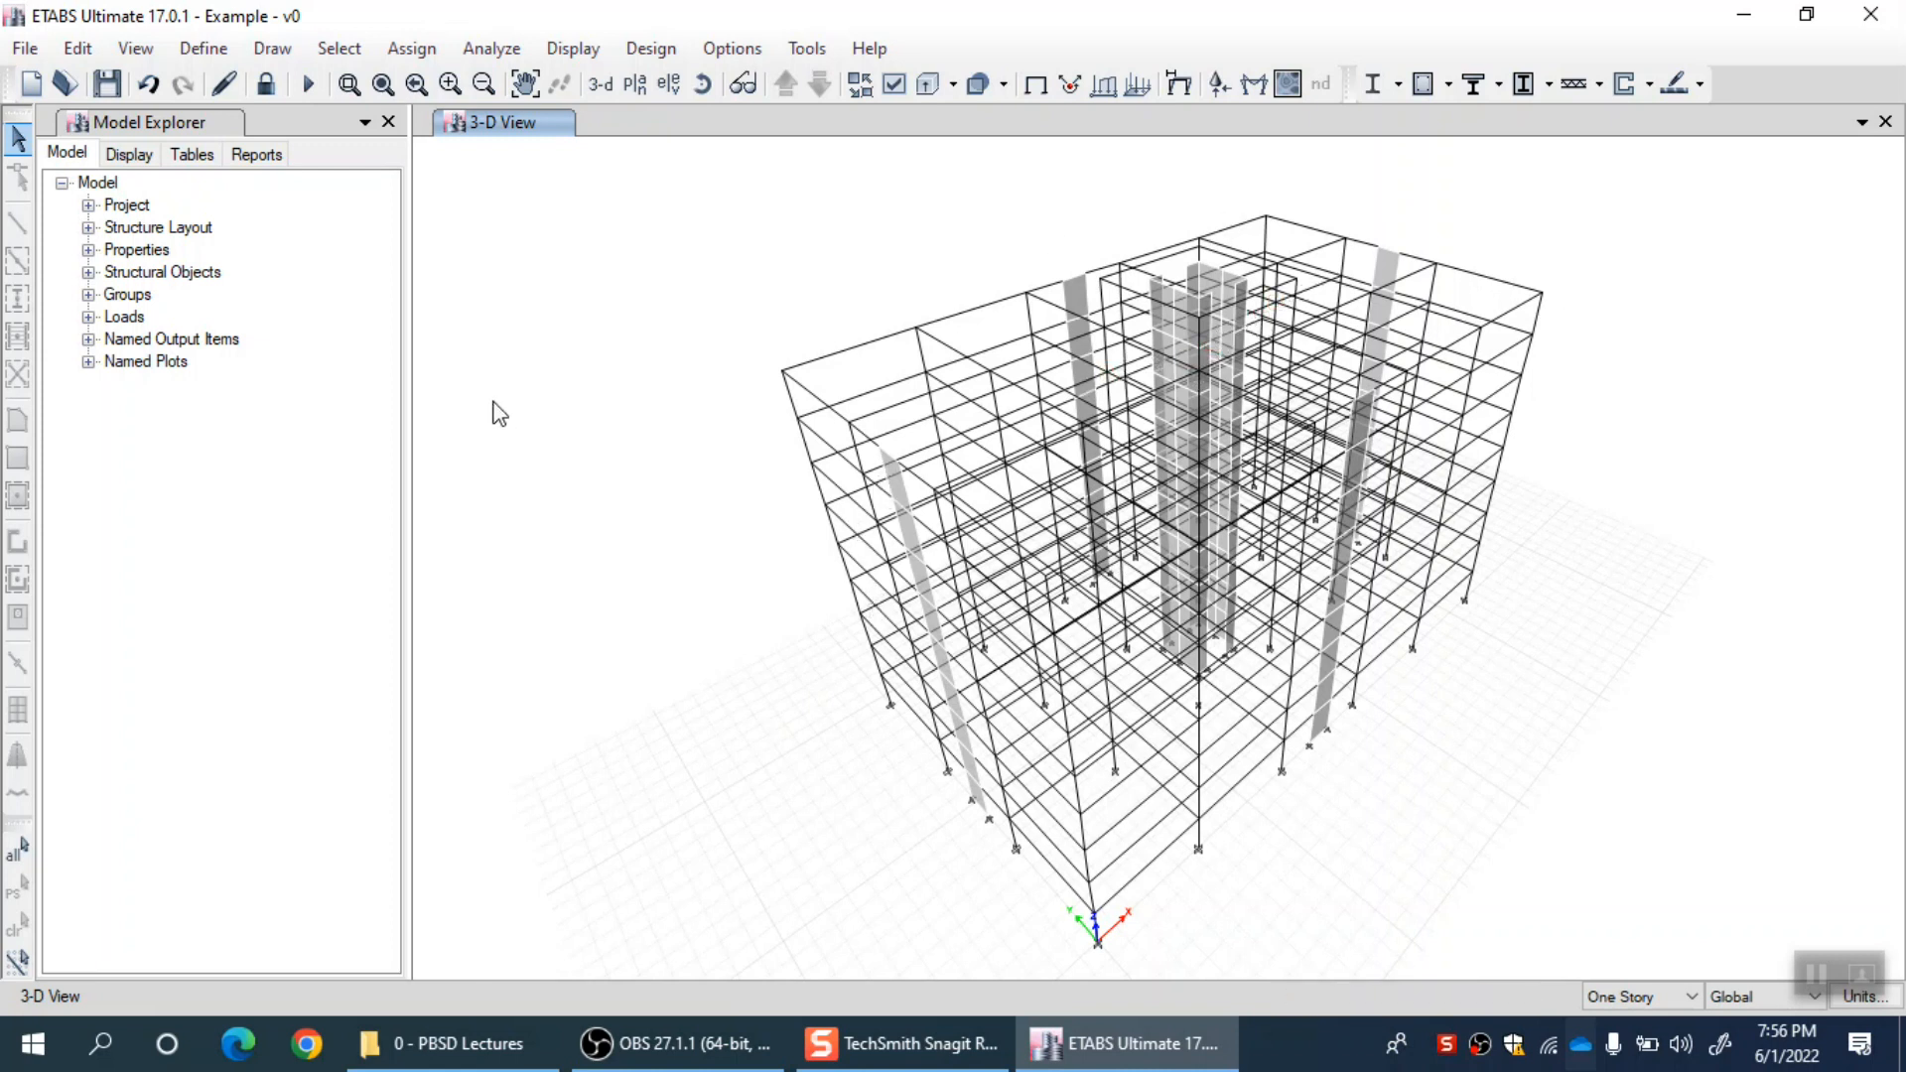
mouse_move(732, 867)
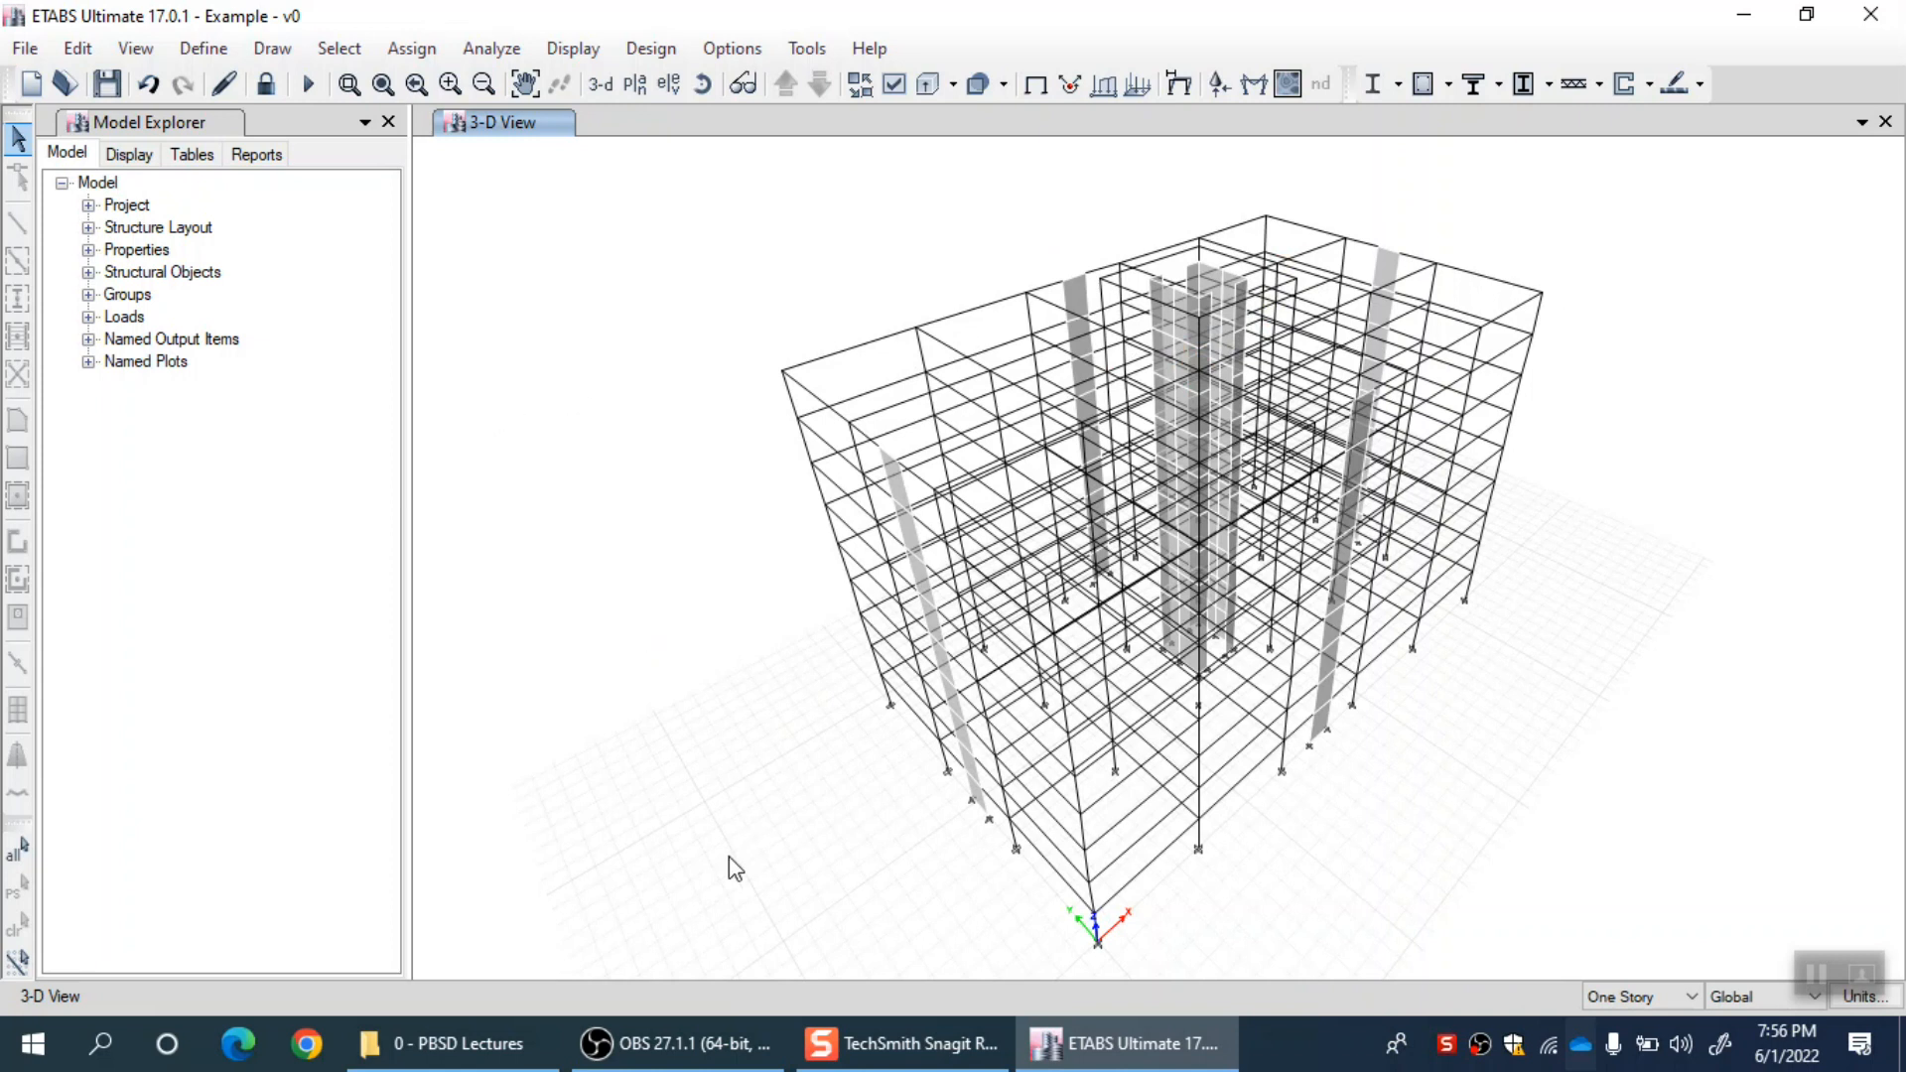
mouse_move(863, 766)
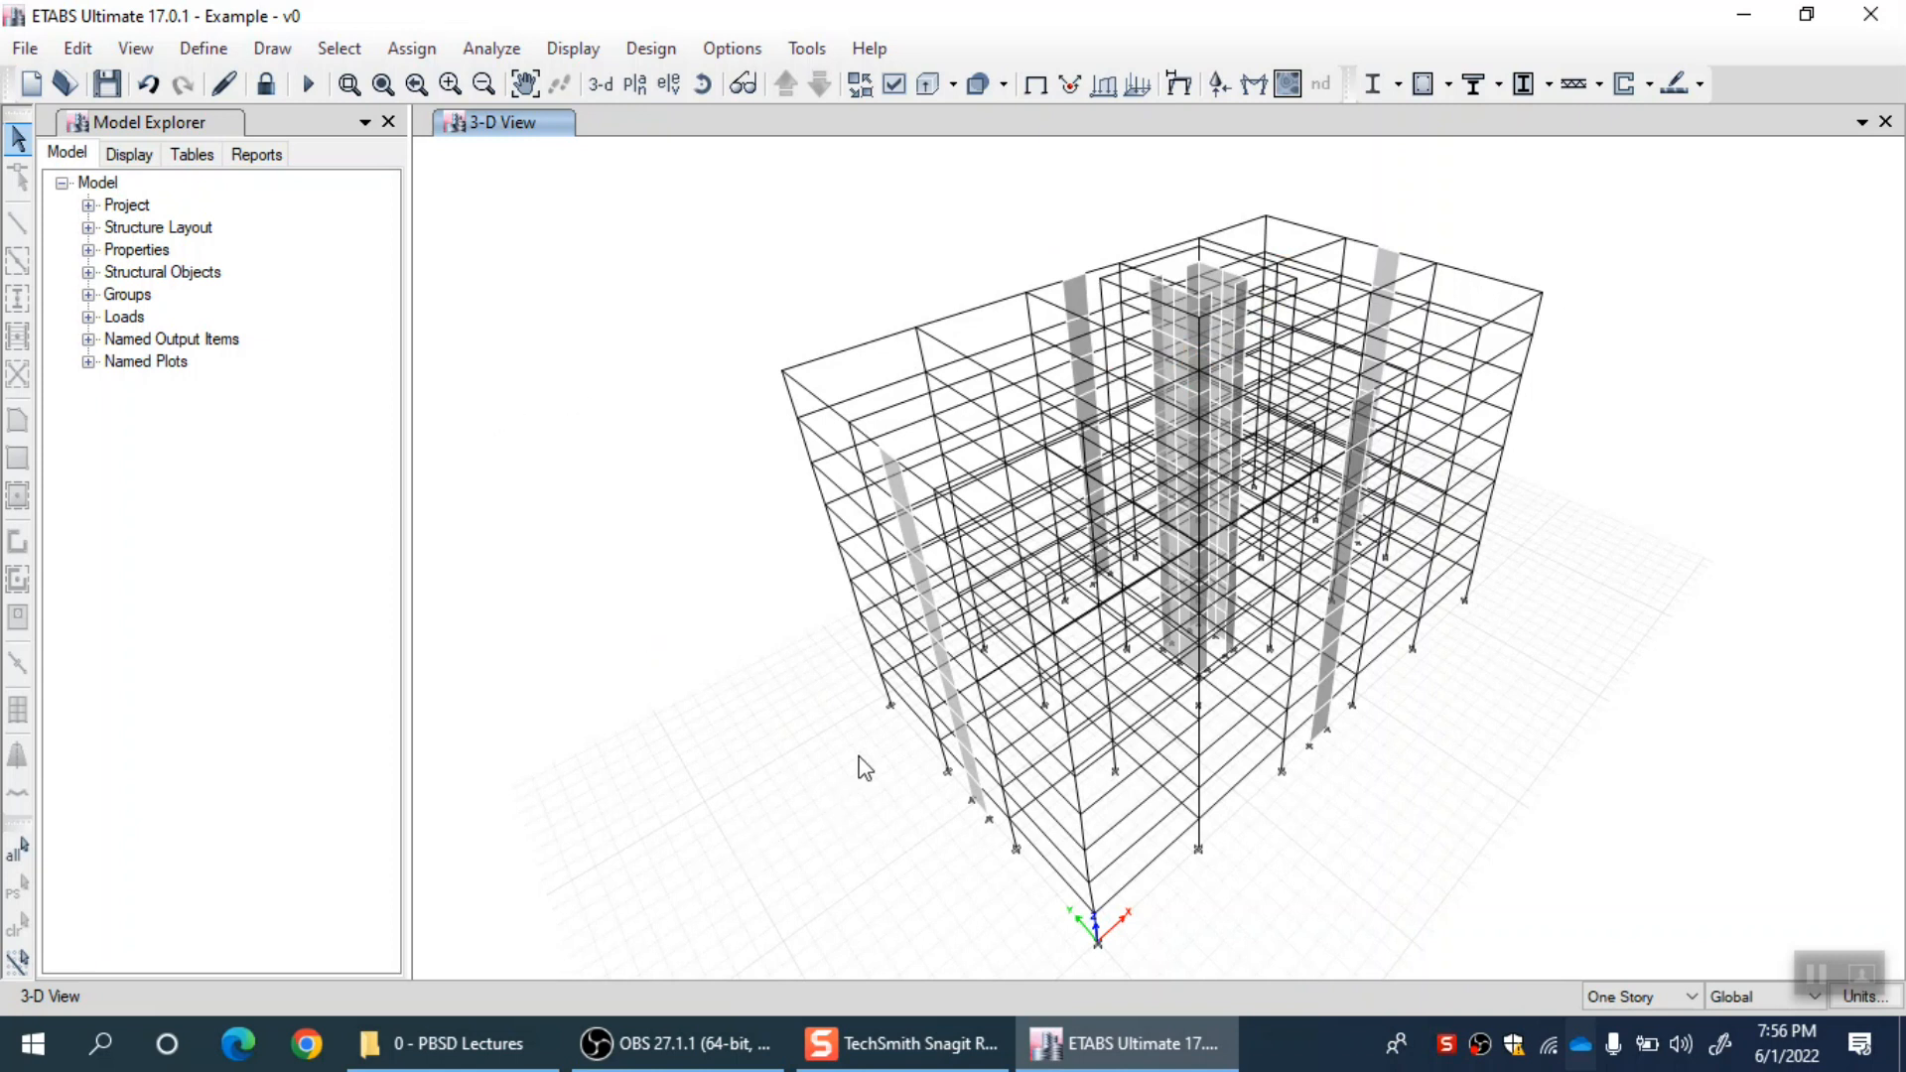
mouse_move(518, 375)
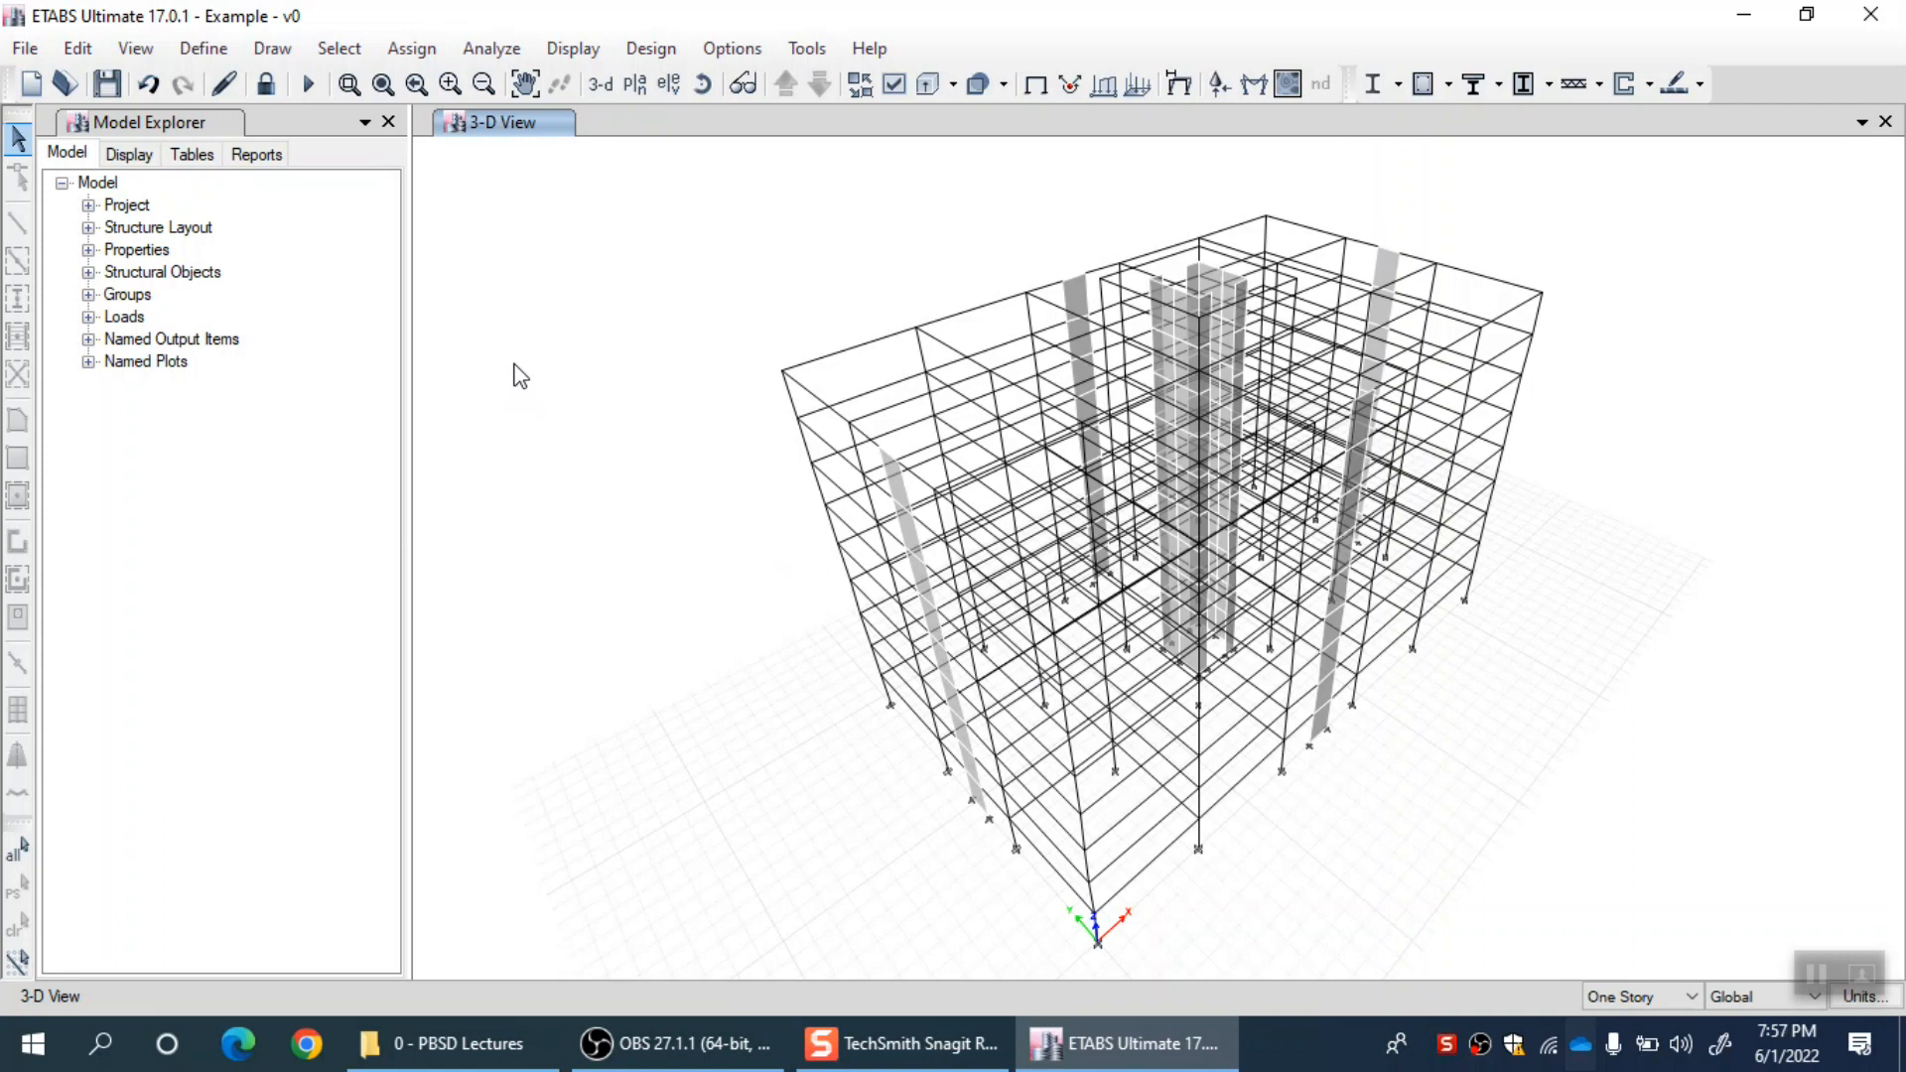
mouse_move(542, 196)
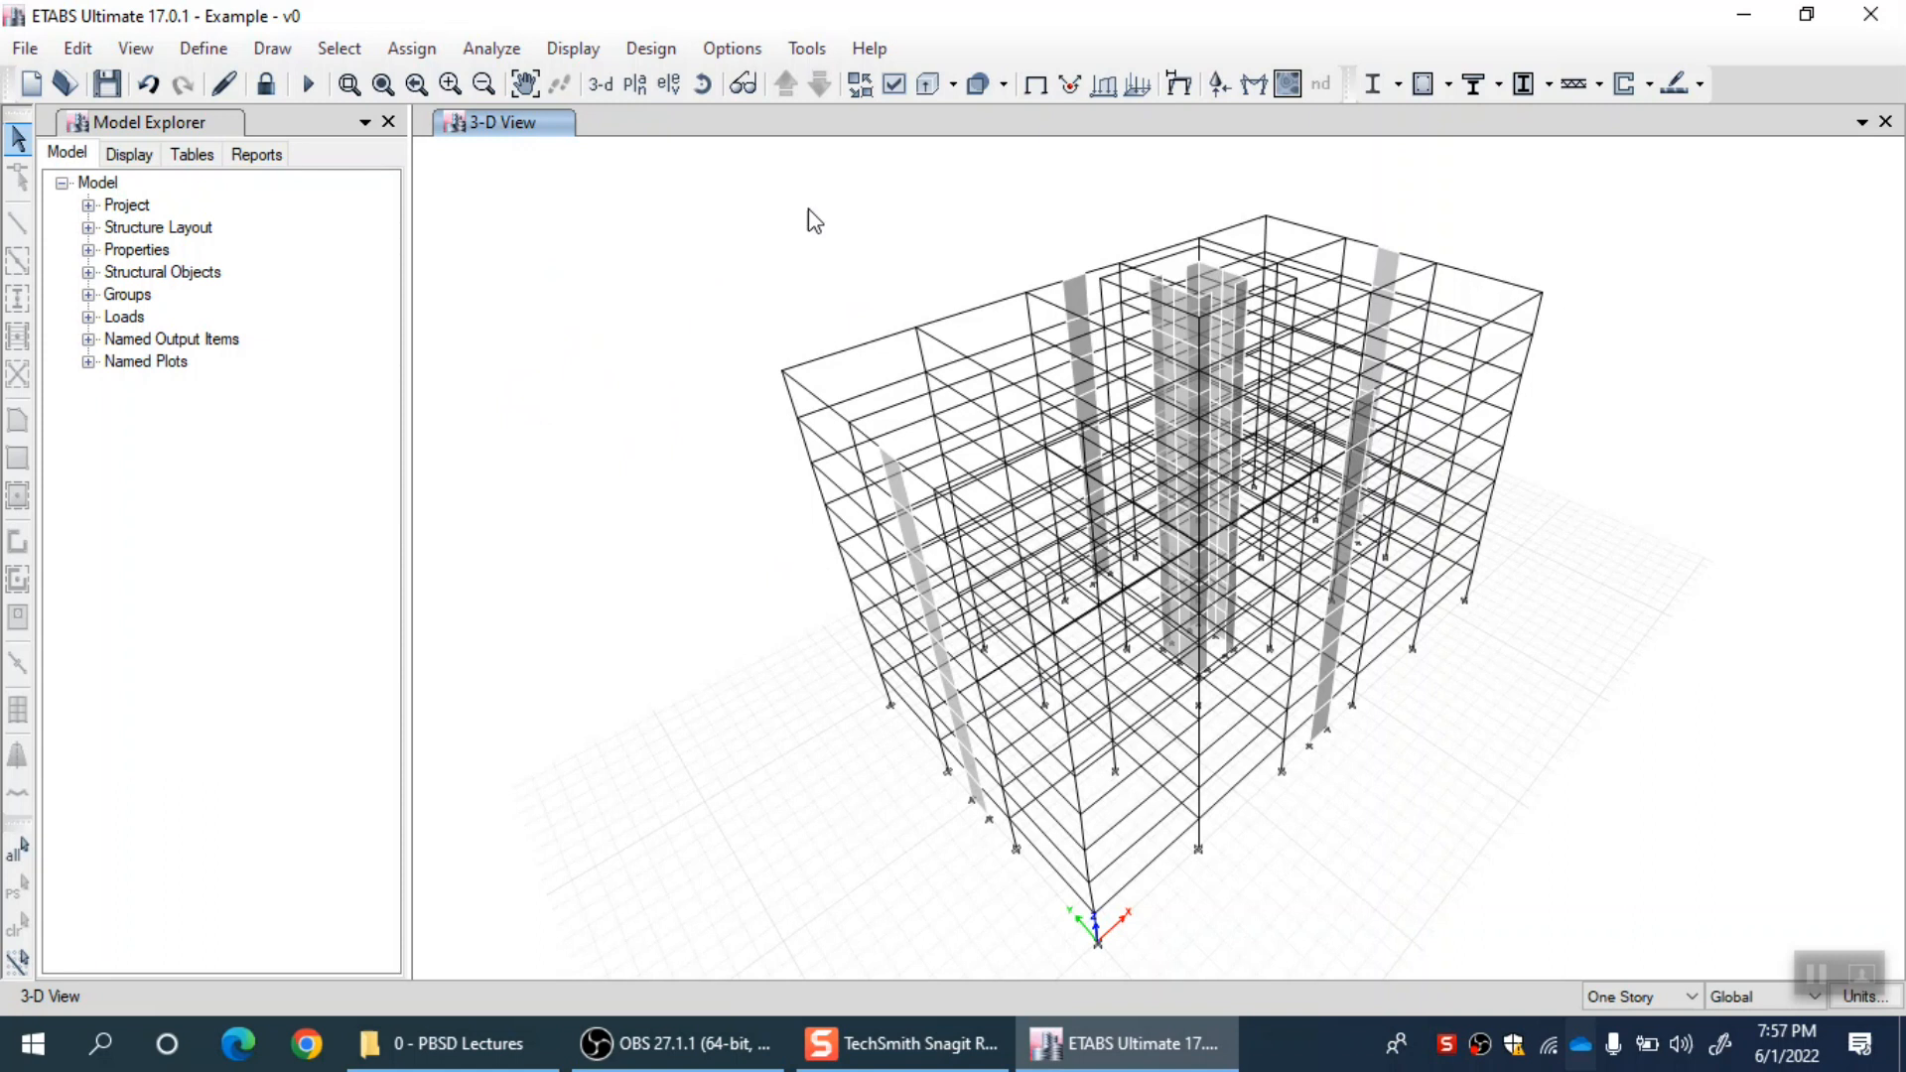
mouse_move(589, 97)
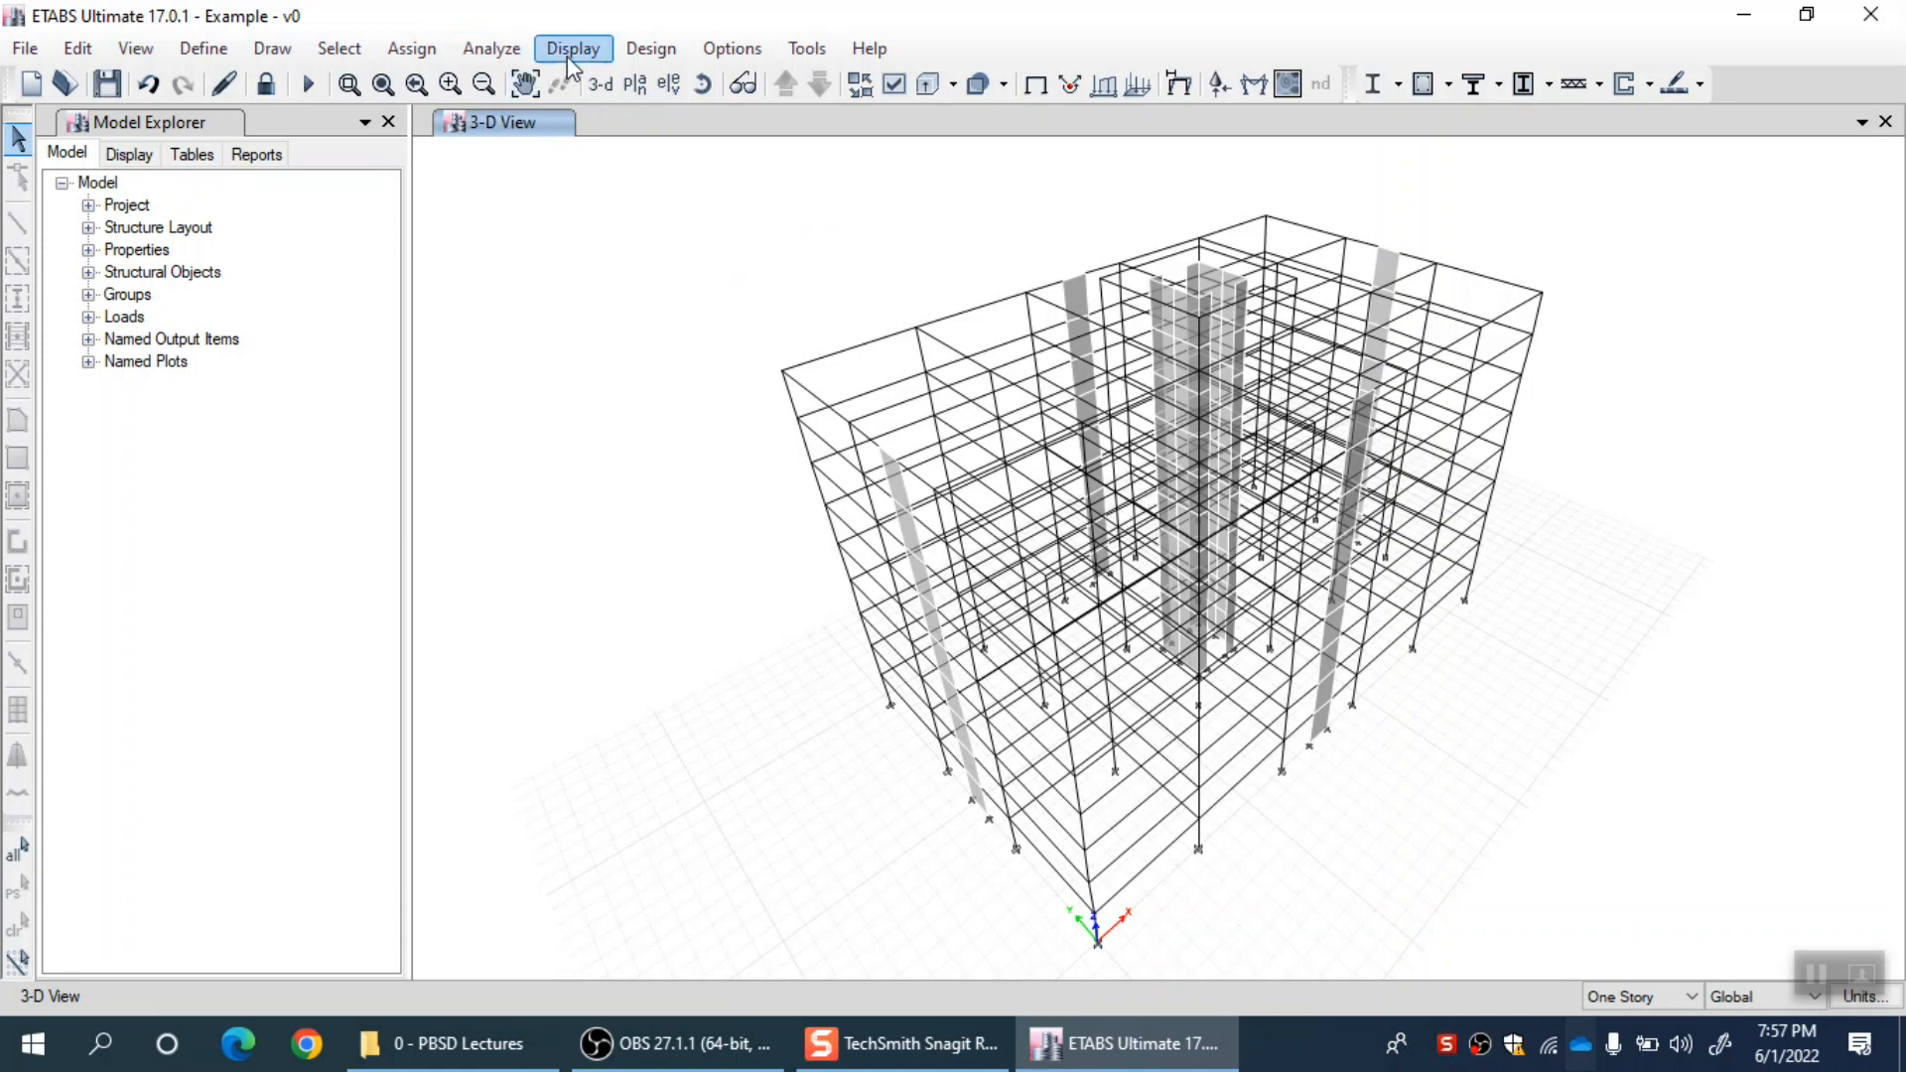
Bring up the Display menu listing Hinge Results and pushover options.
left_click(571, 47)
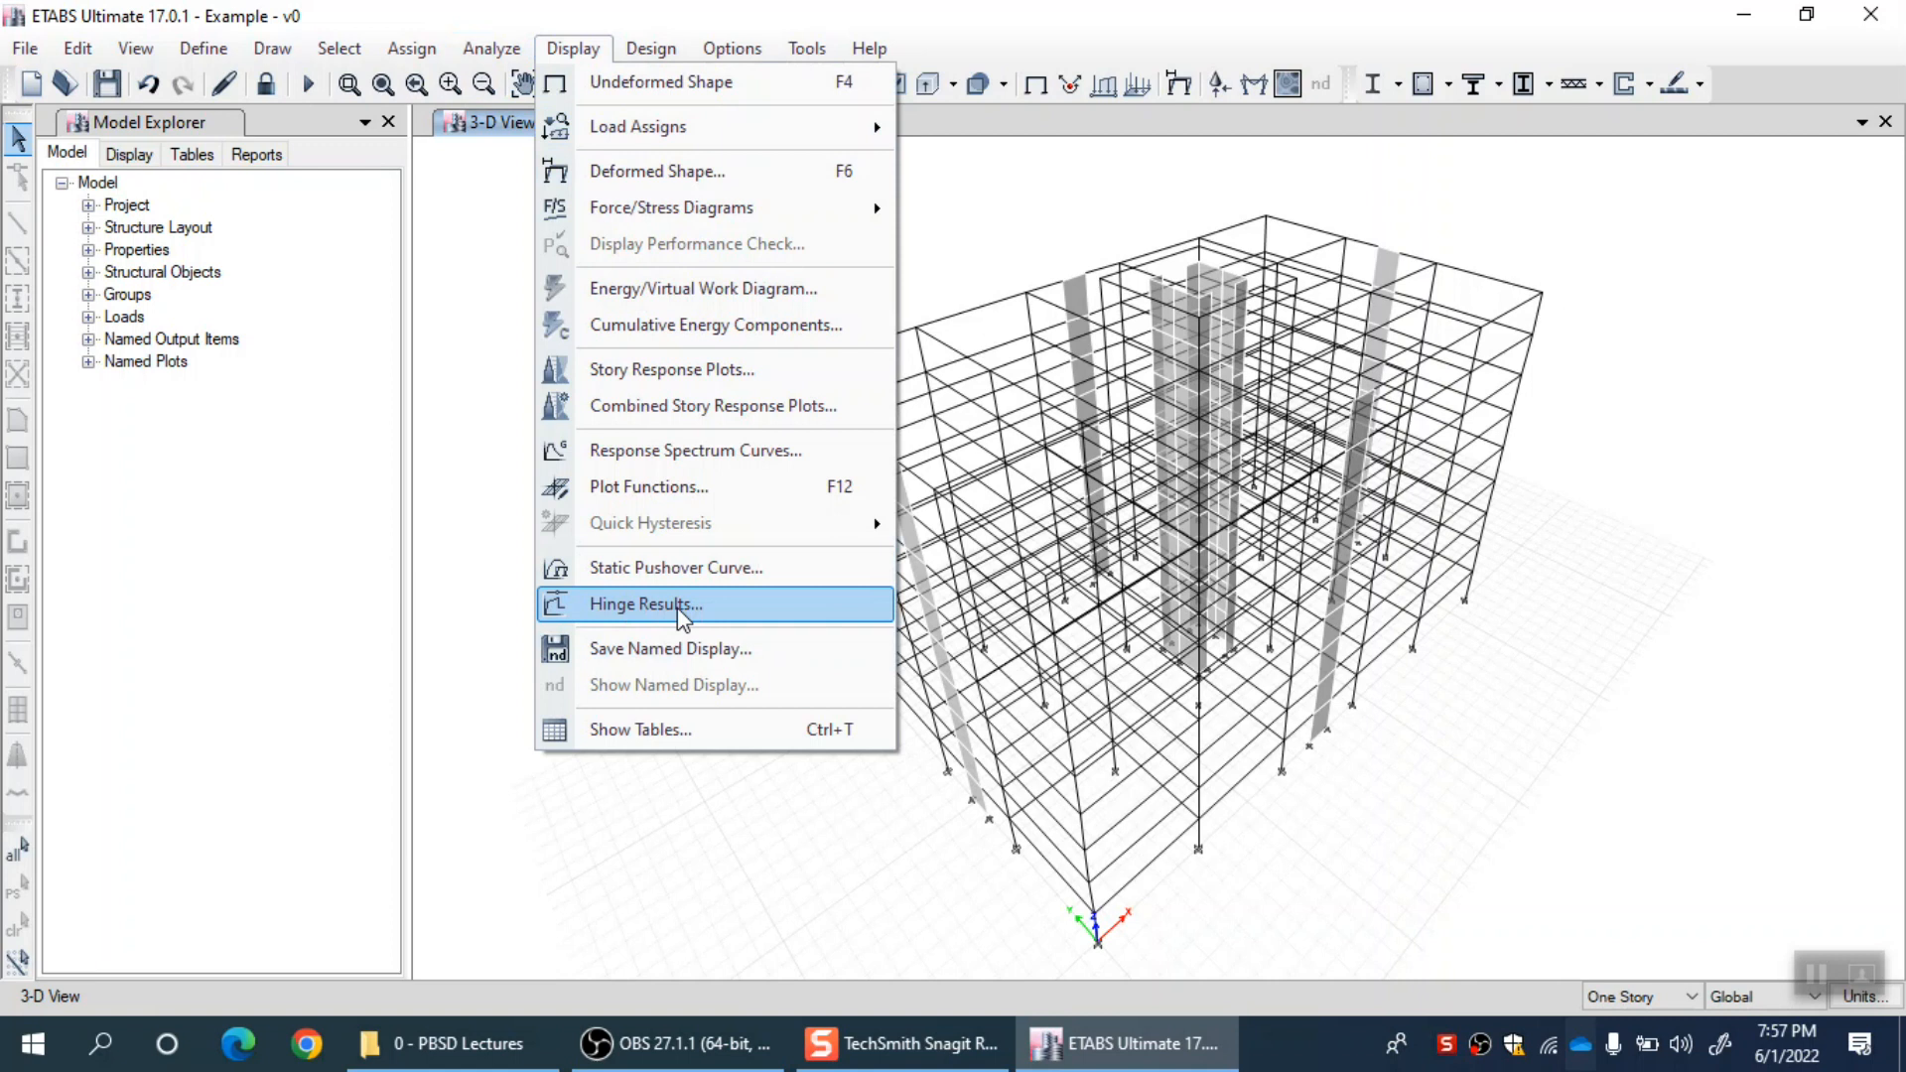
mouse_move(713, 615)
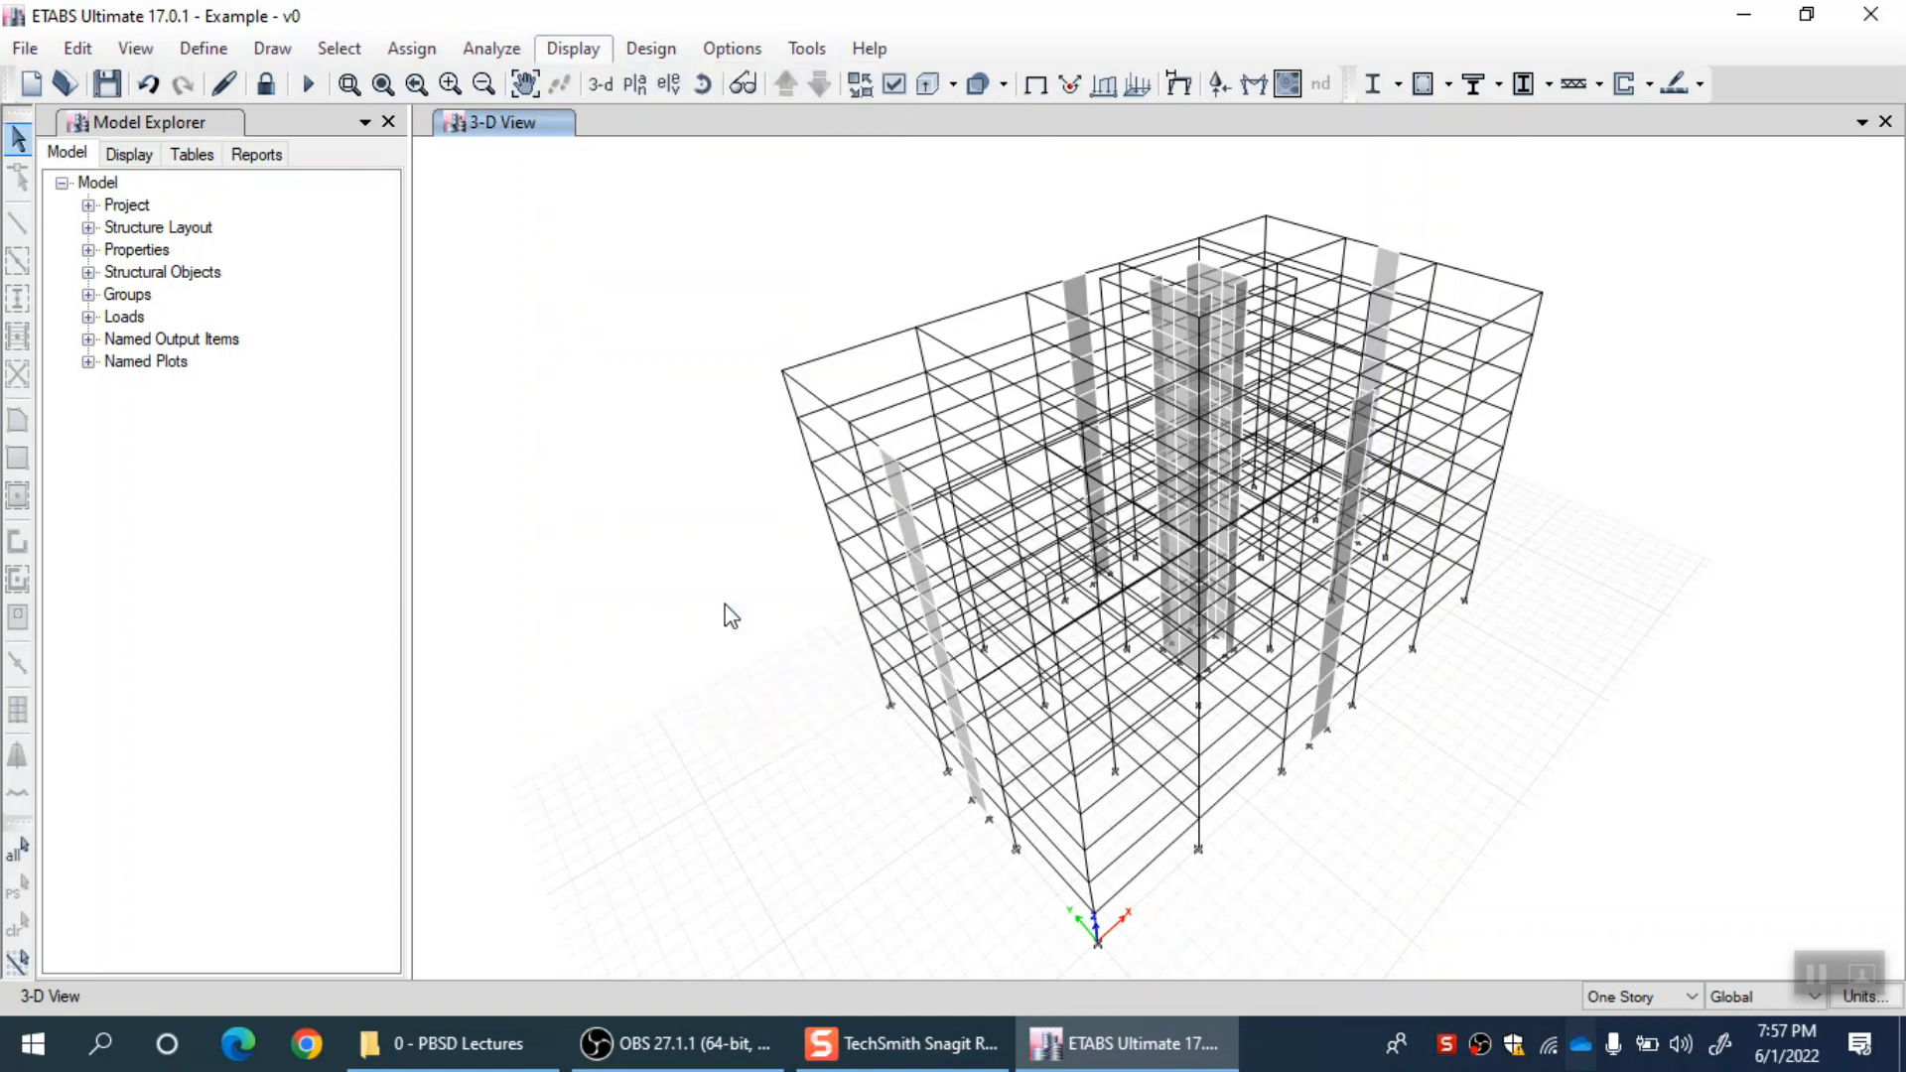
mouse_move(544, 702)
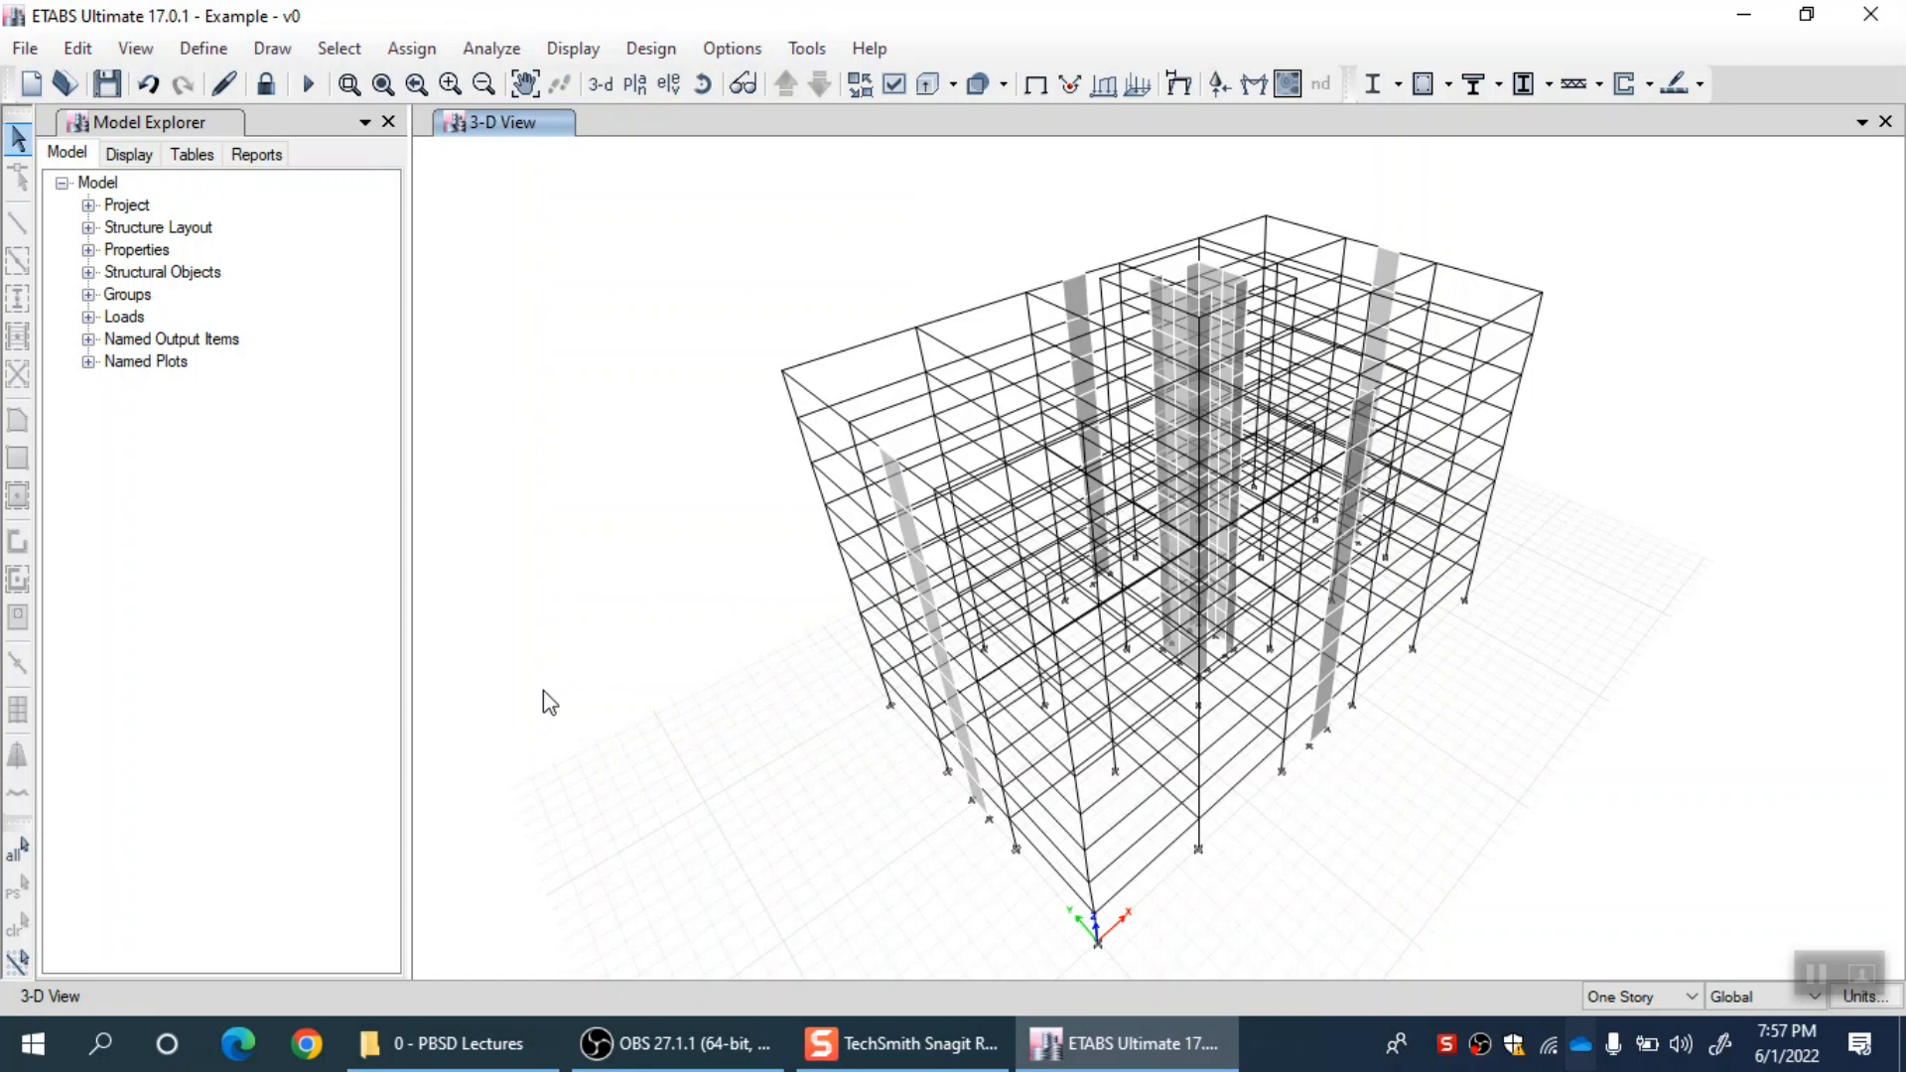
mouse_move(343, 158)
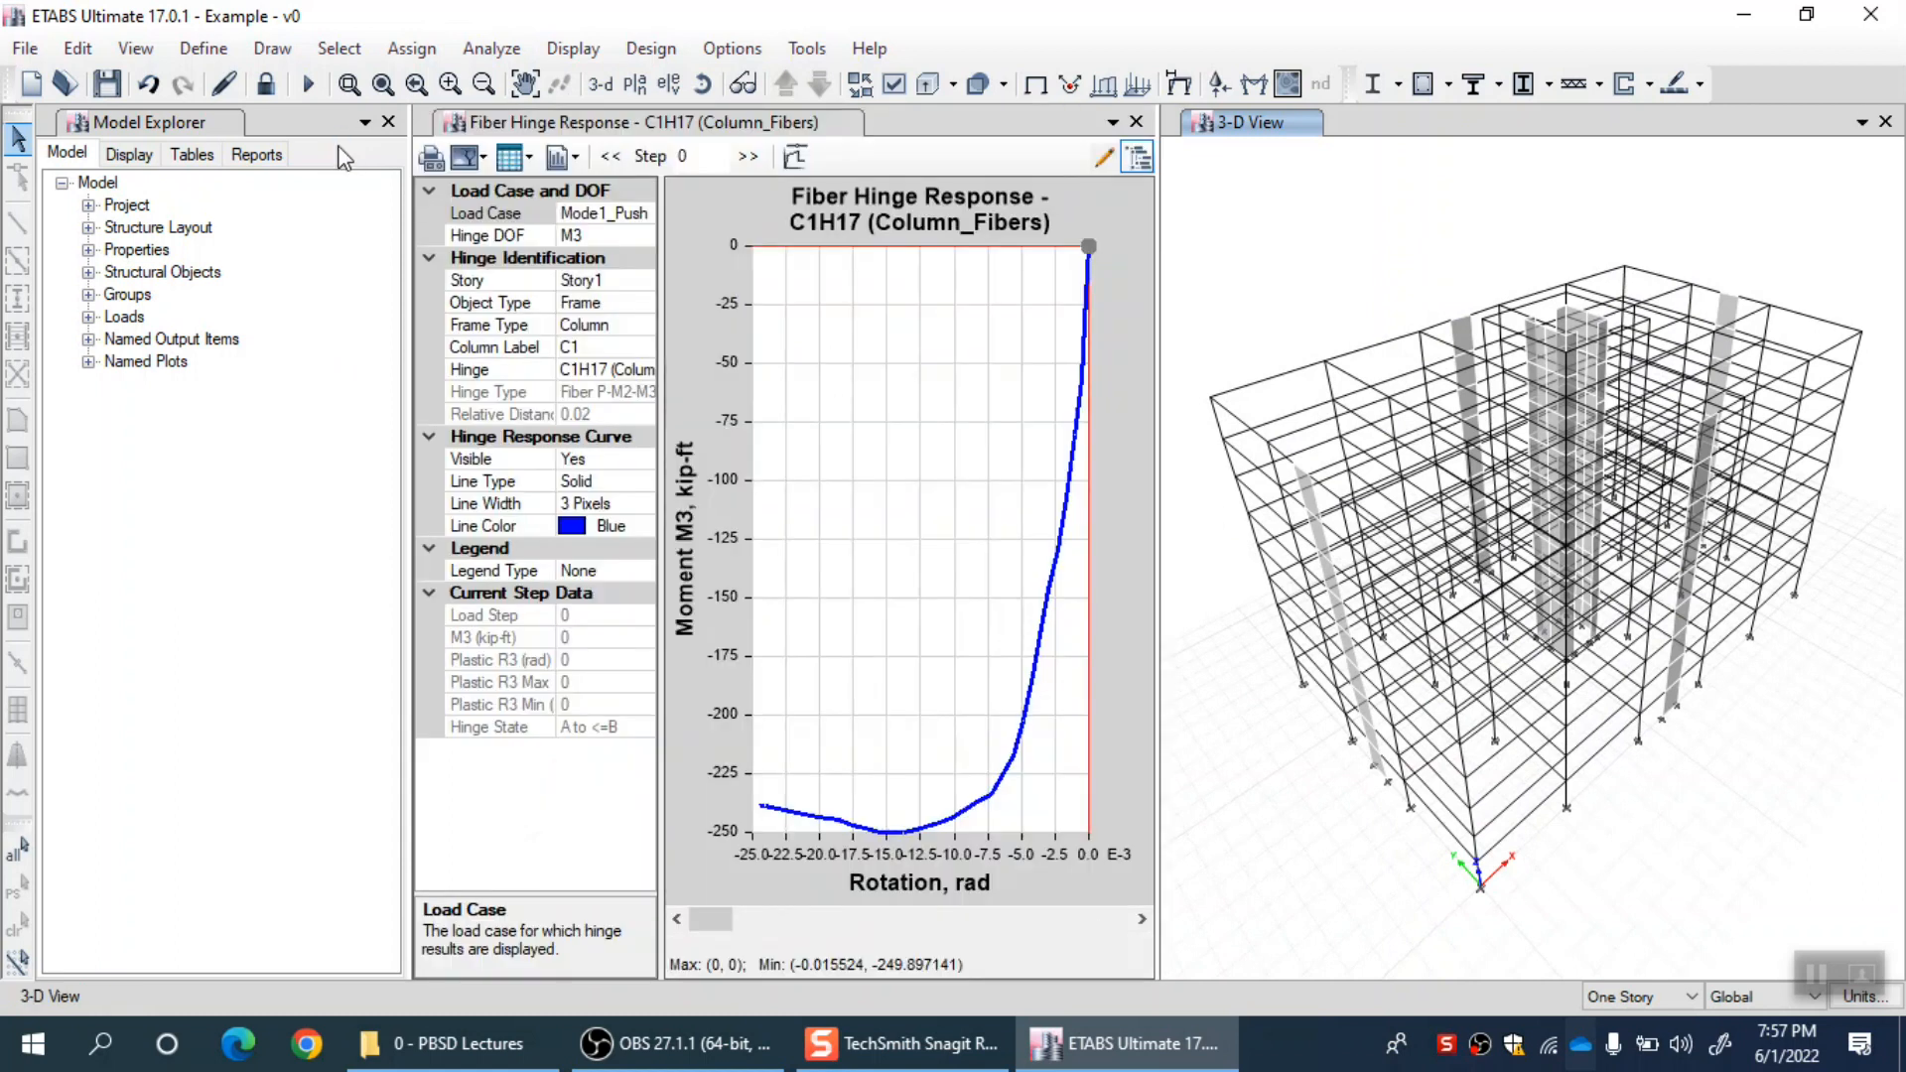
mouse_move(673, 274)
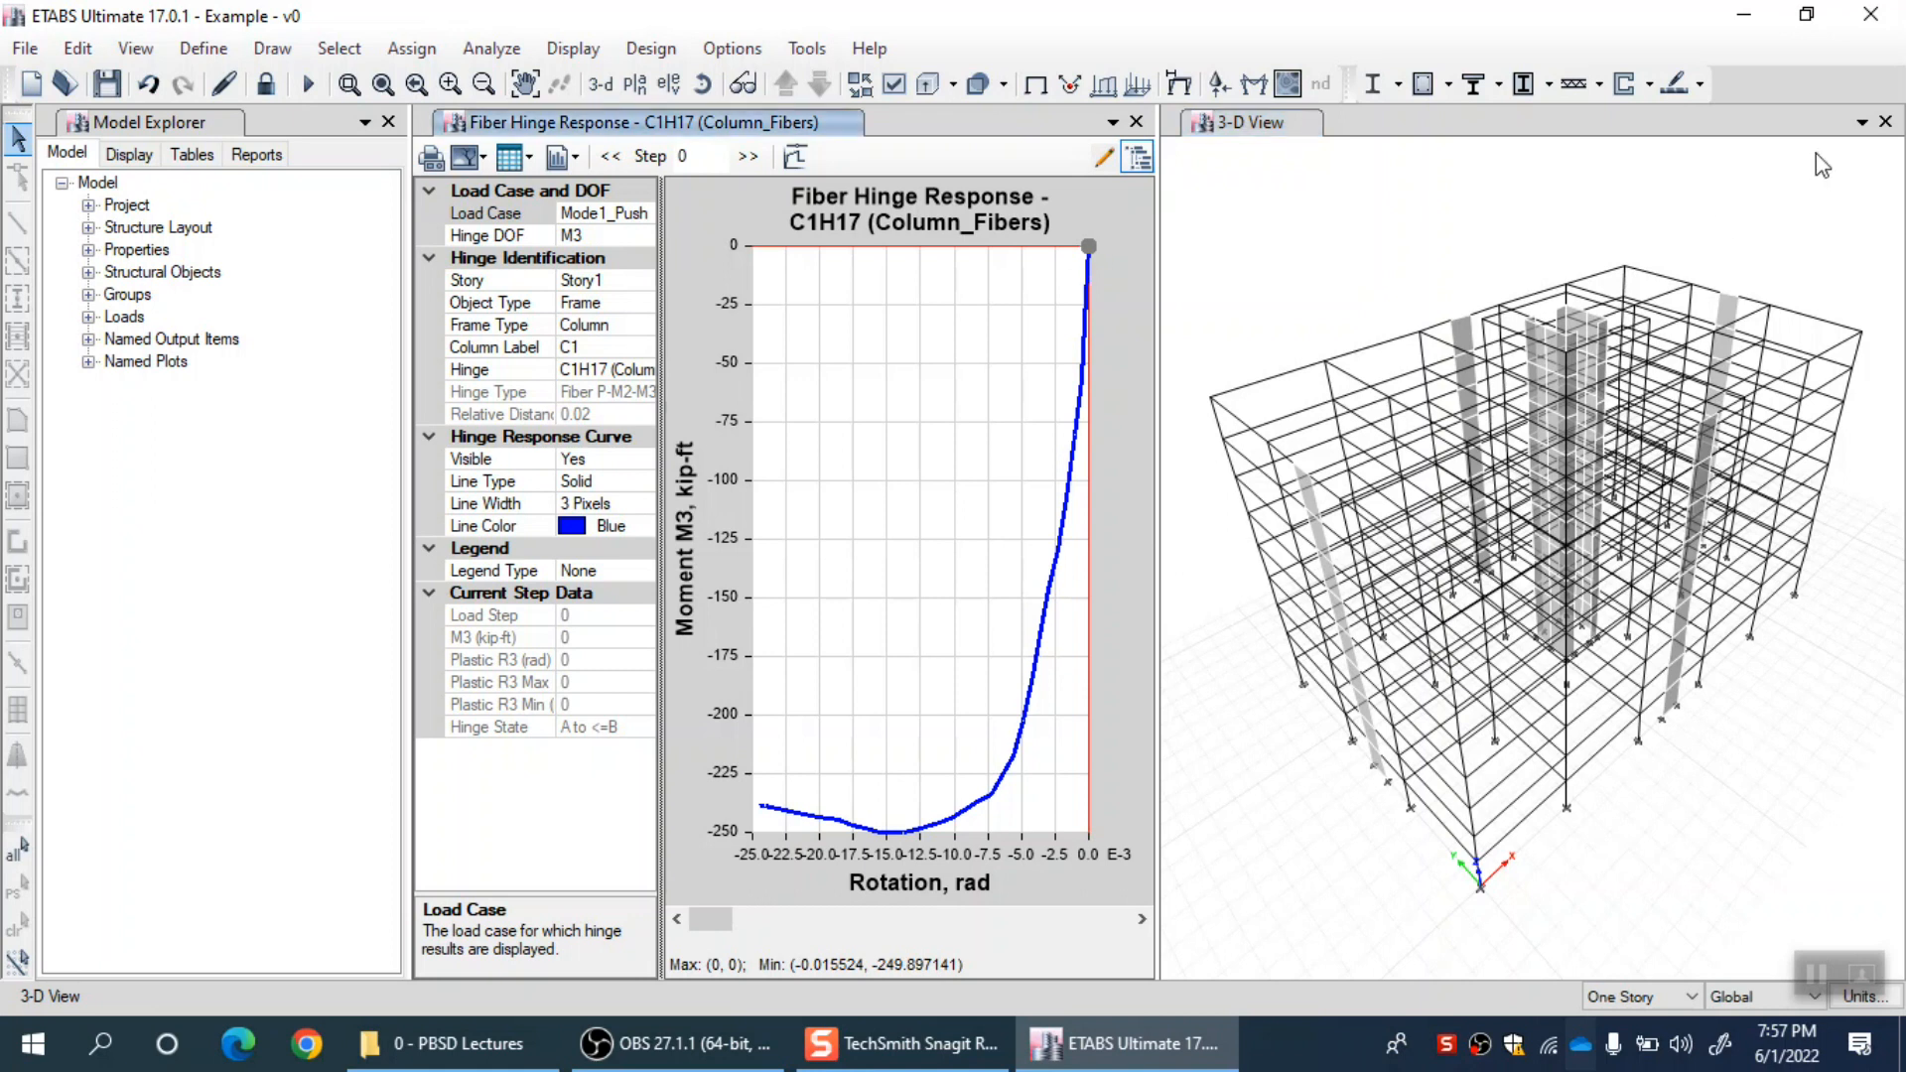
mouse_move(1211, 272)
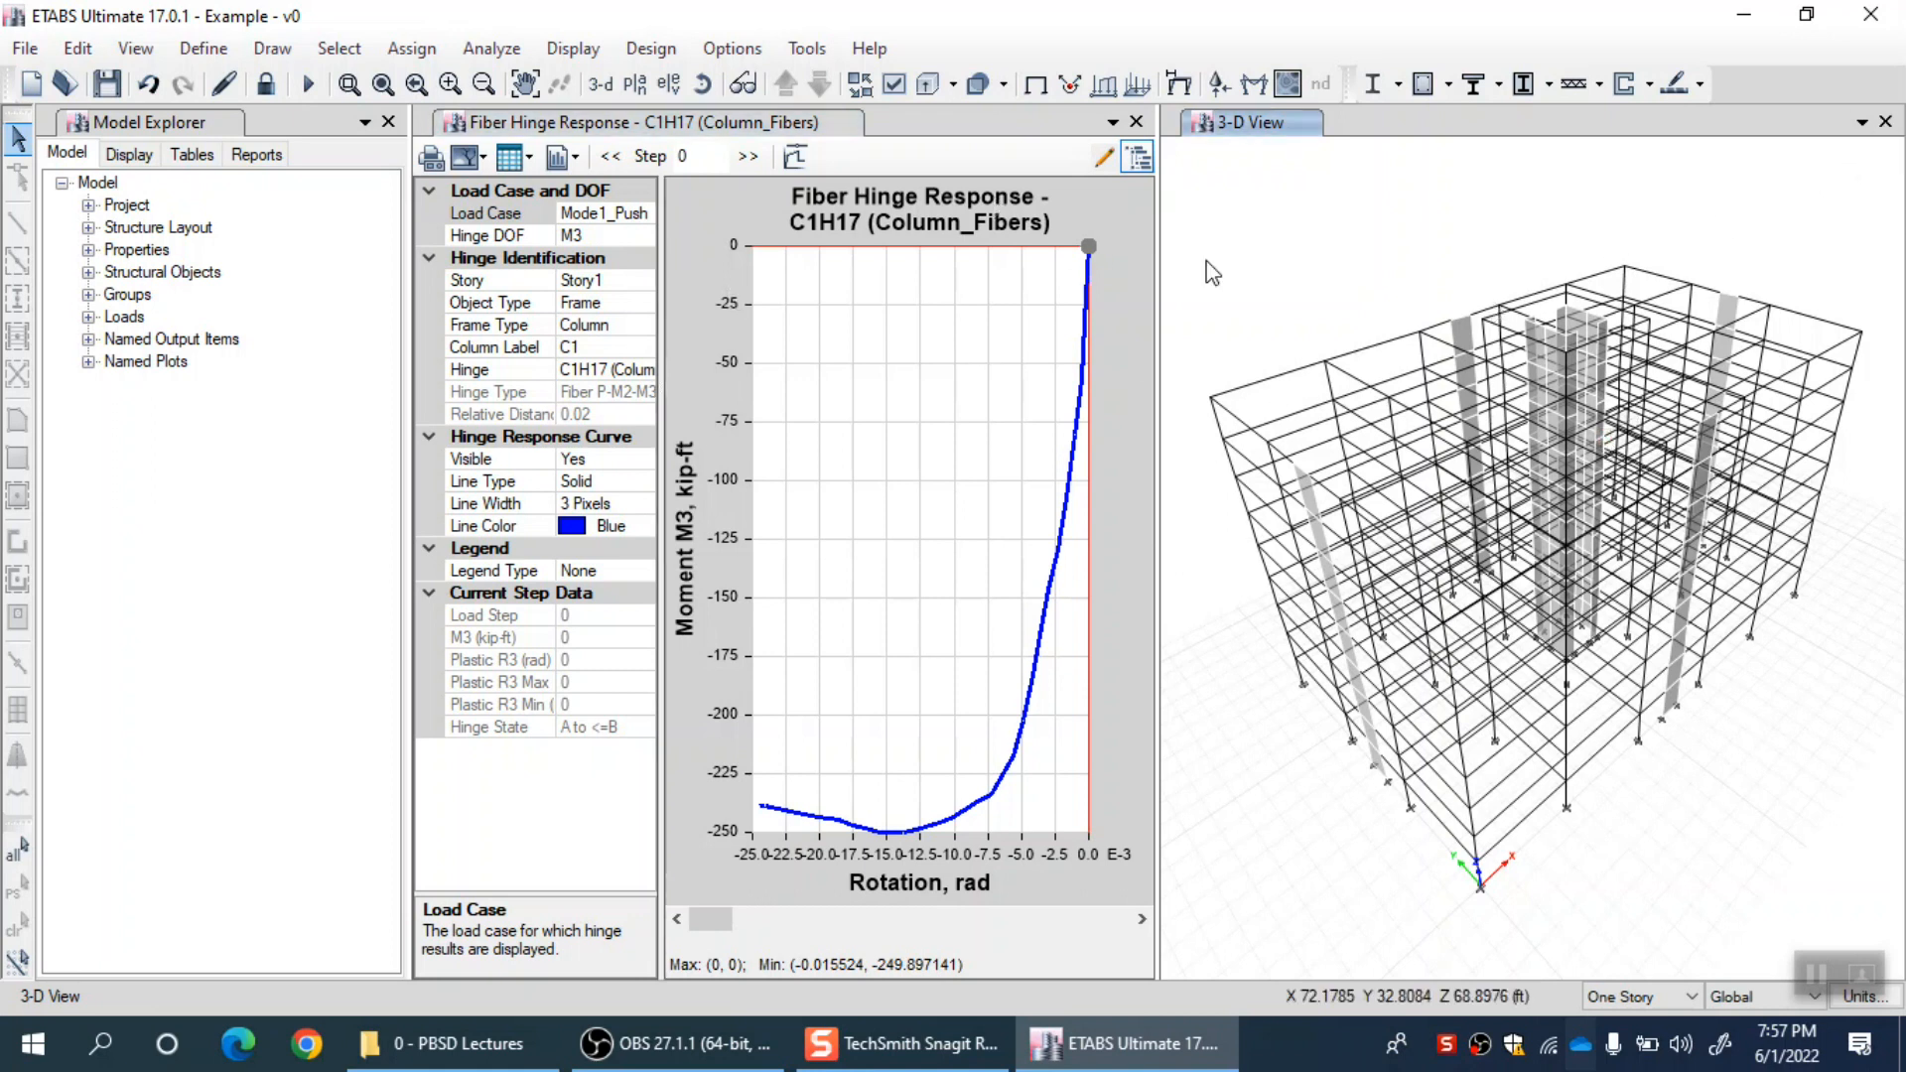
mouse_move(1168, 305)
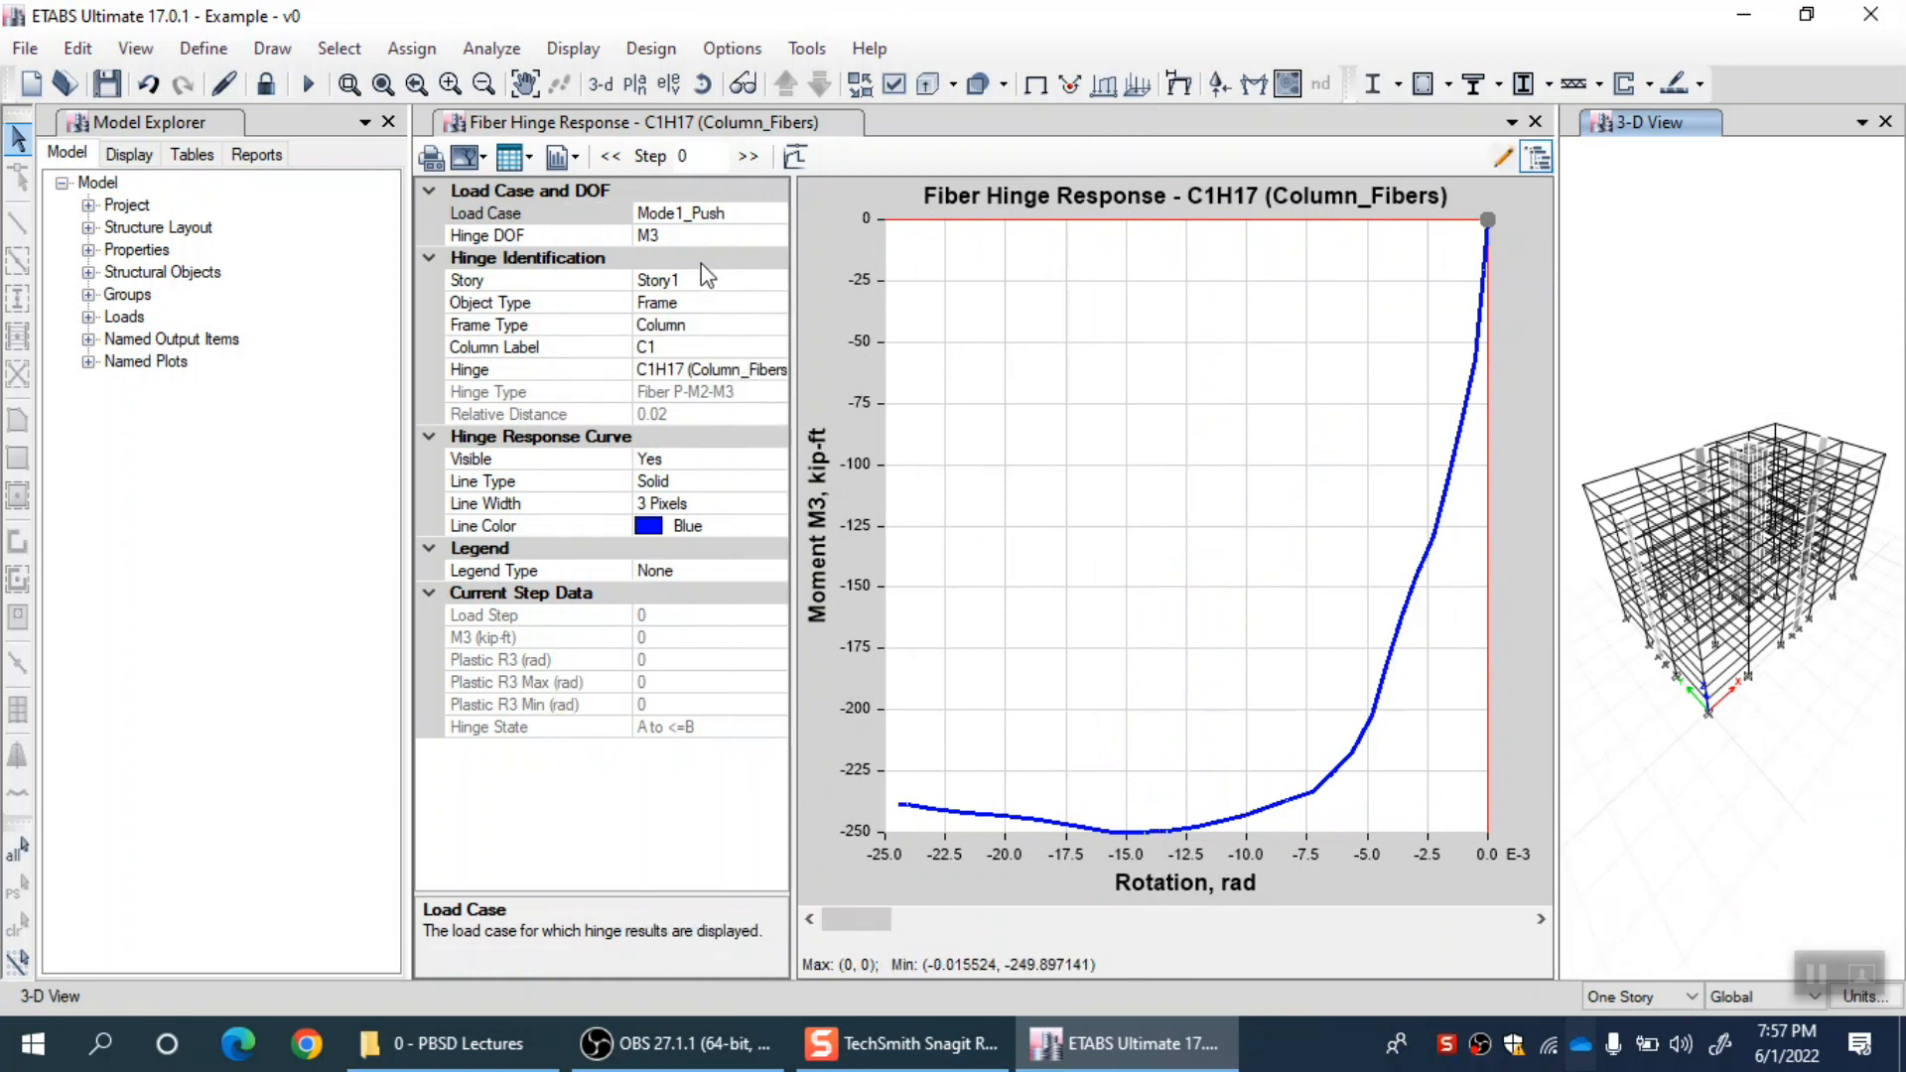
Expand the Load Case list in the hinge plot to reveal the Northridge Ground Motion case.
left_click(776, 213)
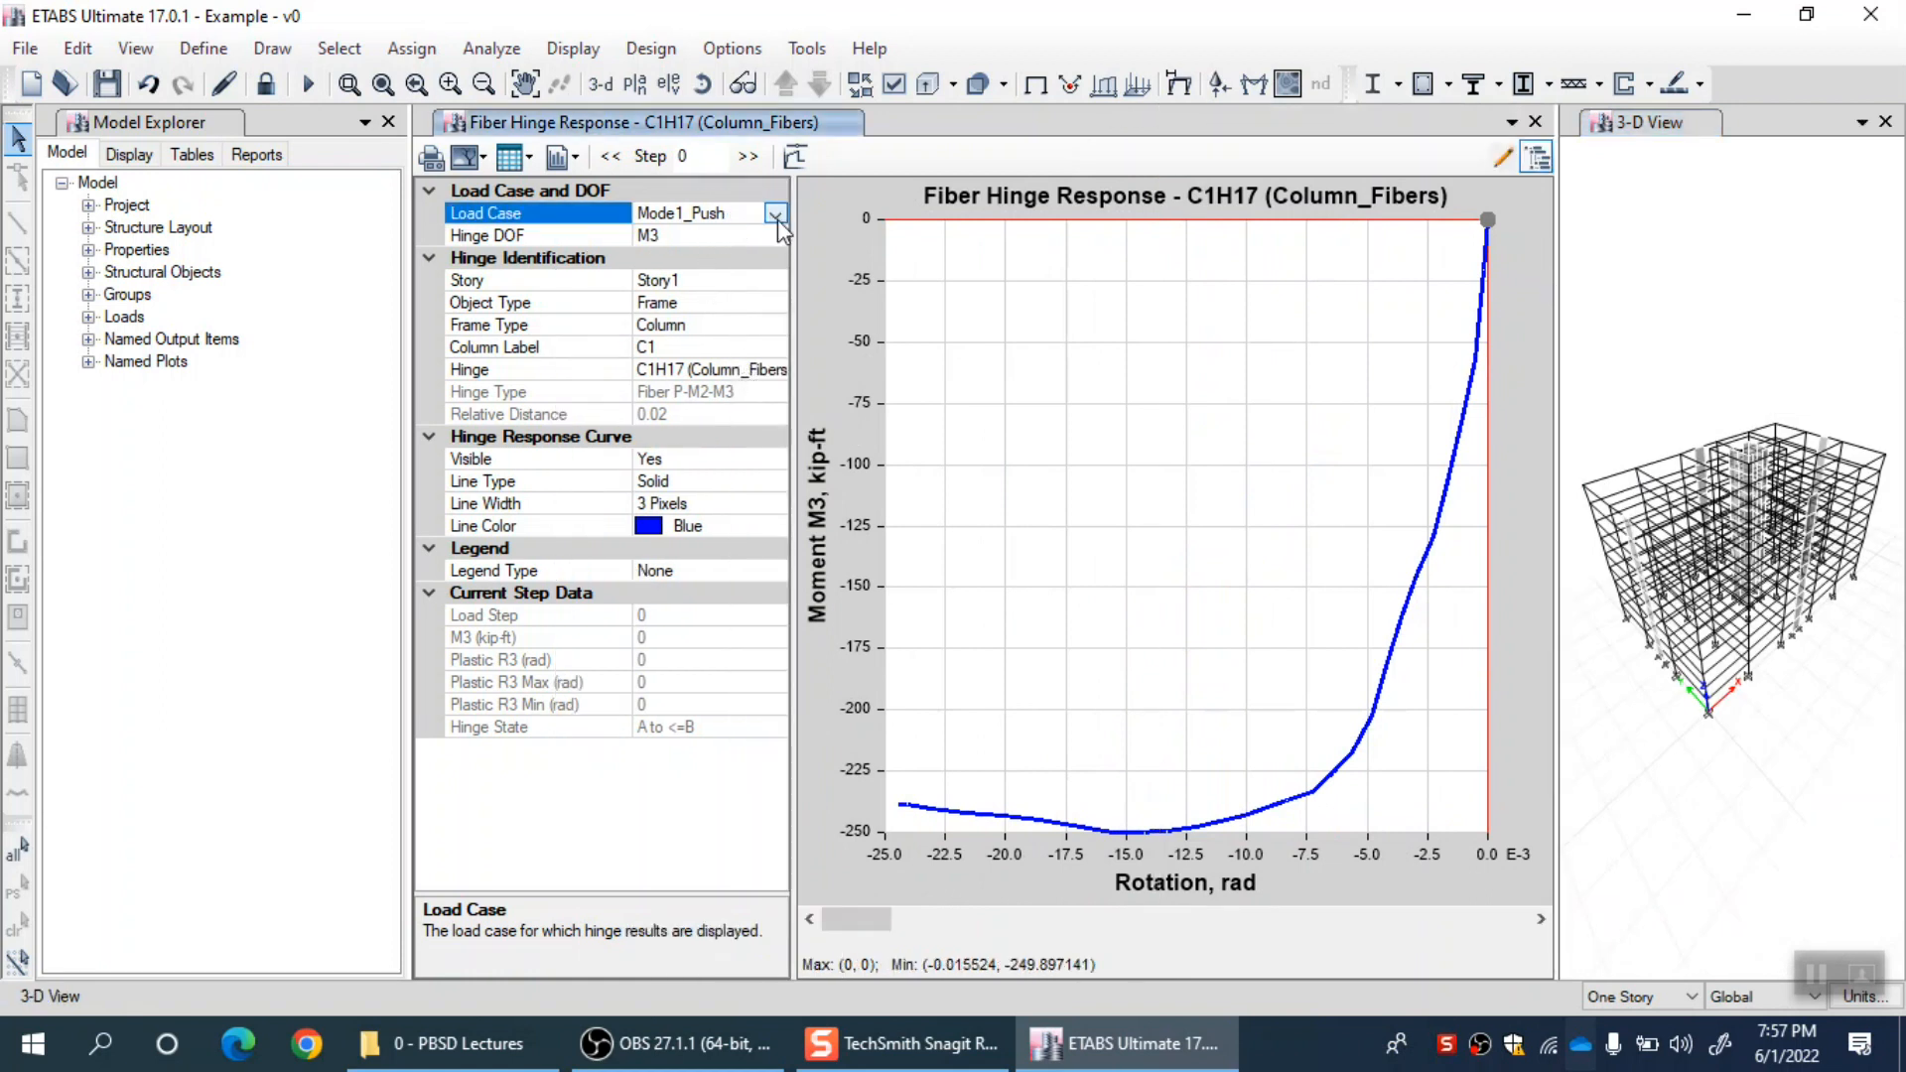
left_click(774, 213)
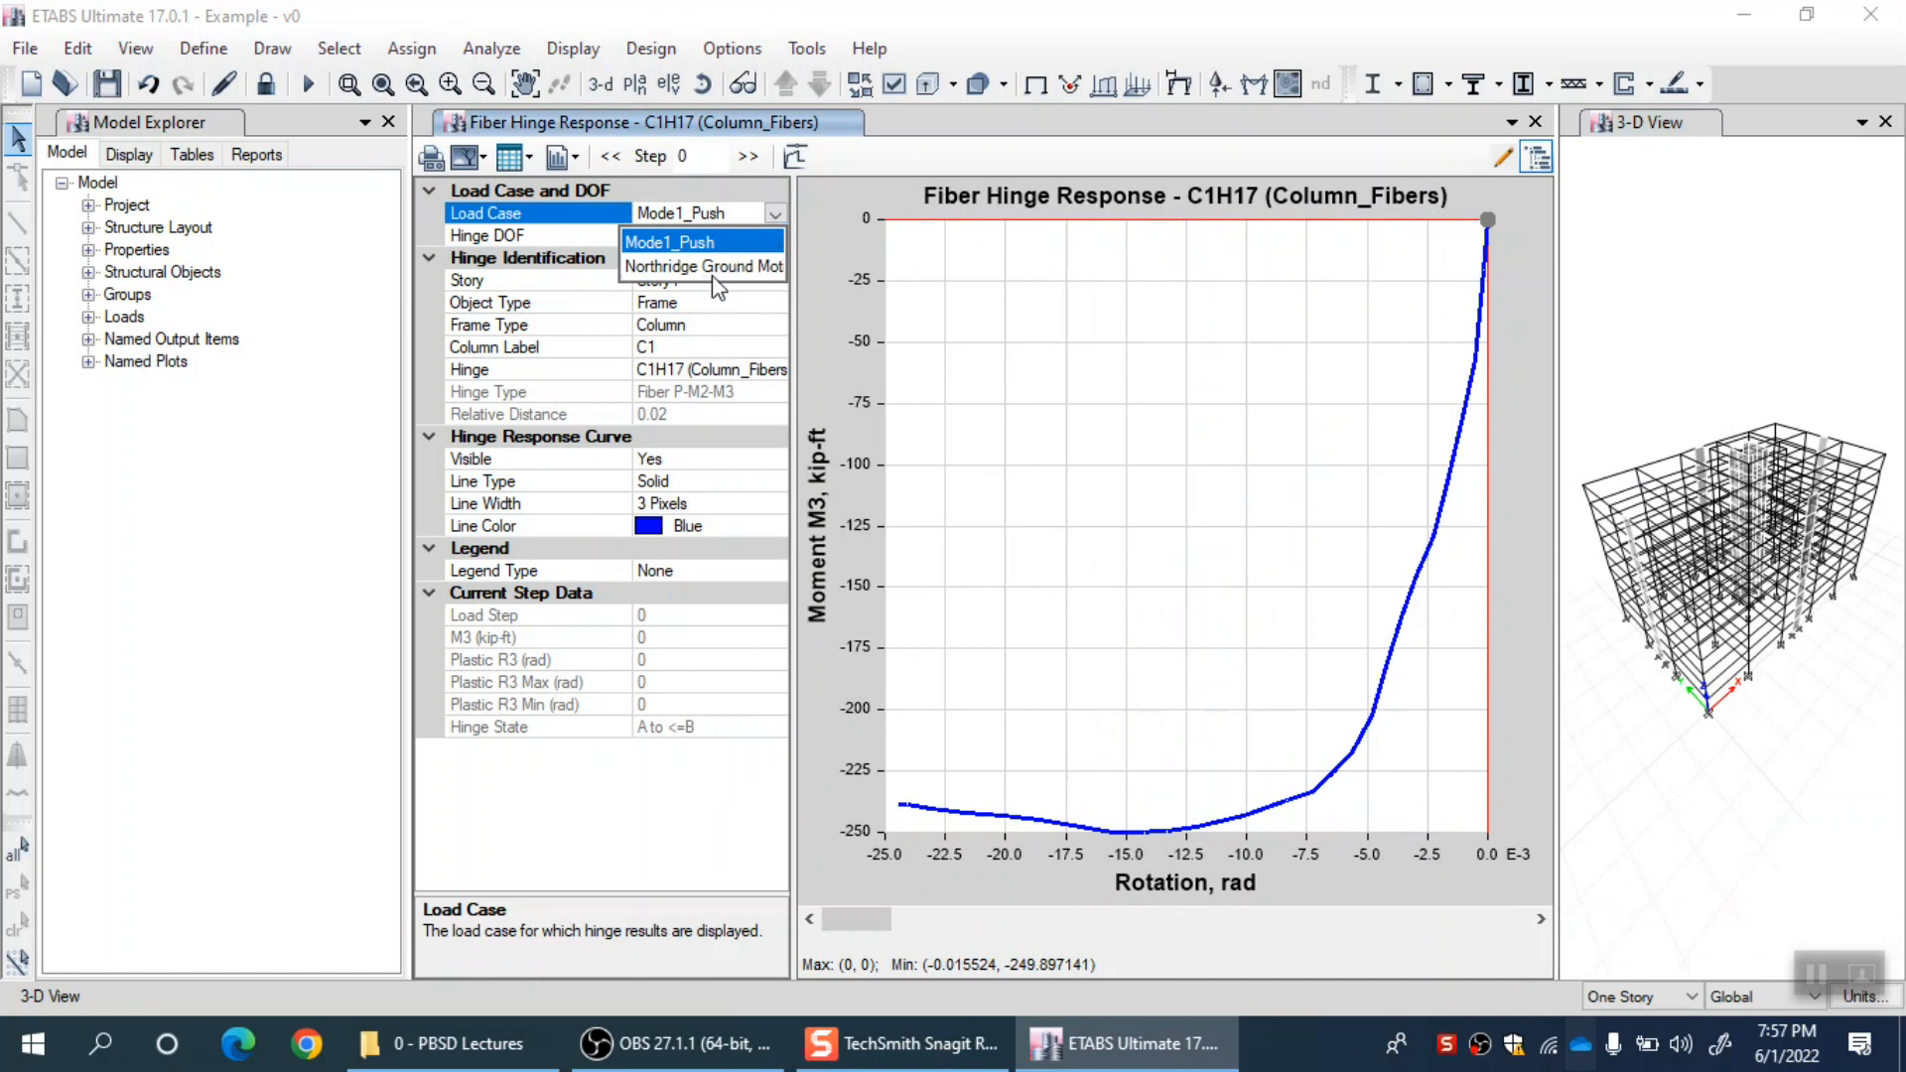
mouse_move(729, 288)
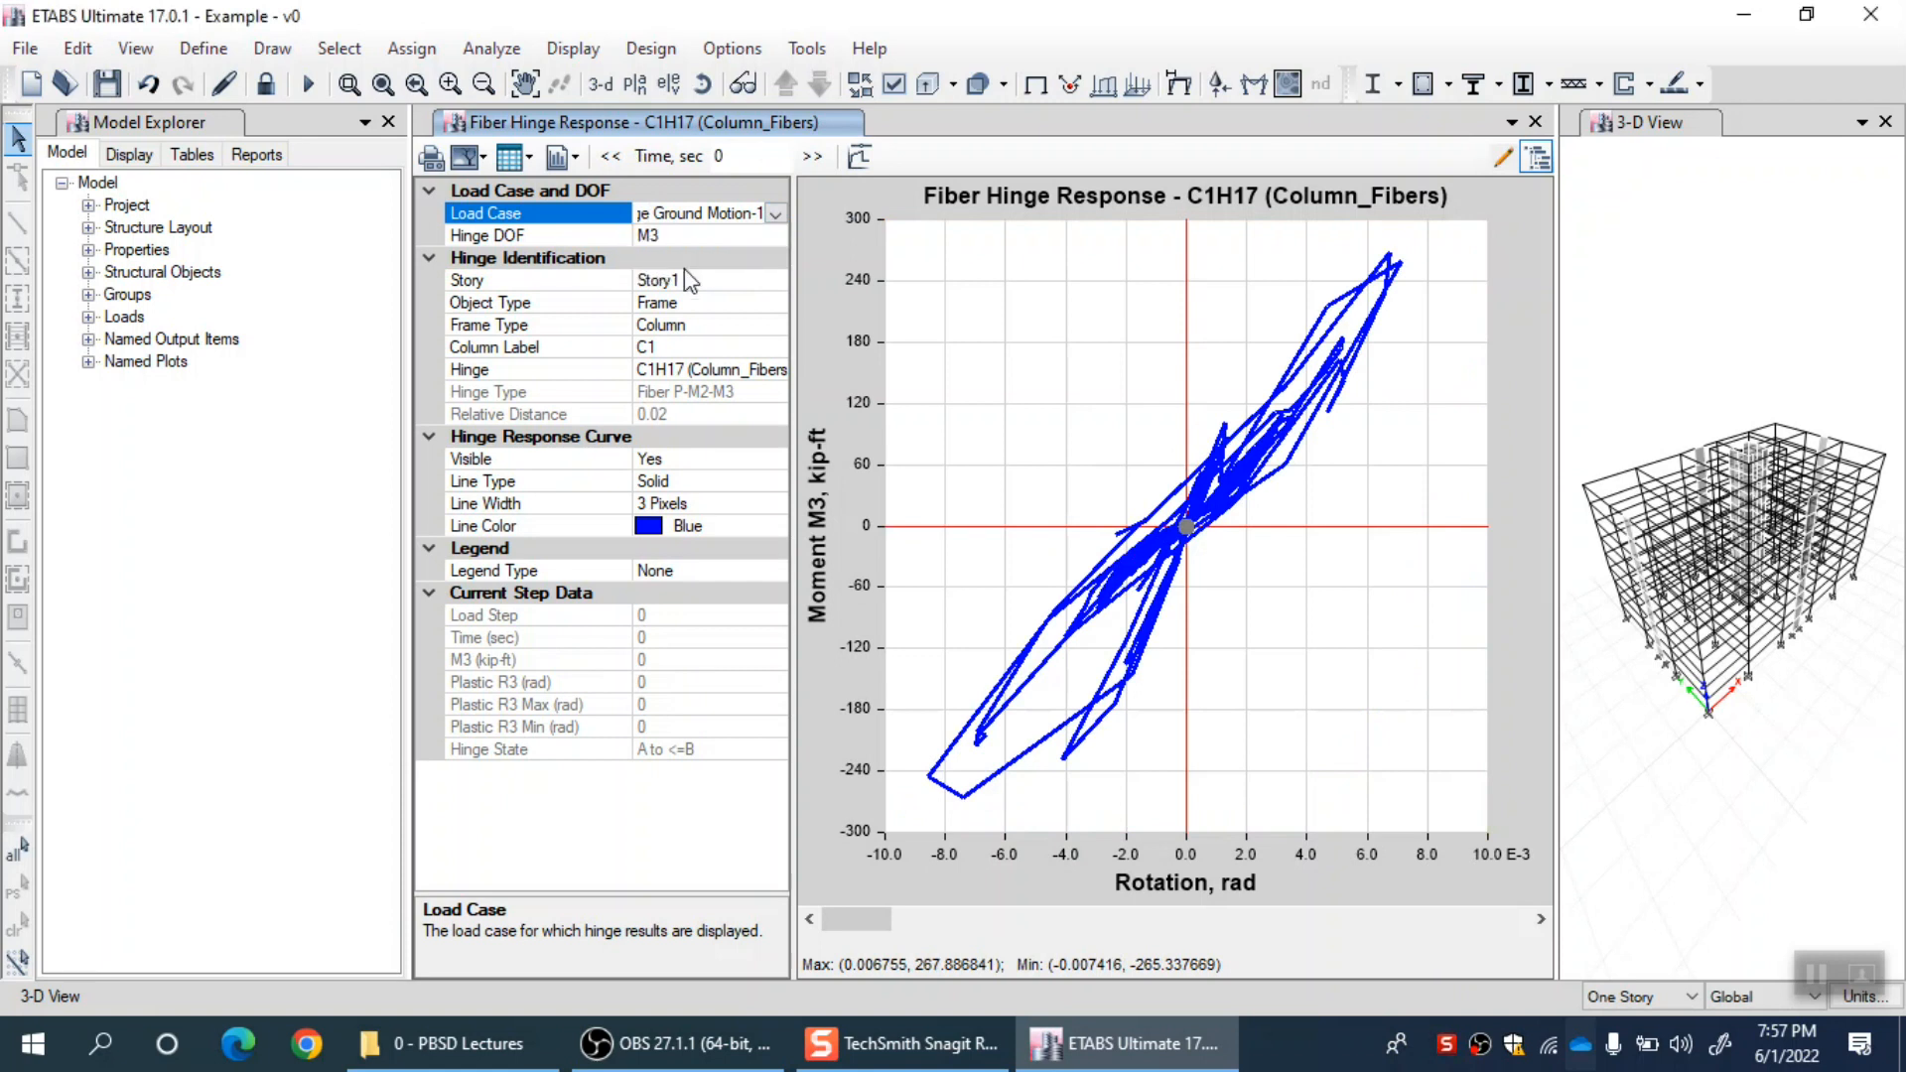
Keep object type Frame and choose column C5 so the plot shows hinge C5H9.
left_click(534, 234)
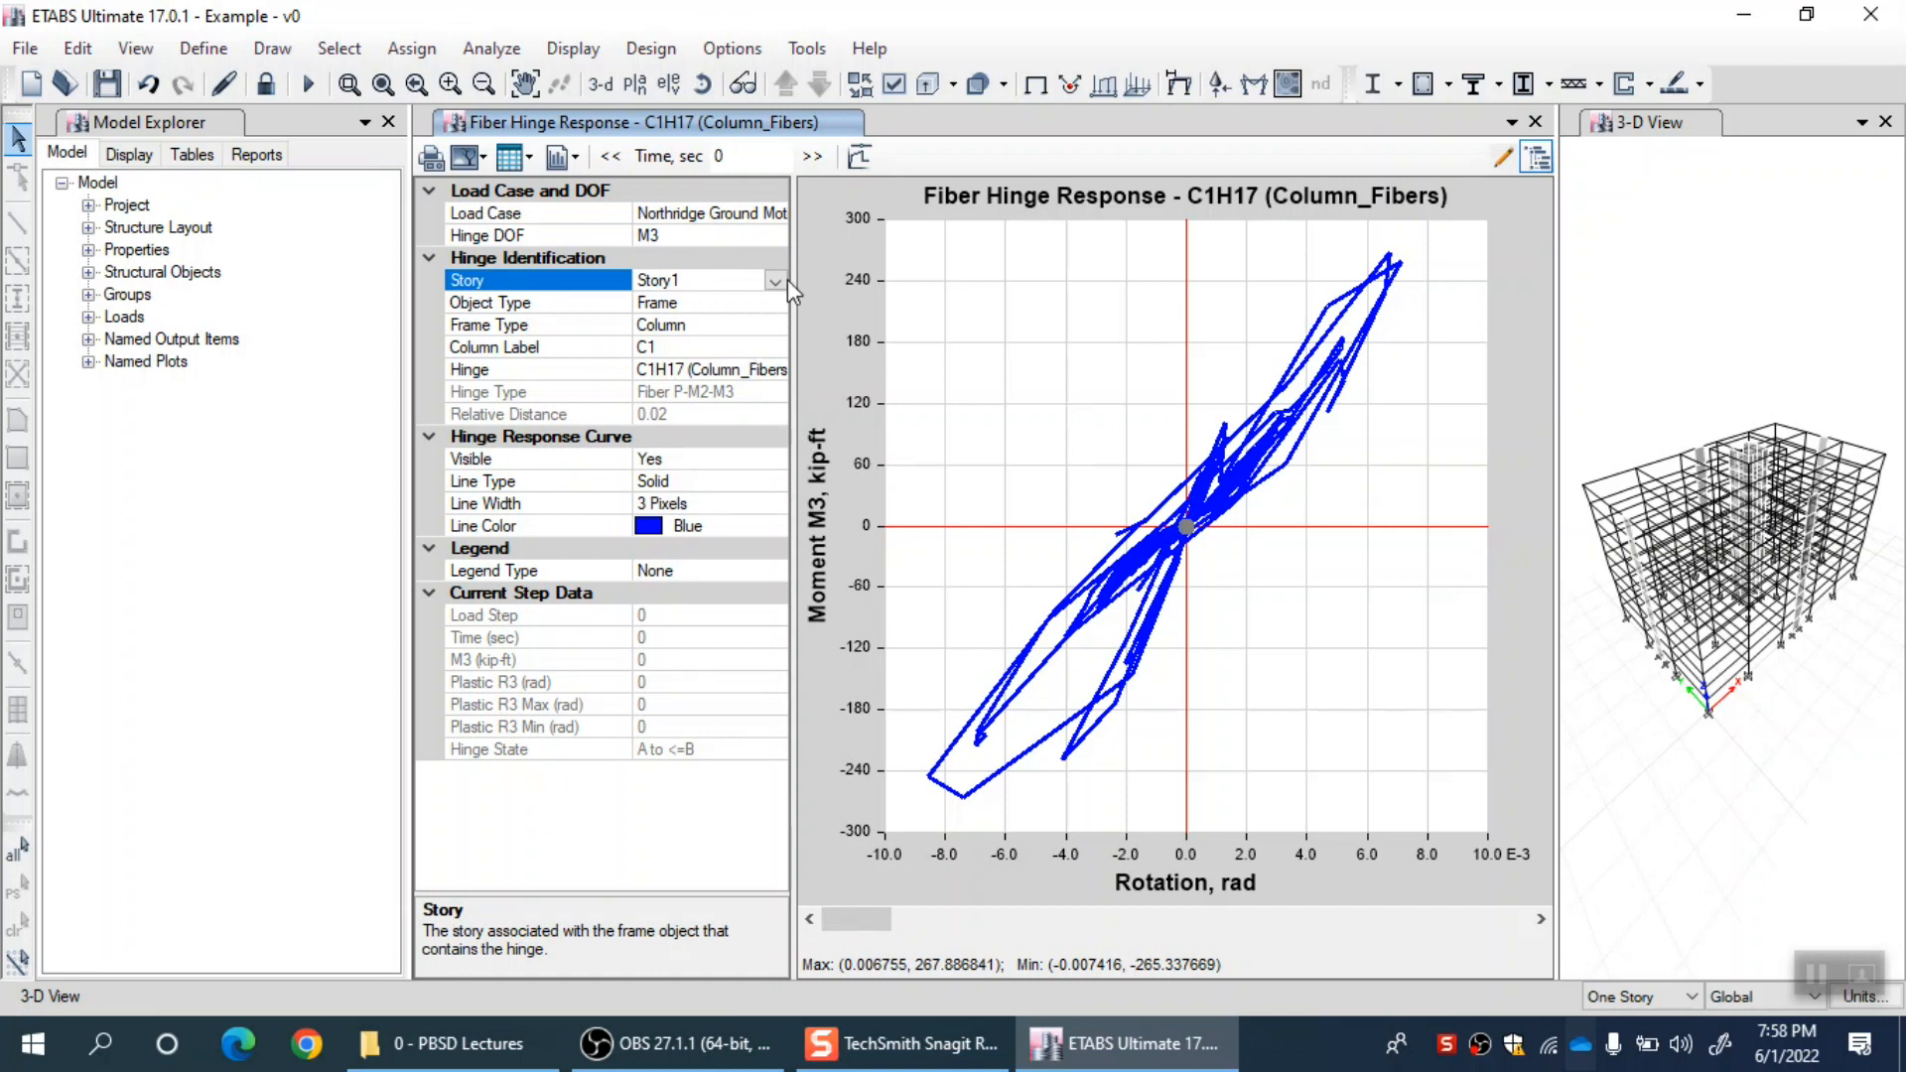
mouse_move(687, 327)
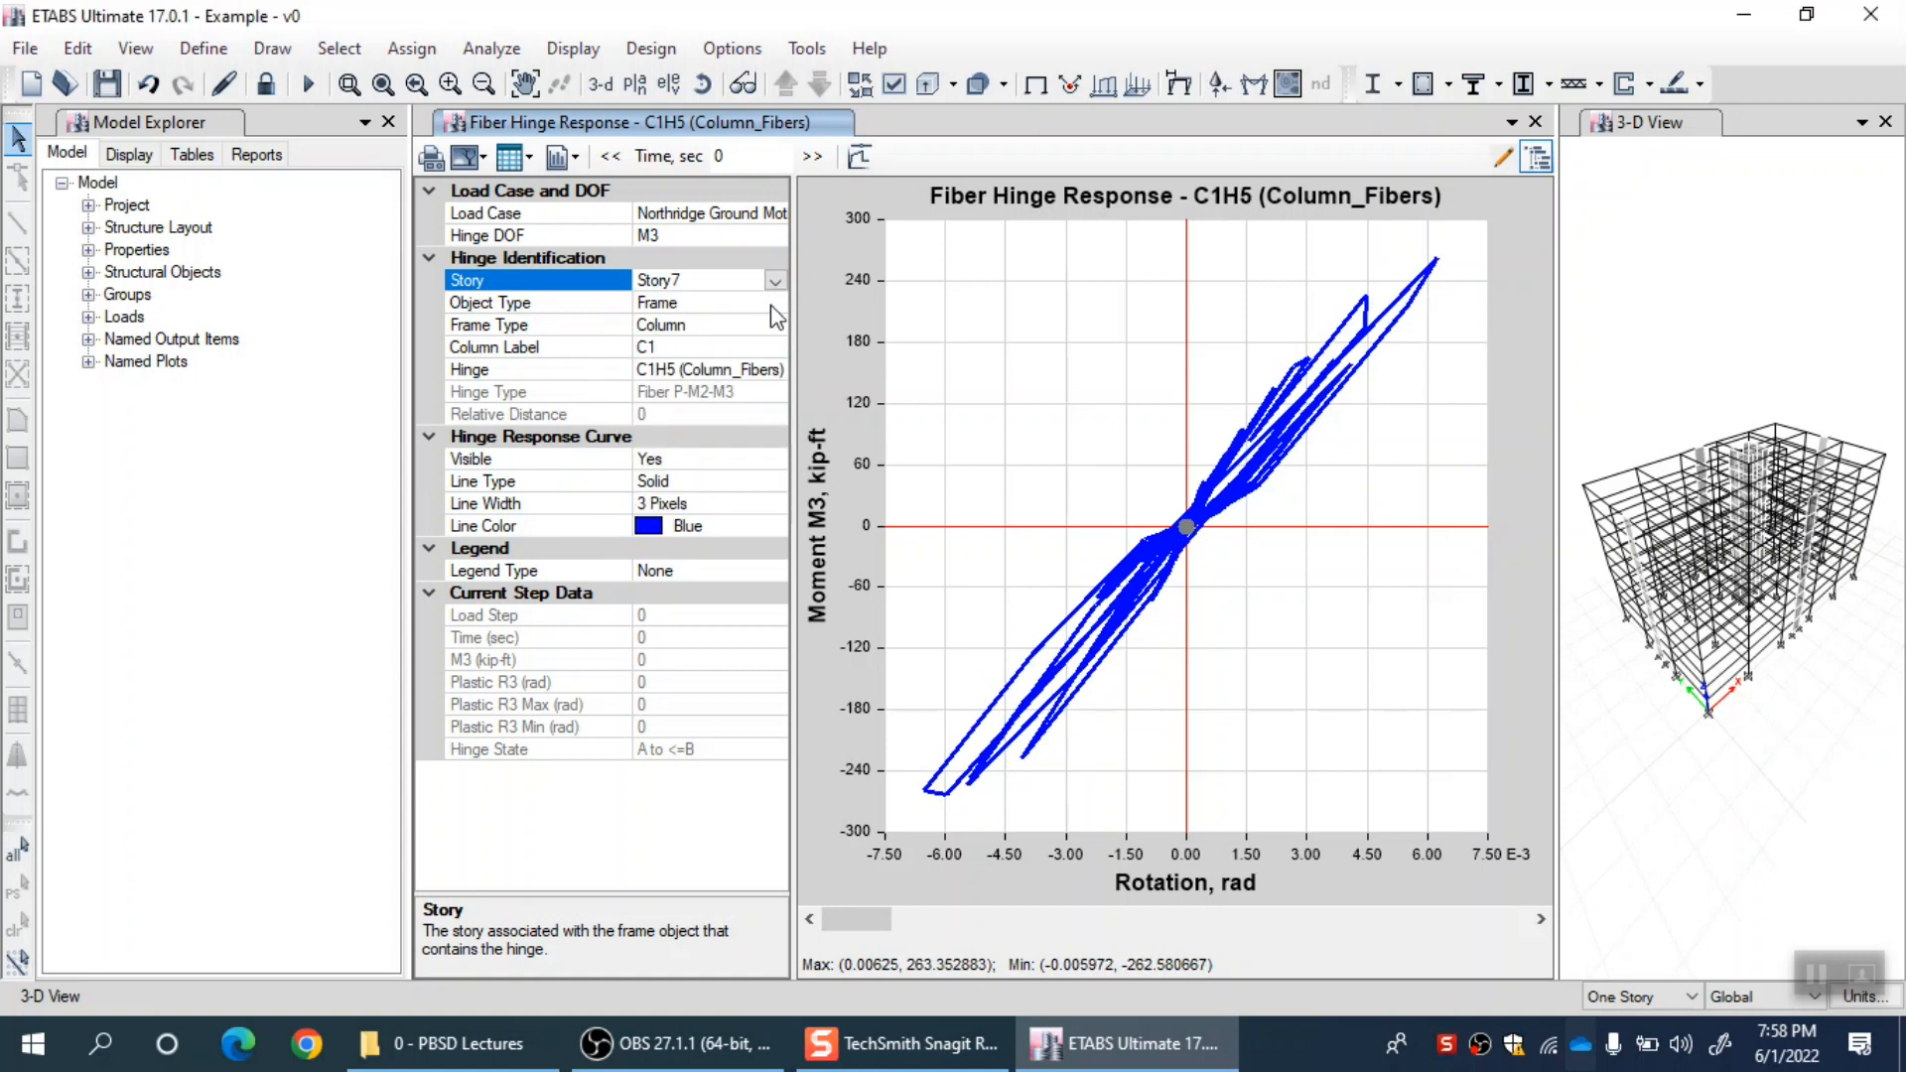
mouse_move(776, 310)
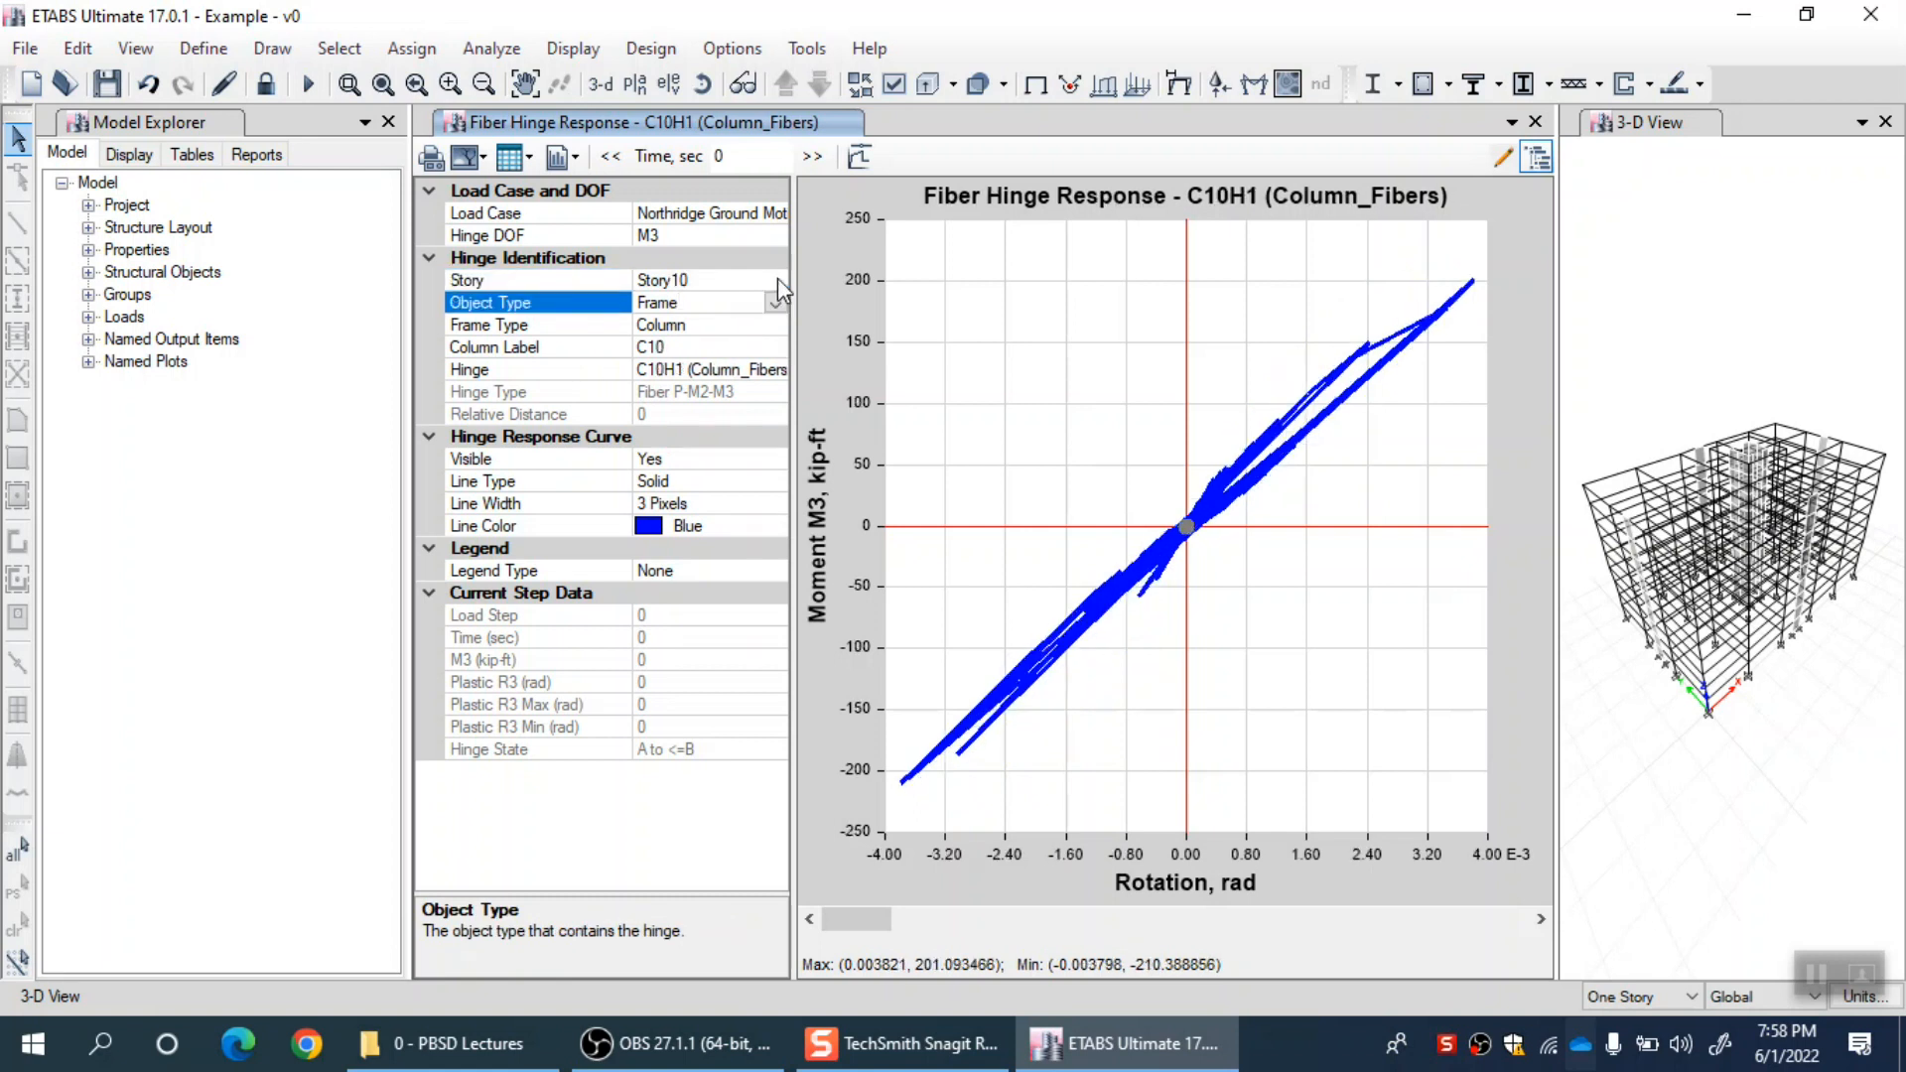
left_click(775, 280)
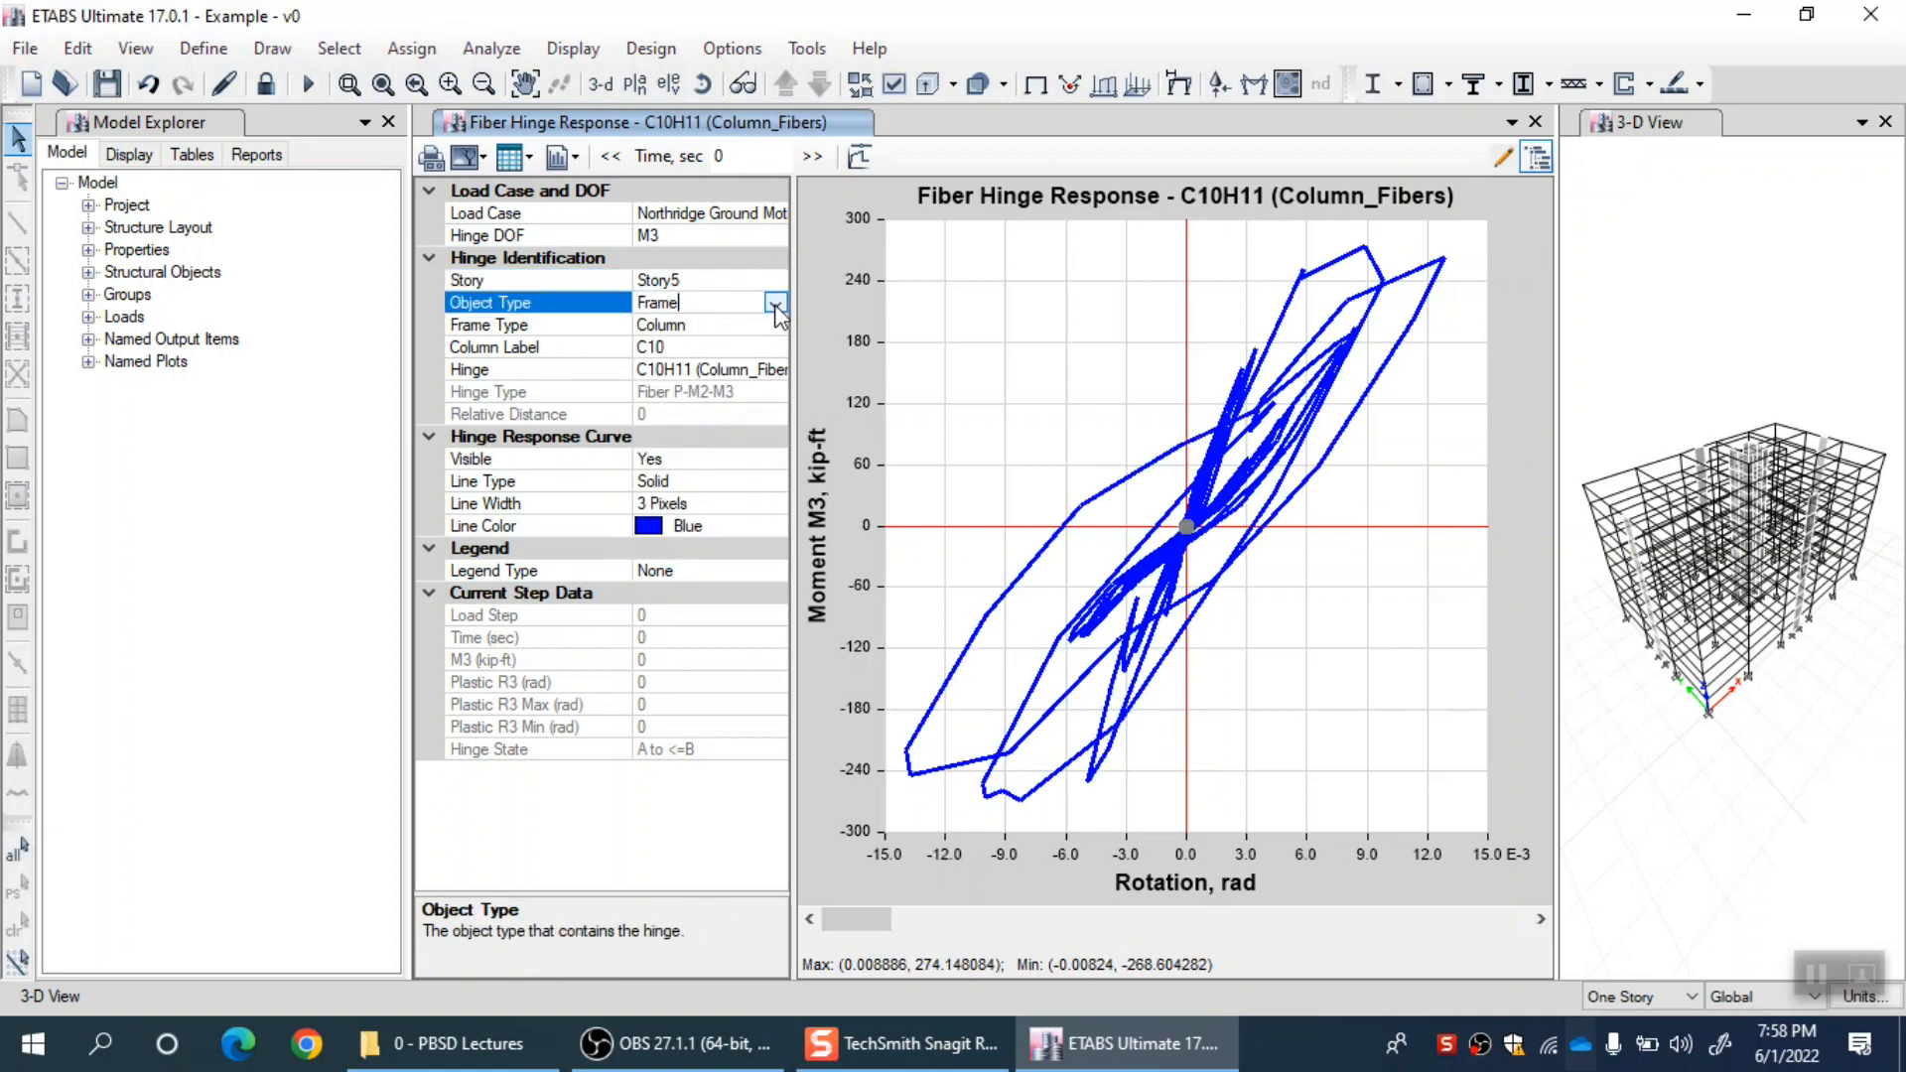
left_click(774, 302)
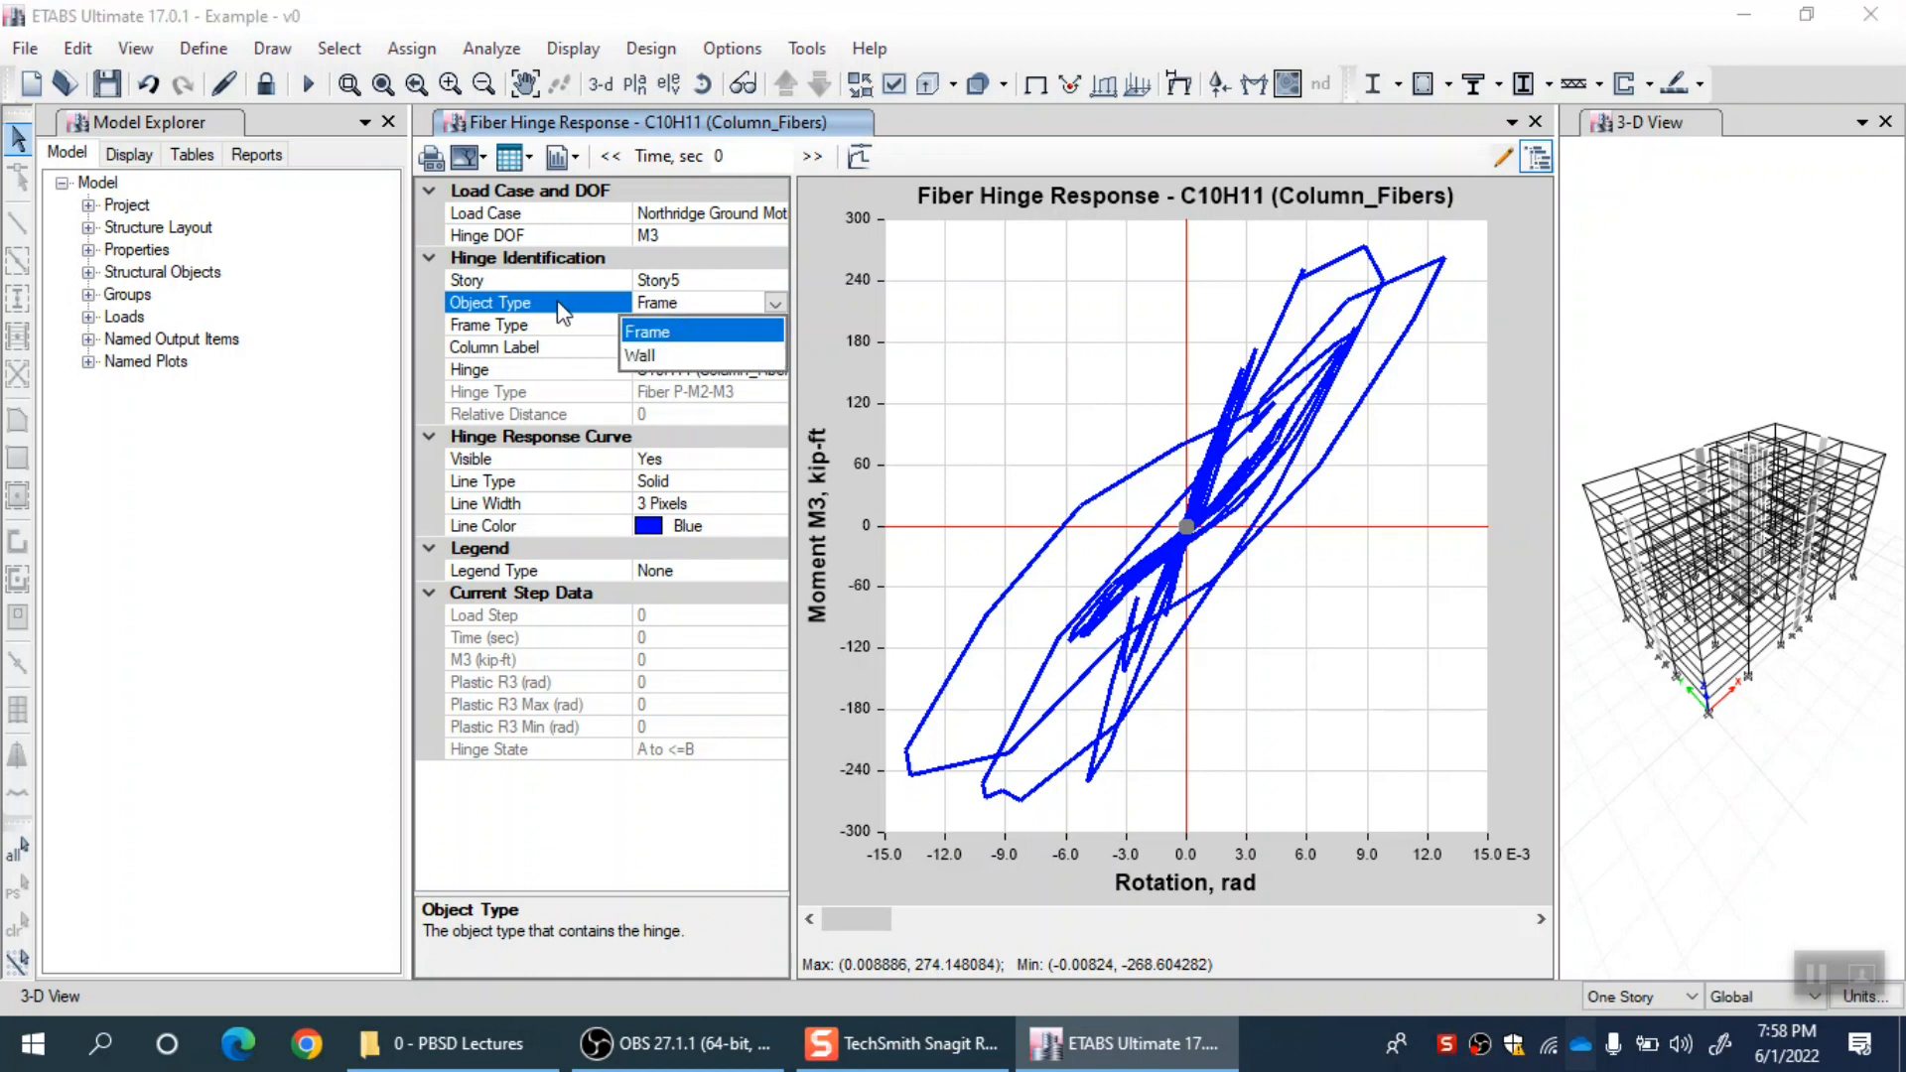
mouse_move(562, 318)
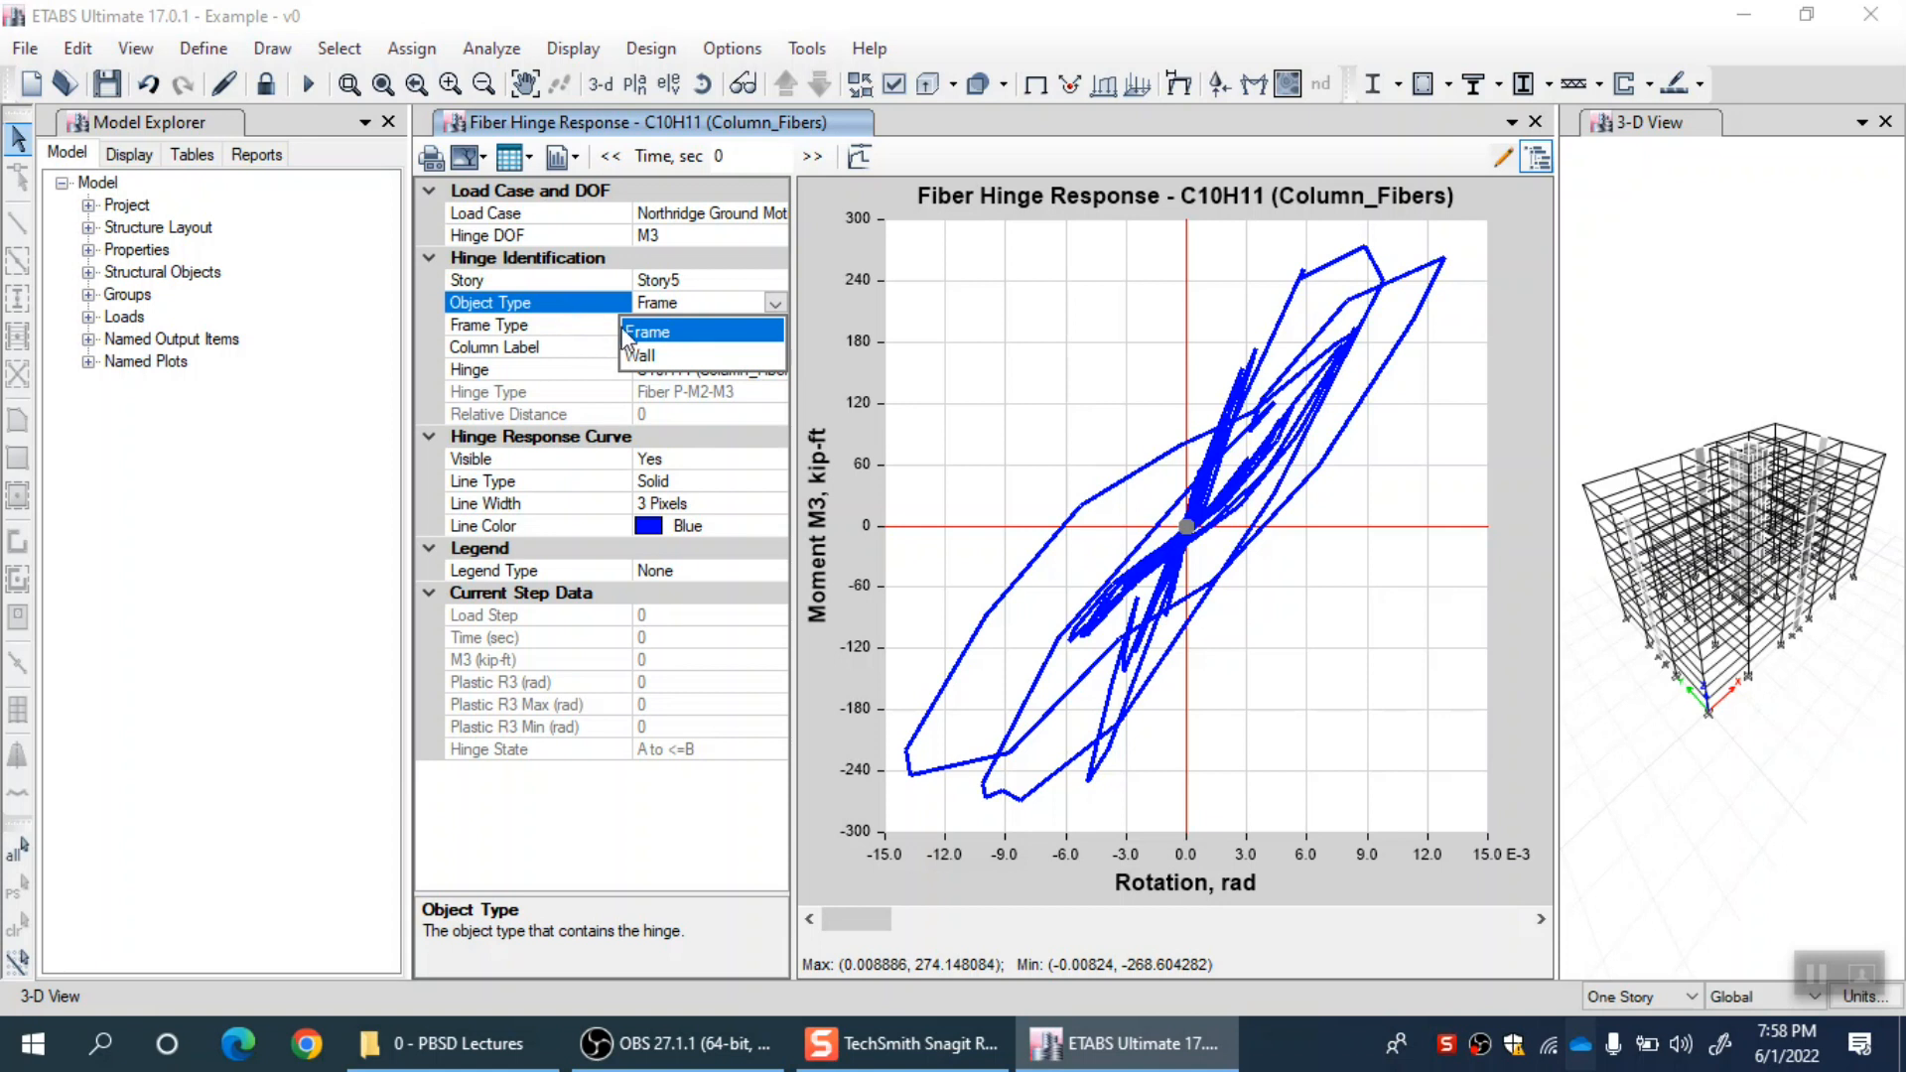
left_click(648, 331)
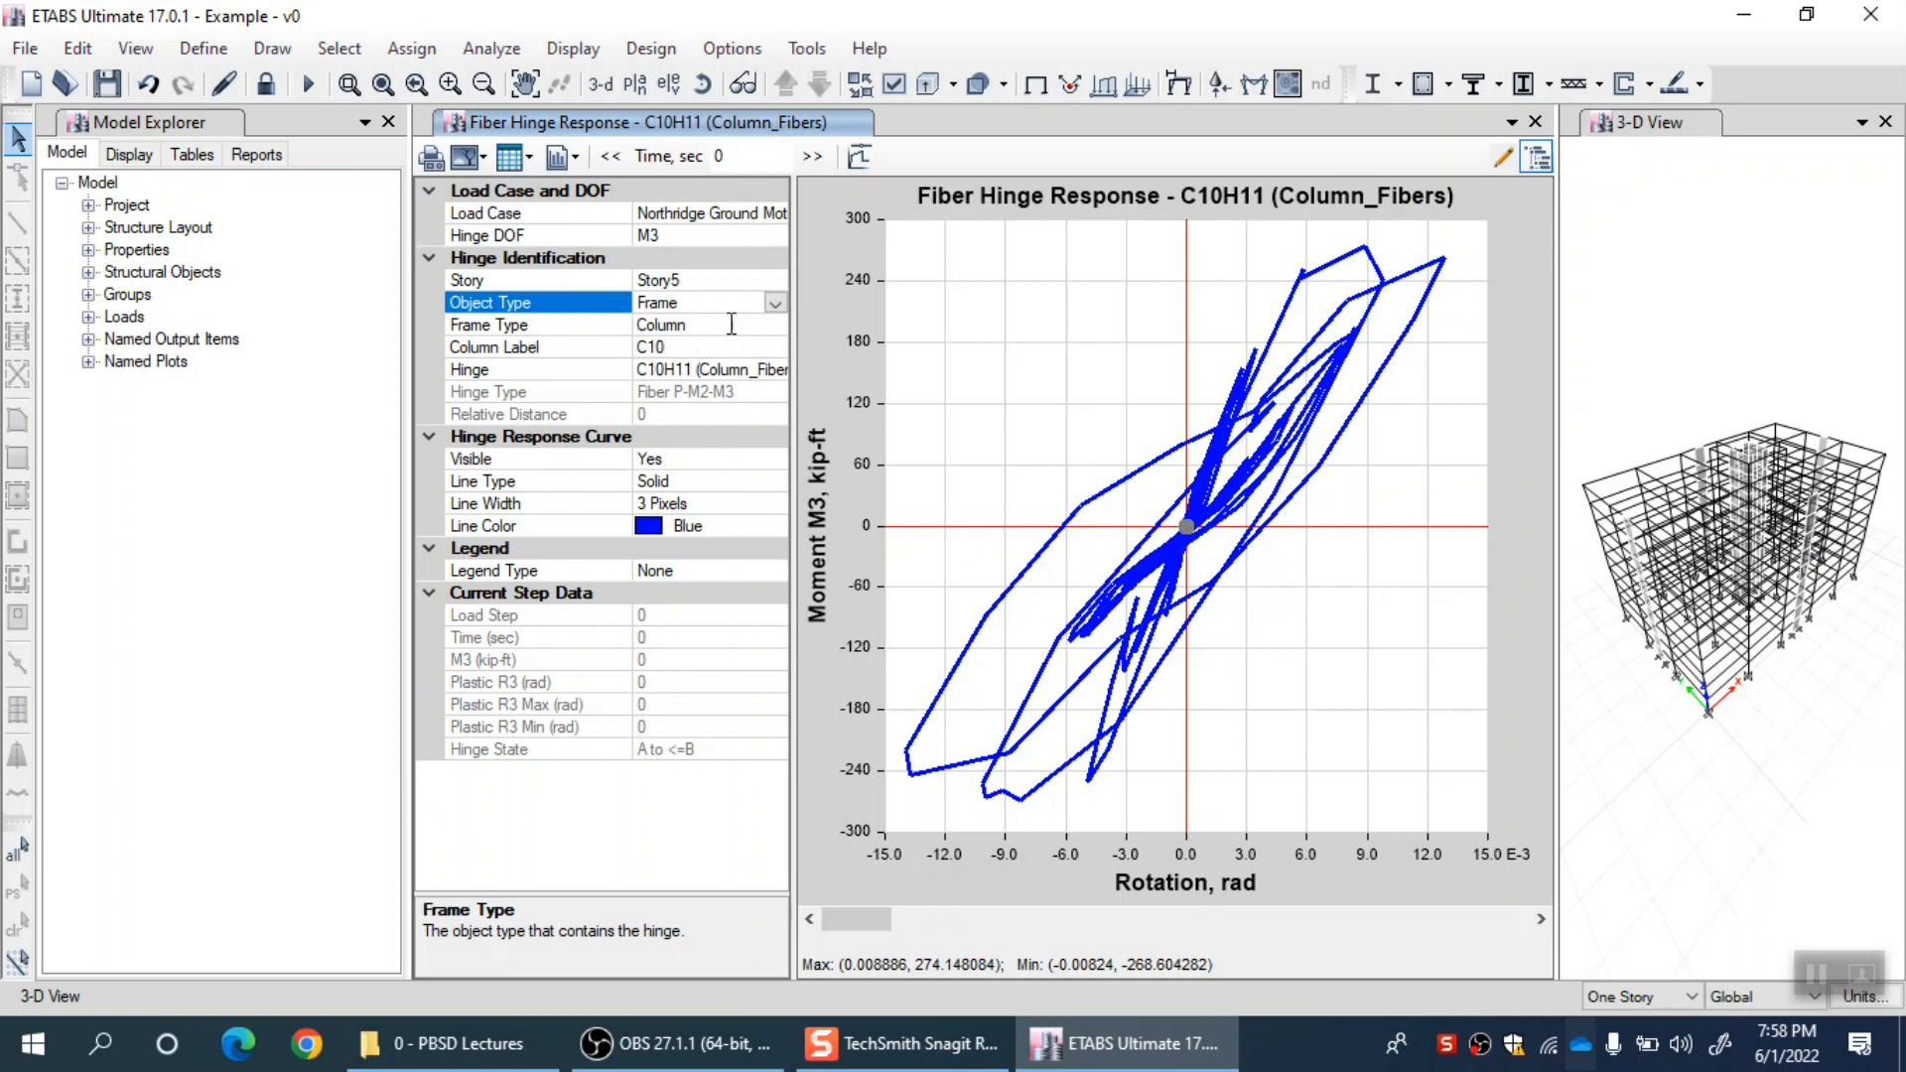
left_click(534, 324)
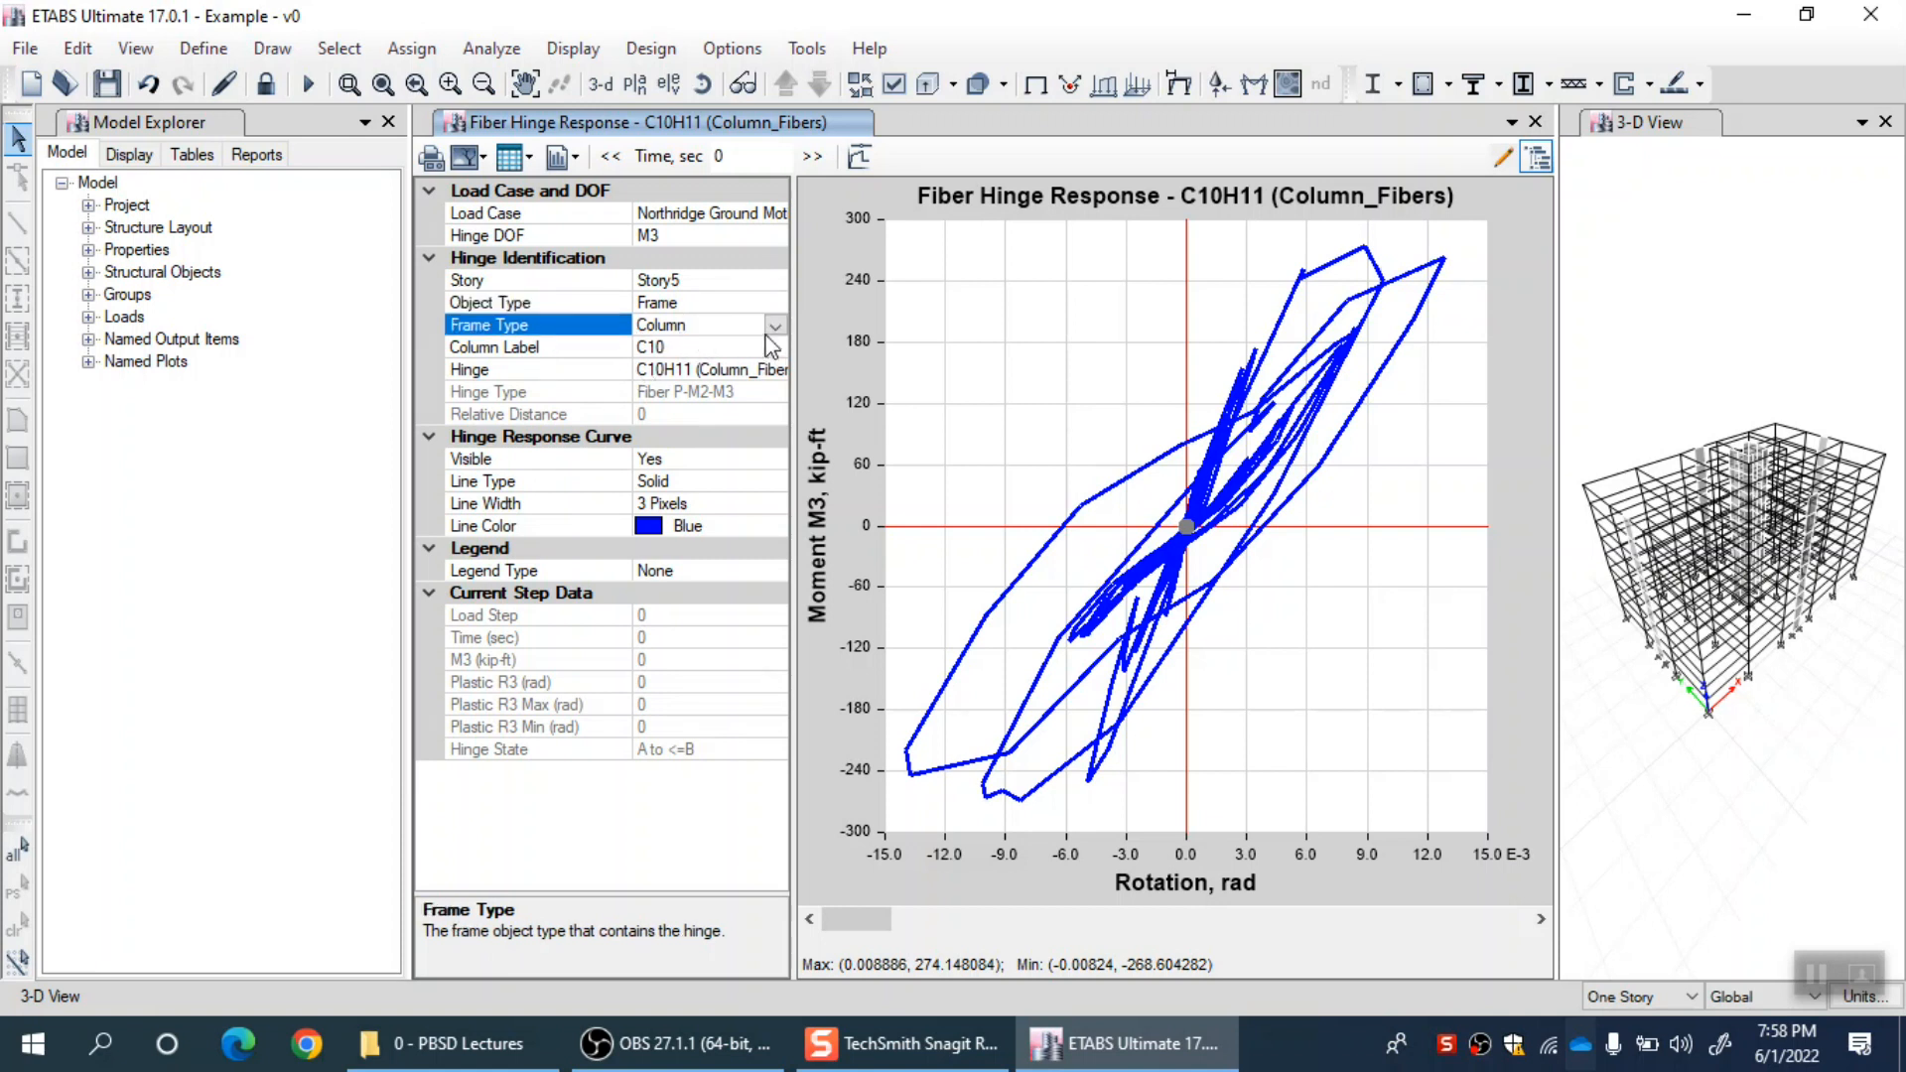
left_click(535, 346)
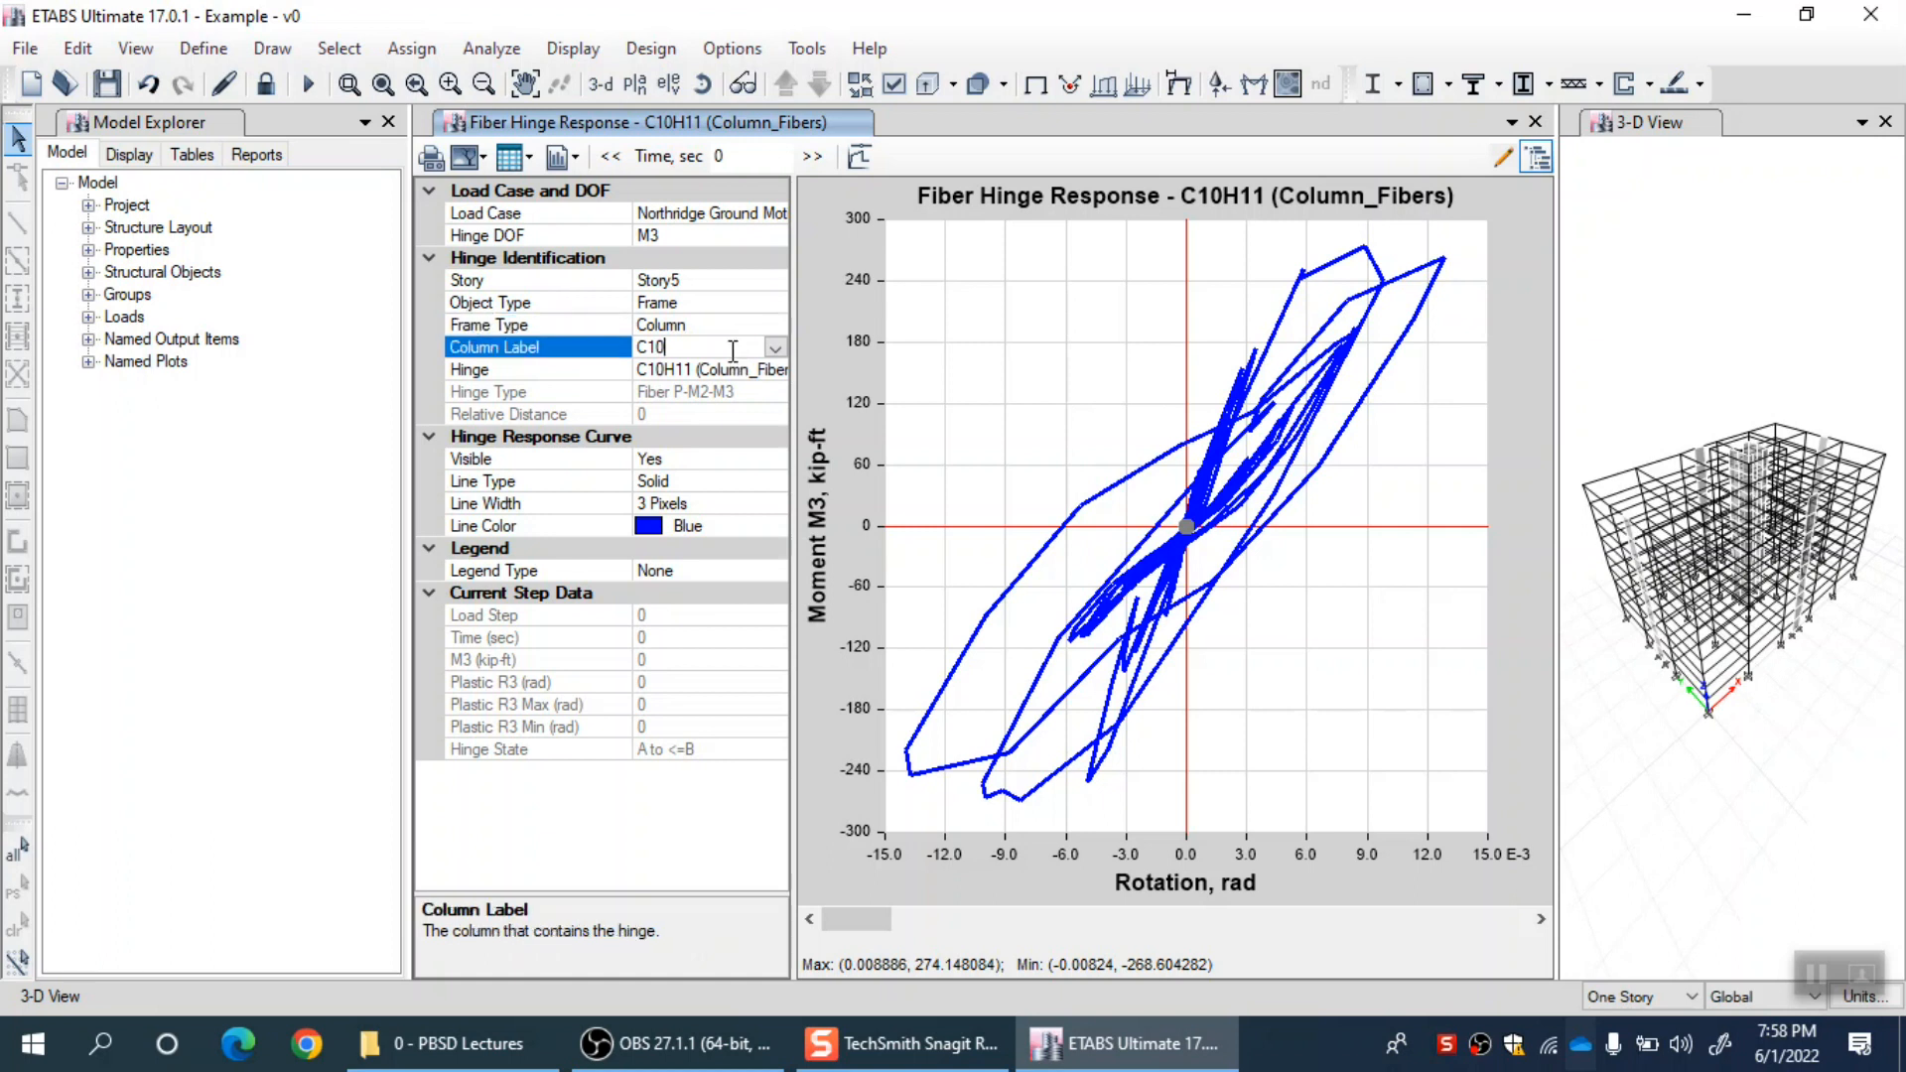
left_click(774, 348)
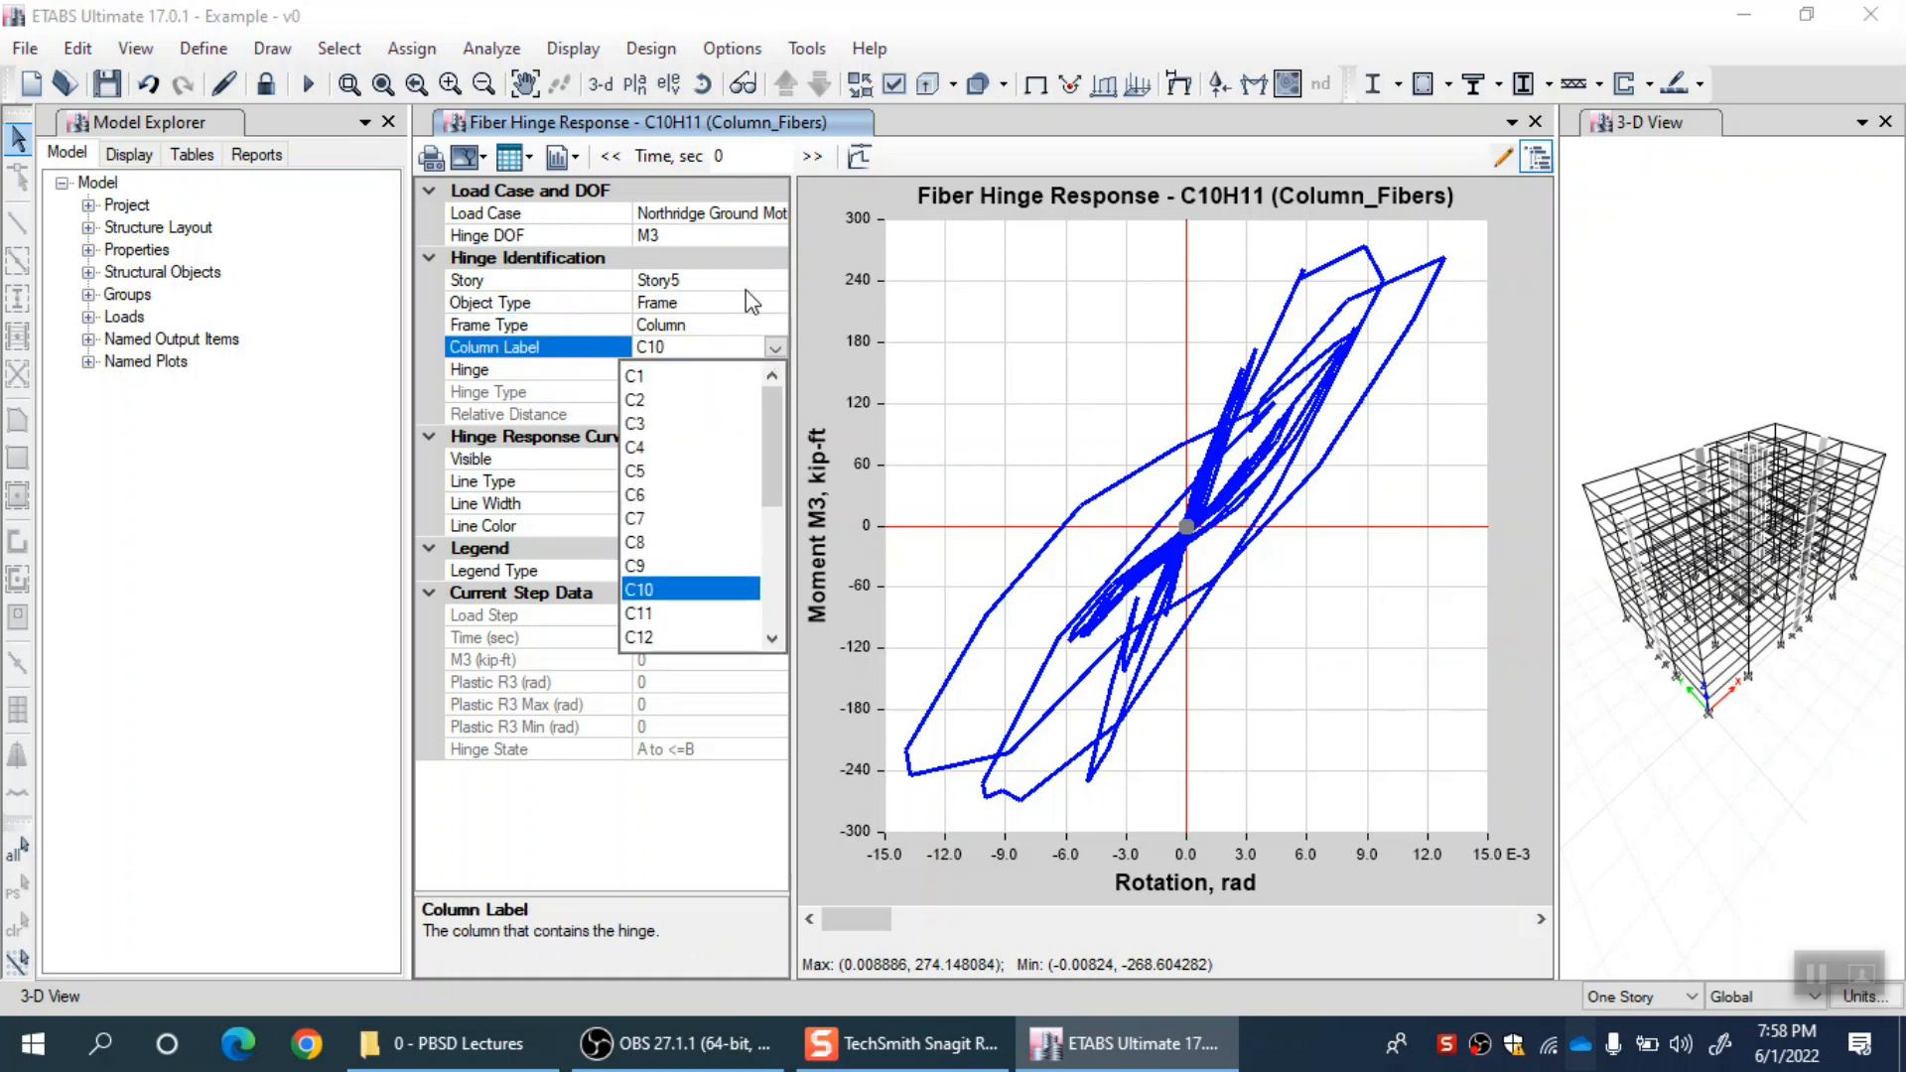
mouse_move(709, 581)
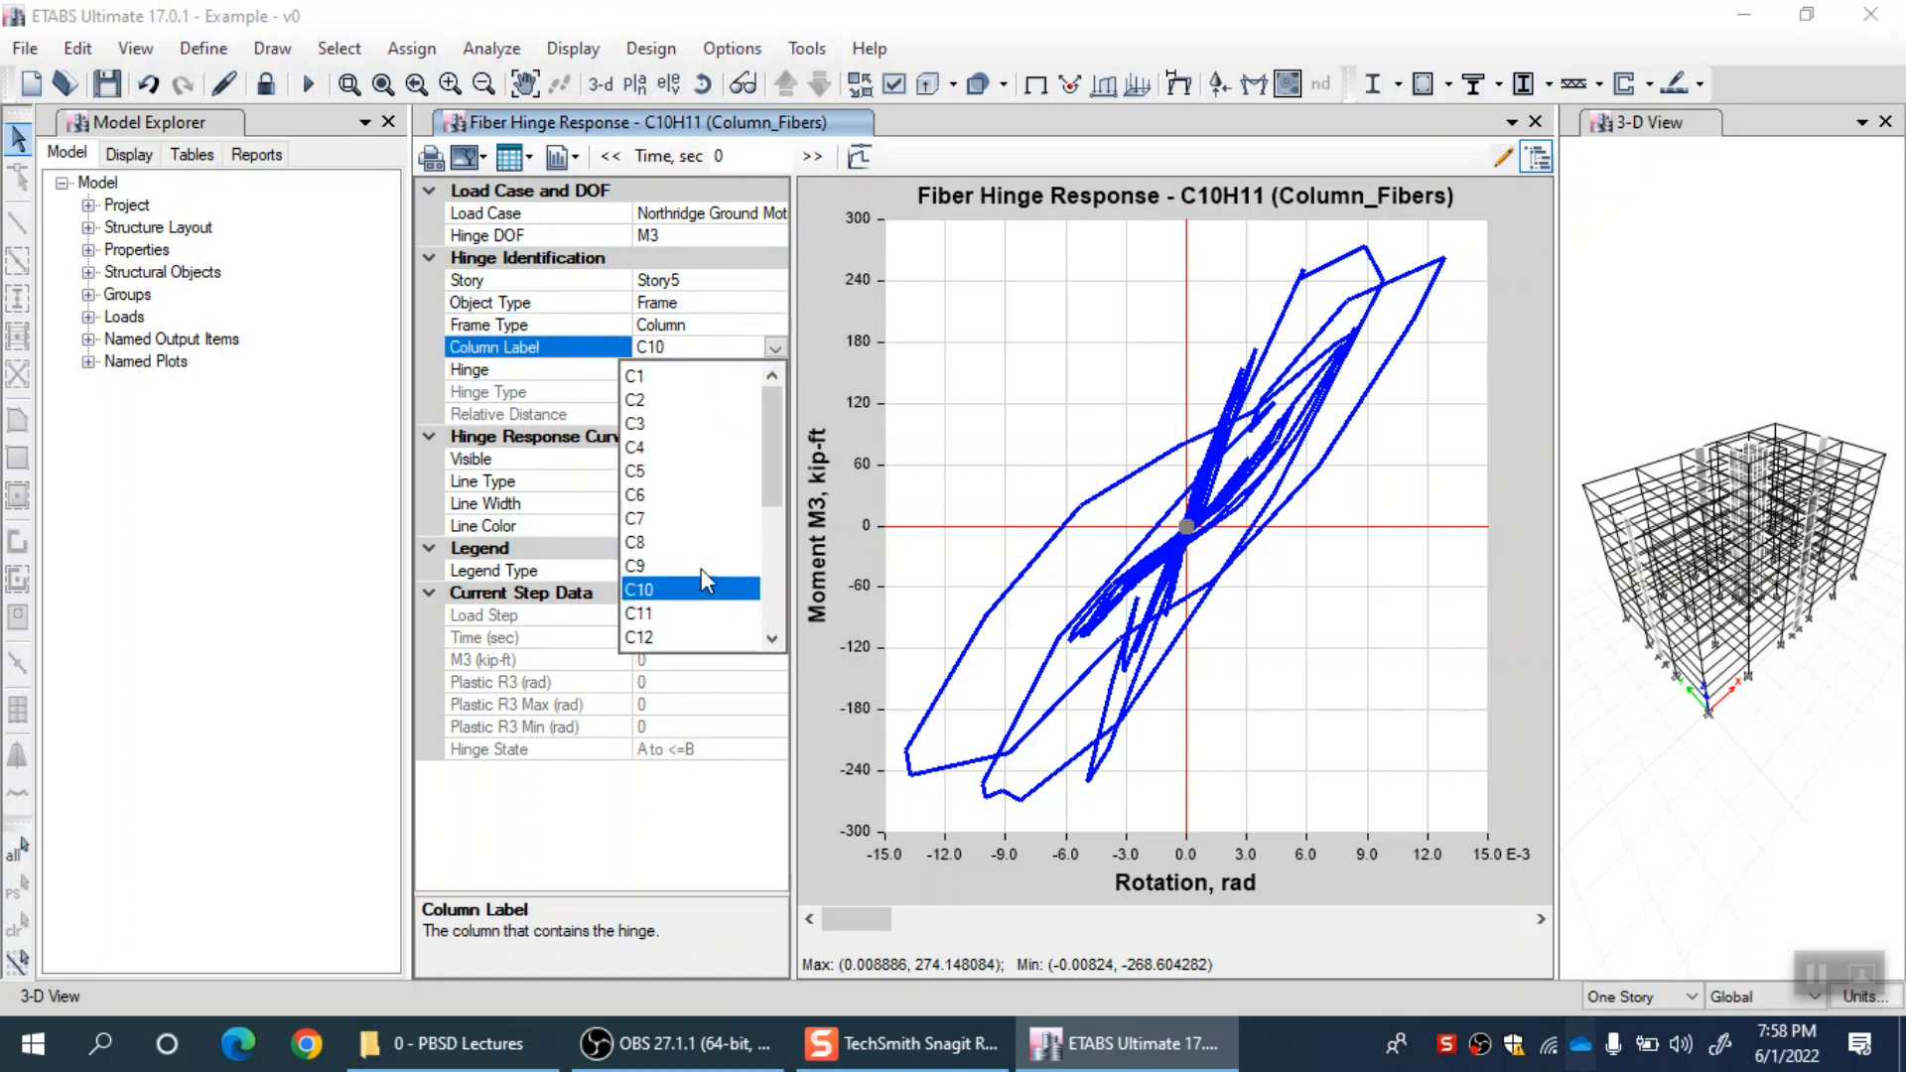
left_click(639, 590)
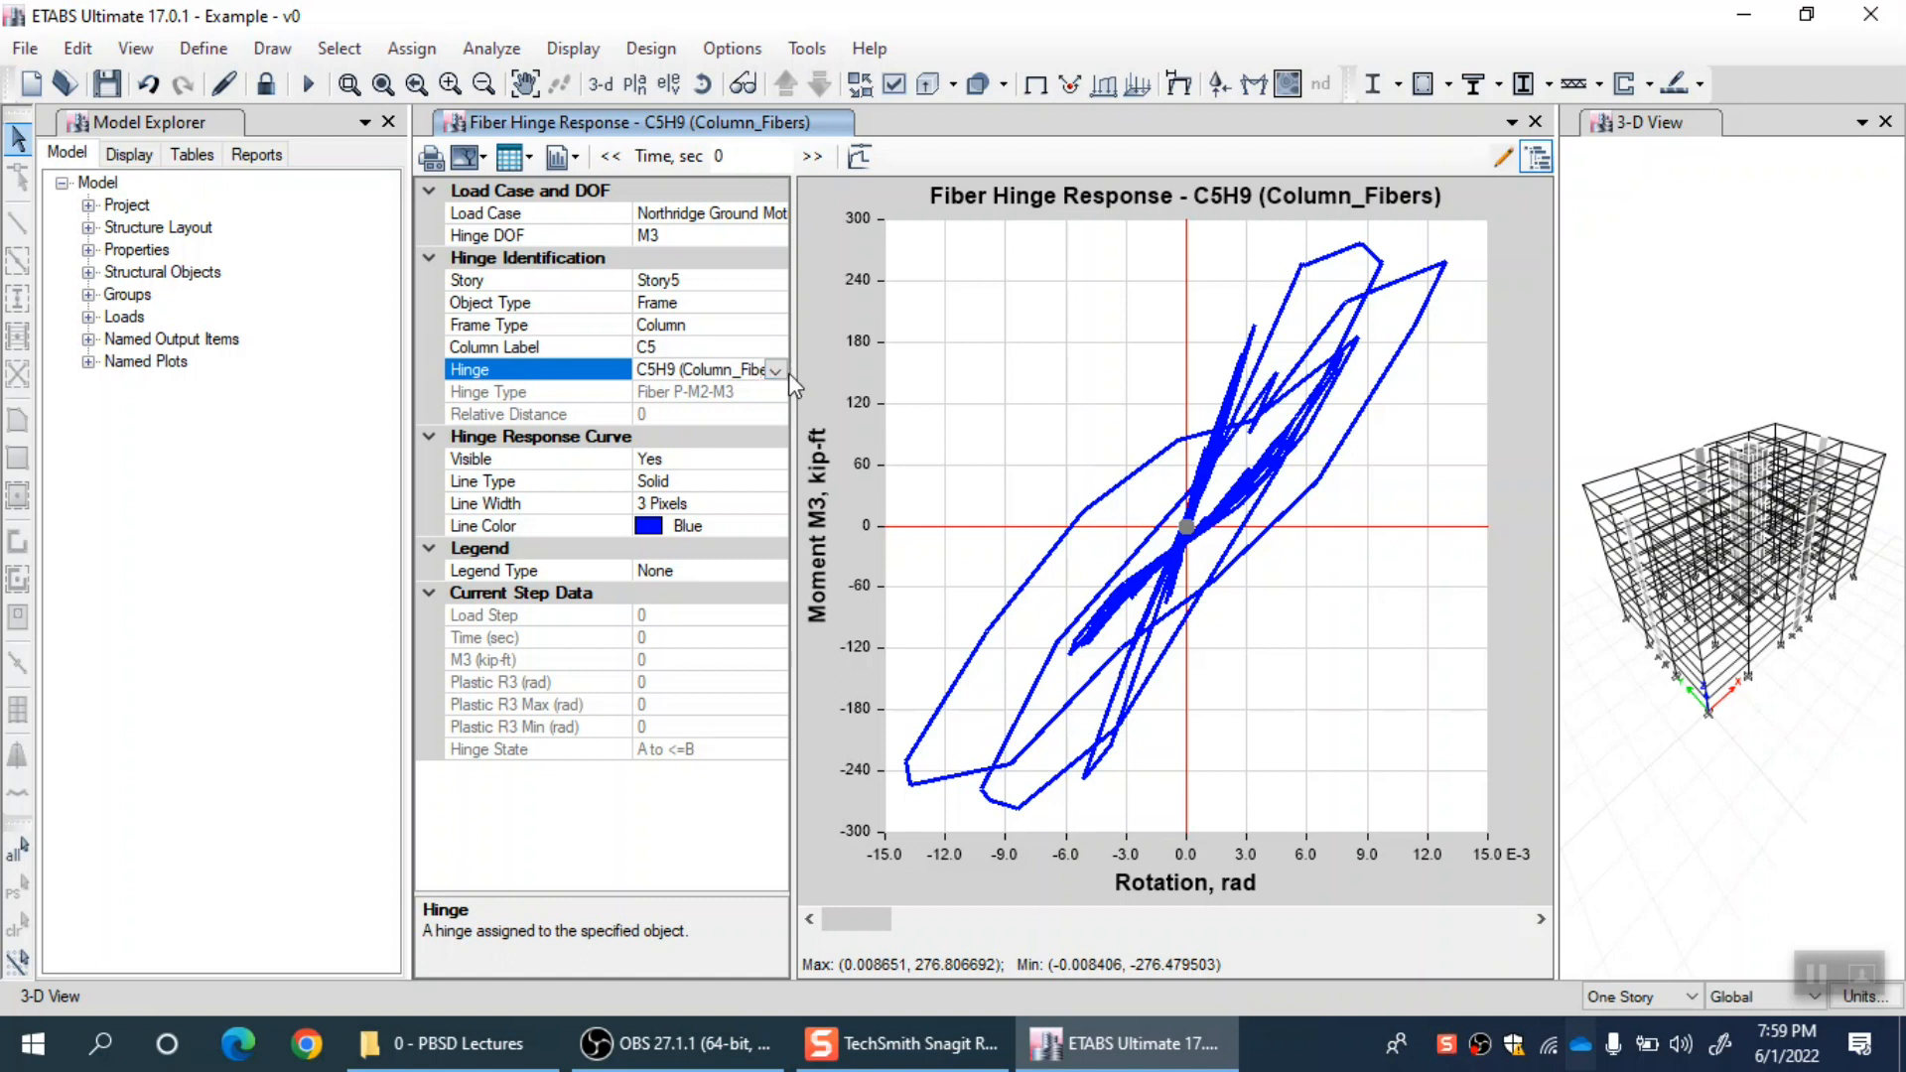
left_click(775, 370)
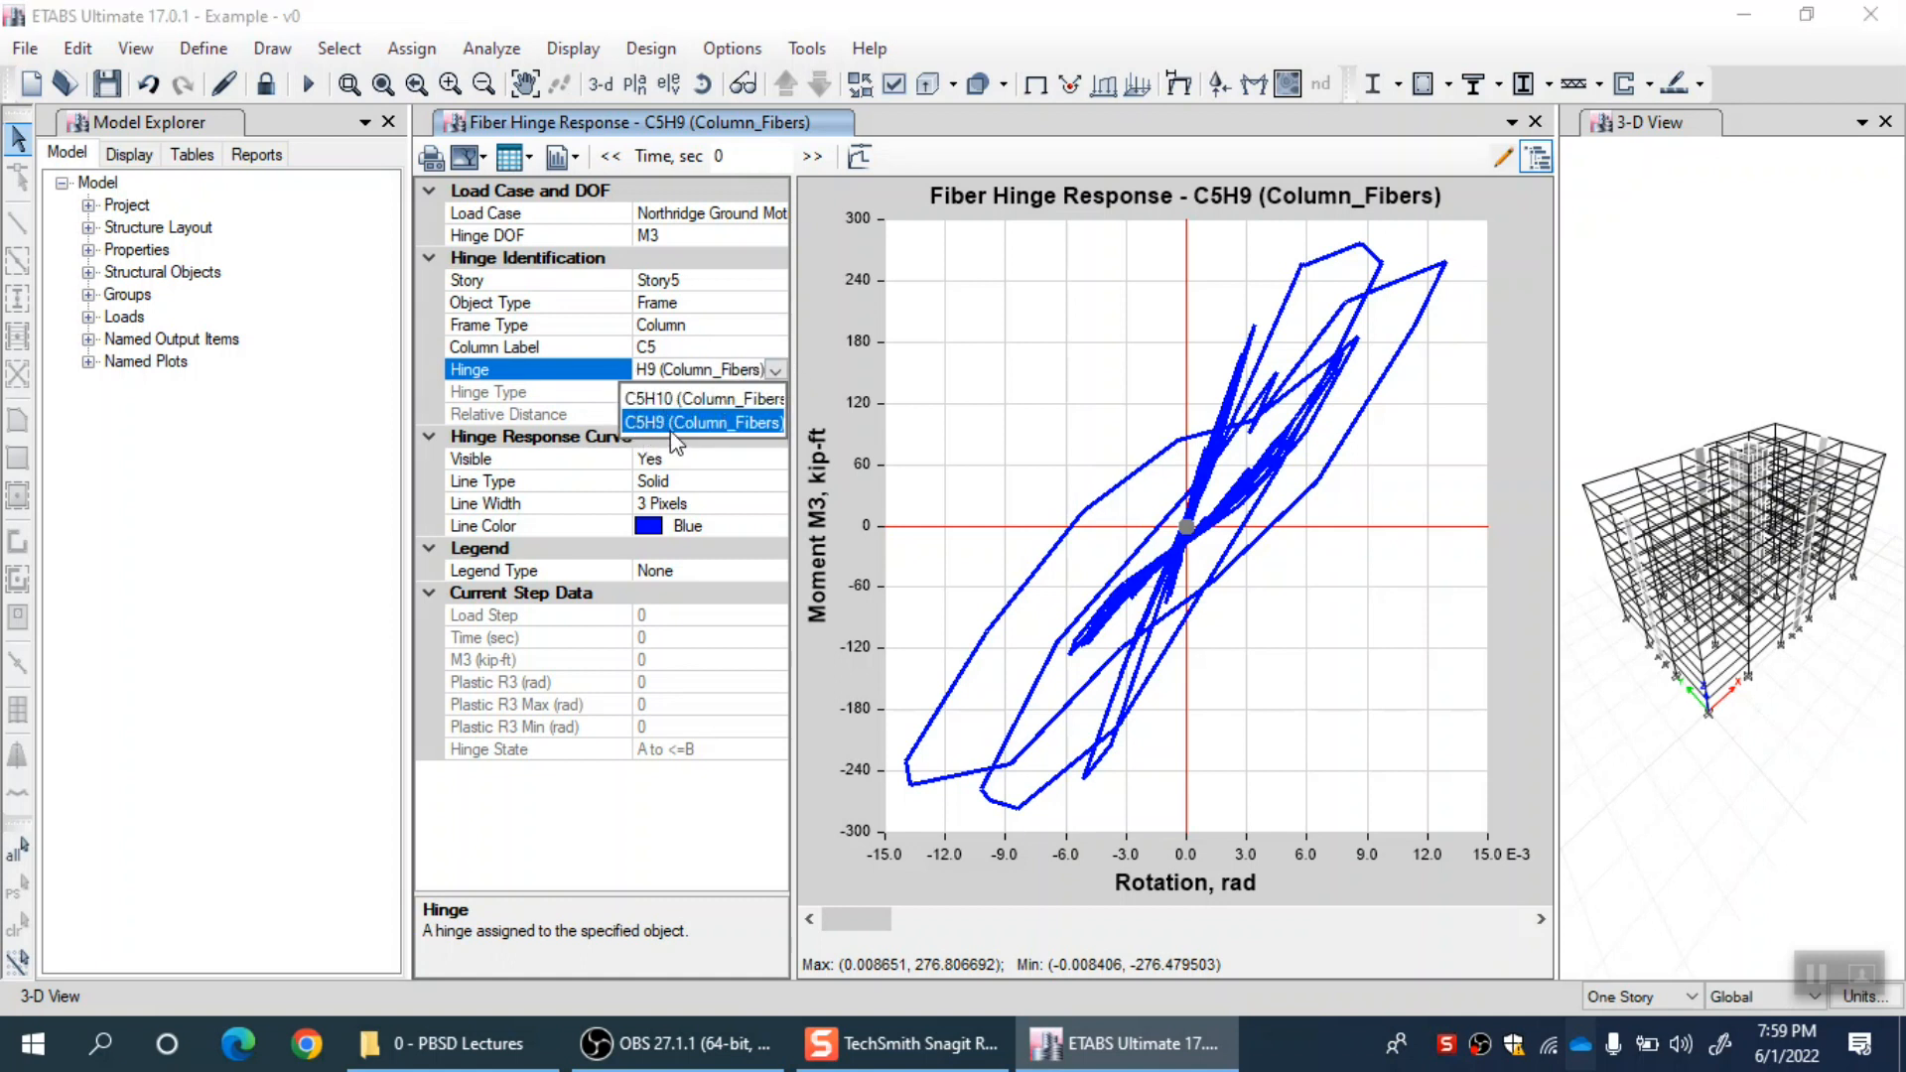
left_click(703, 421)
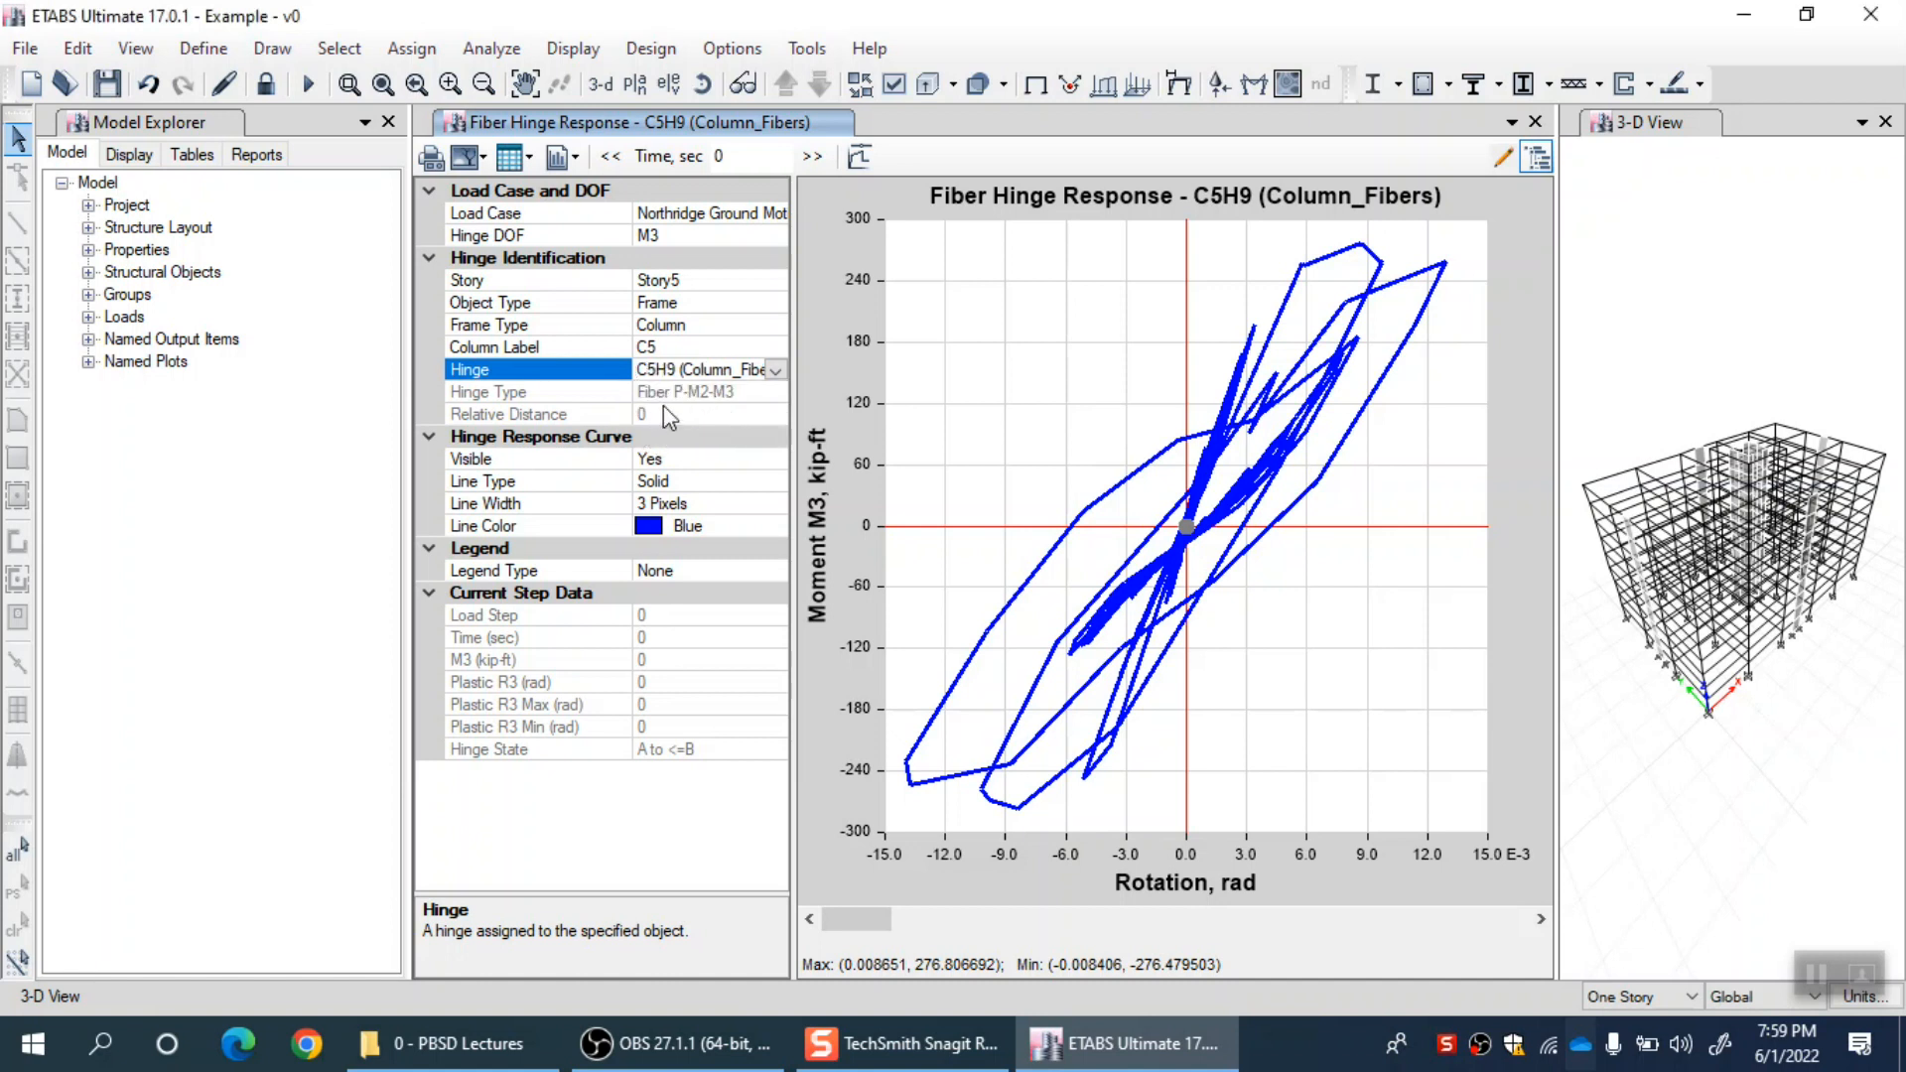
mouse_move(705, 413)
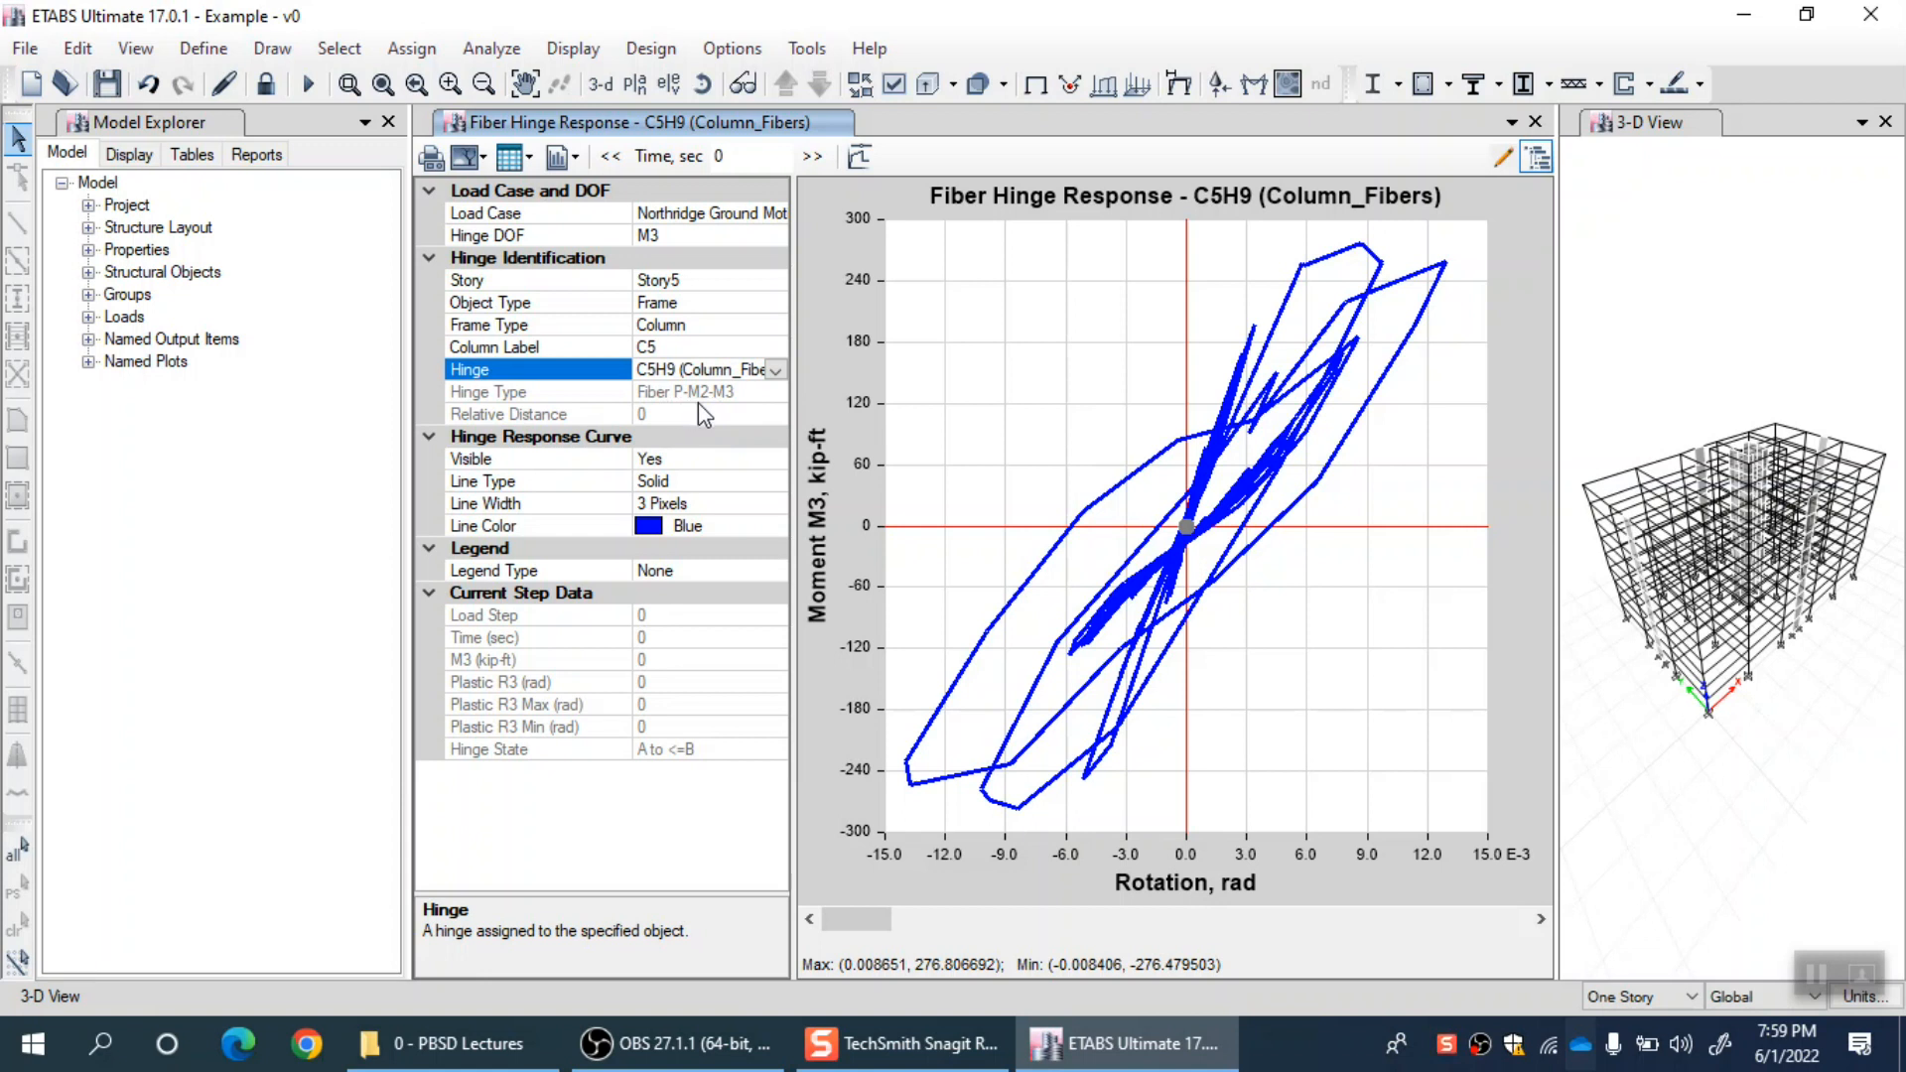
mouse_move(1128, 510)
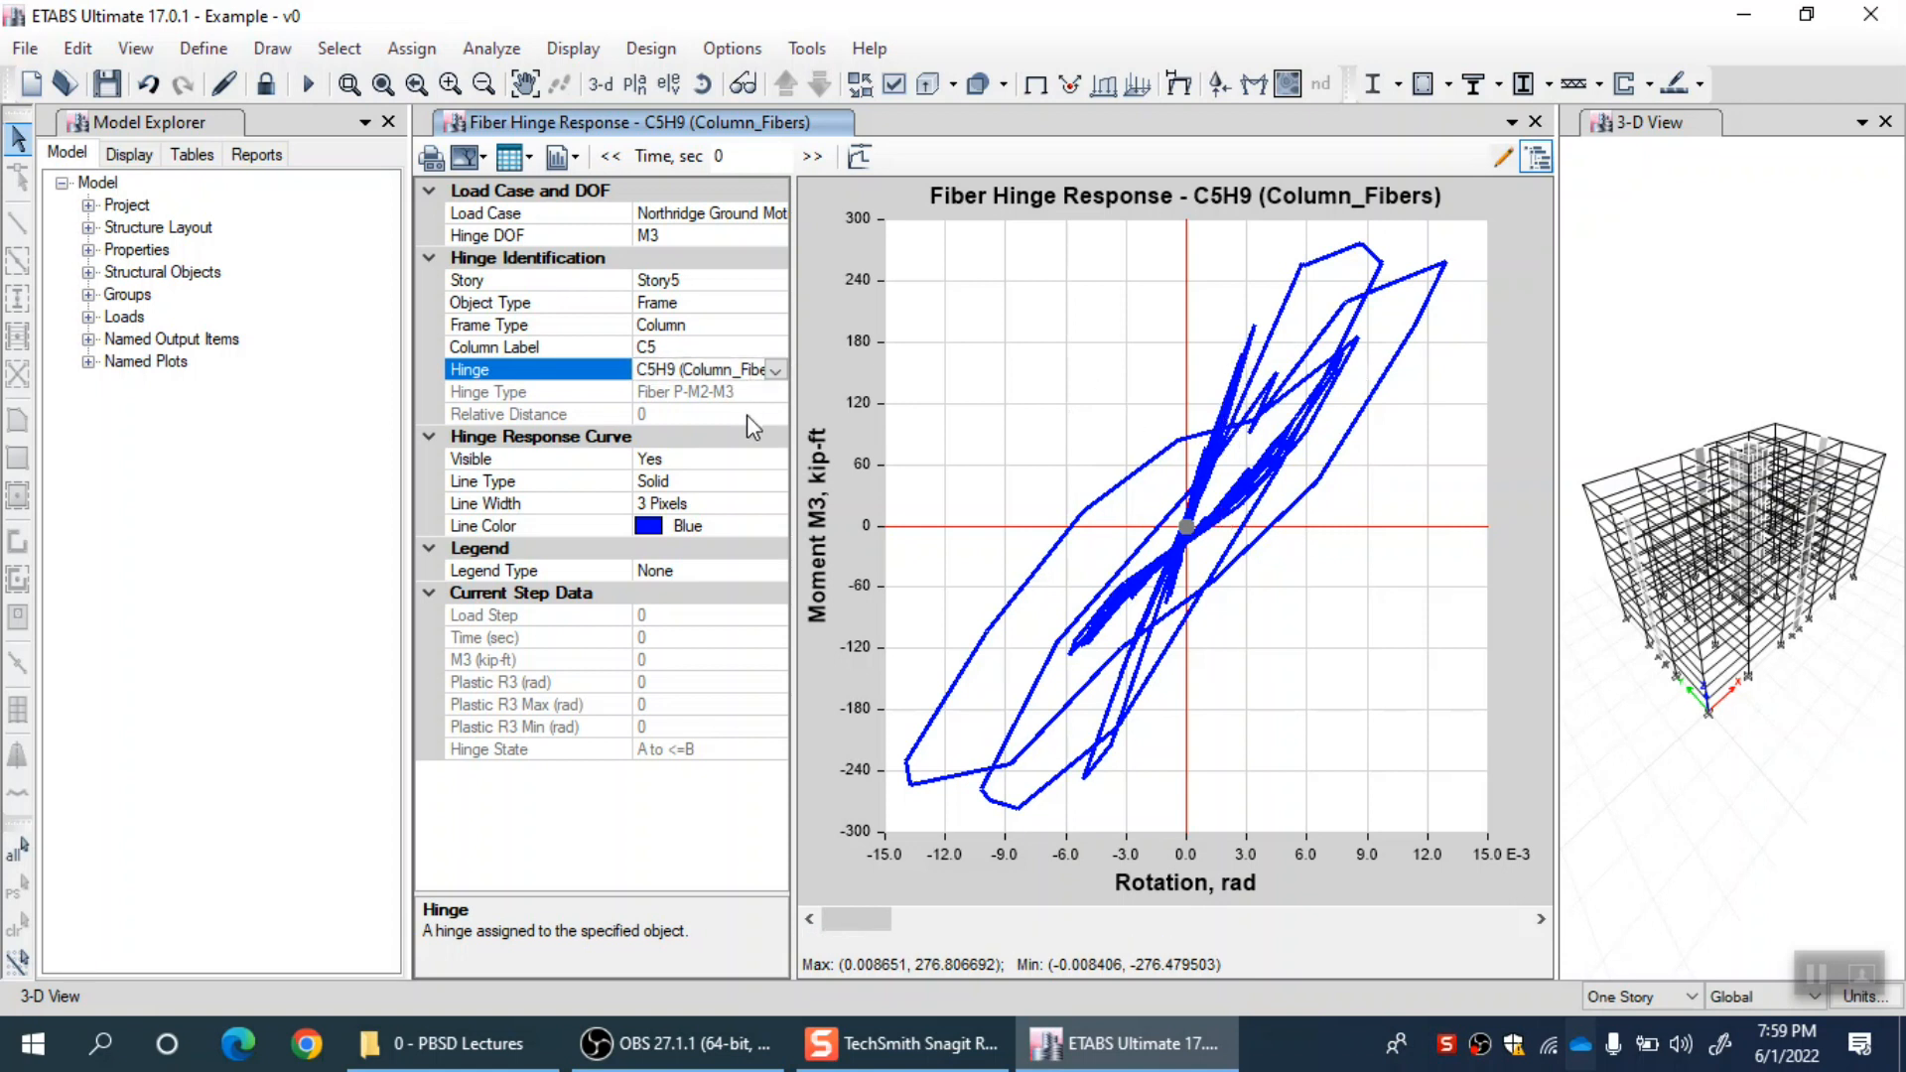
mouse_move(1140, 657)
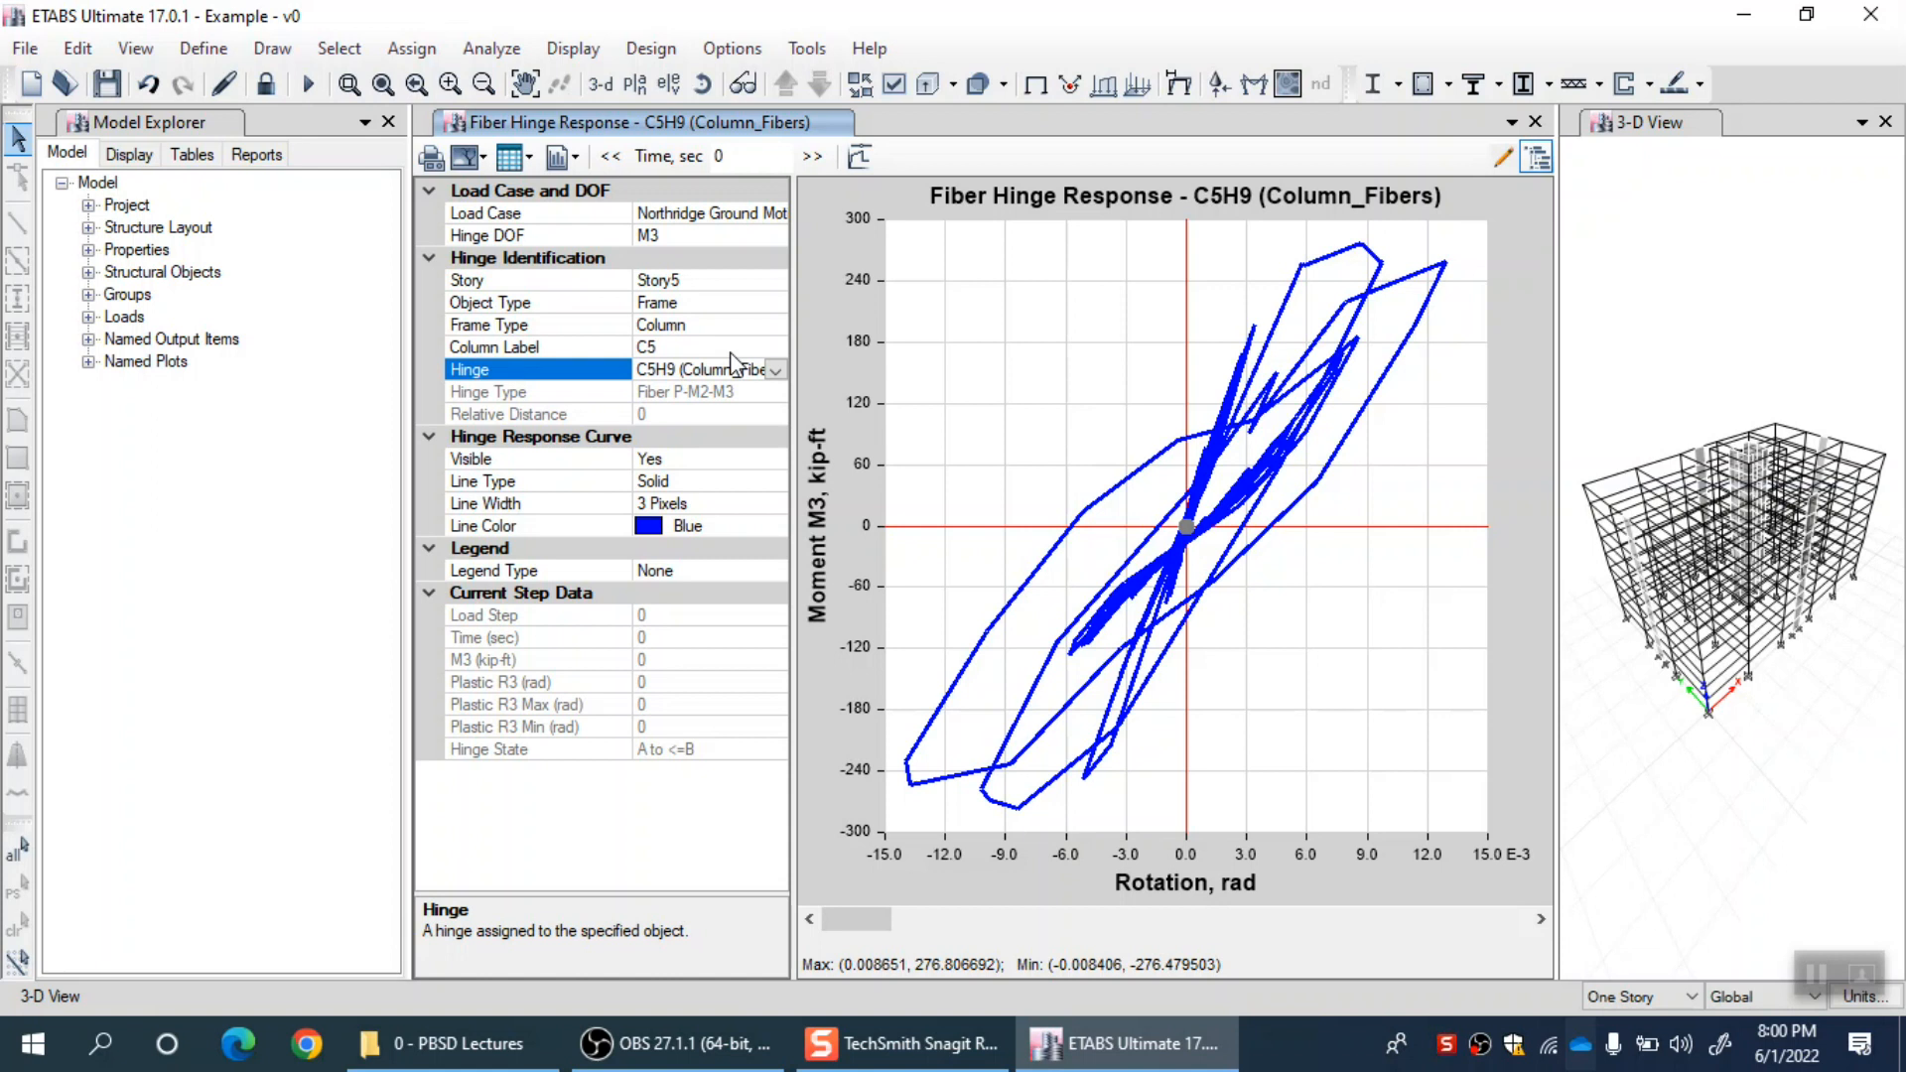
mouse_move(728, 399)
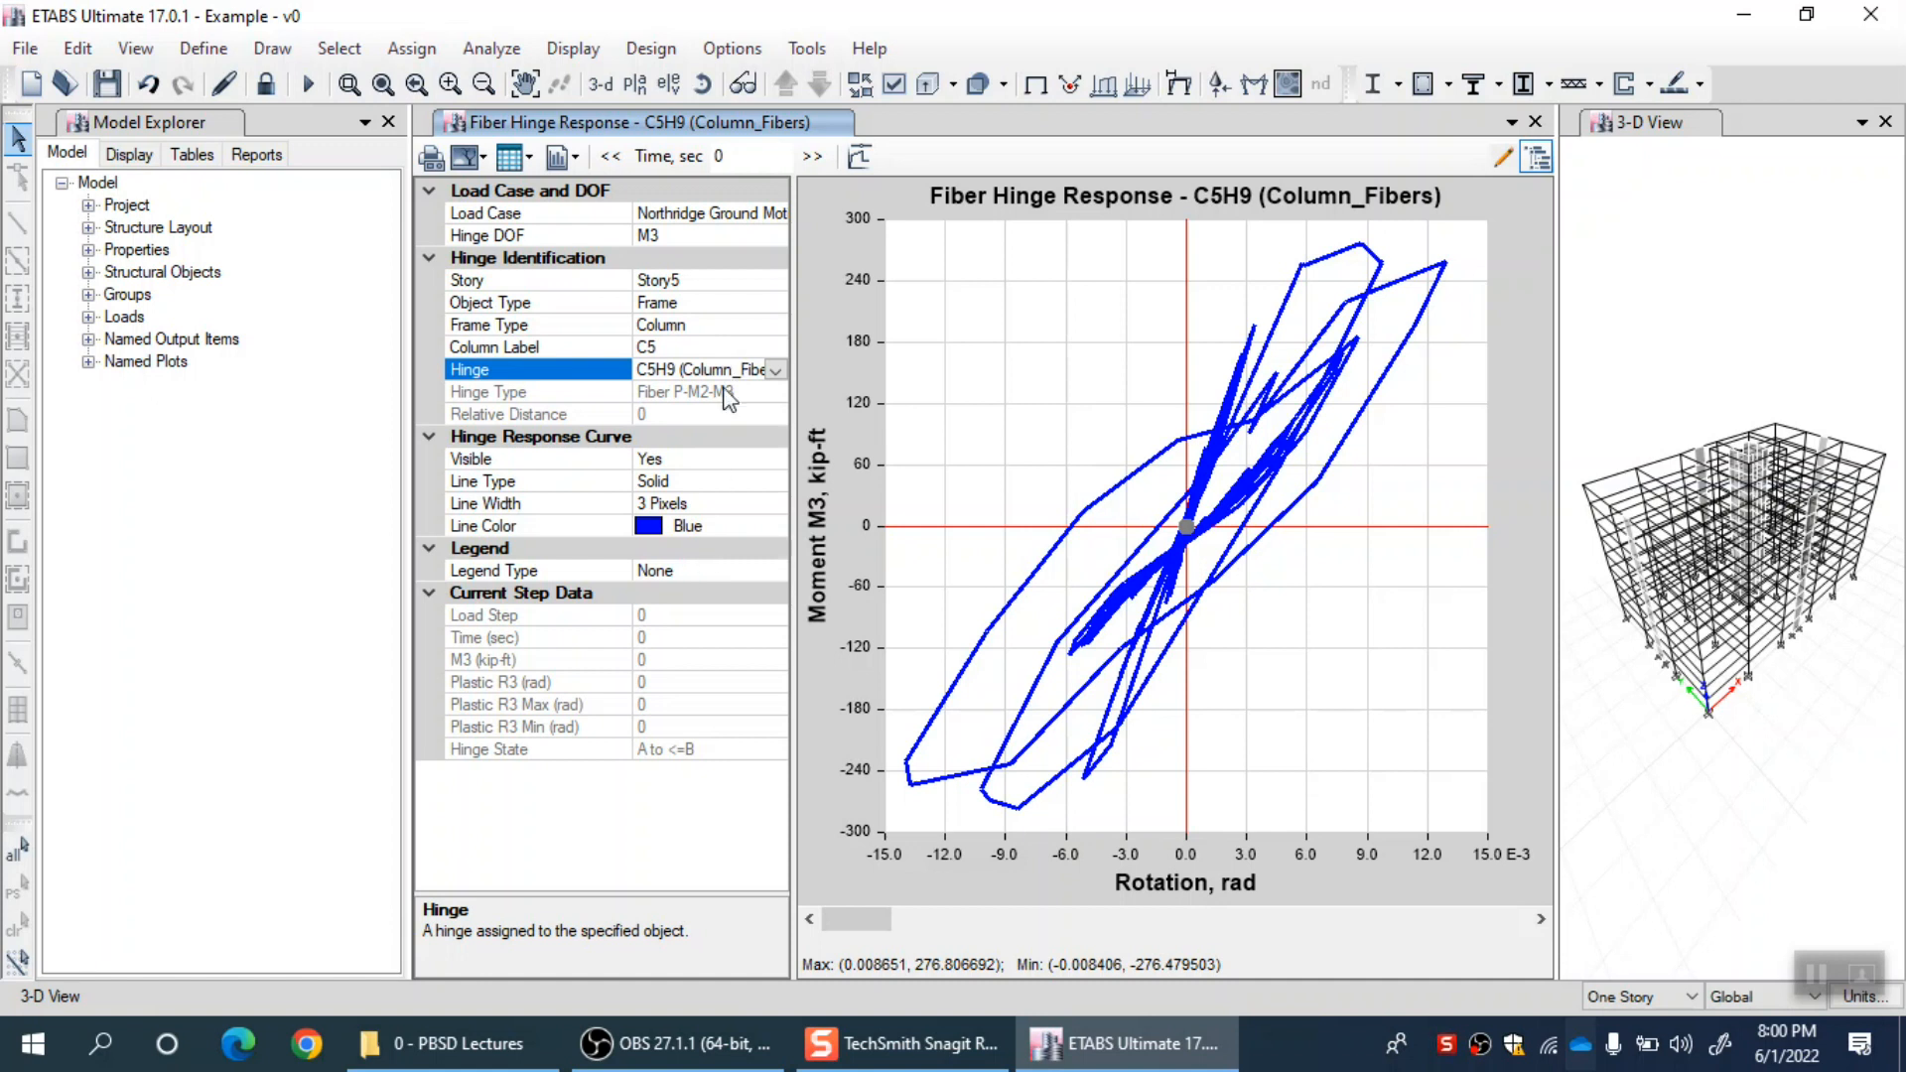
mouse_move(562, 204)
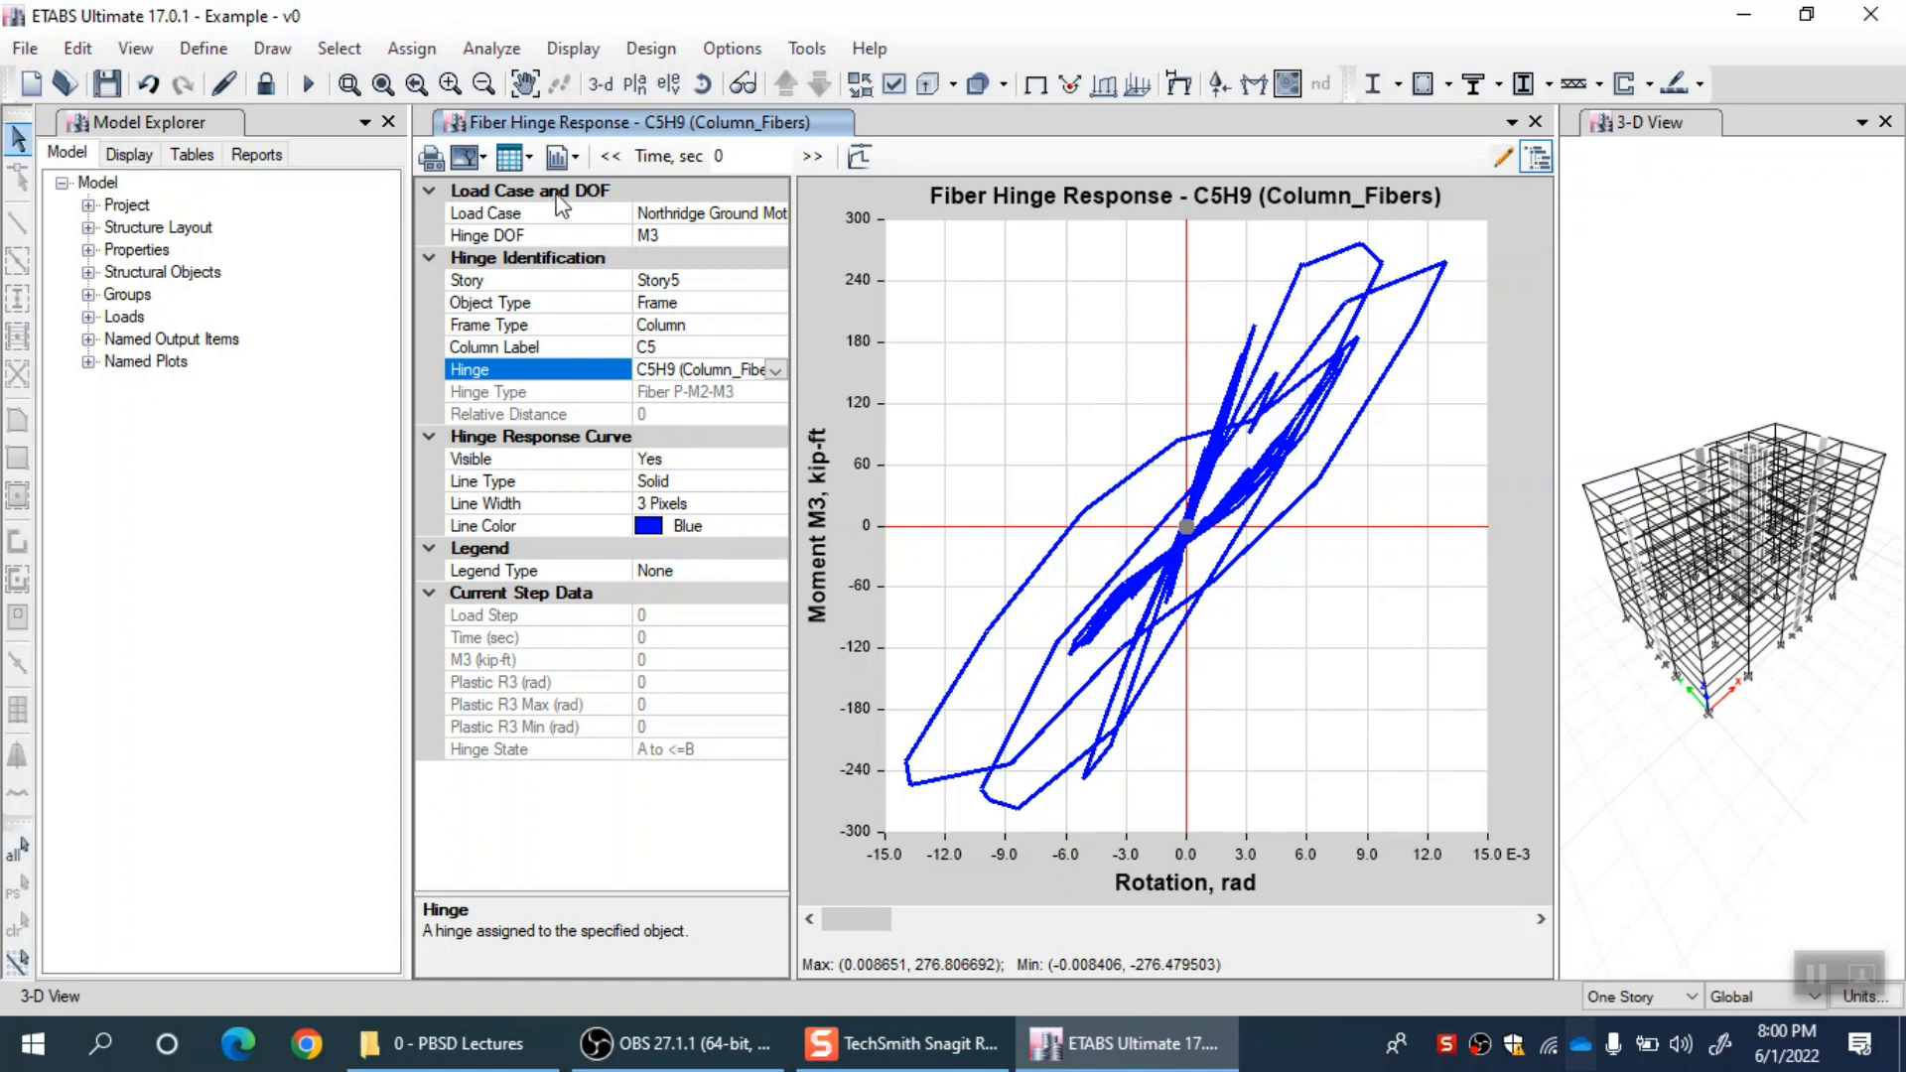
mouse_move(857, 155)
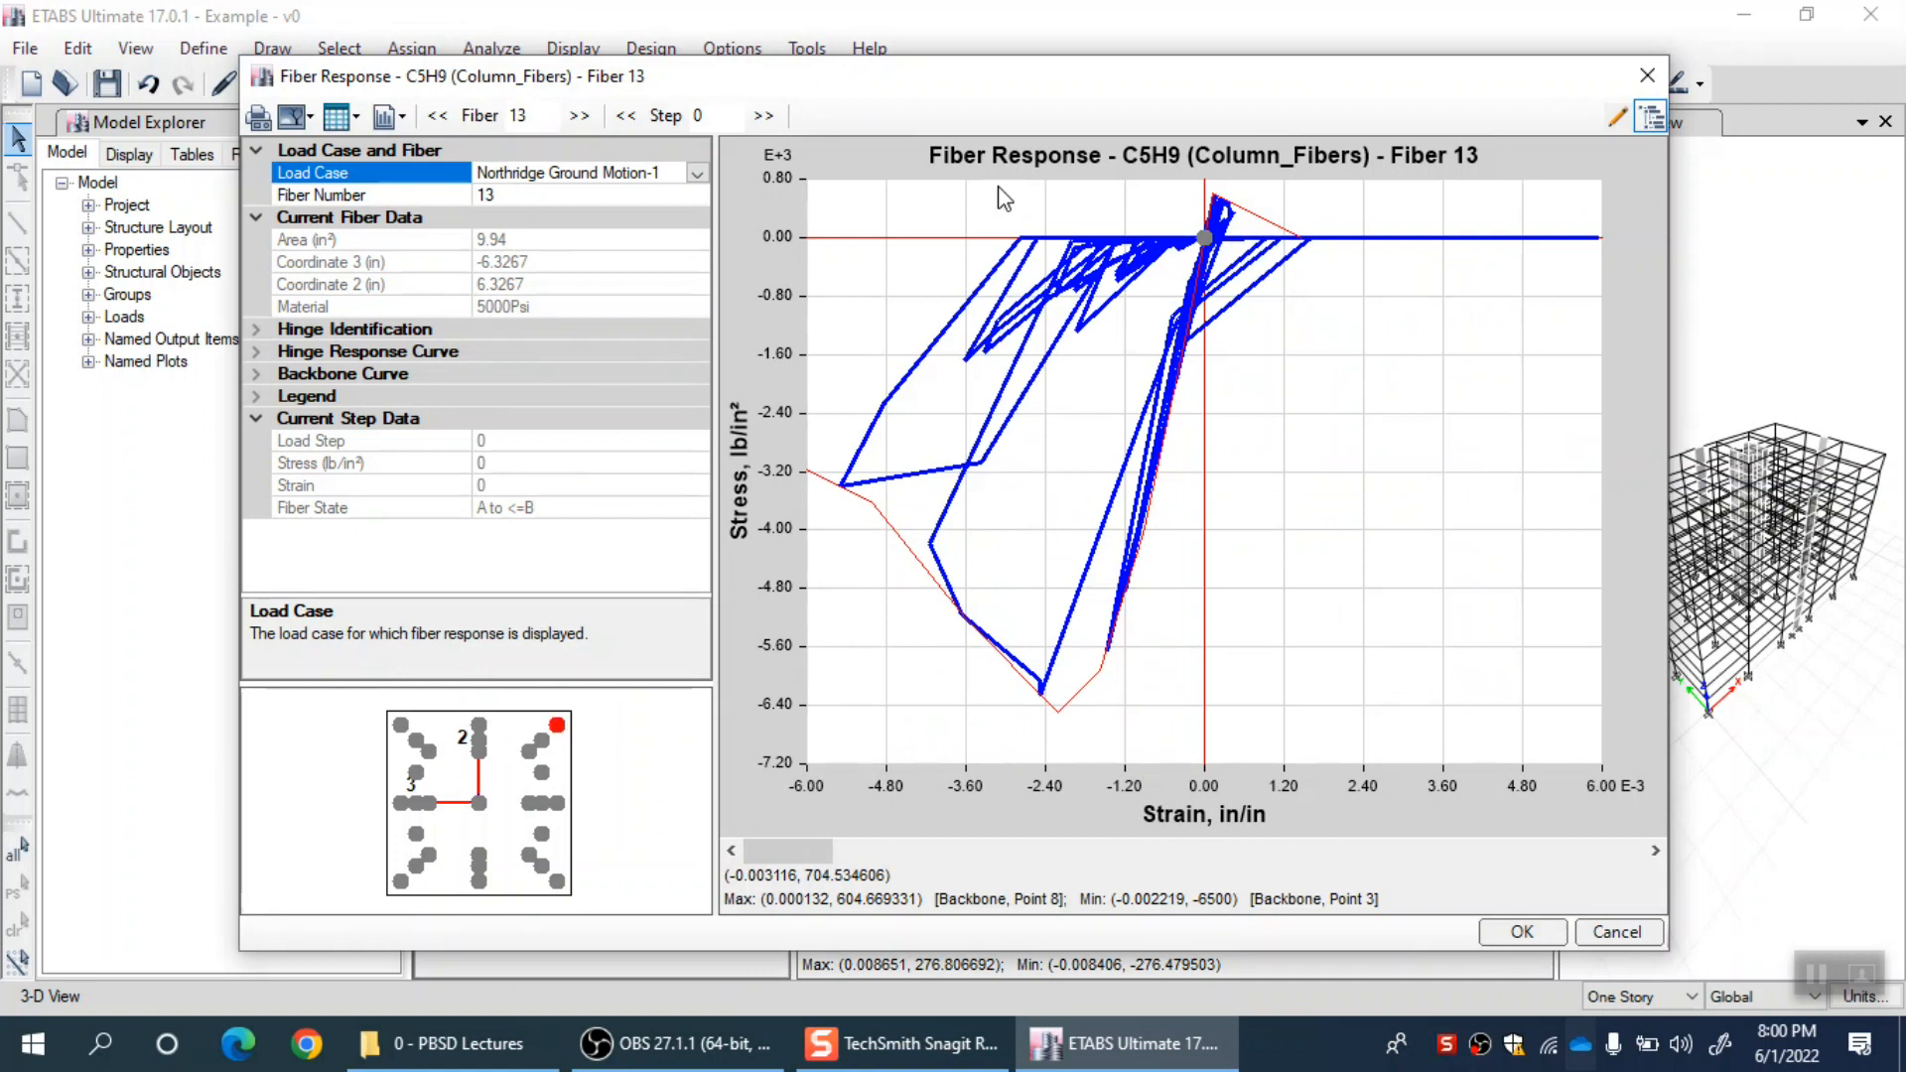
mouse_move(1003, 322)
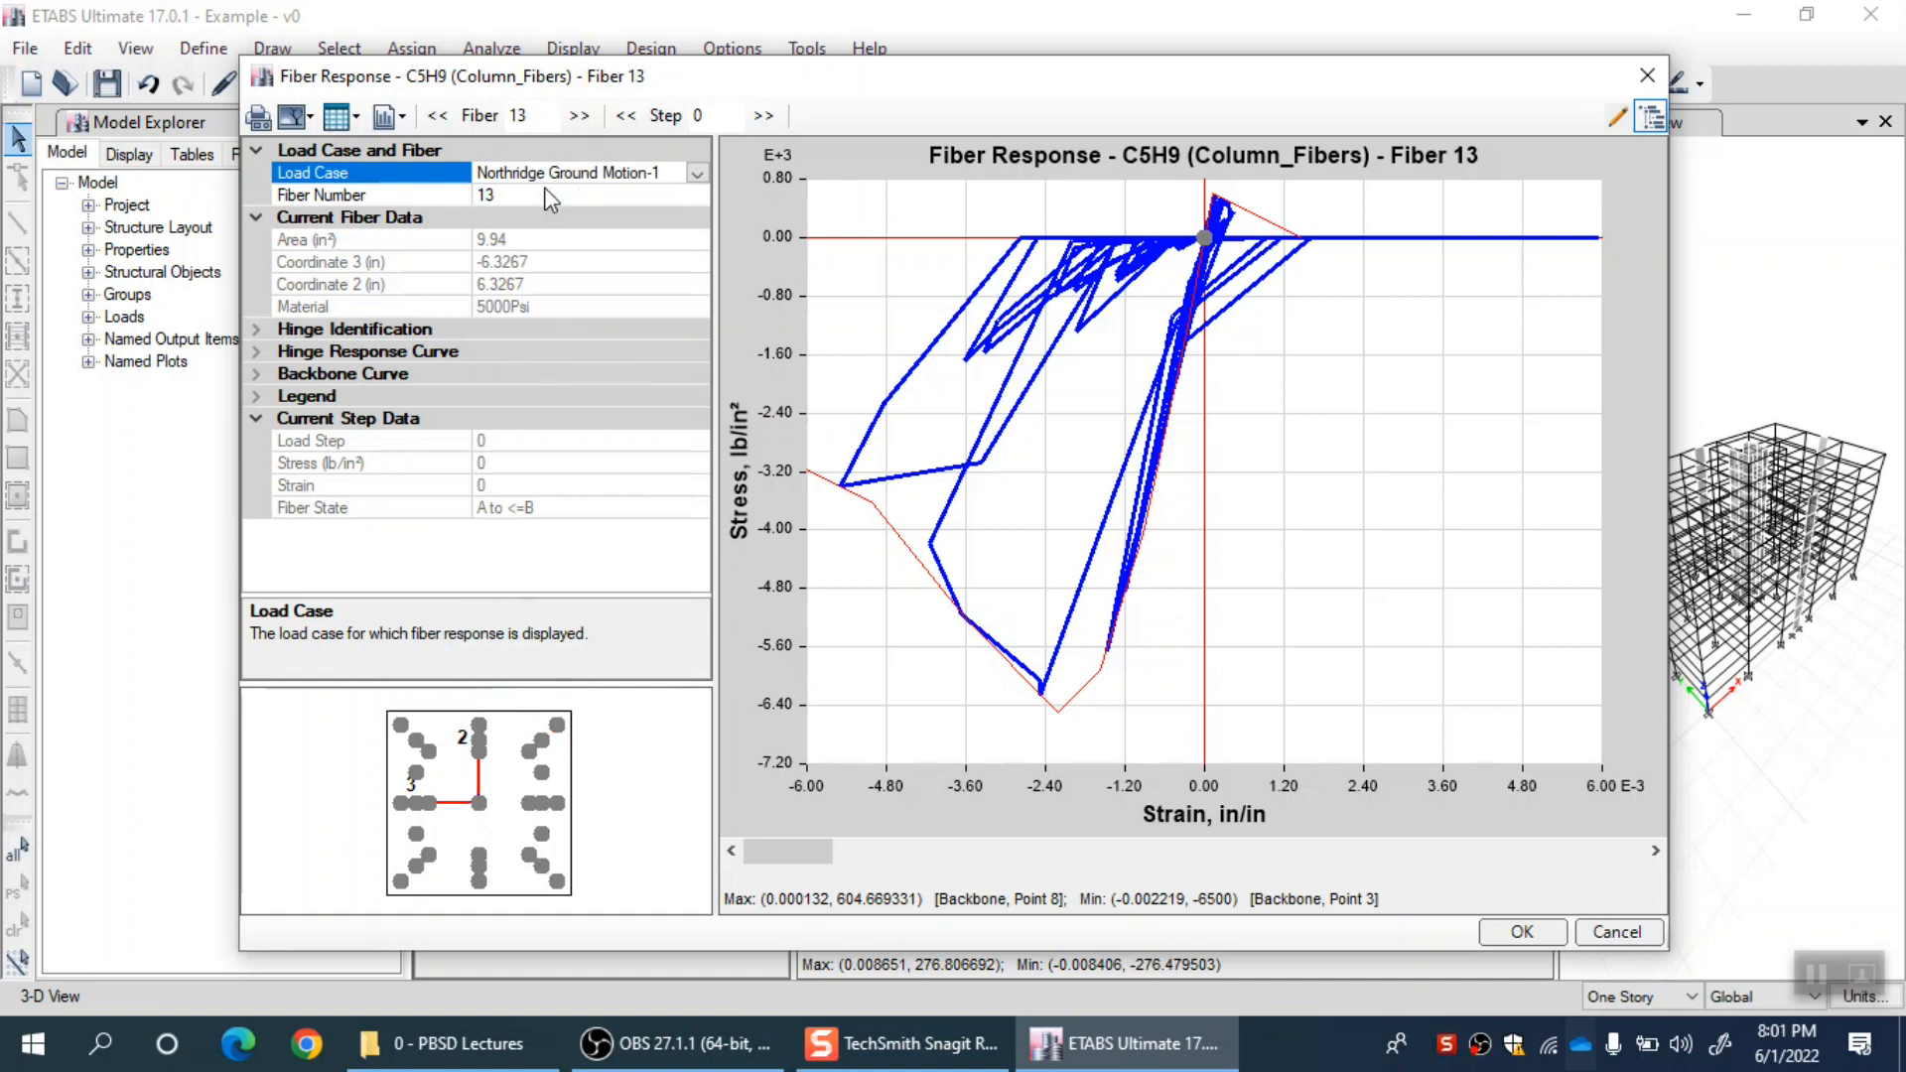
mouse_move(544, 141)
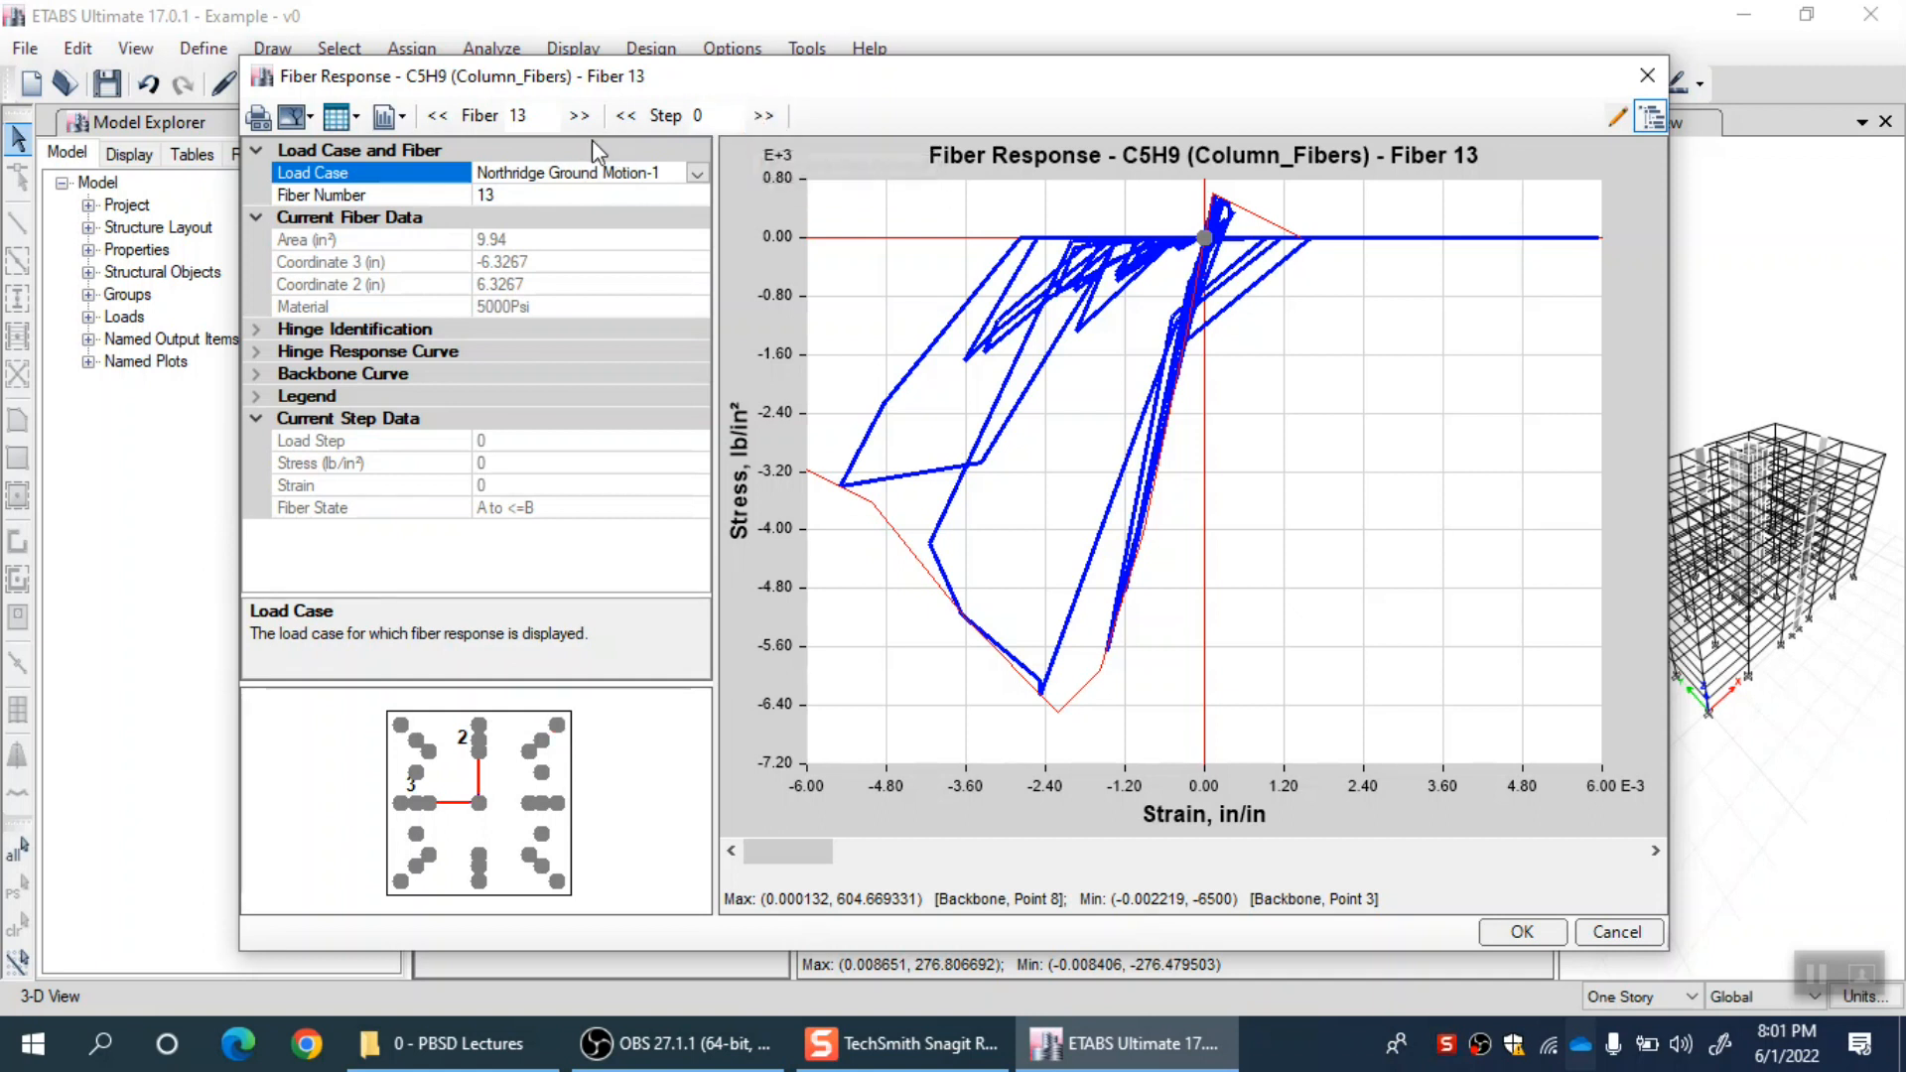
View fiber 23's stress–strain response in hinge C5H9, then return to fiber 13.
left_click(528, 115)
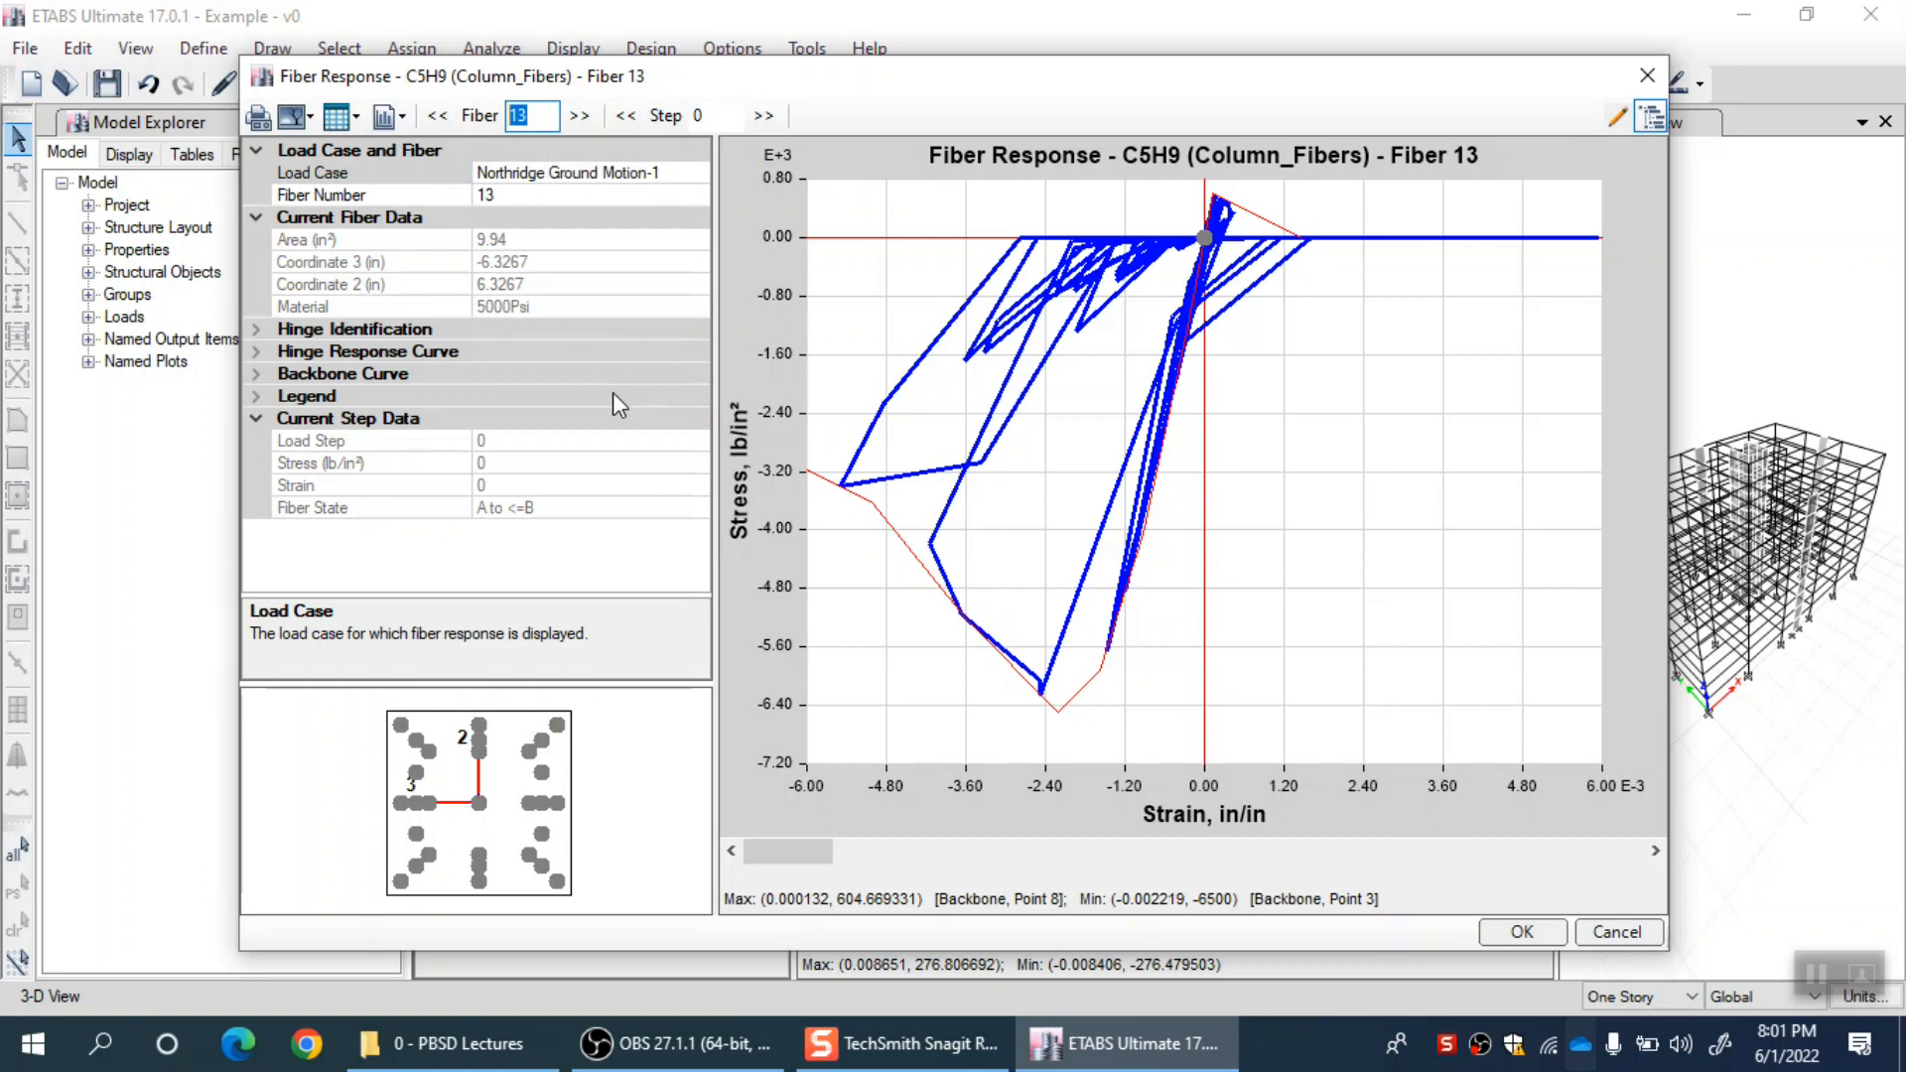
left_click(365, 194)
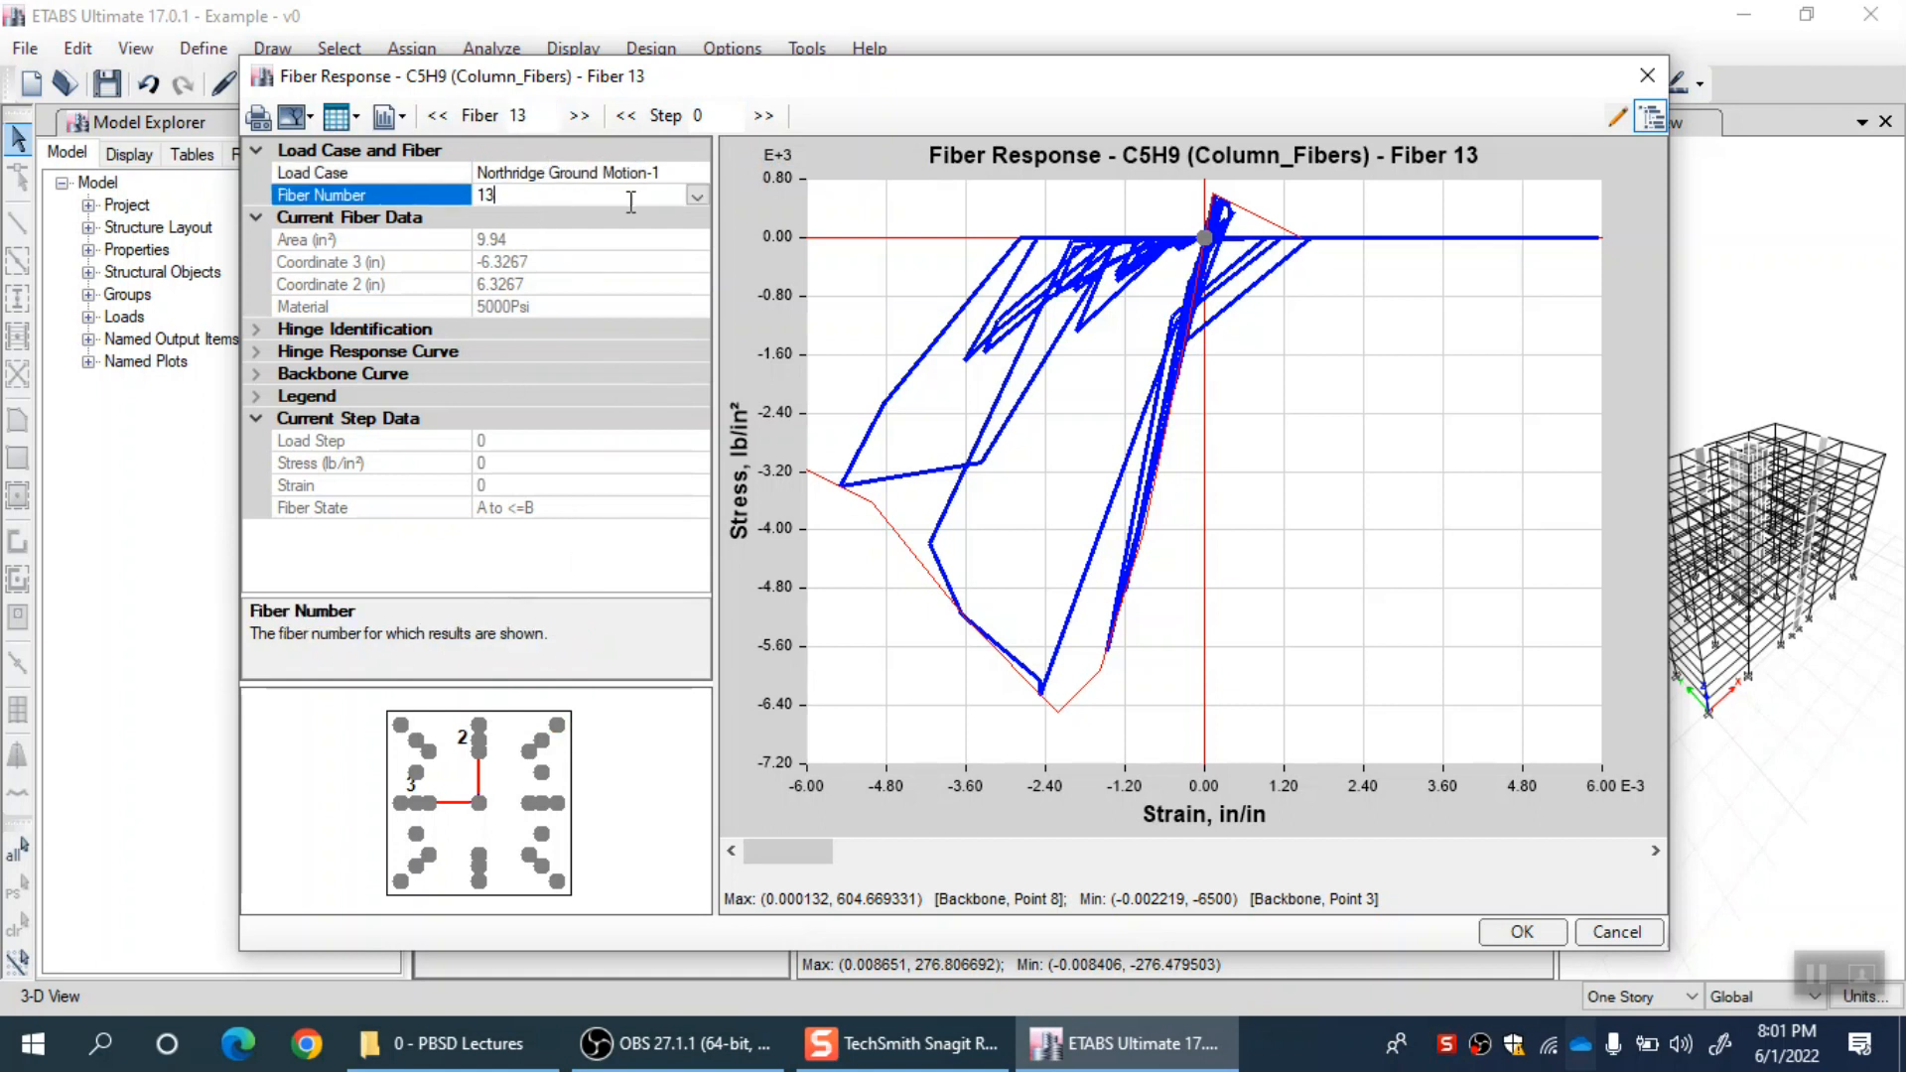
left_click(695, 197)
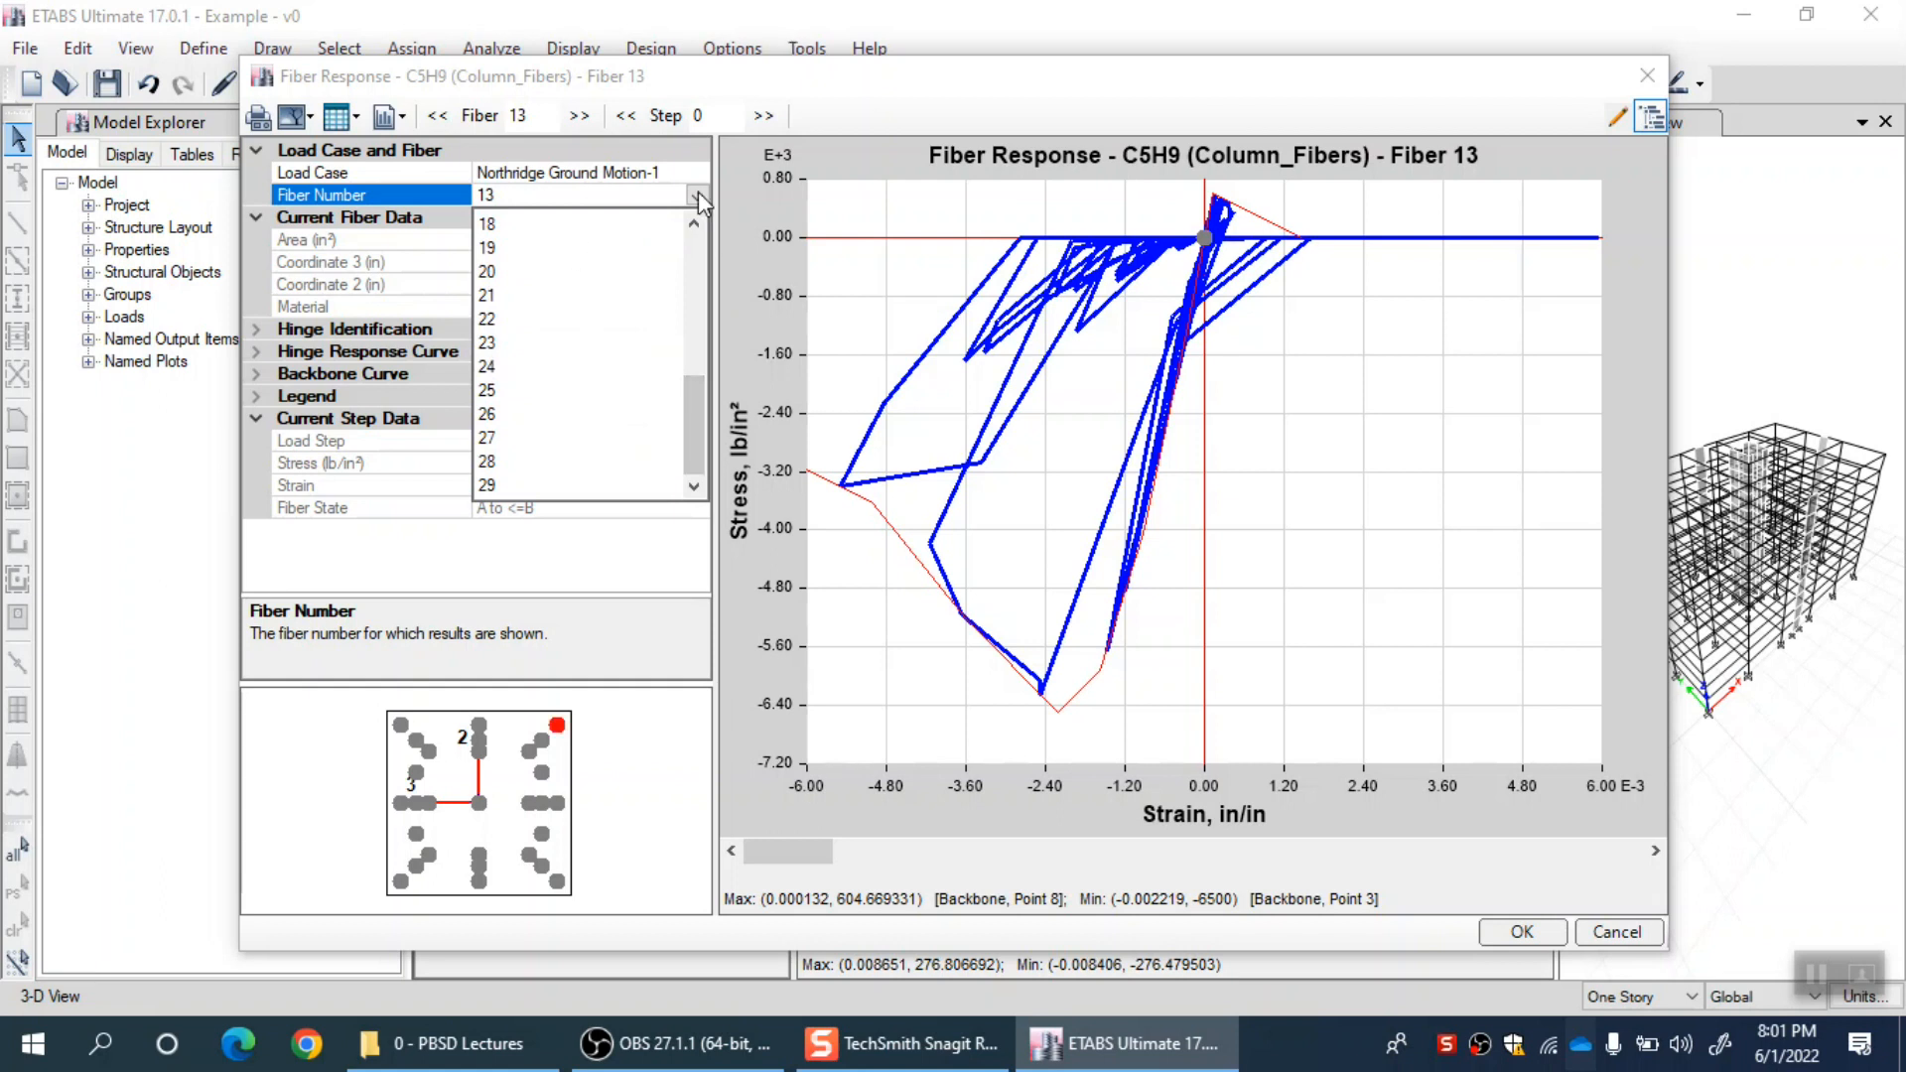
left_click(484, 195)
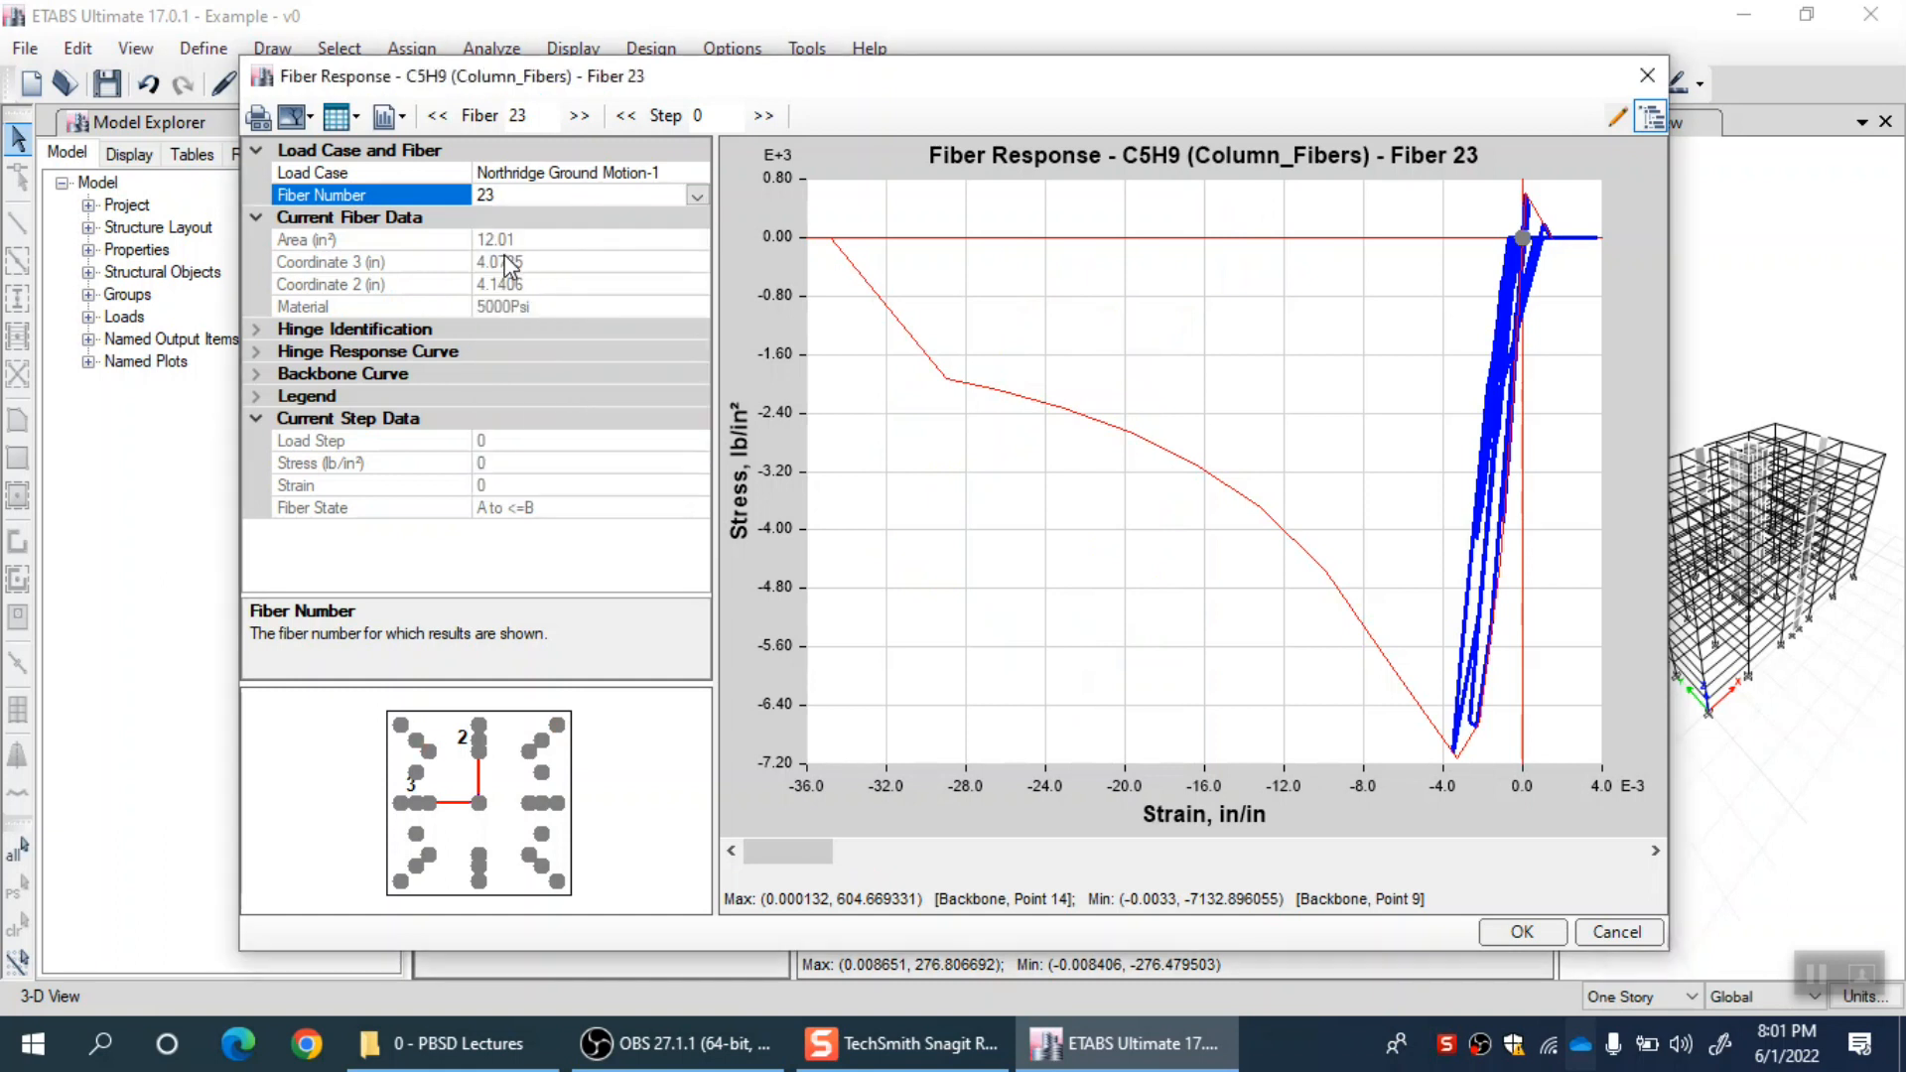
left_click(437, 115)
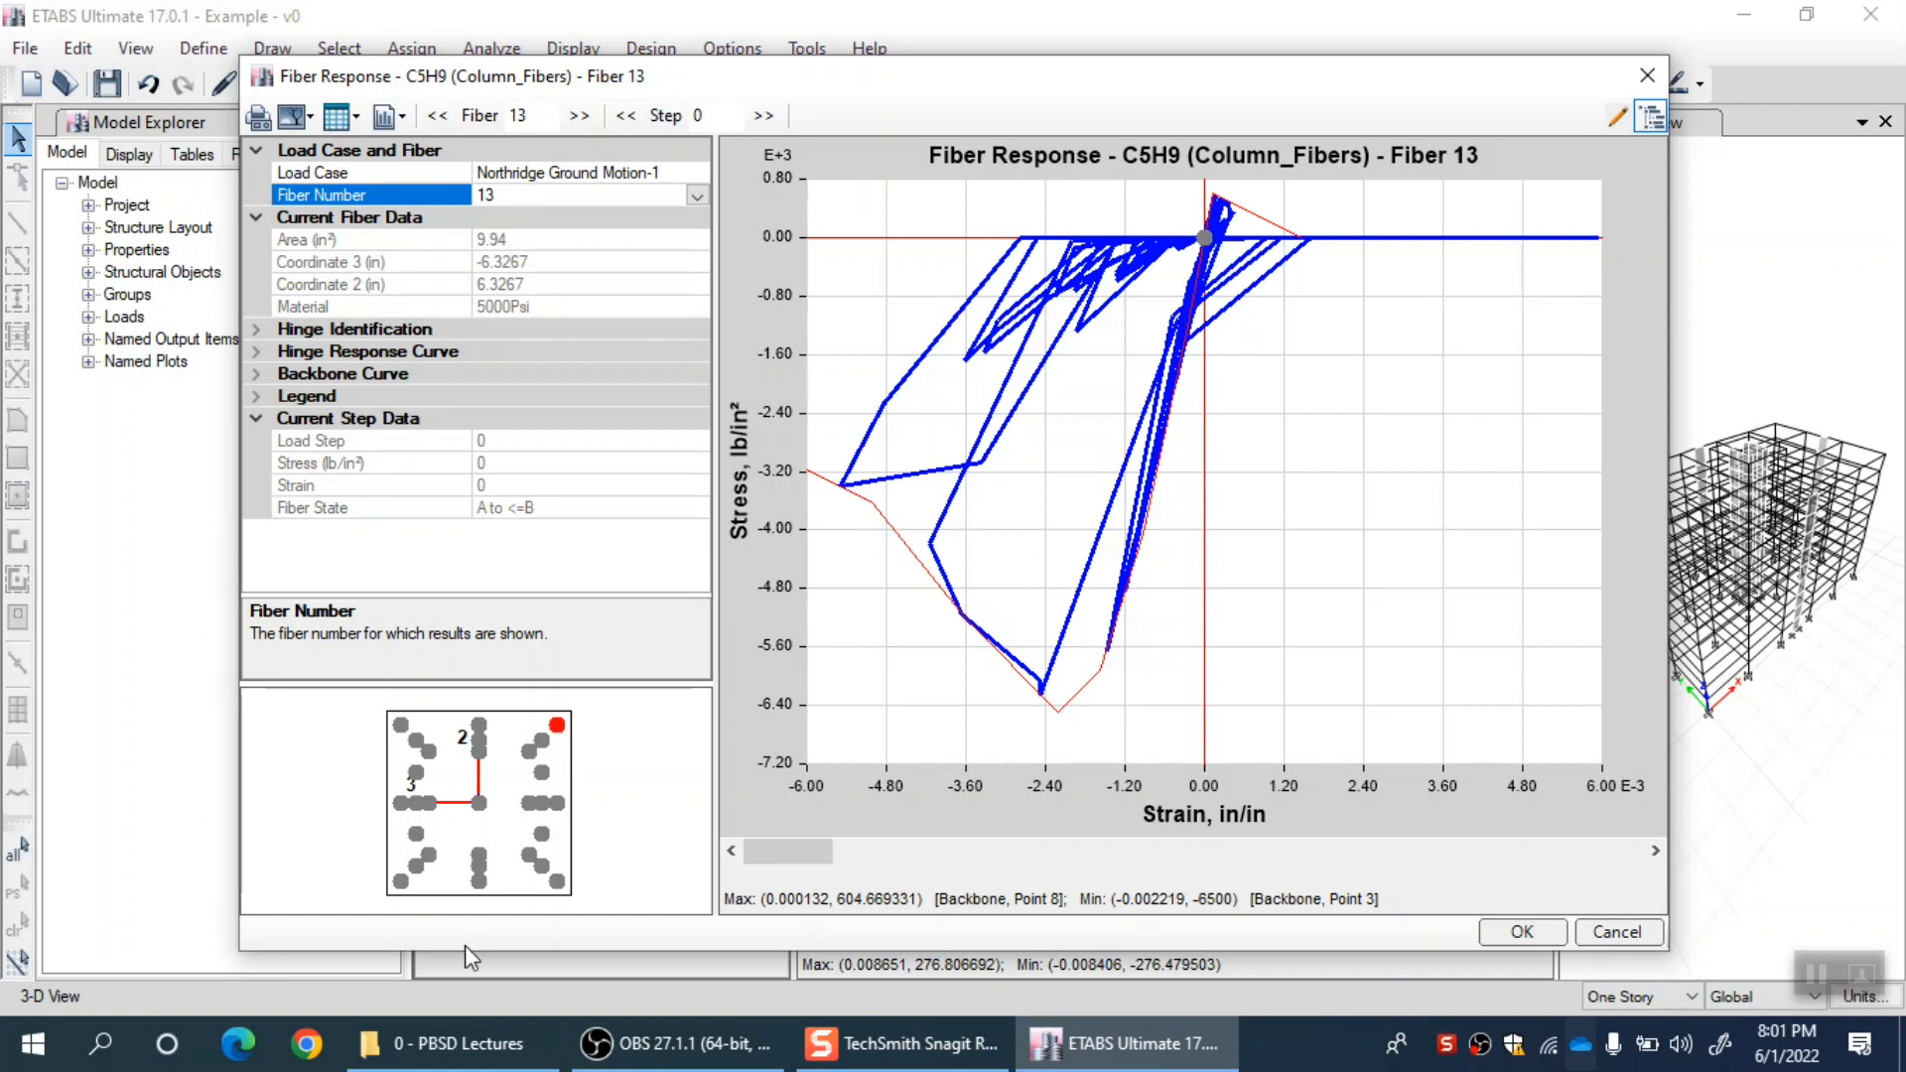
mouse_move(570, 739)
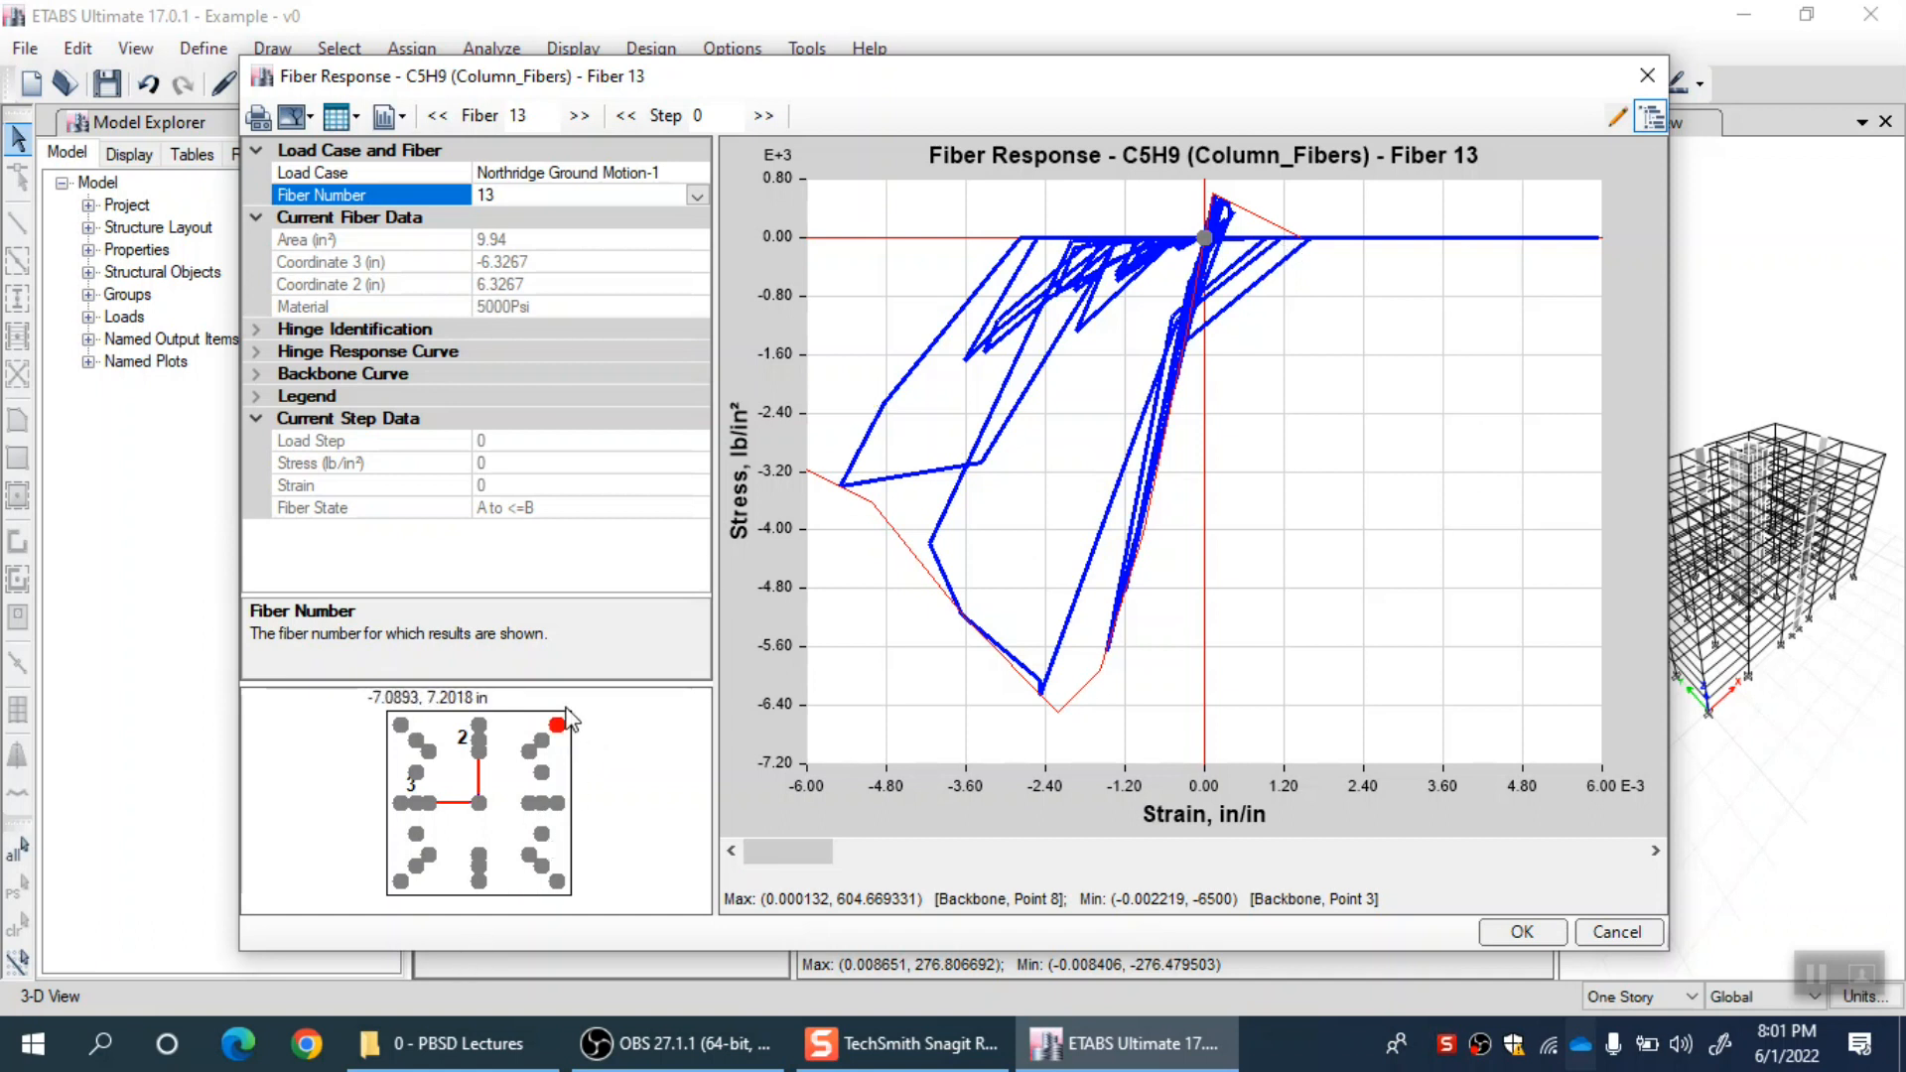
mouse_move(570, 683)
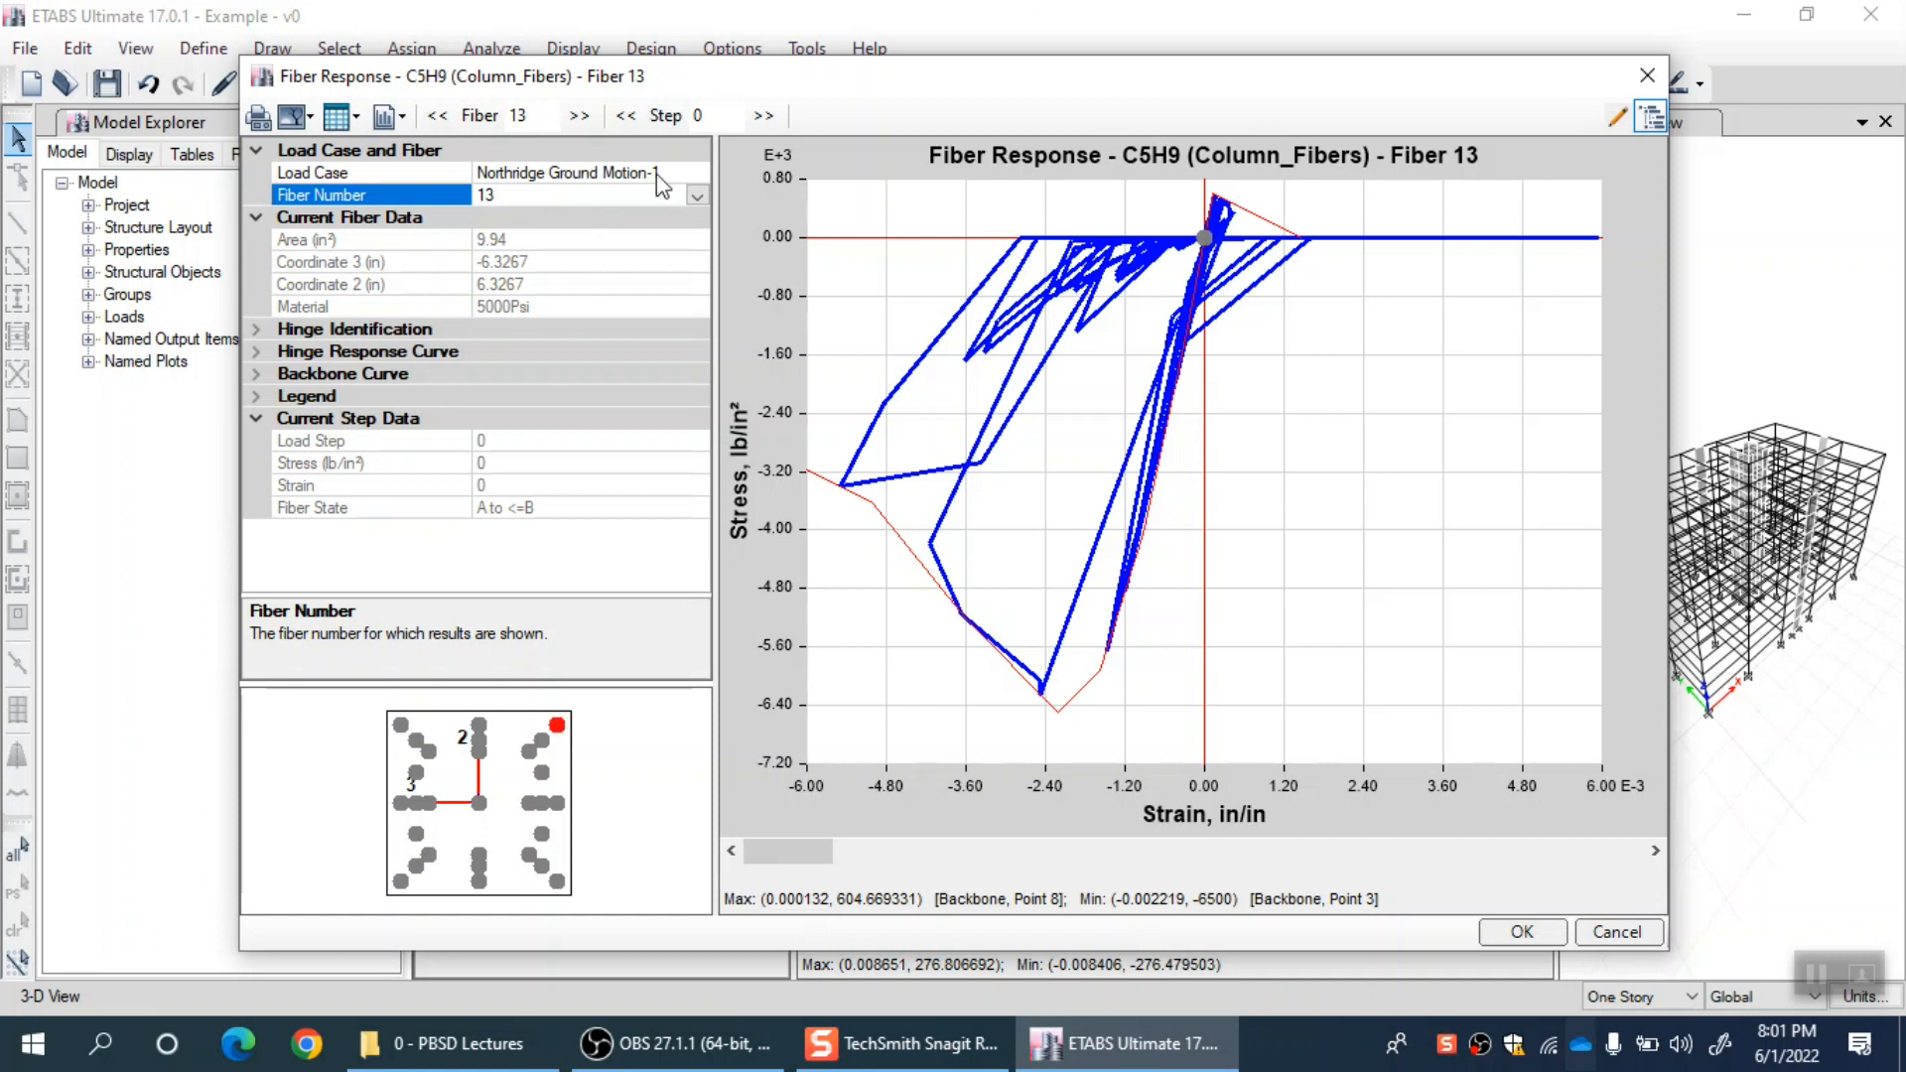
mouse_move(1060, 262)
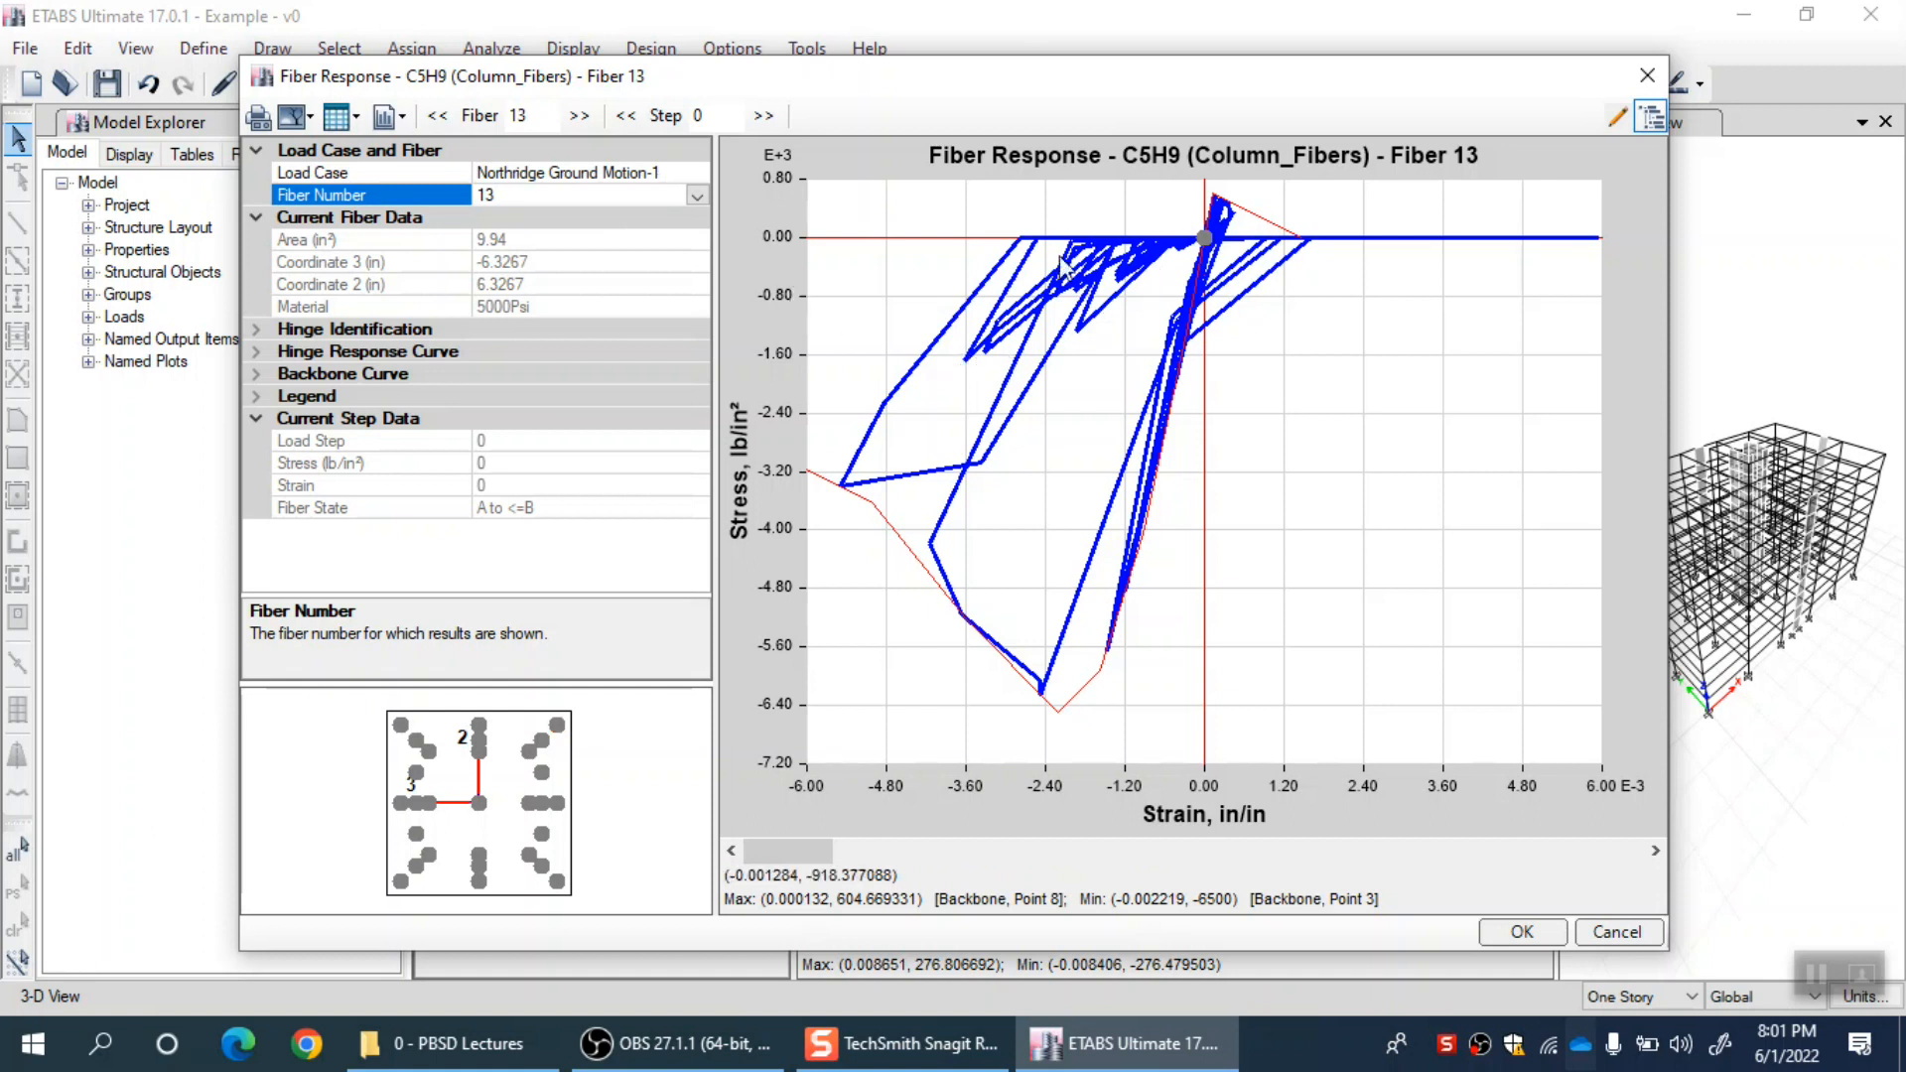
Step fiber 13's state forward to load step 12, reaching stress -188.69 lb/in².
left_click(763, 115)
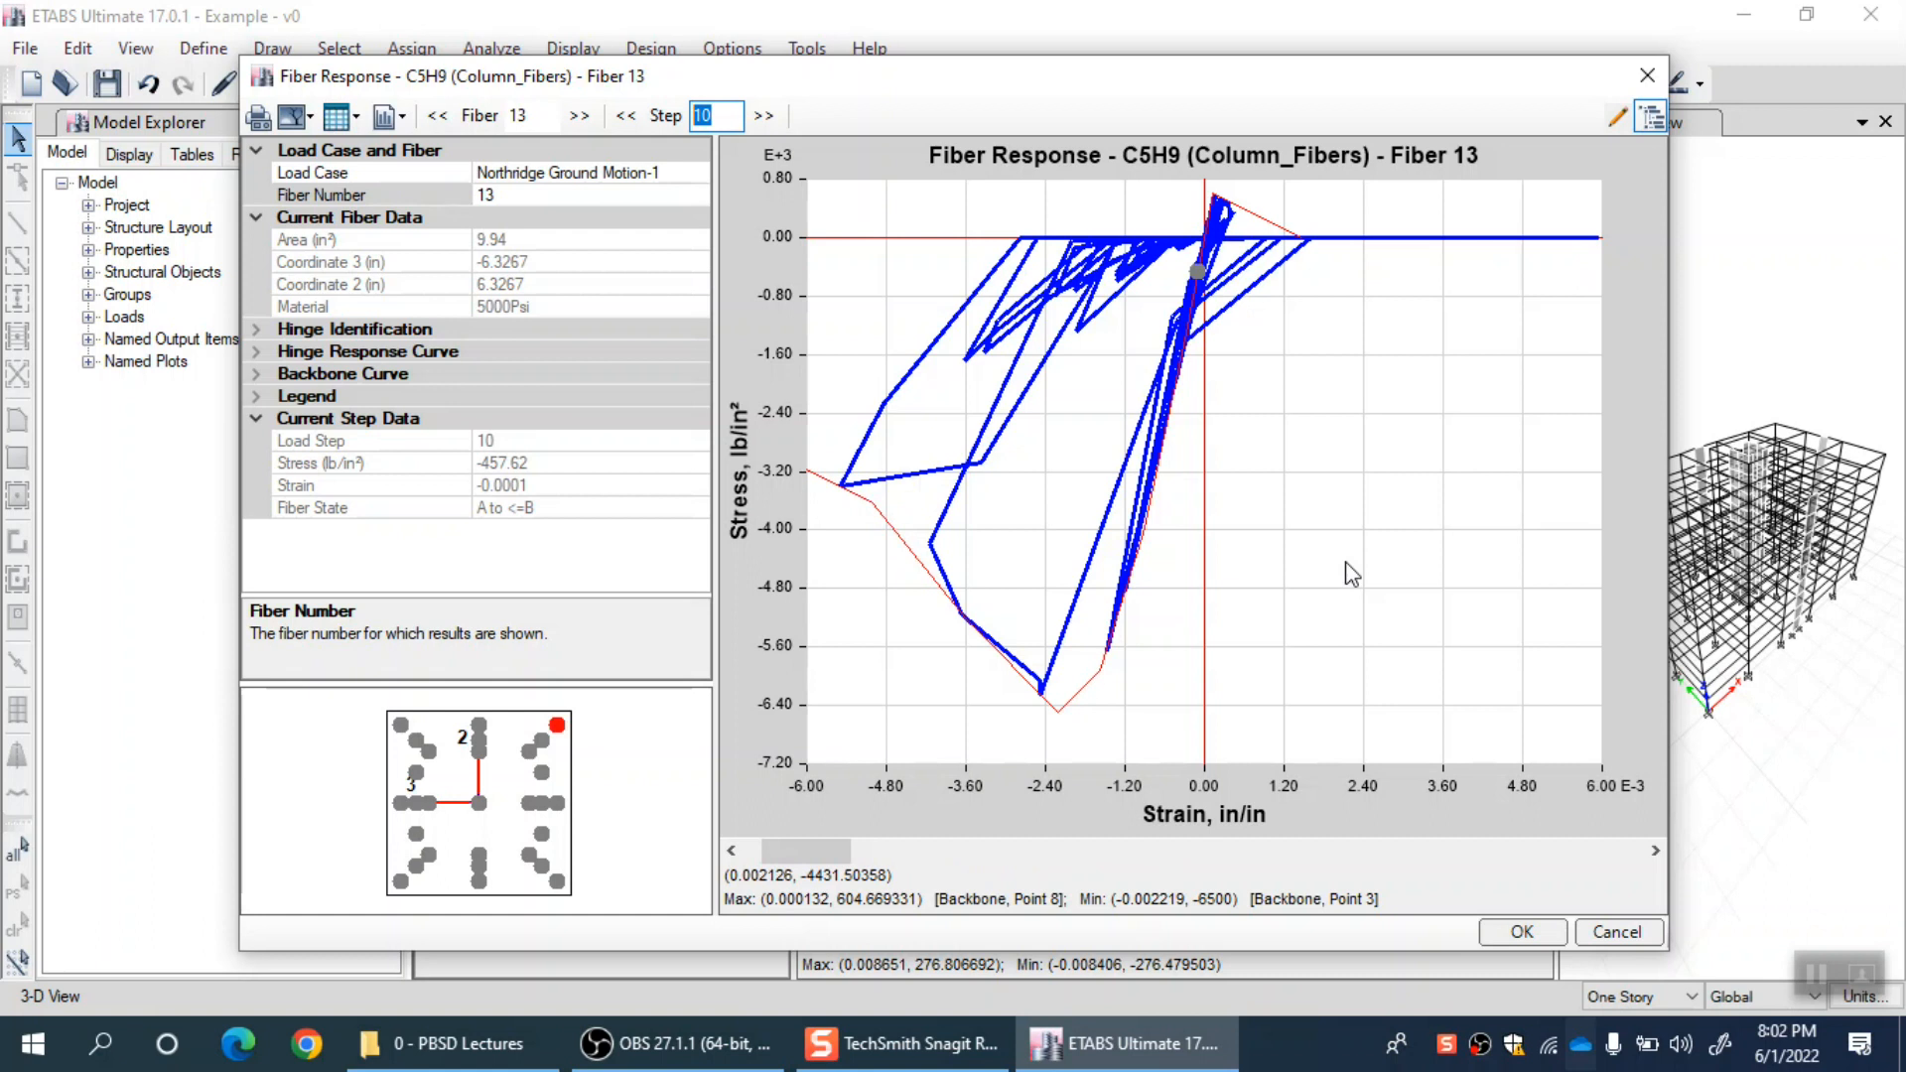
mouse_move(1202, 338)
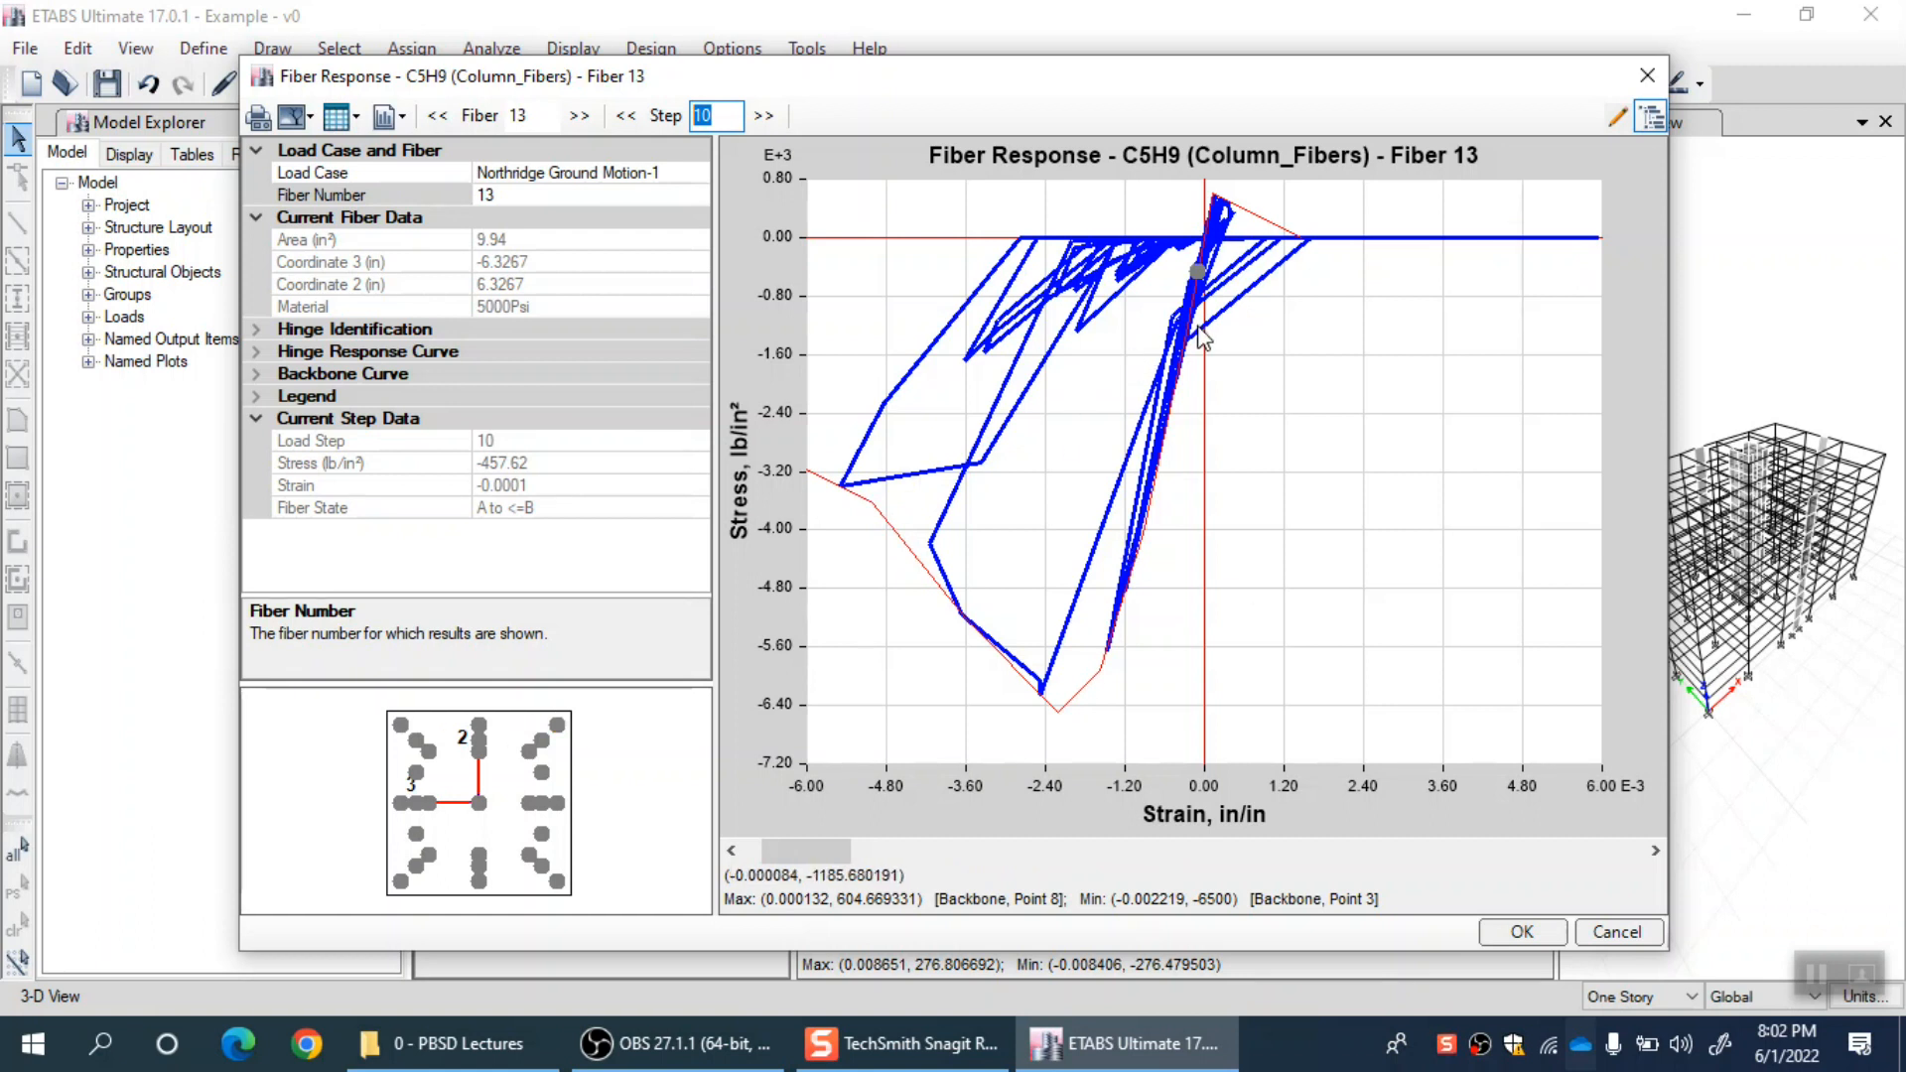
mouse_move(818, 457)
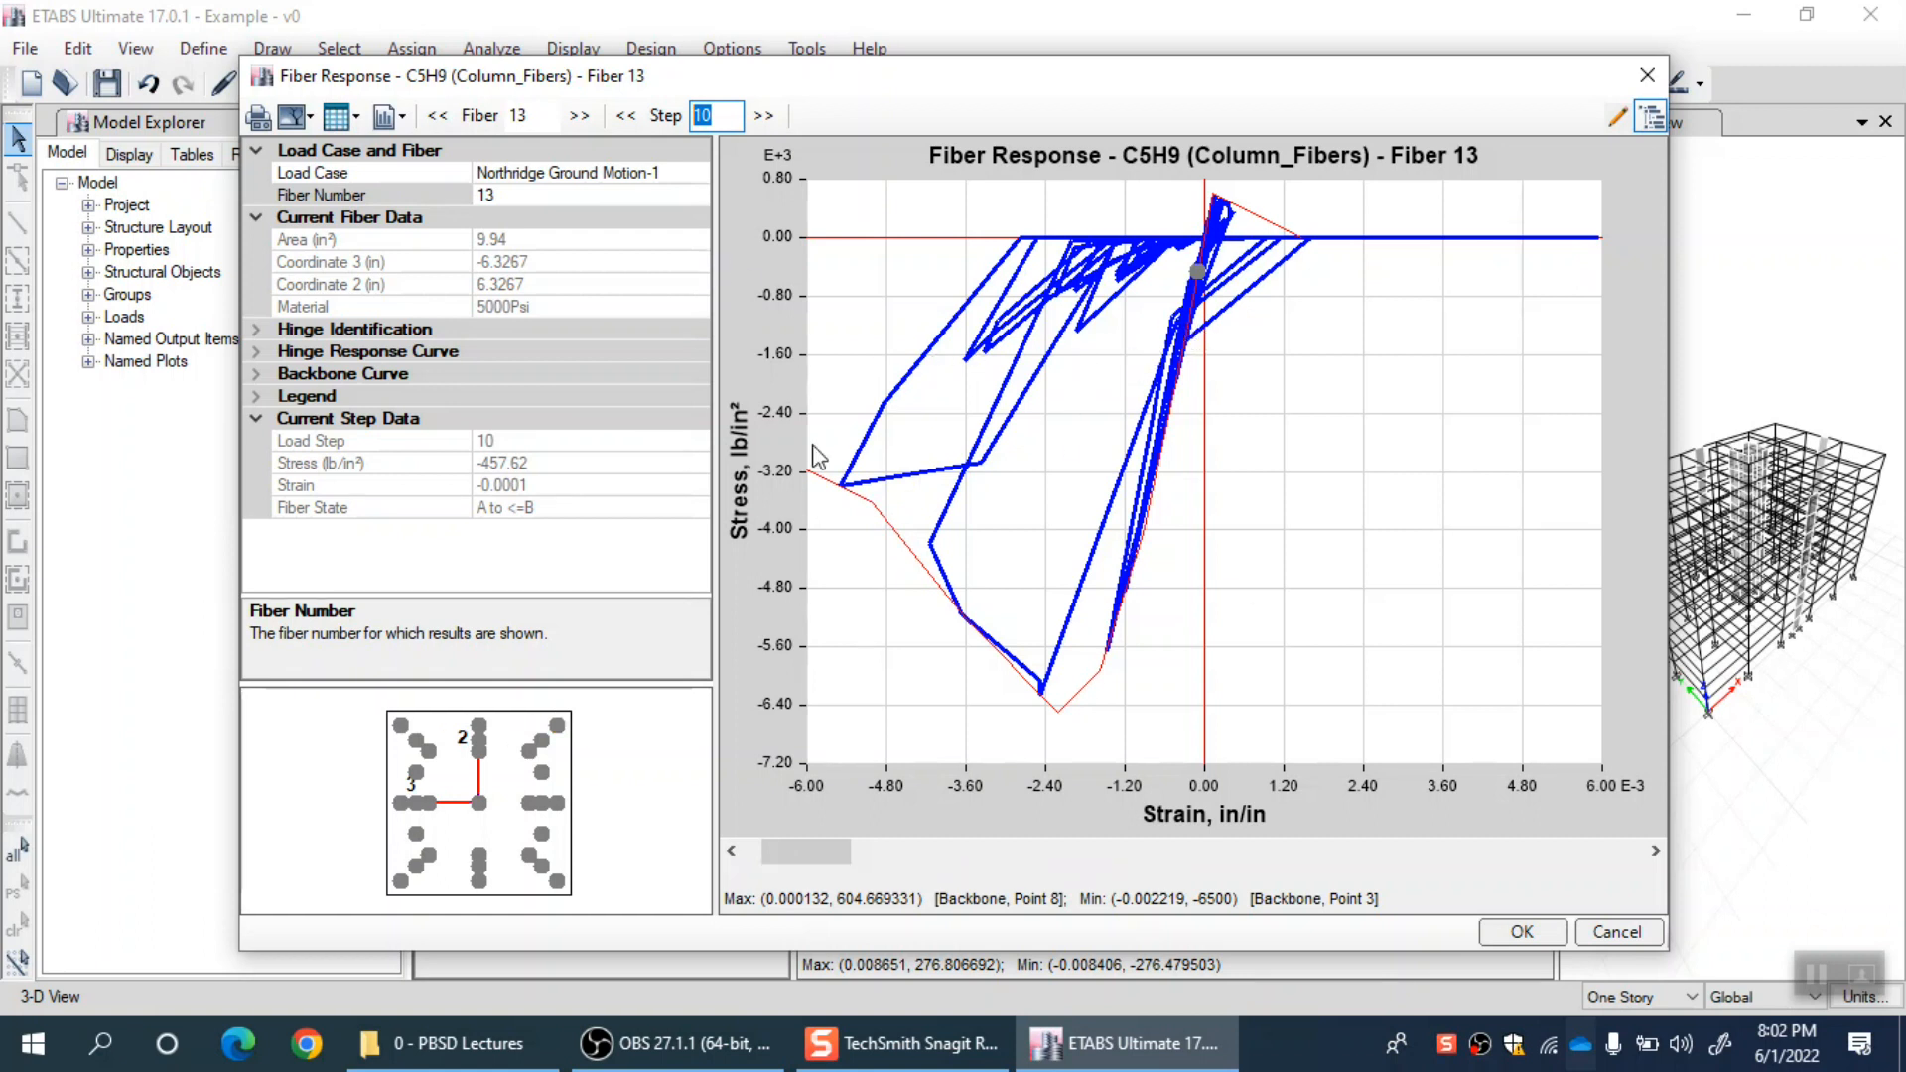
mouse_move(860, 474)
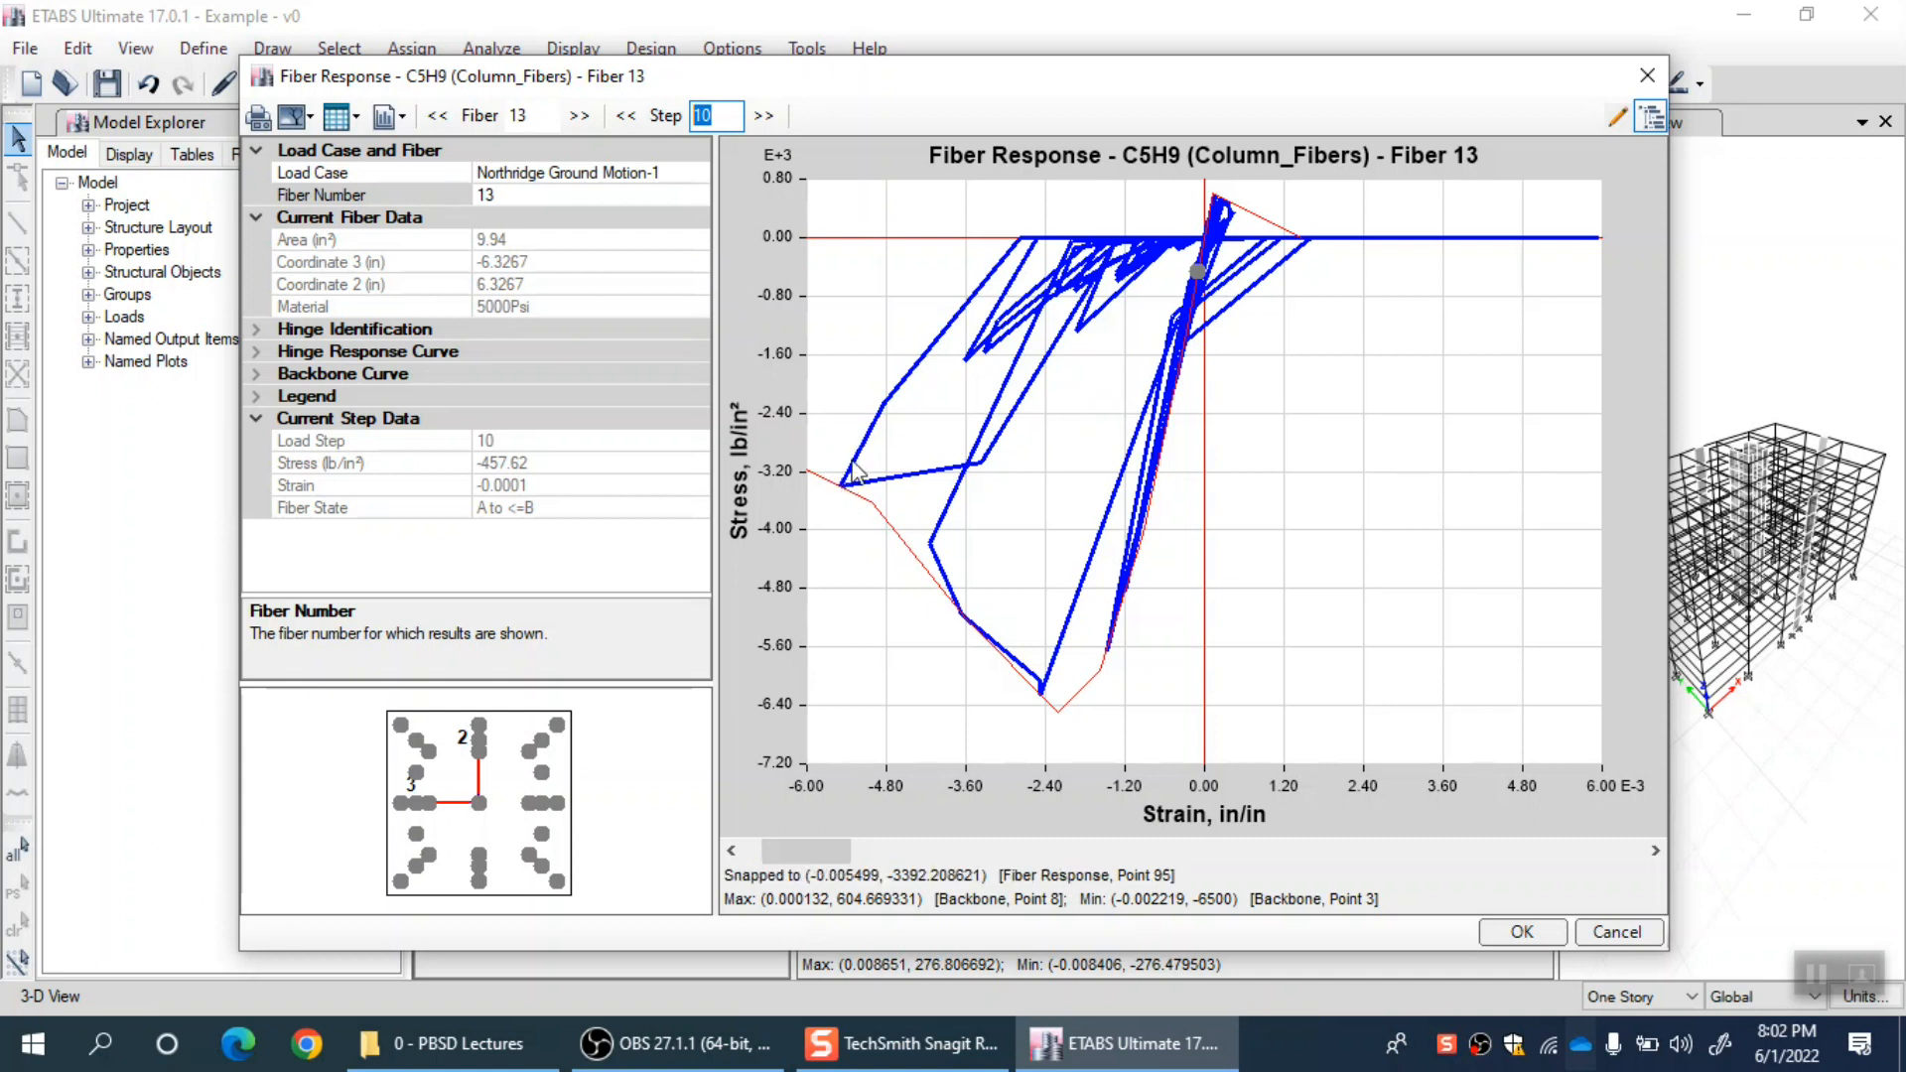
mouse_move(826, 498)
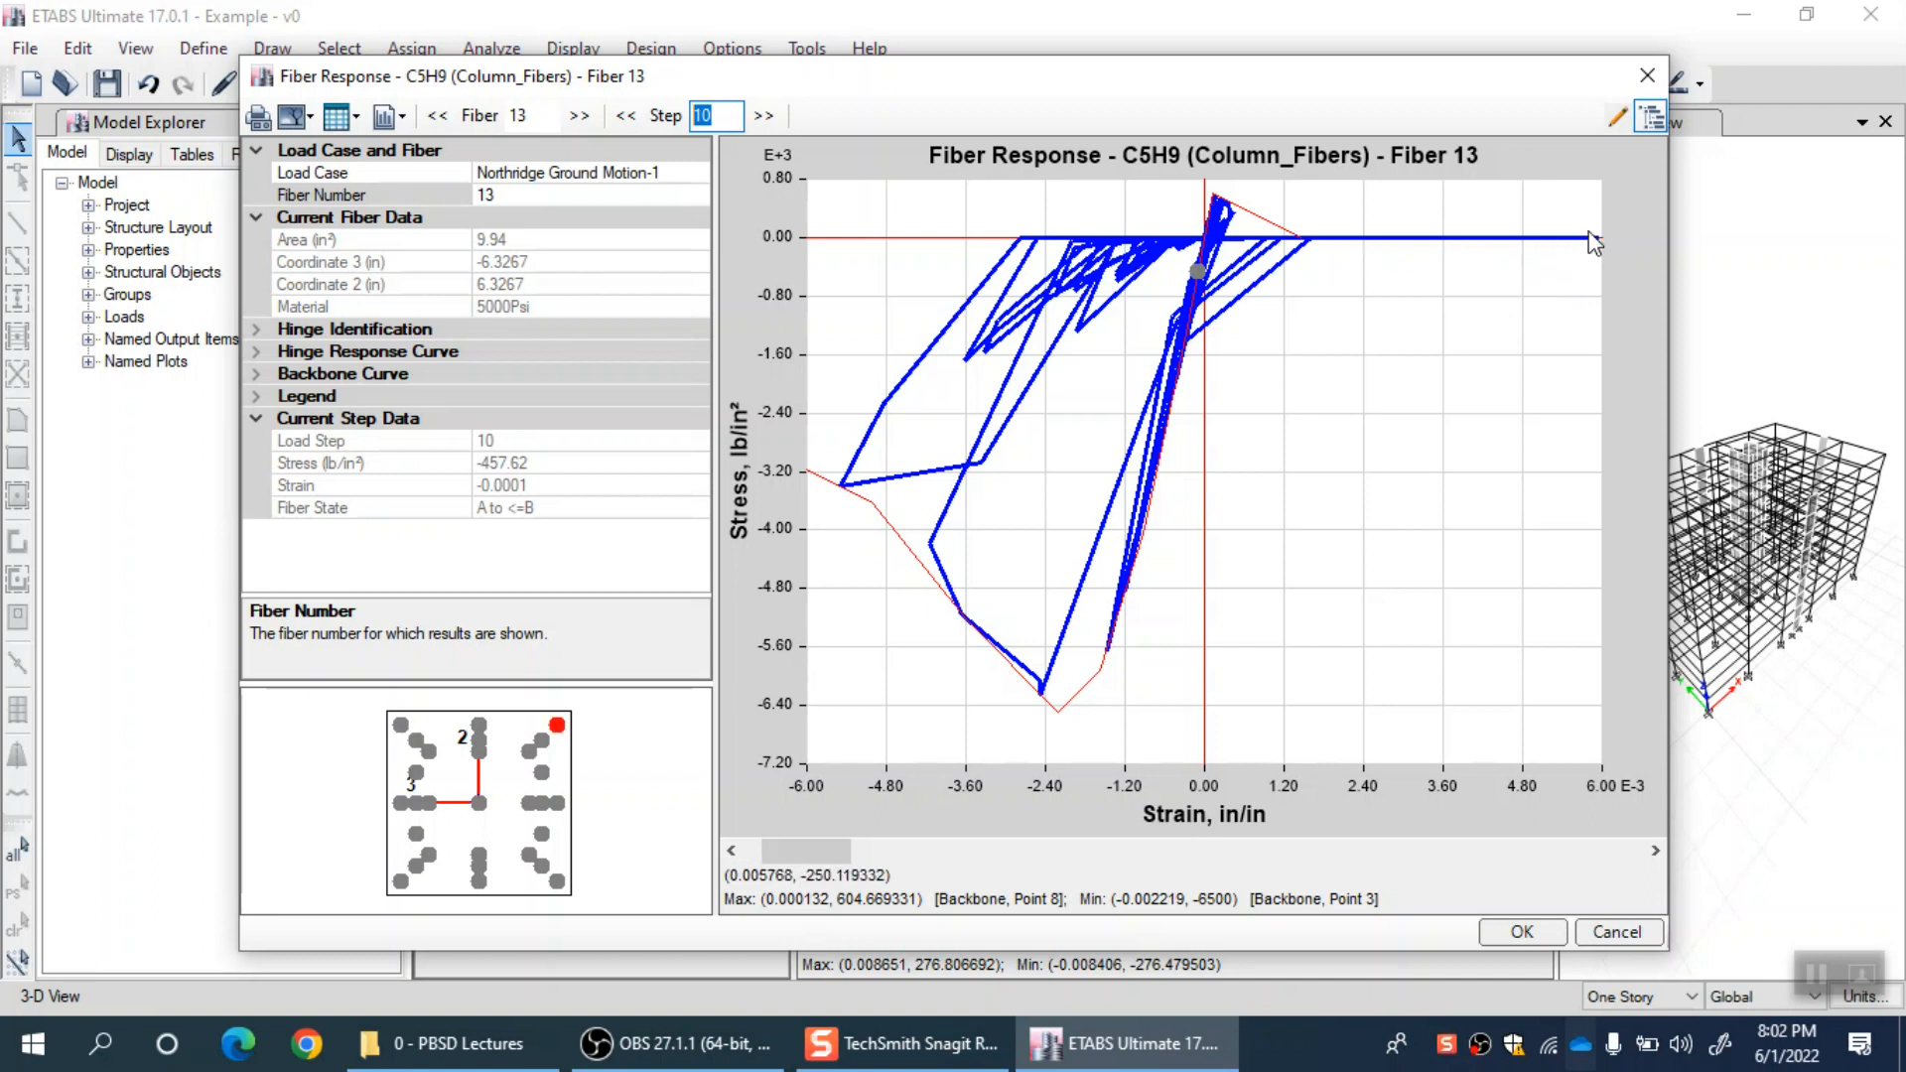
mouse_move(1323, 247)
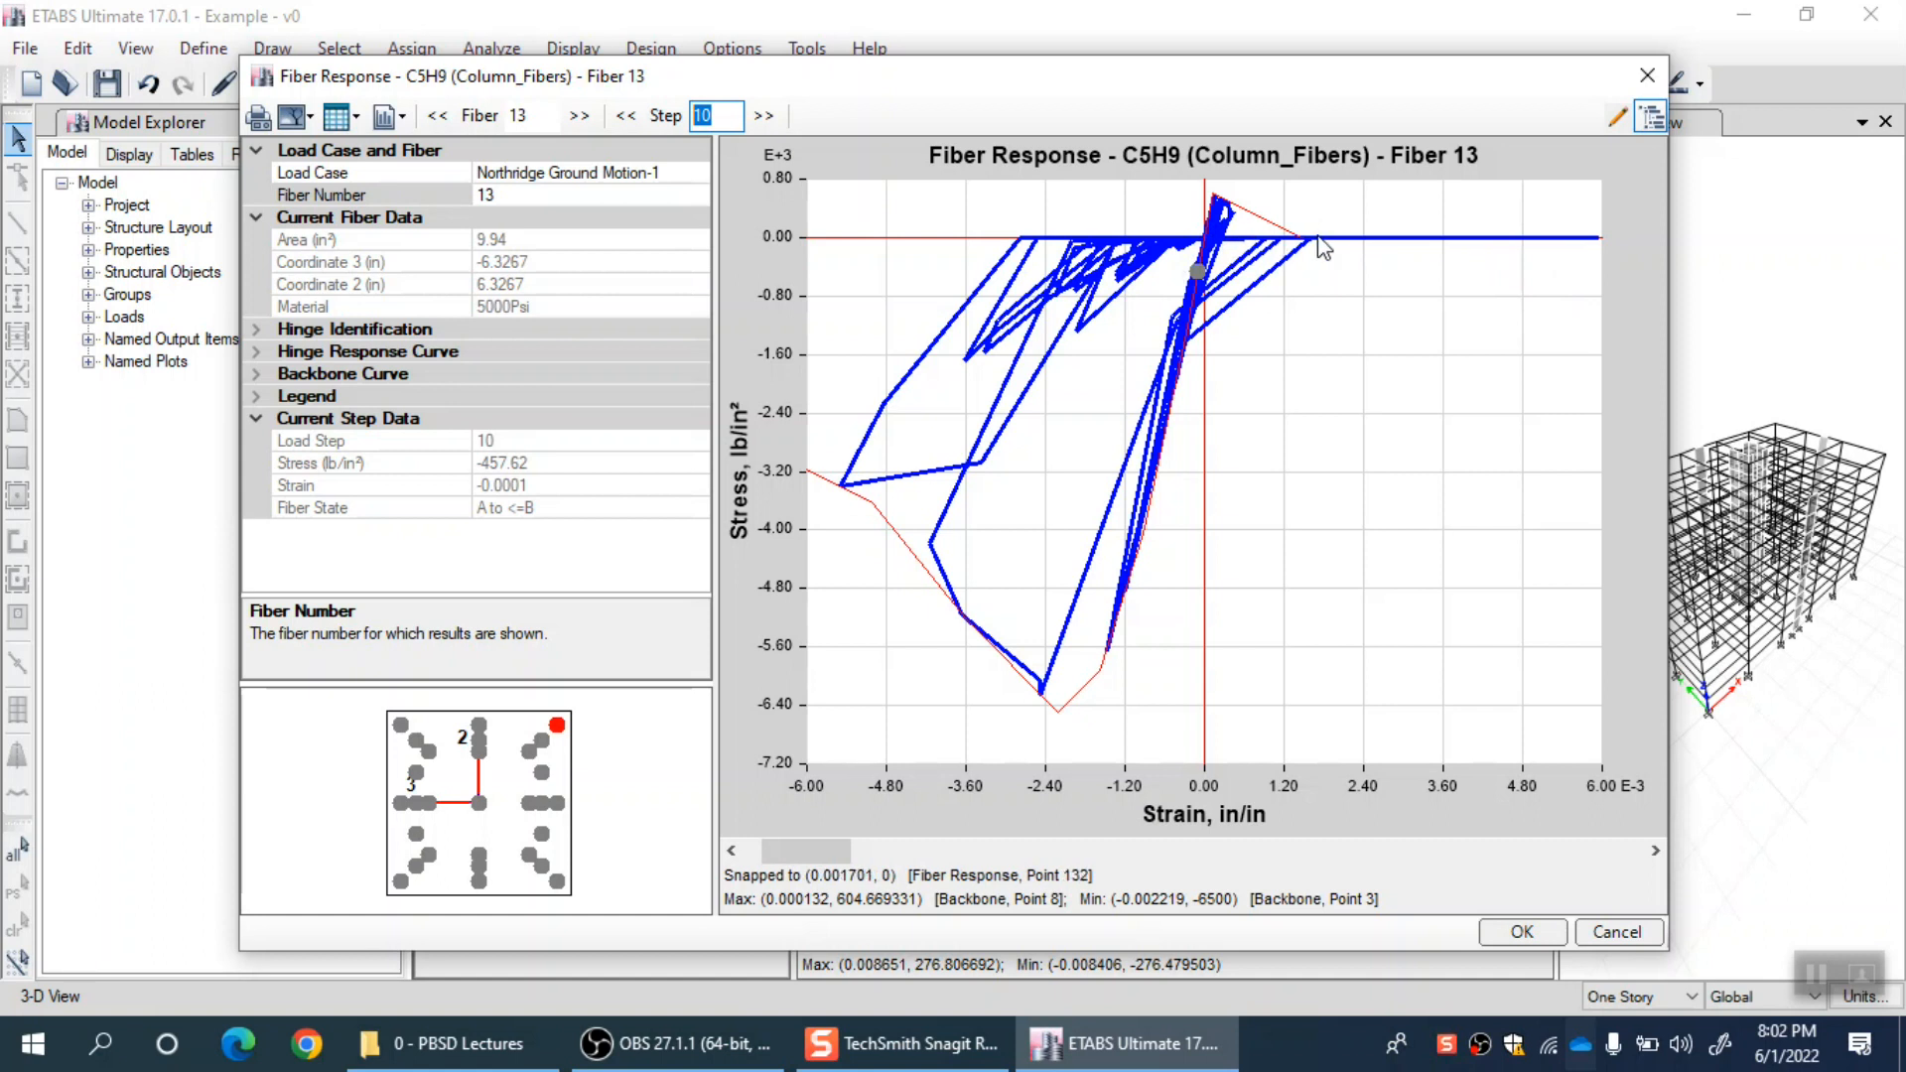
mouse_move(1316, 185)
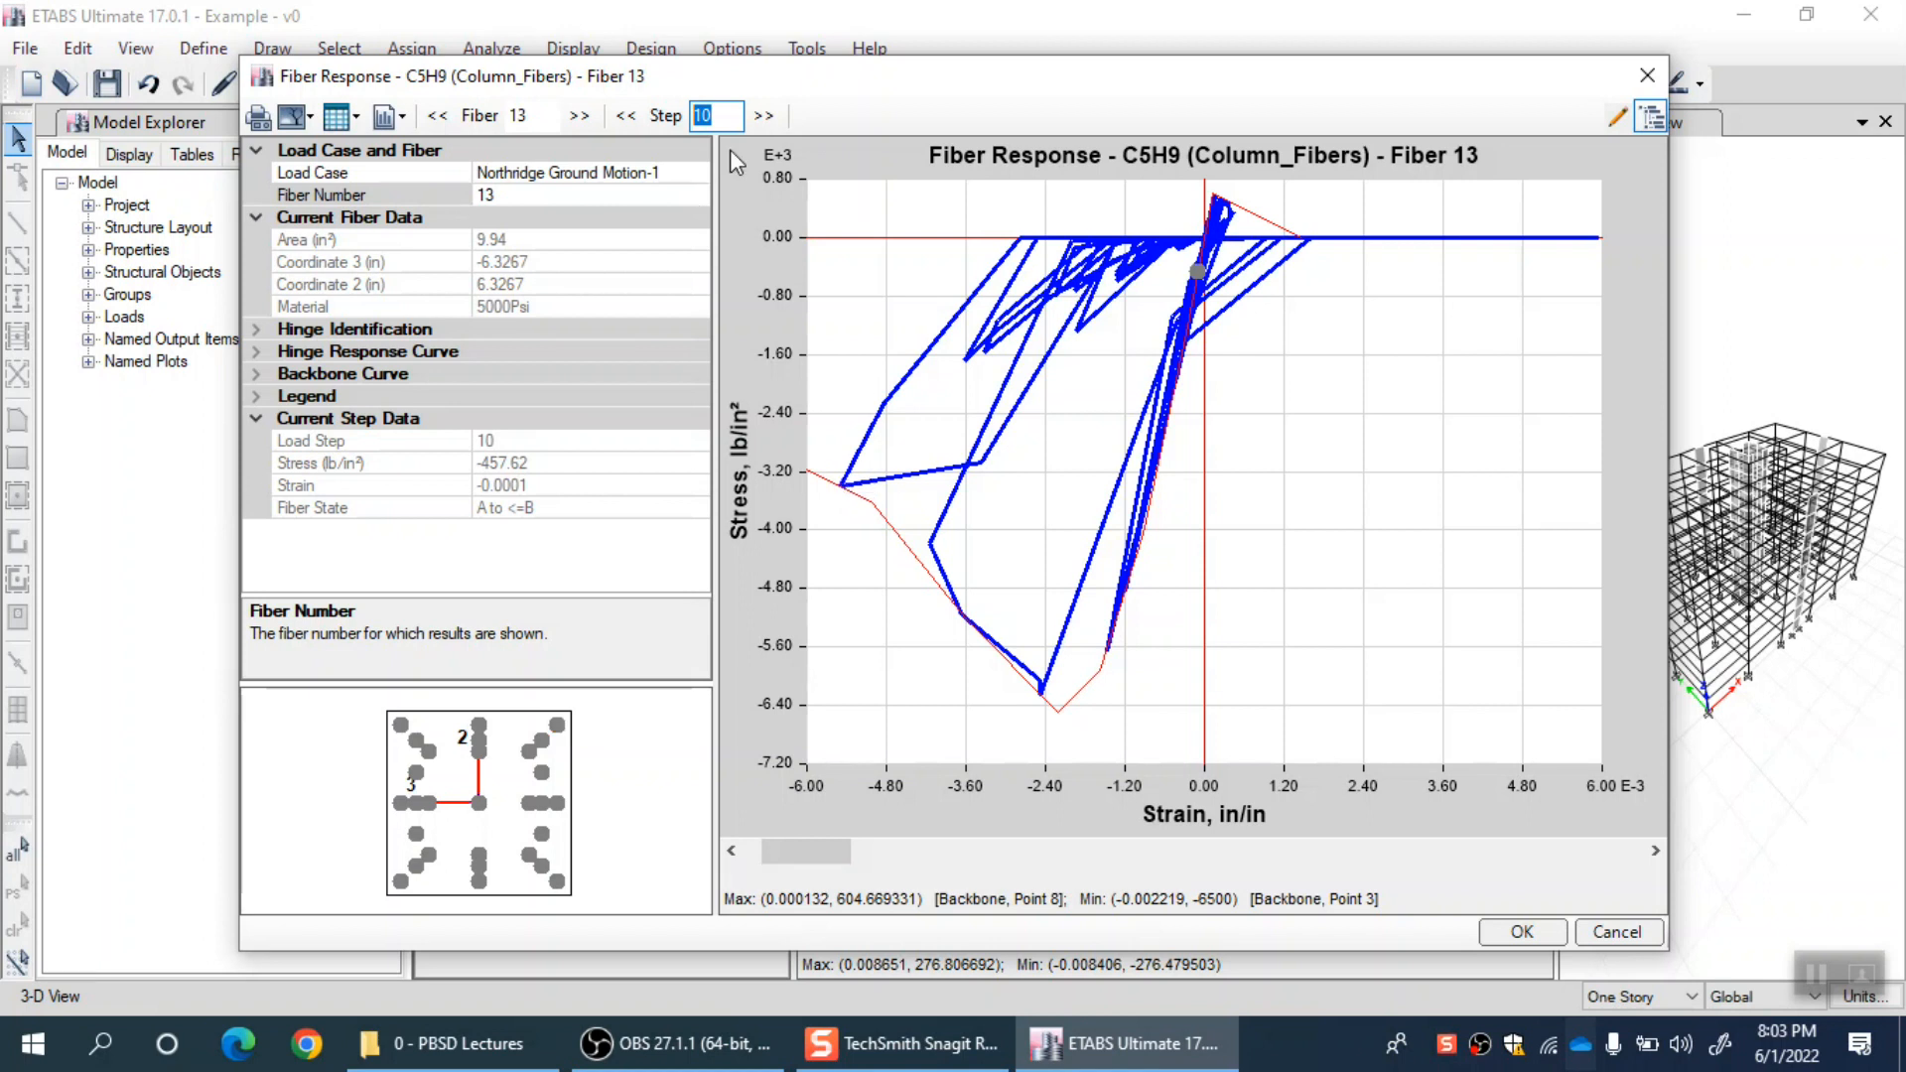
left_click(762, 115)
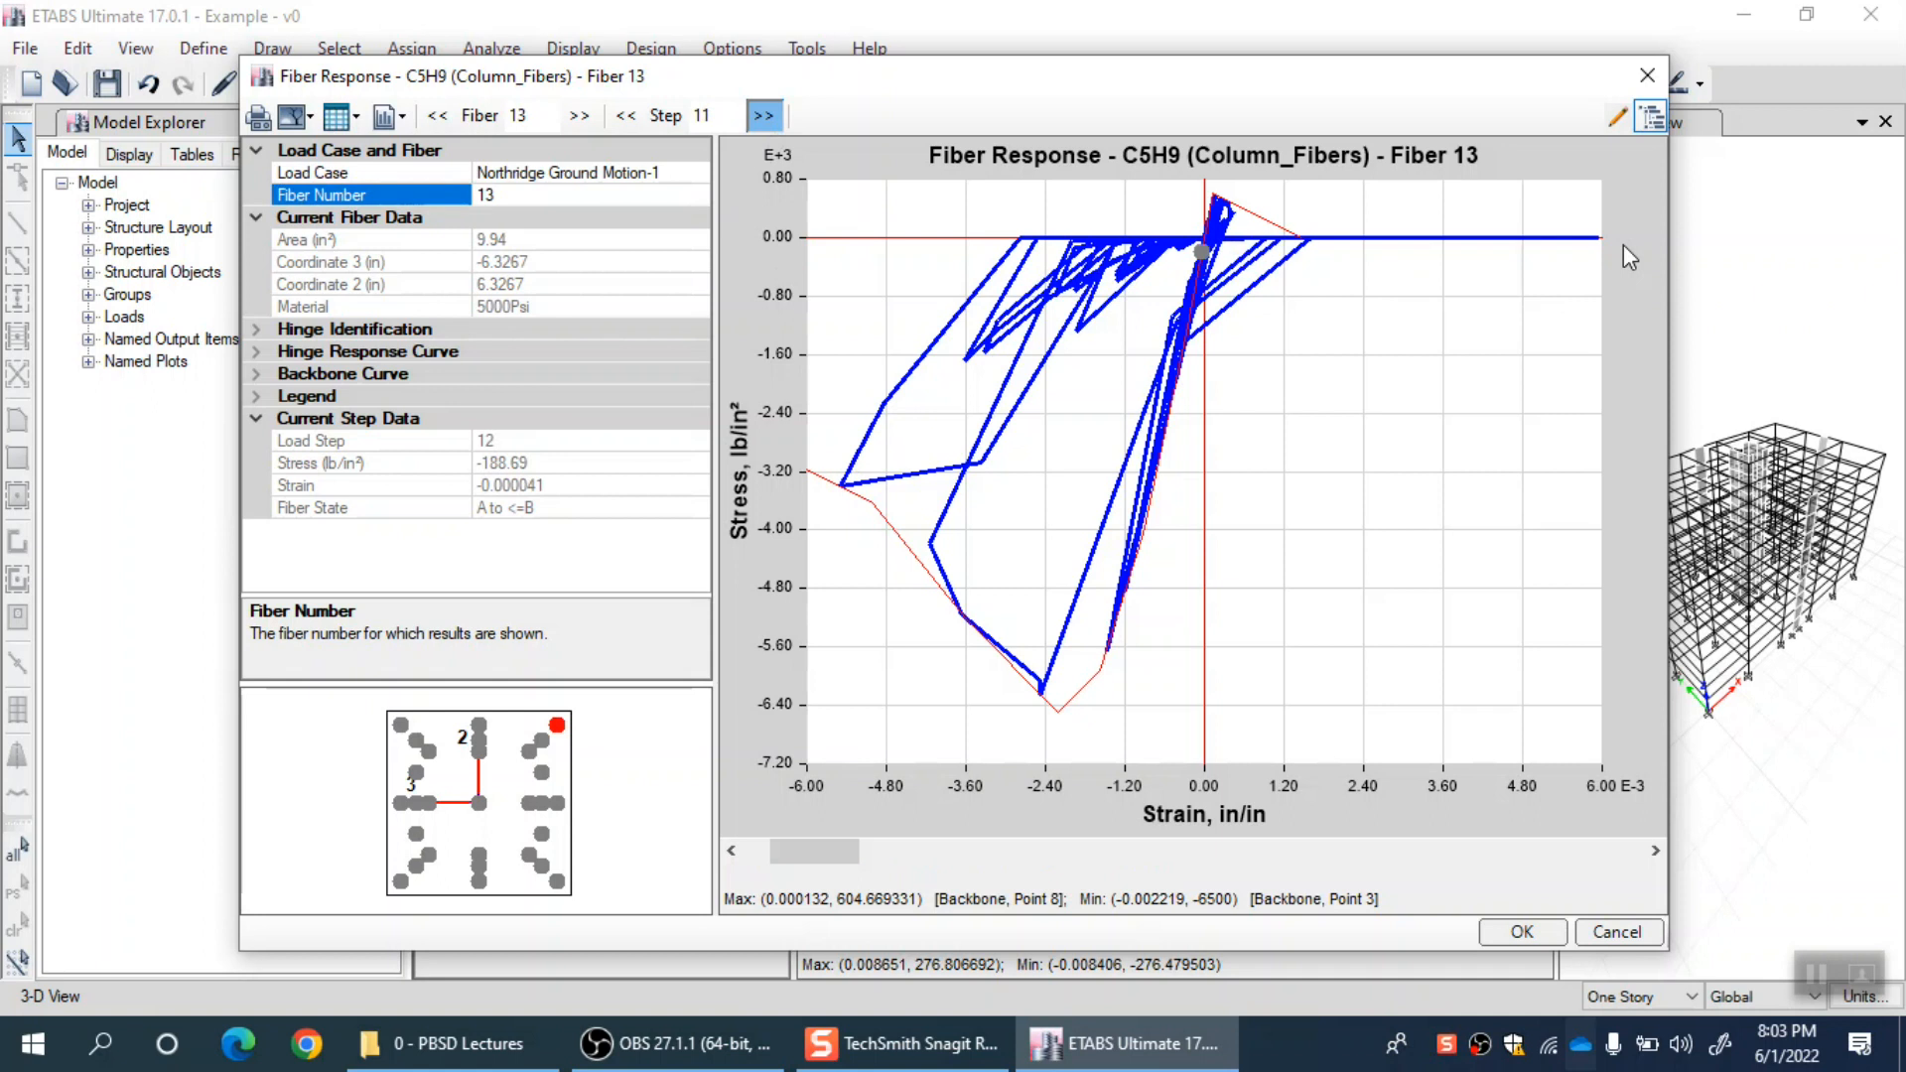
left_click(762, 116)
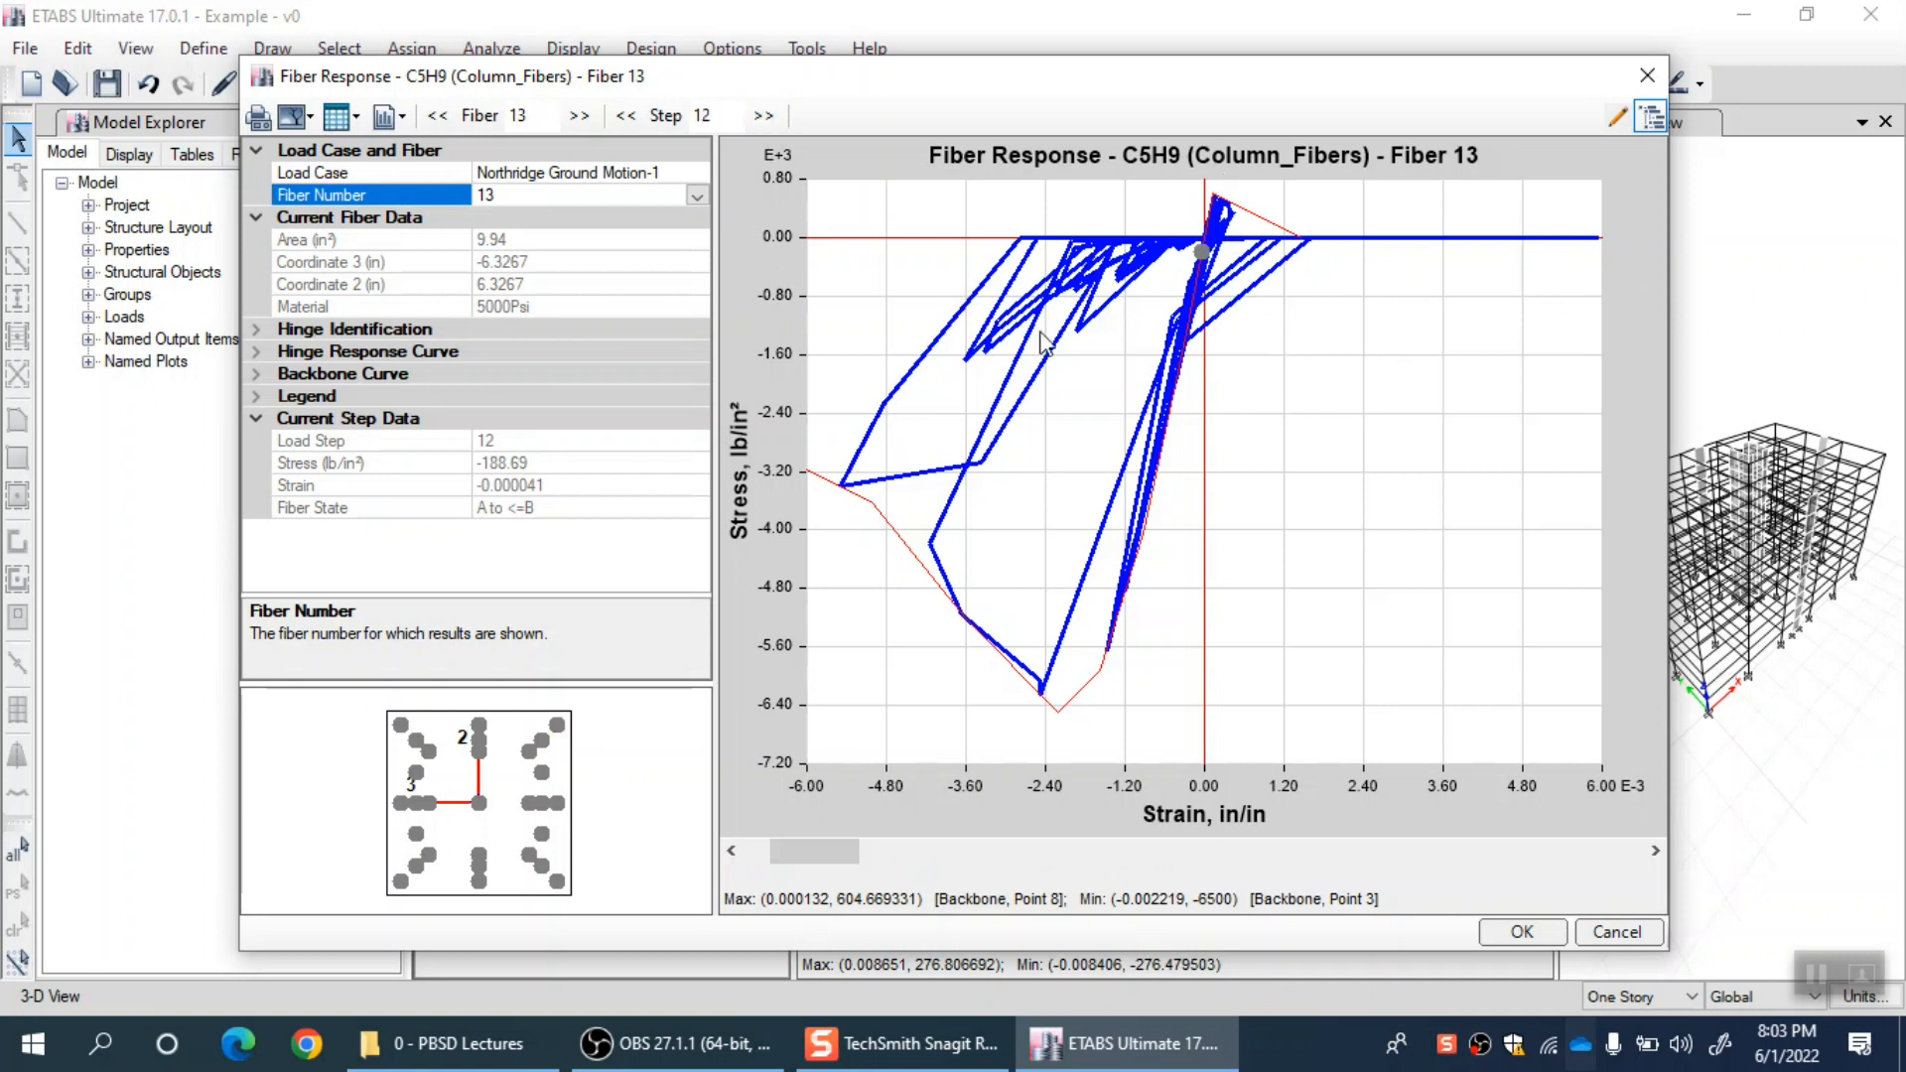
mouse_move(985, 488)
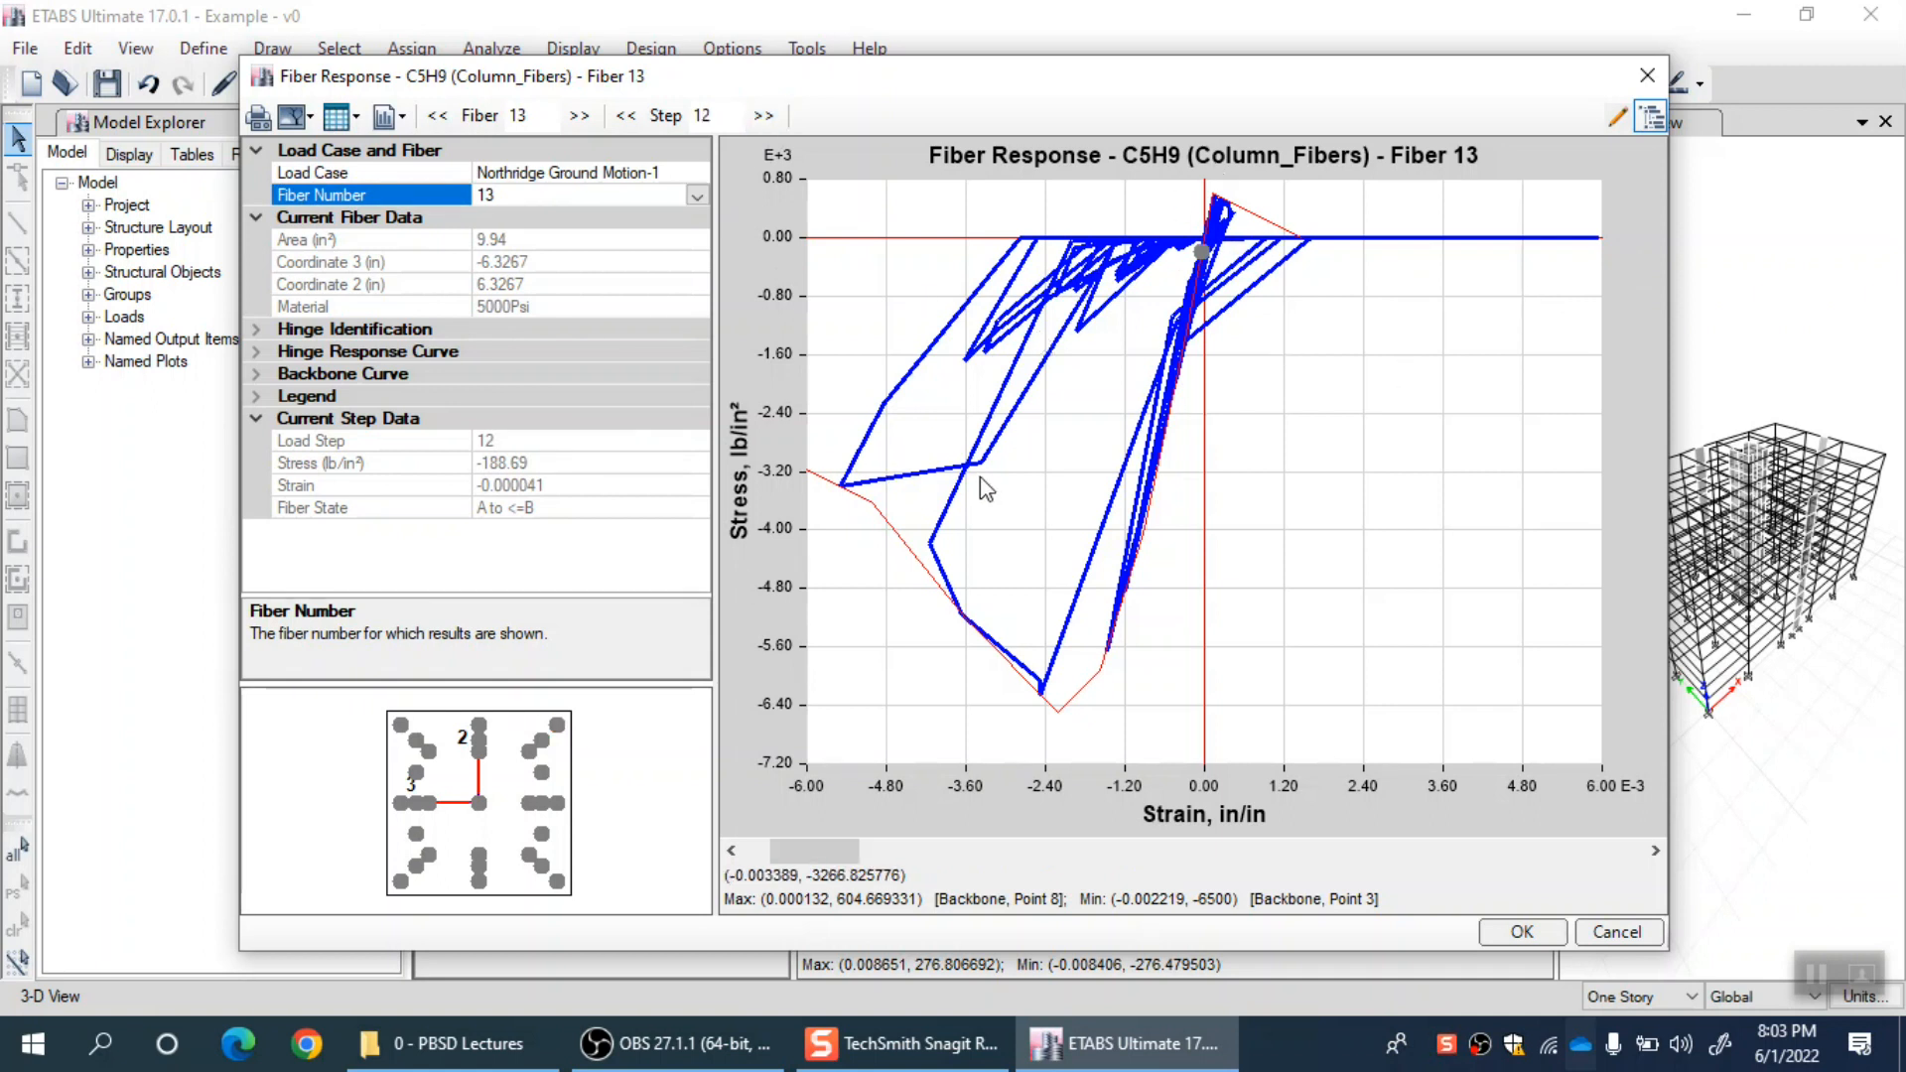
left_click(556, 723)
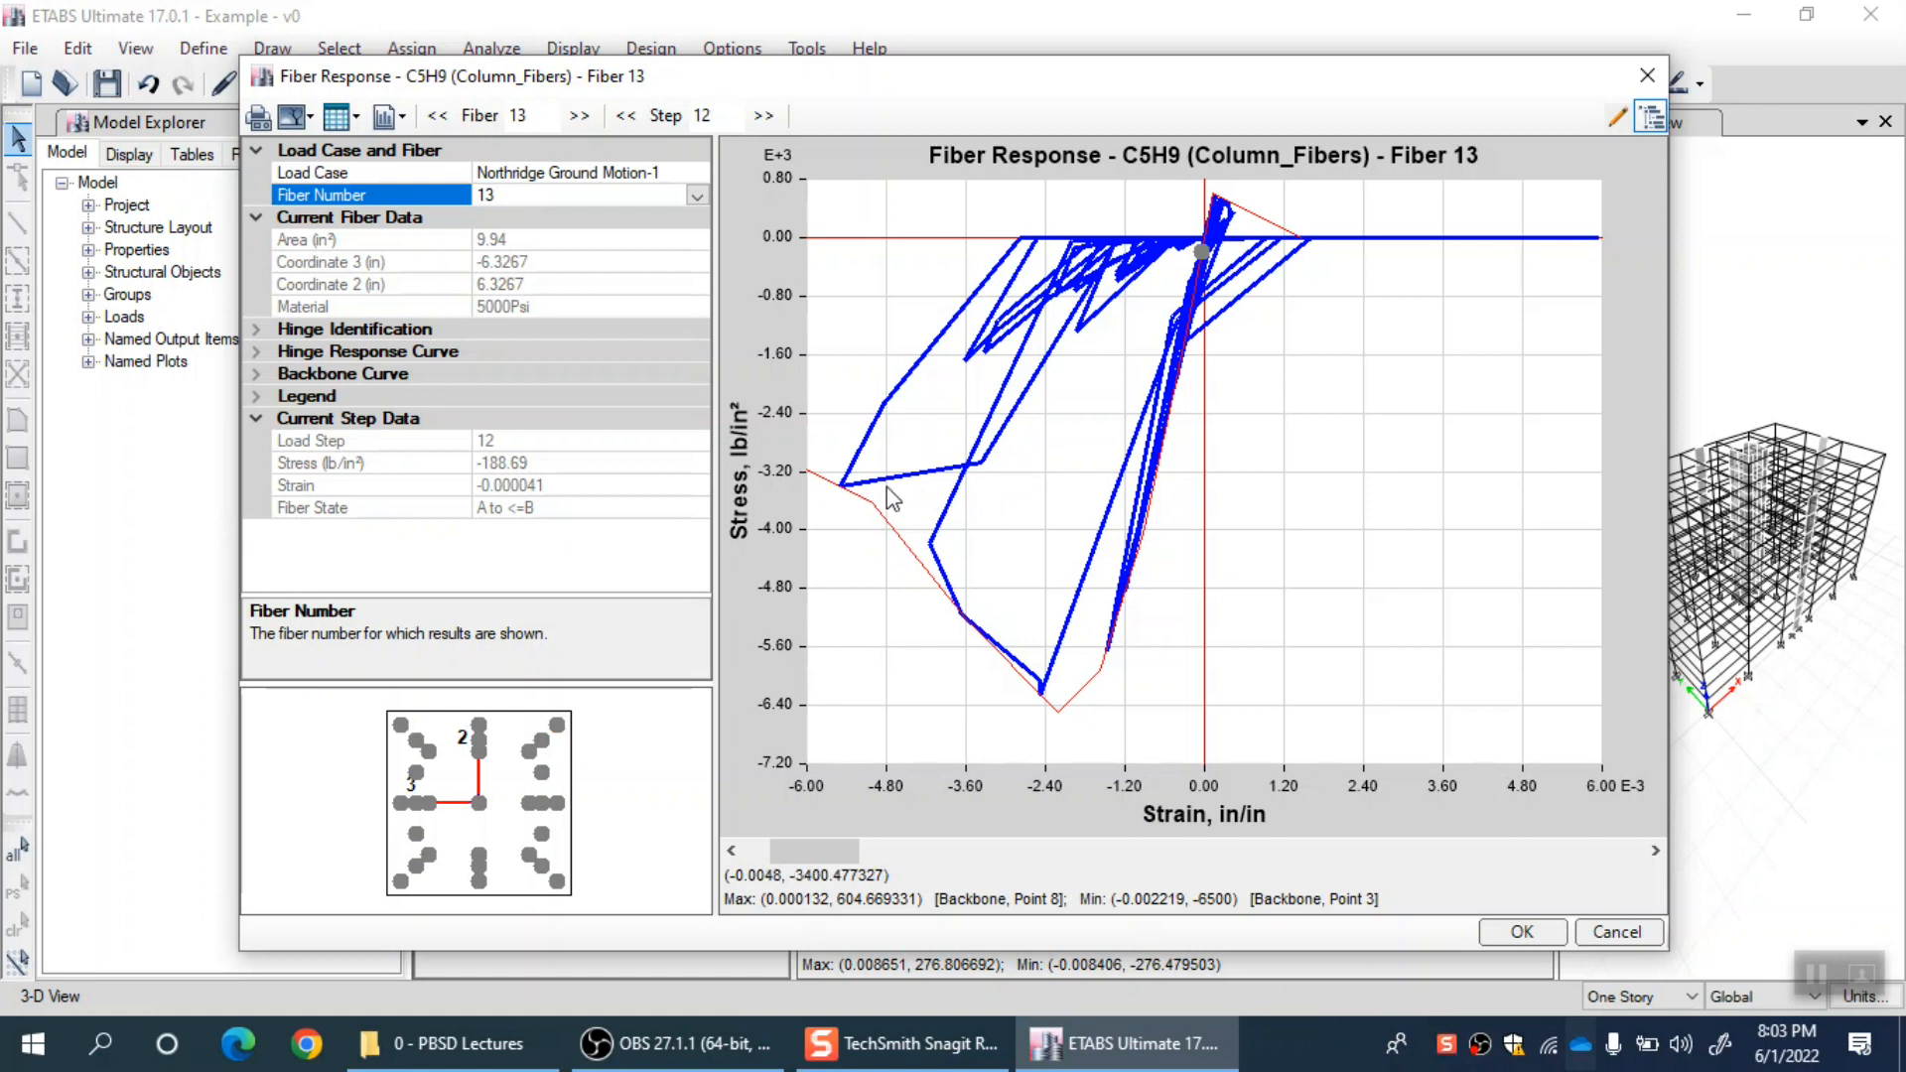
mouse_move(681, 256)
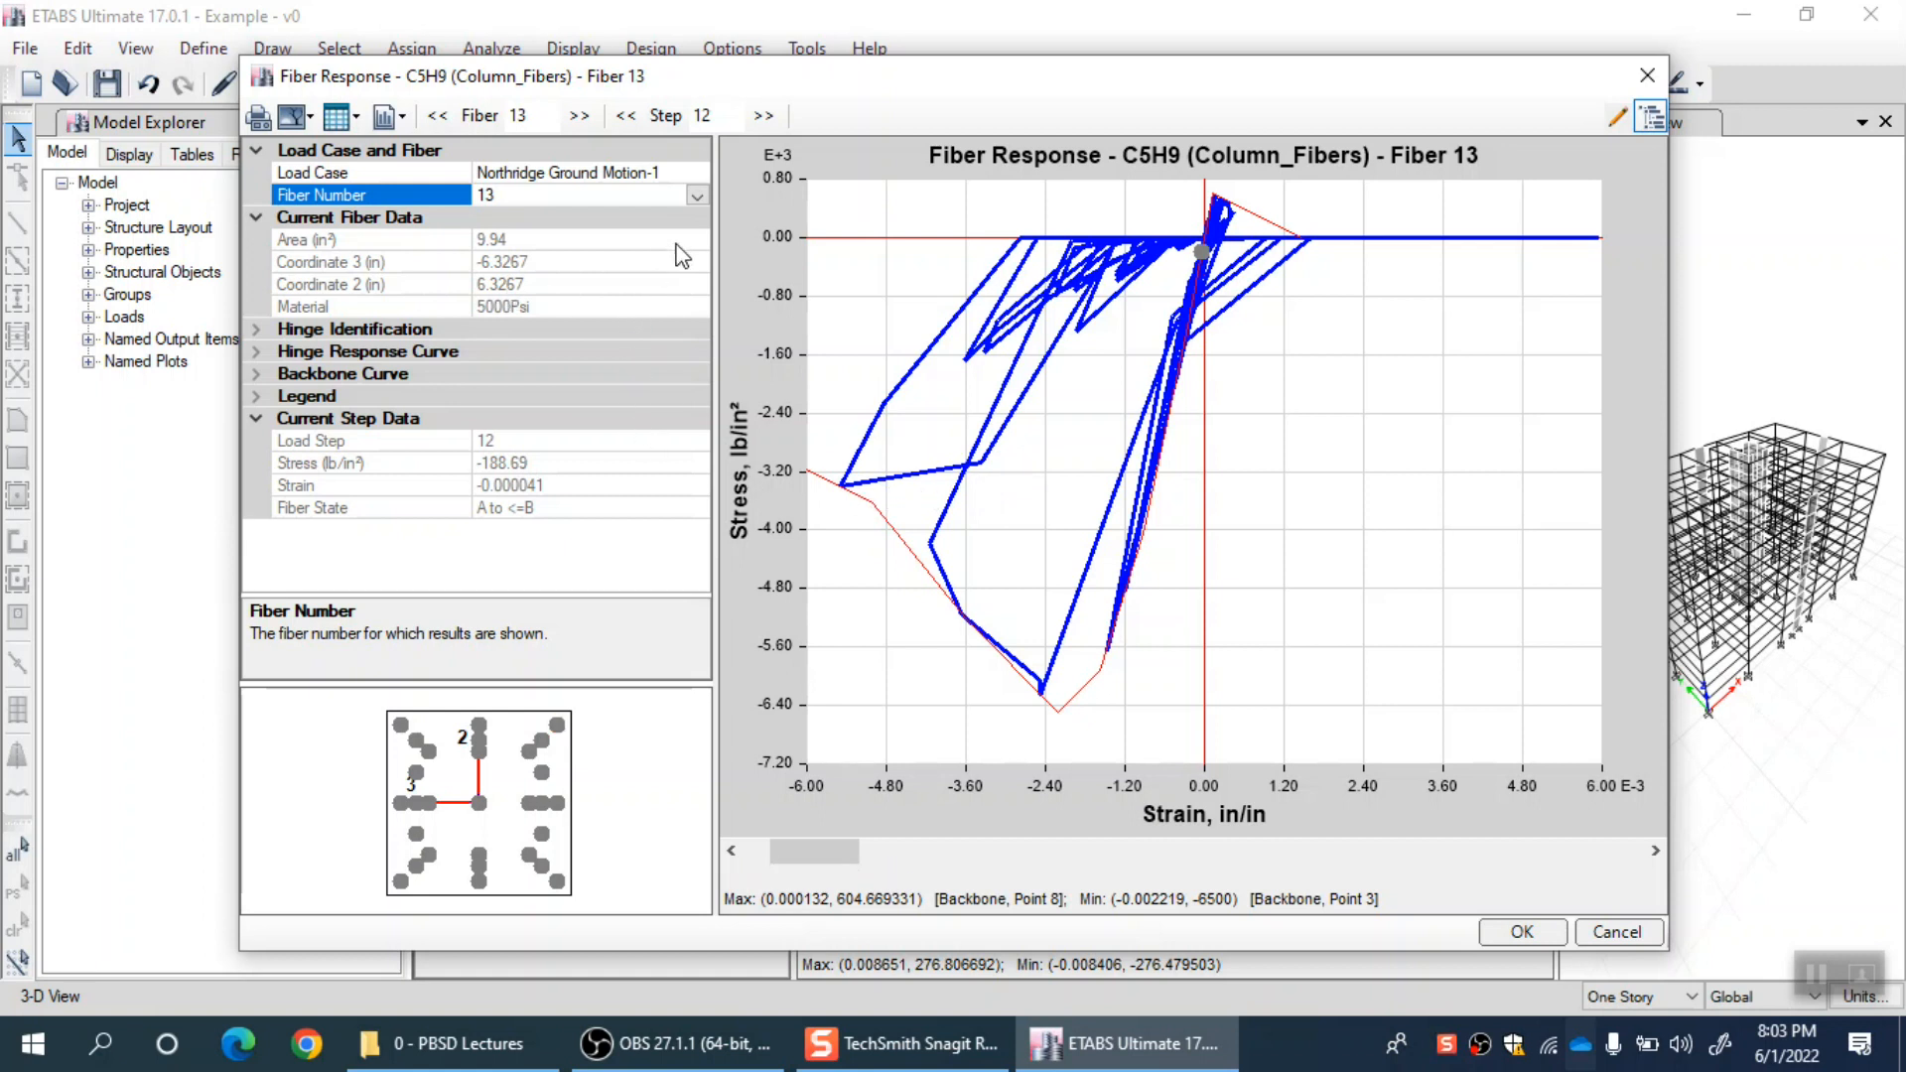
mouse_move(554, 718)
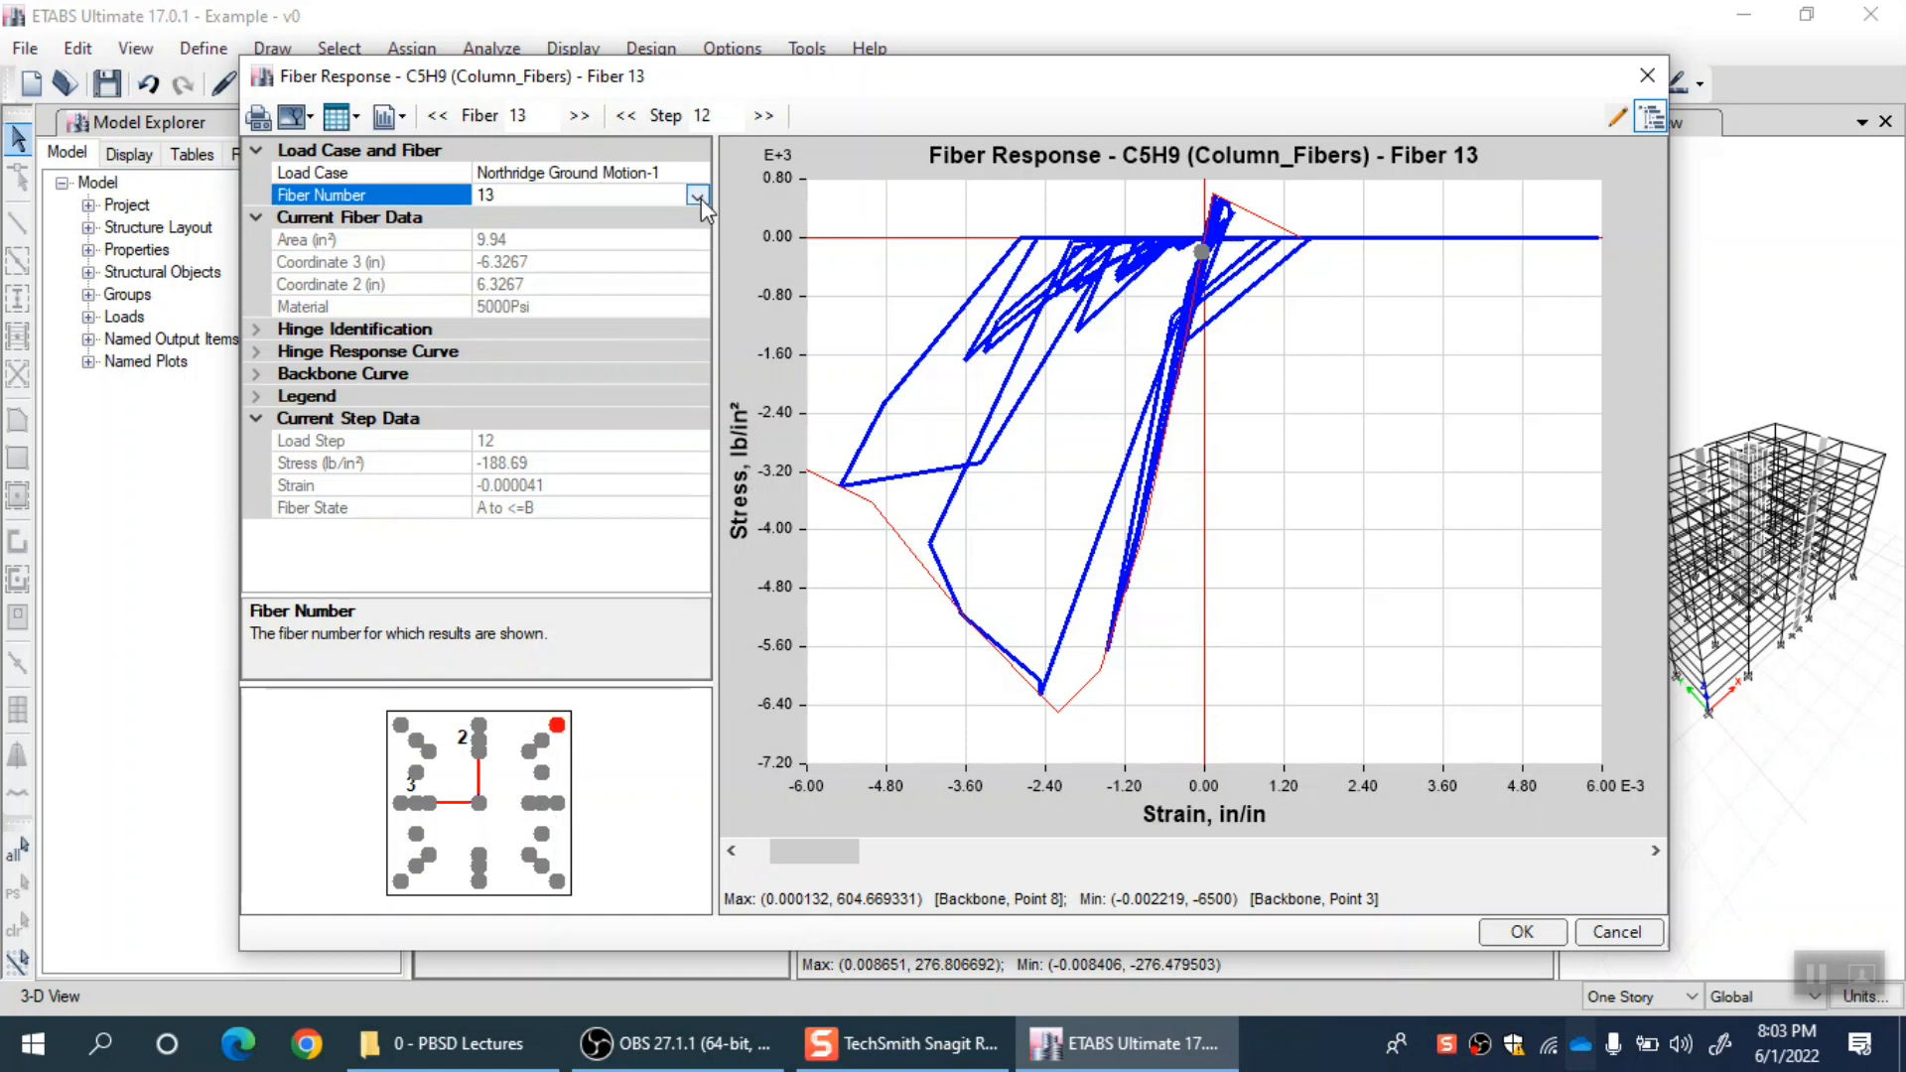
Show the response of rebar fiber 8, then fiber 10 at load step 12.
left_click(697, 197)
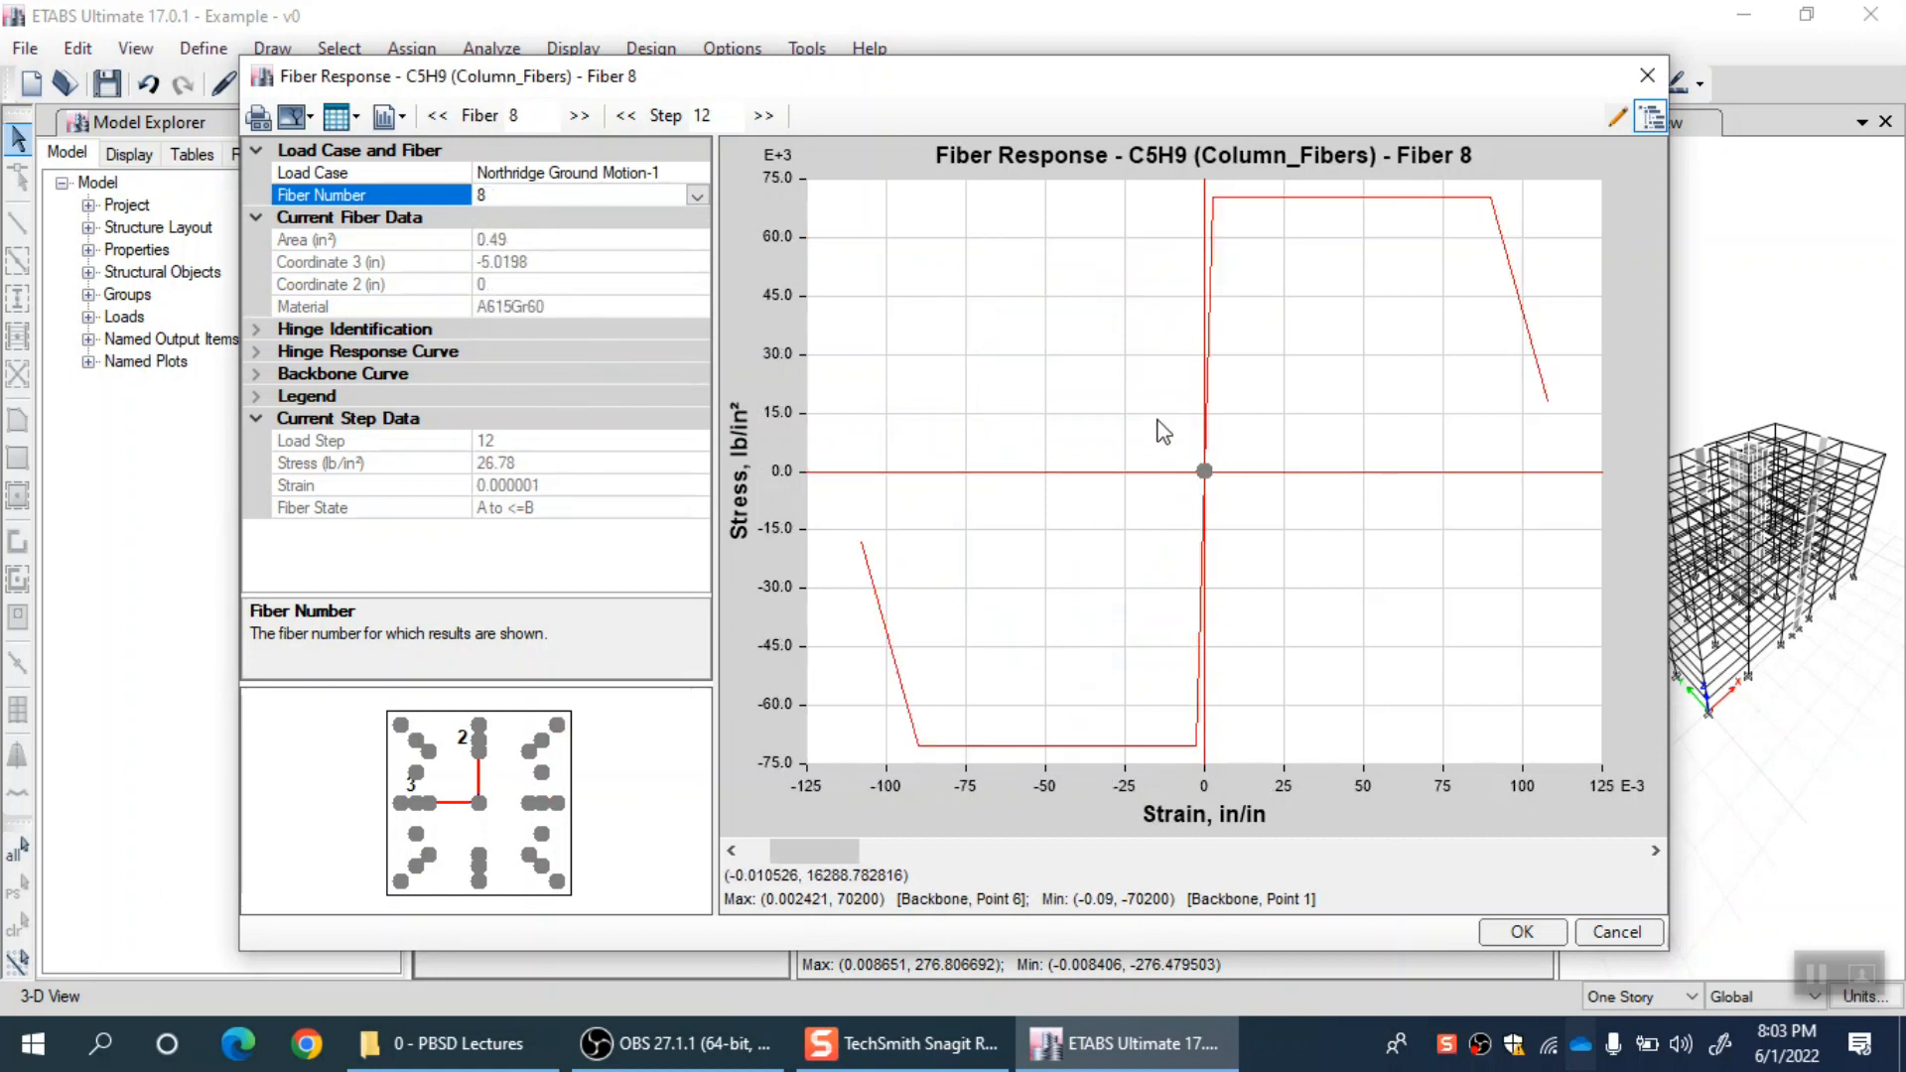
left_click(540, 804)
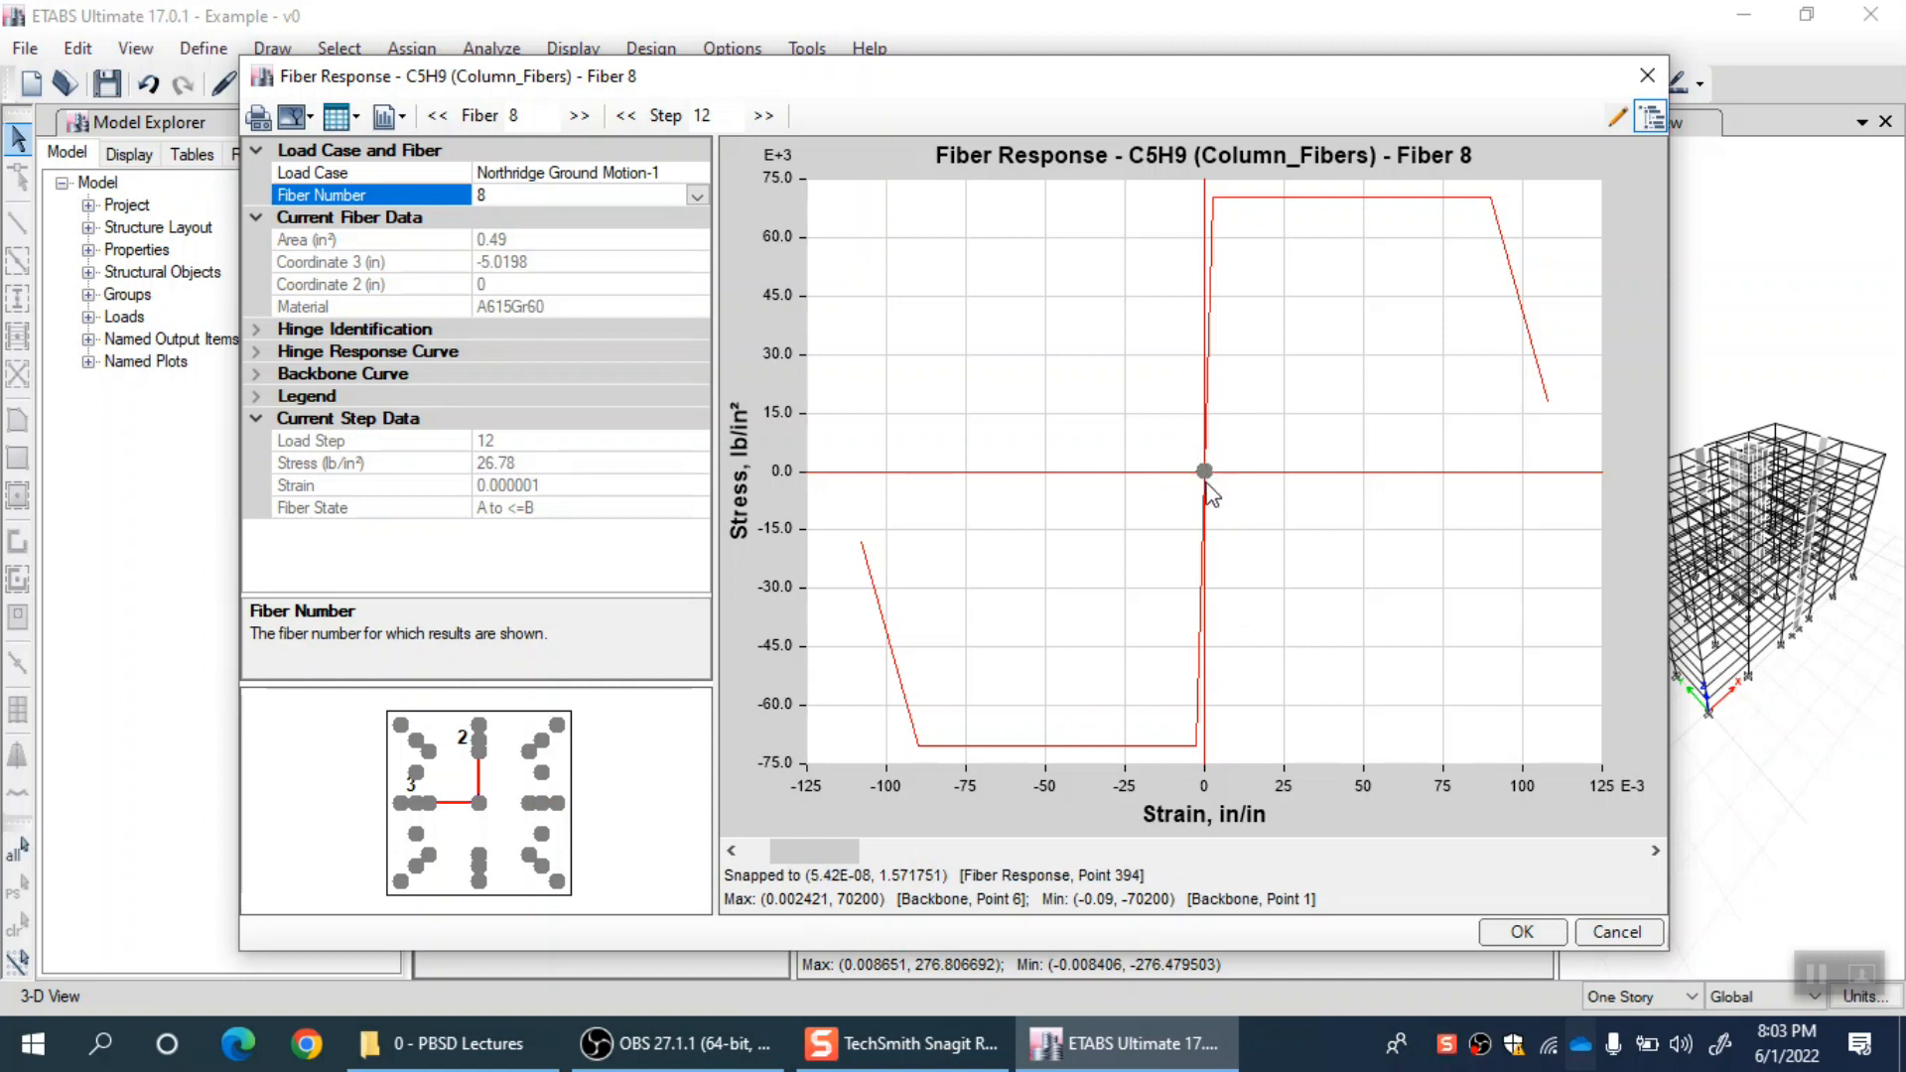
mouse_move(1206, 472)
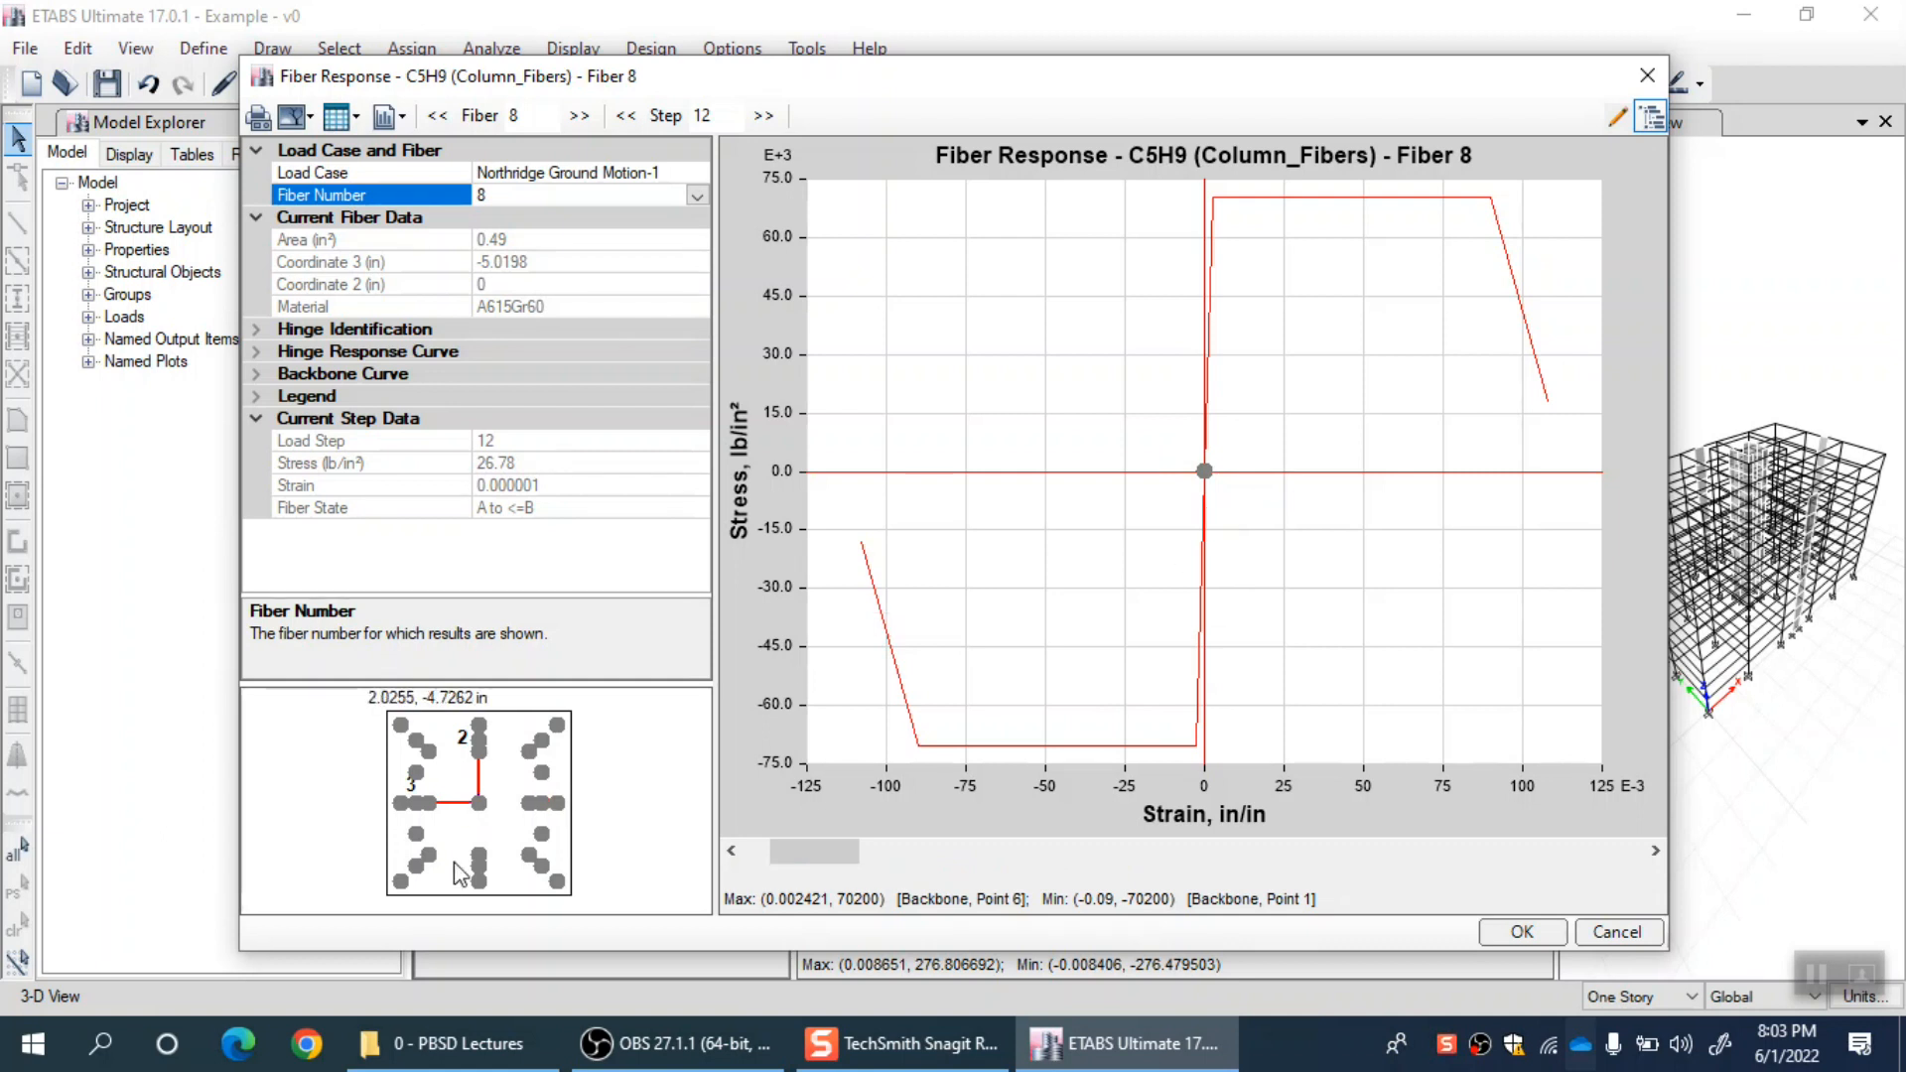
mouse_move(618, 292)
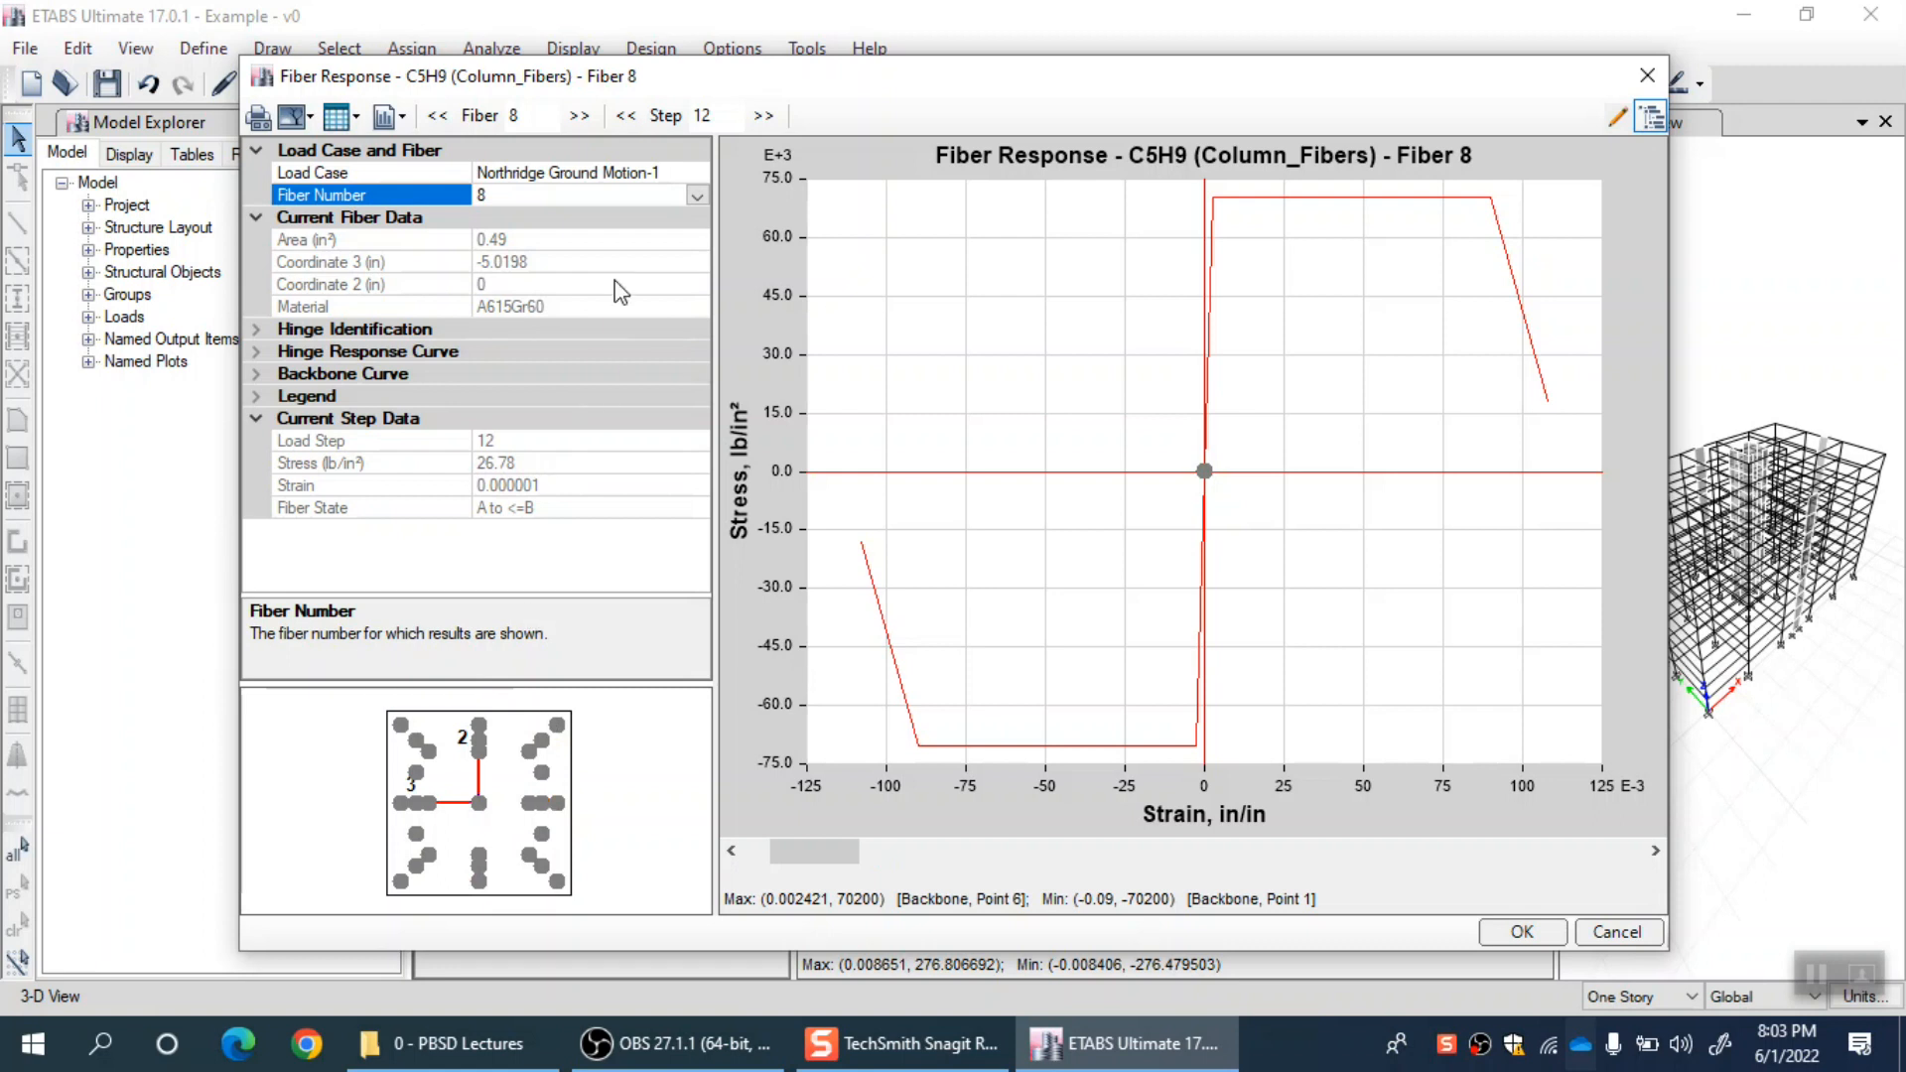
left_click(538, 804)
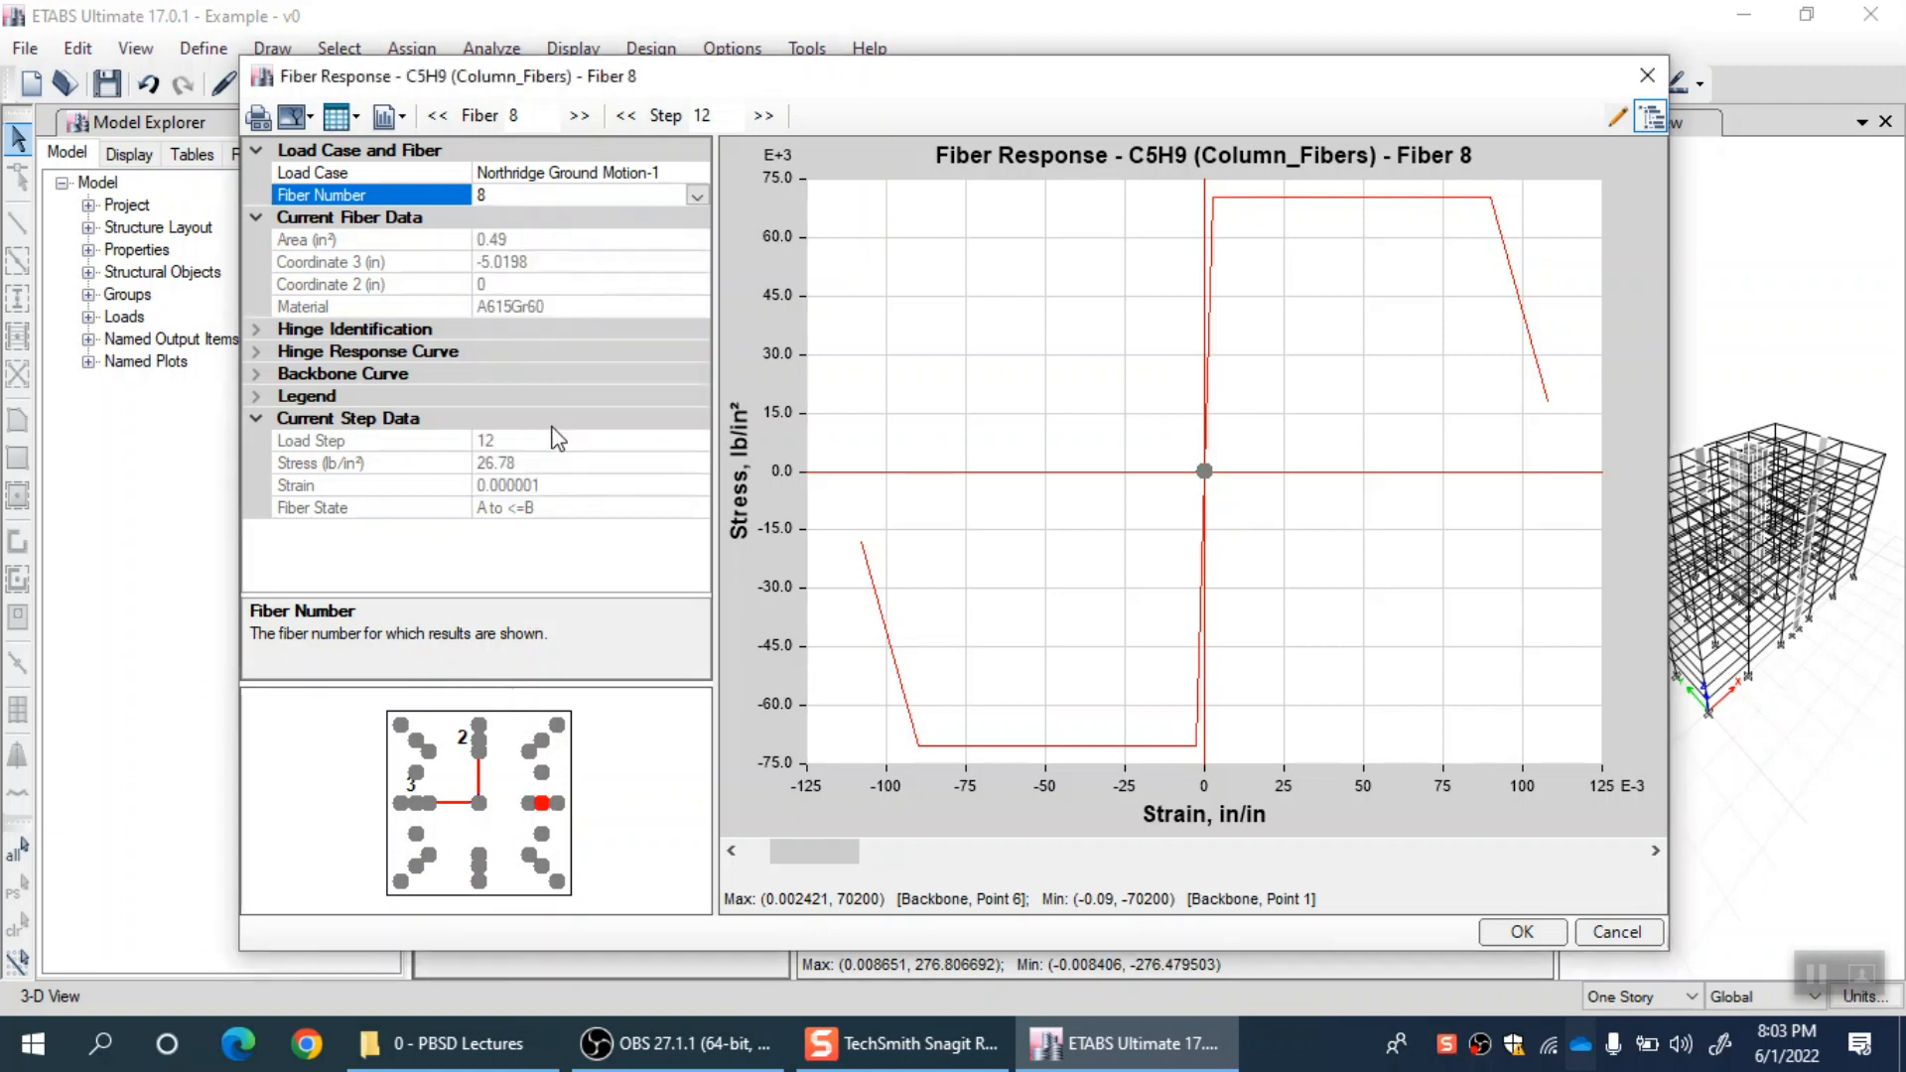
left_click(578, 115)
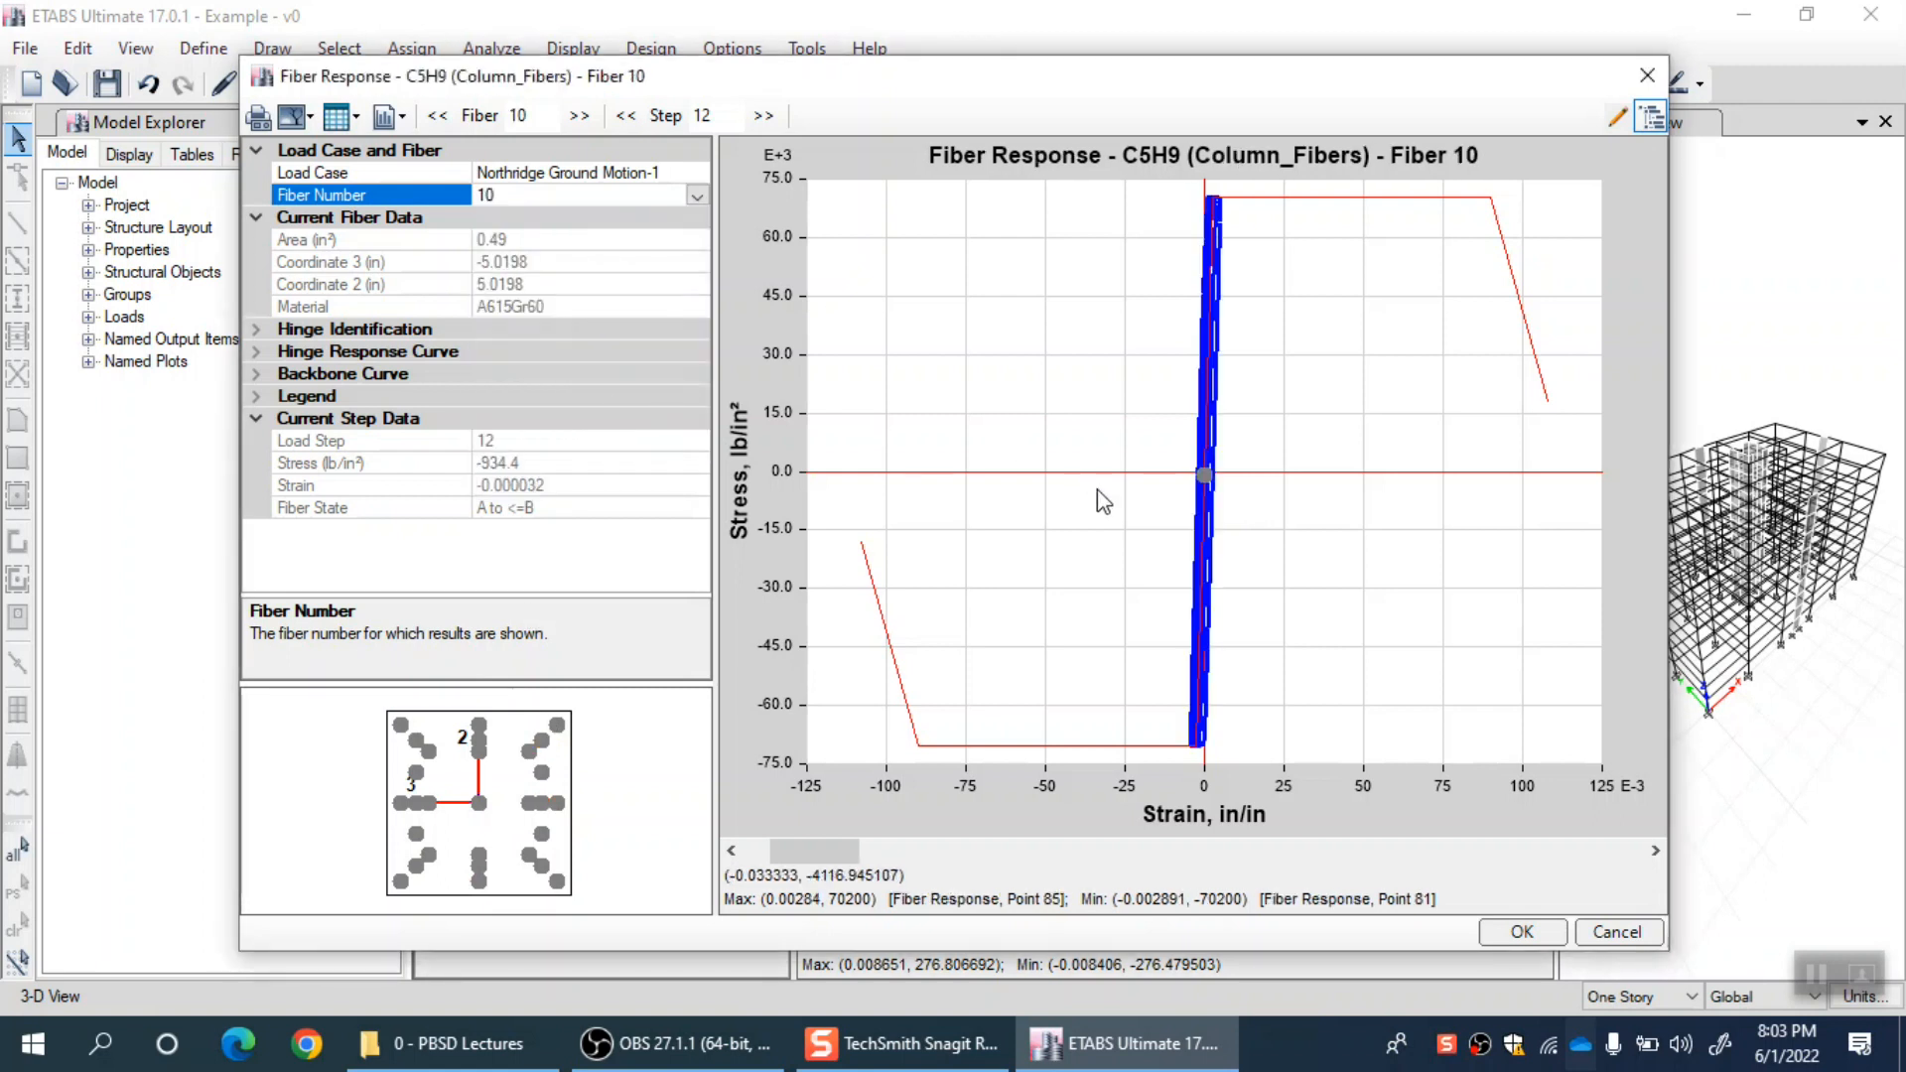
mouse_move(540, 741)
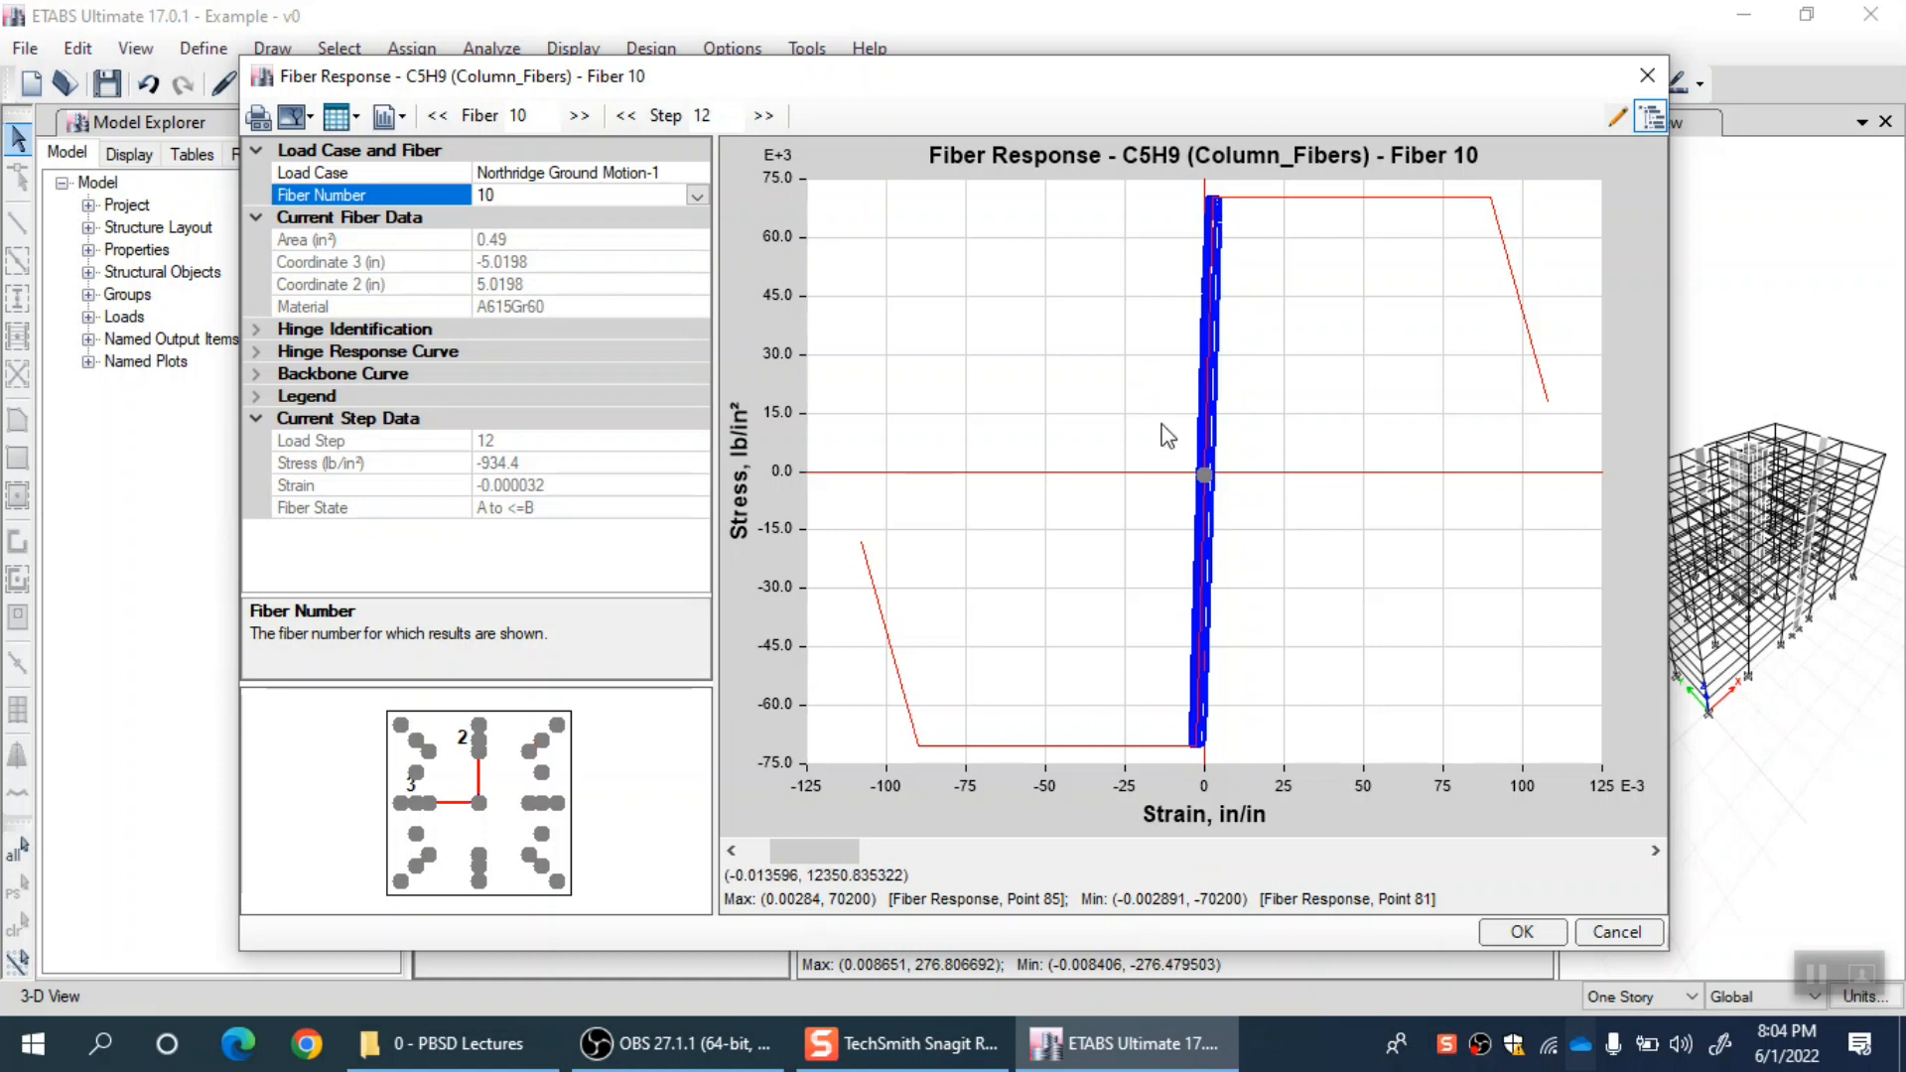
left_click(540, 741)
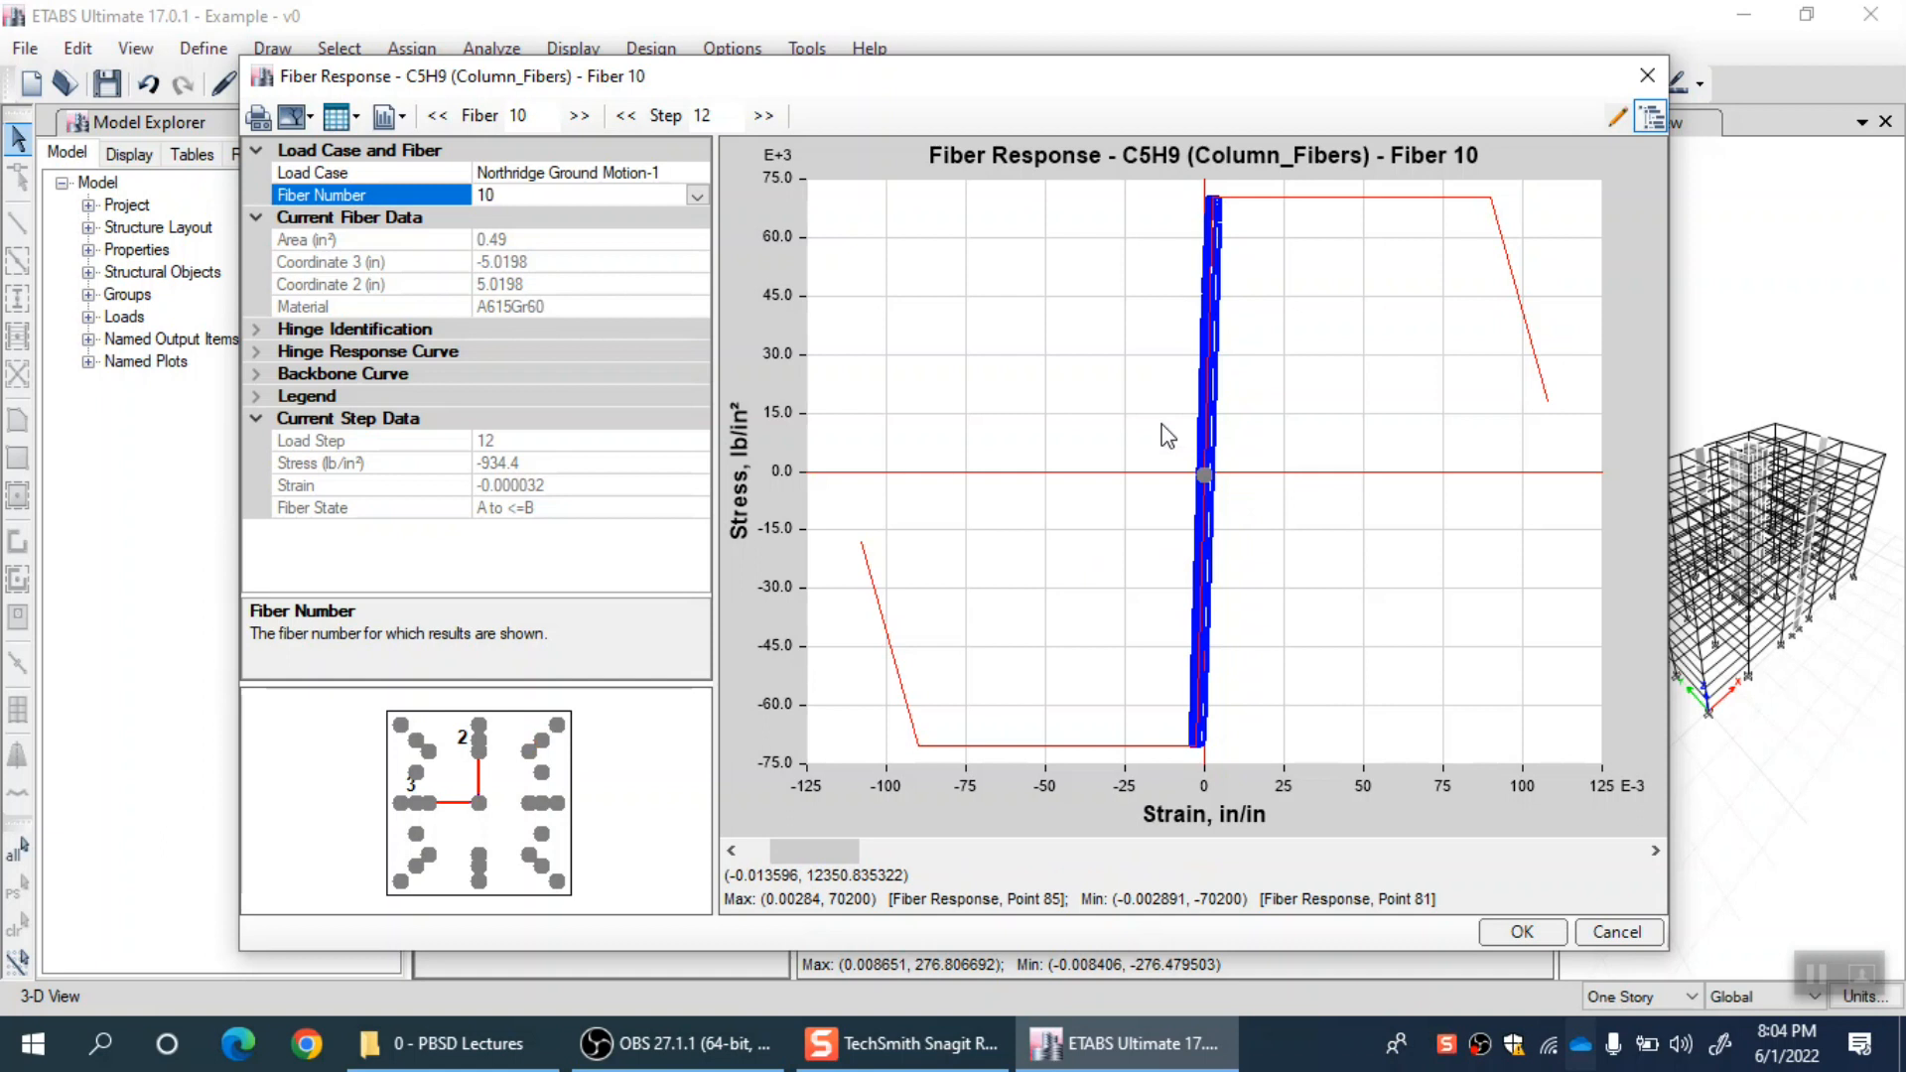
left_click(540, 738)
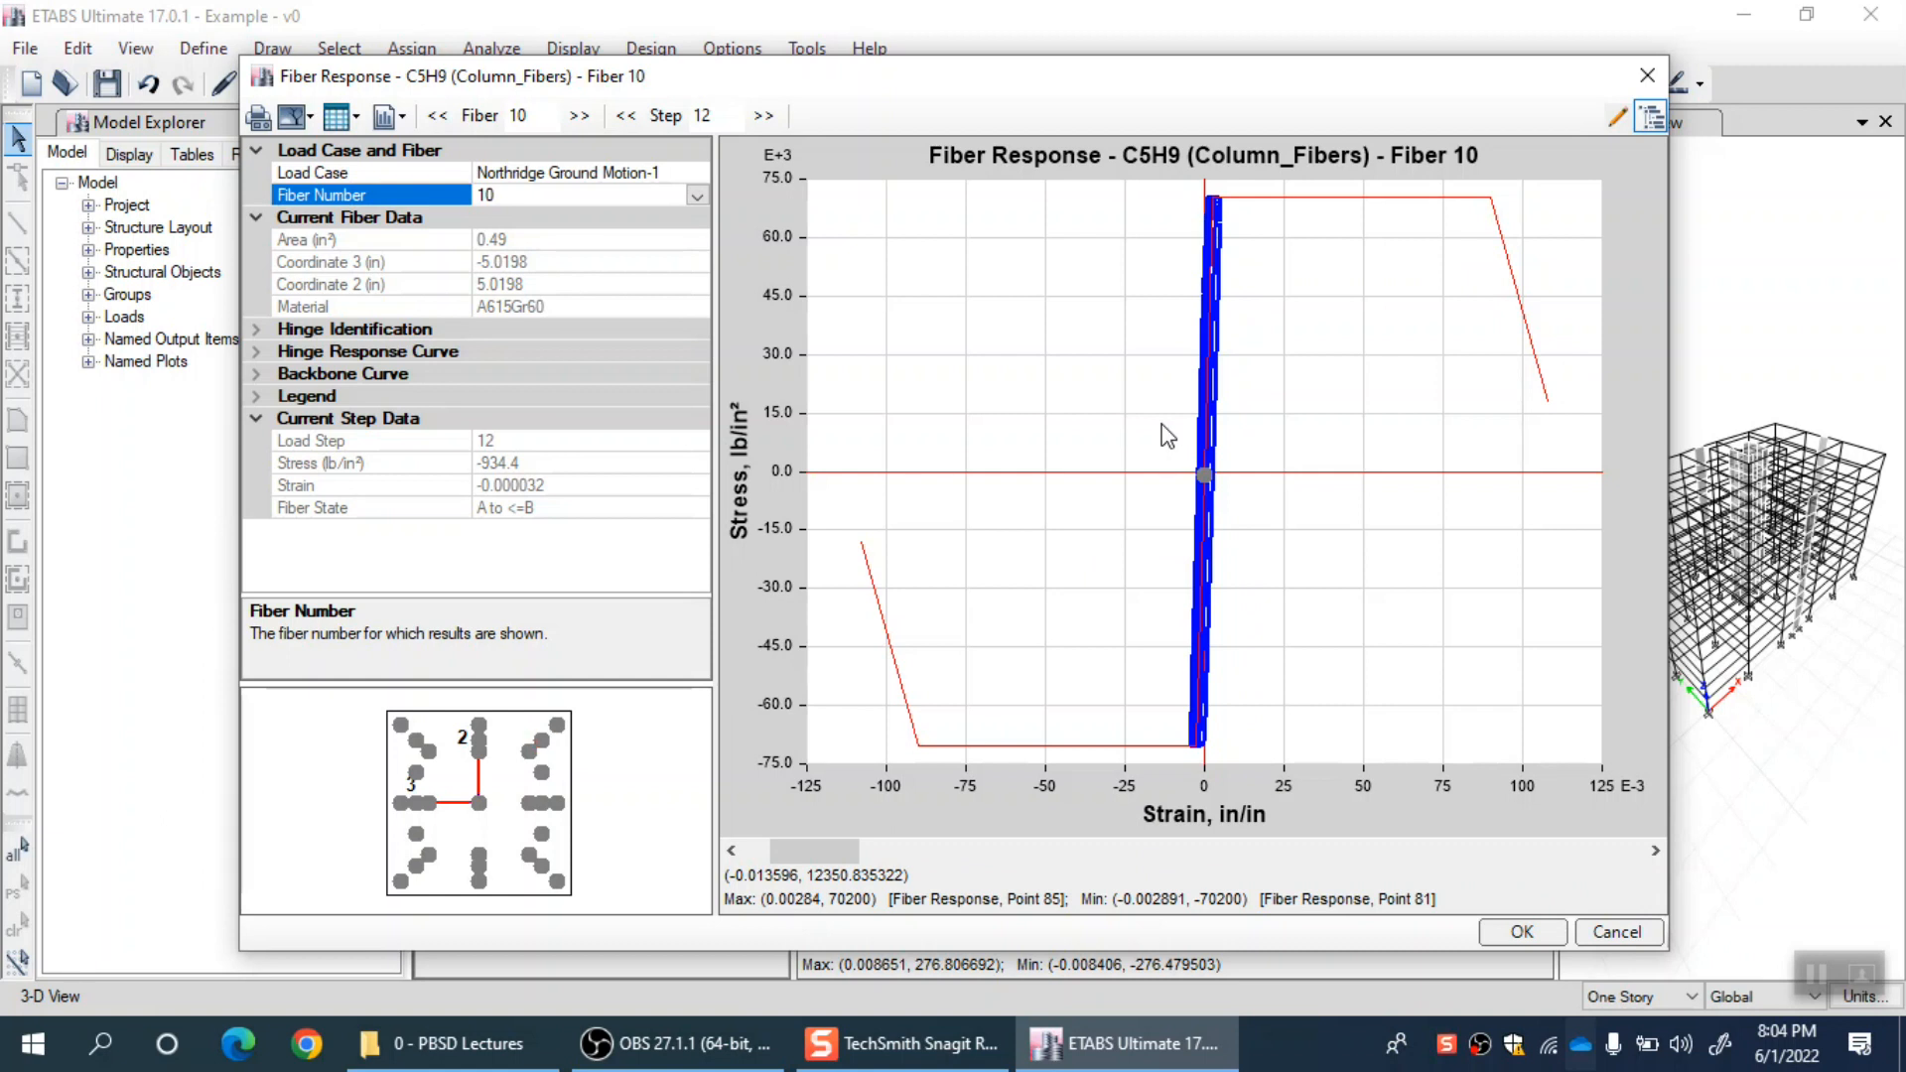
mouse_move(1221, 159)
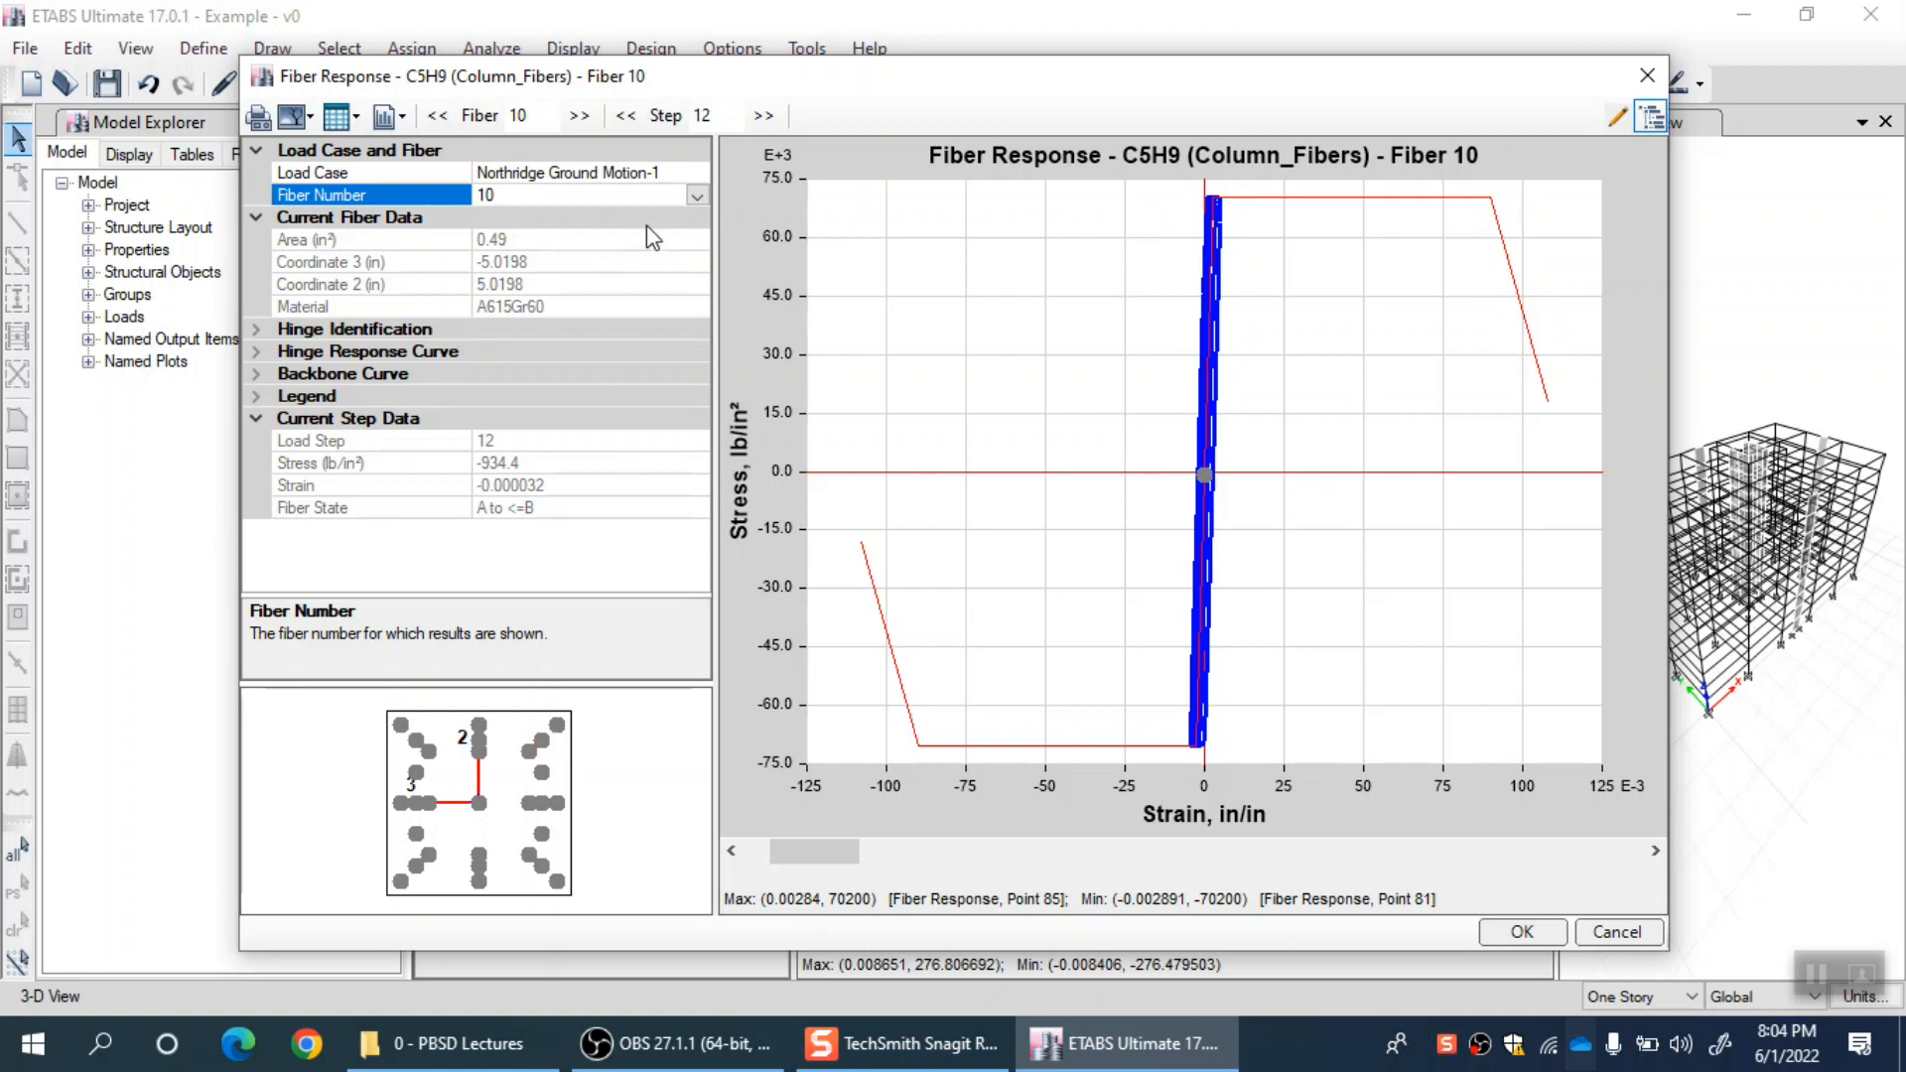
Select concrete fiber 26 and examine its plot and section location at load step 12.
left_click(697, 196)
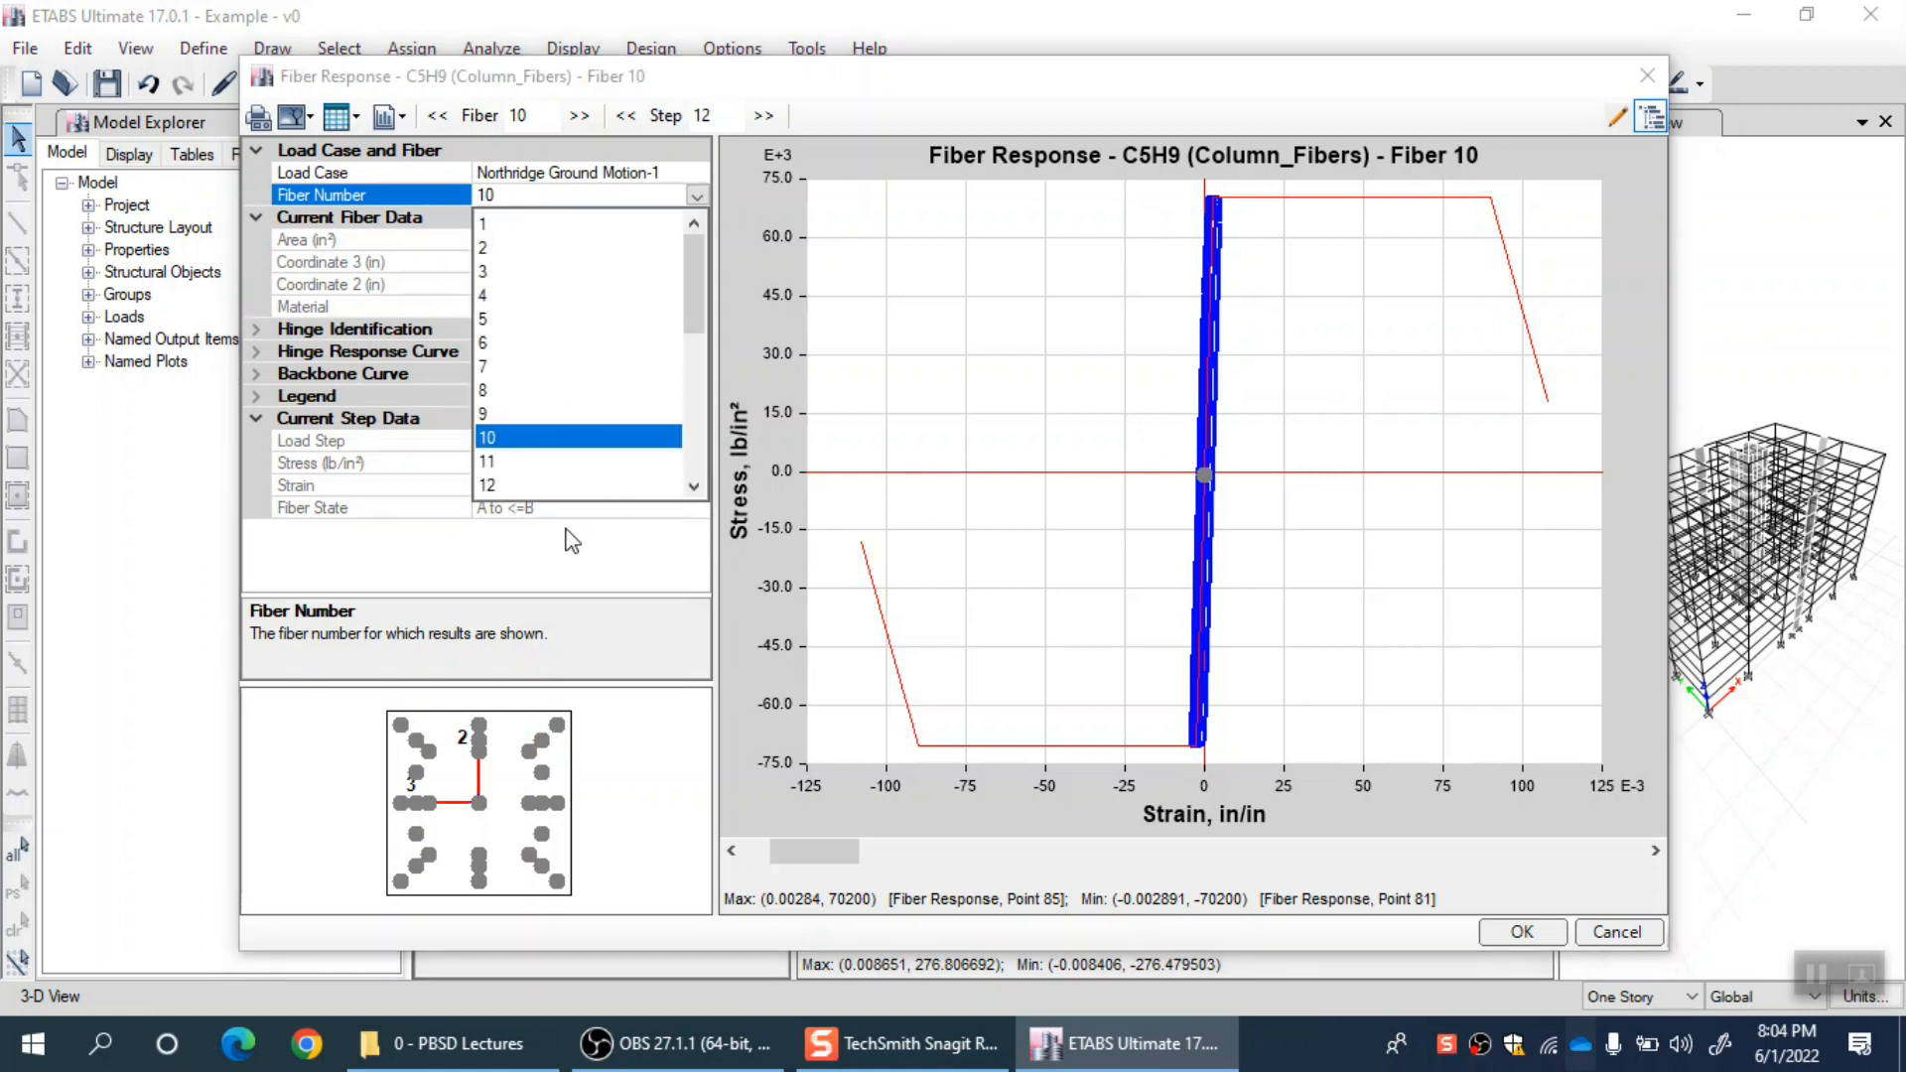
scroll("down", 3)
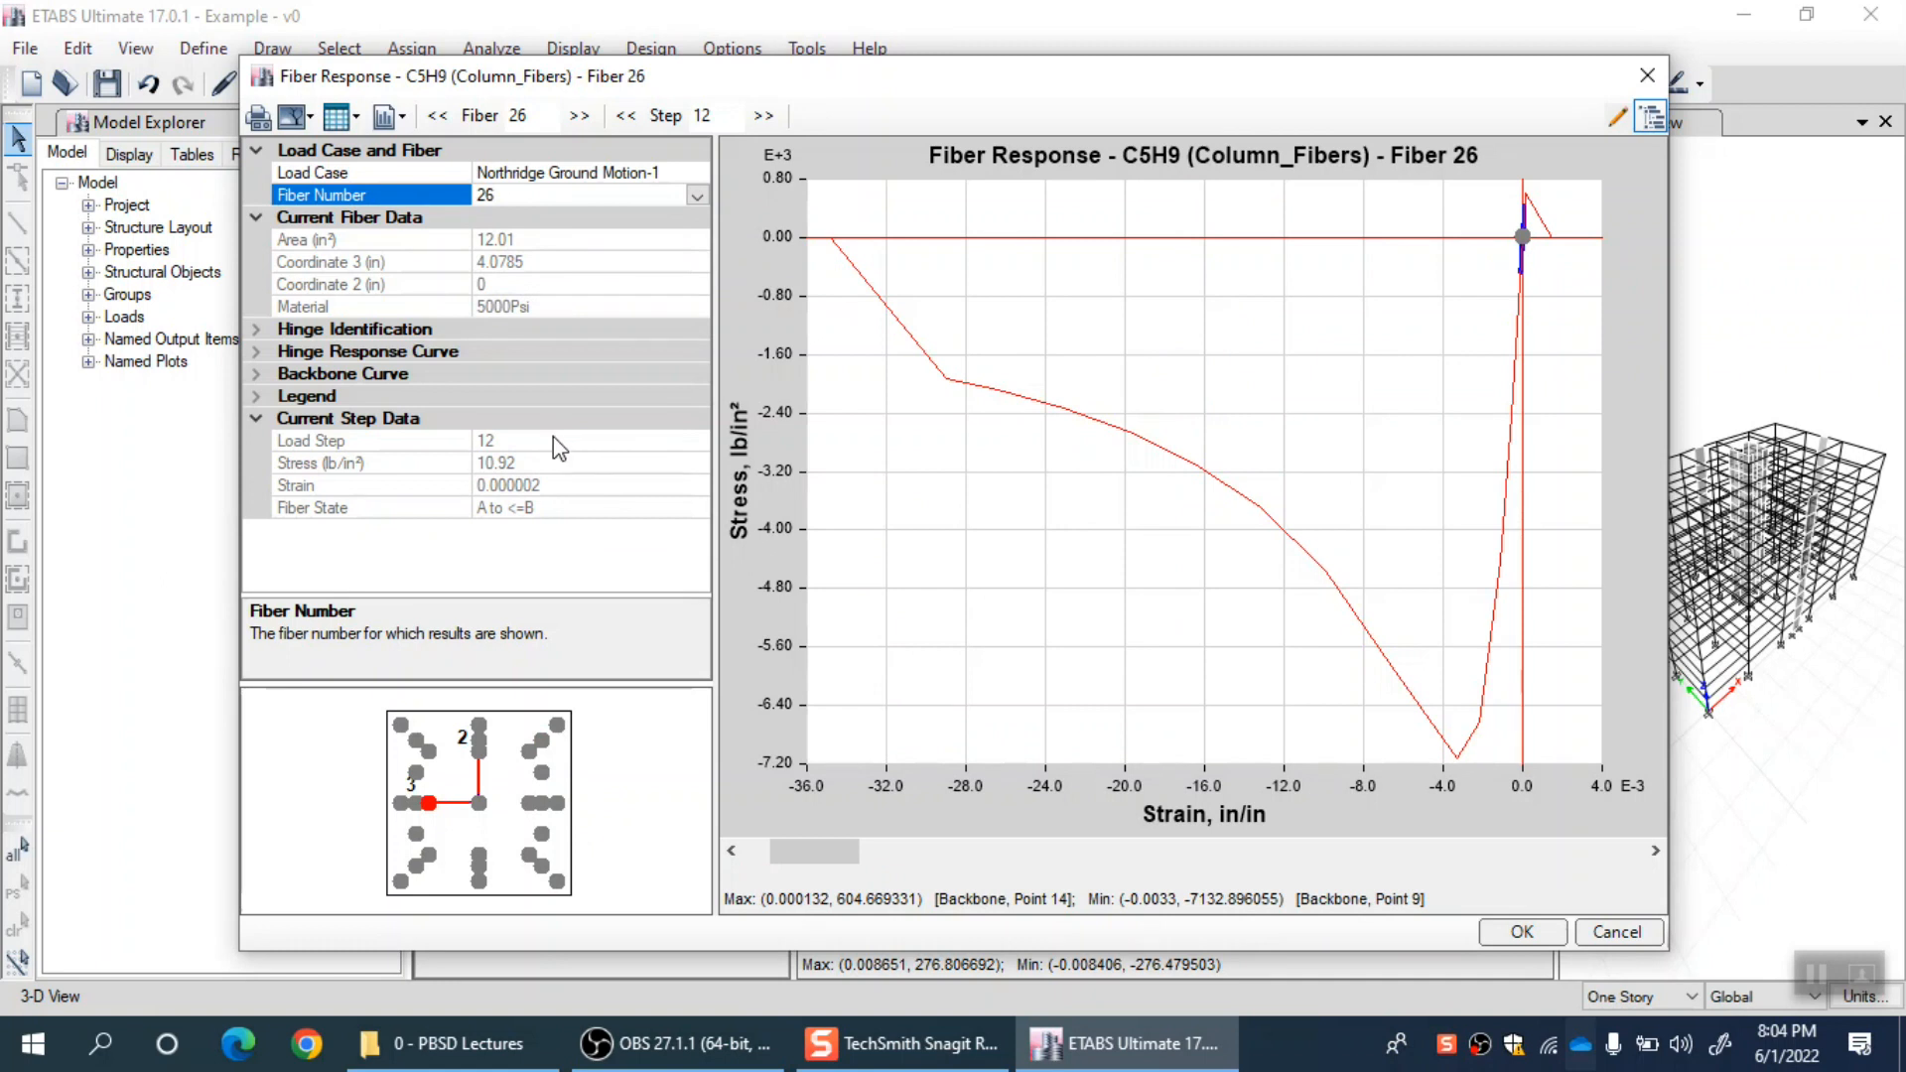
mouse_move(425, 826)
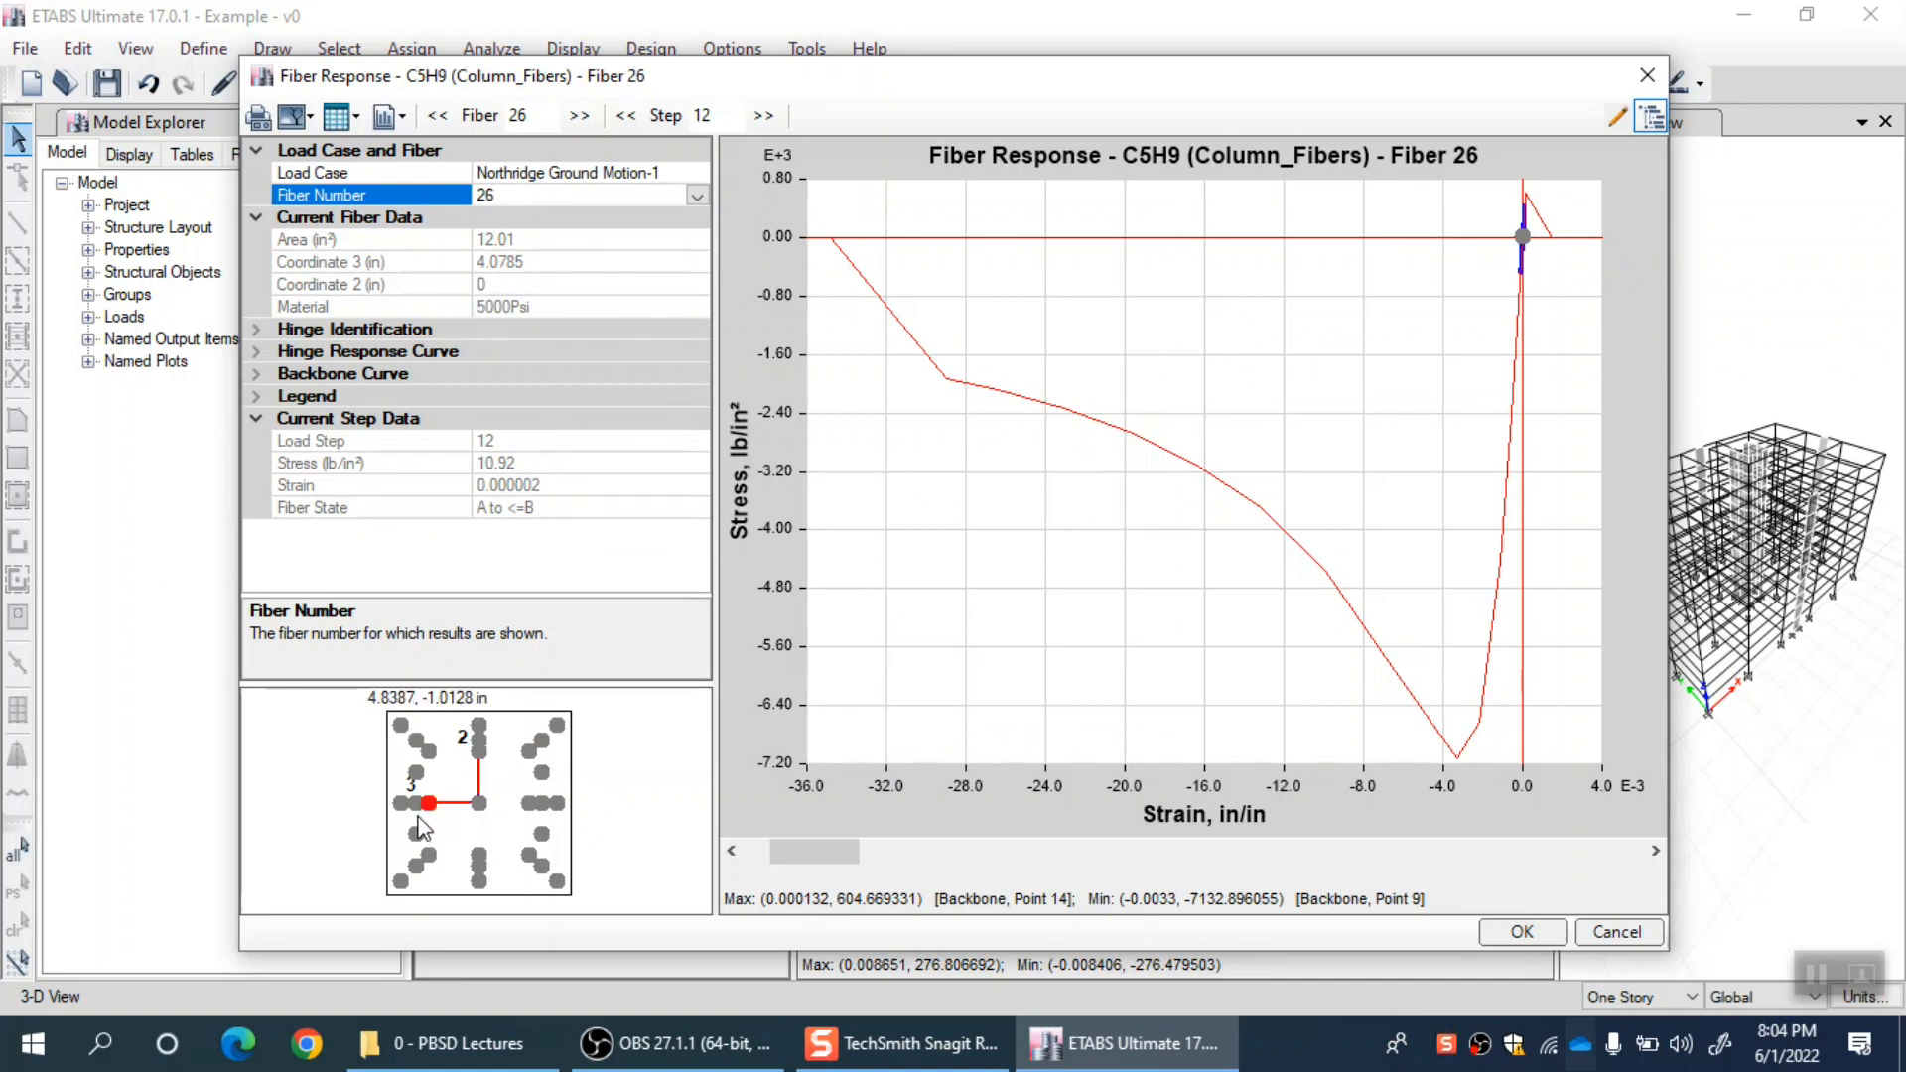
mouse_move(425, 824)
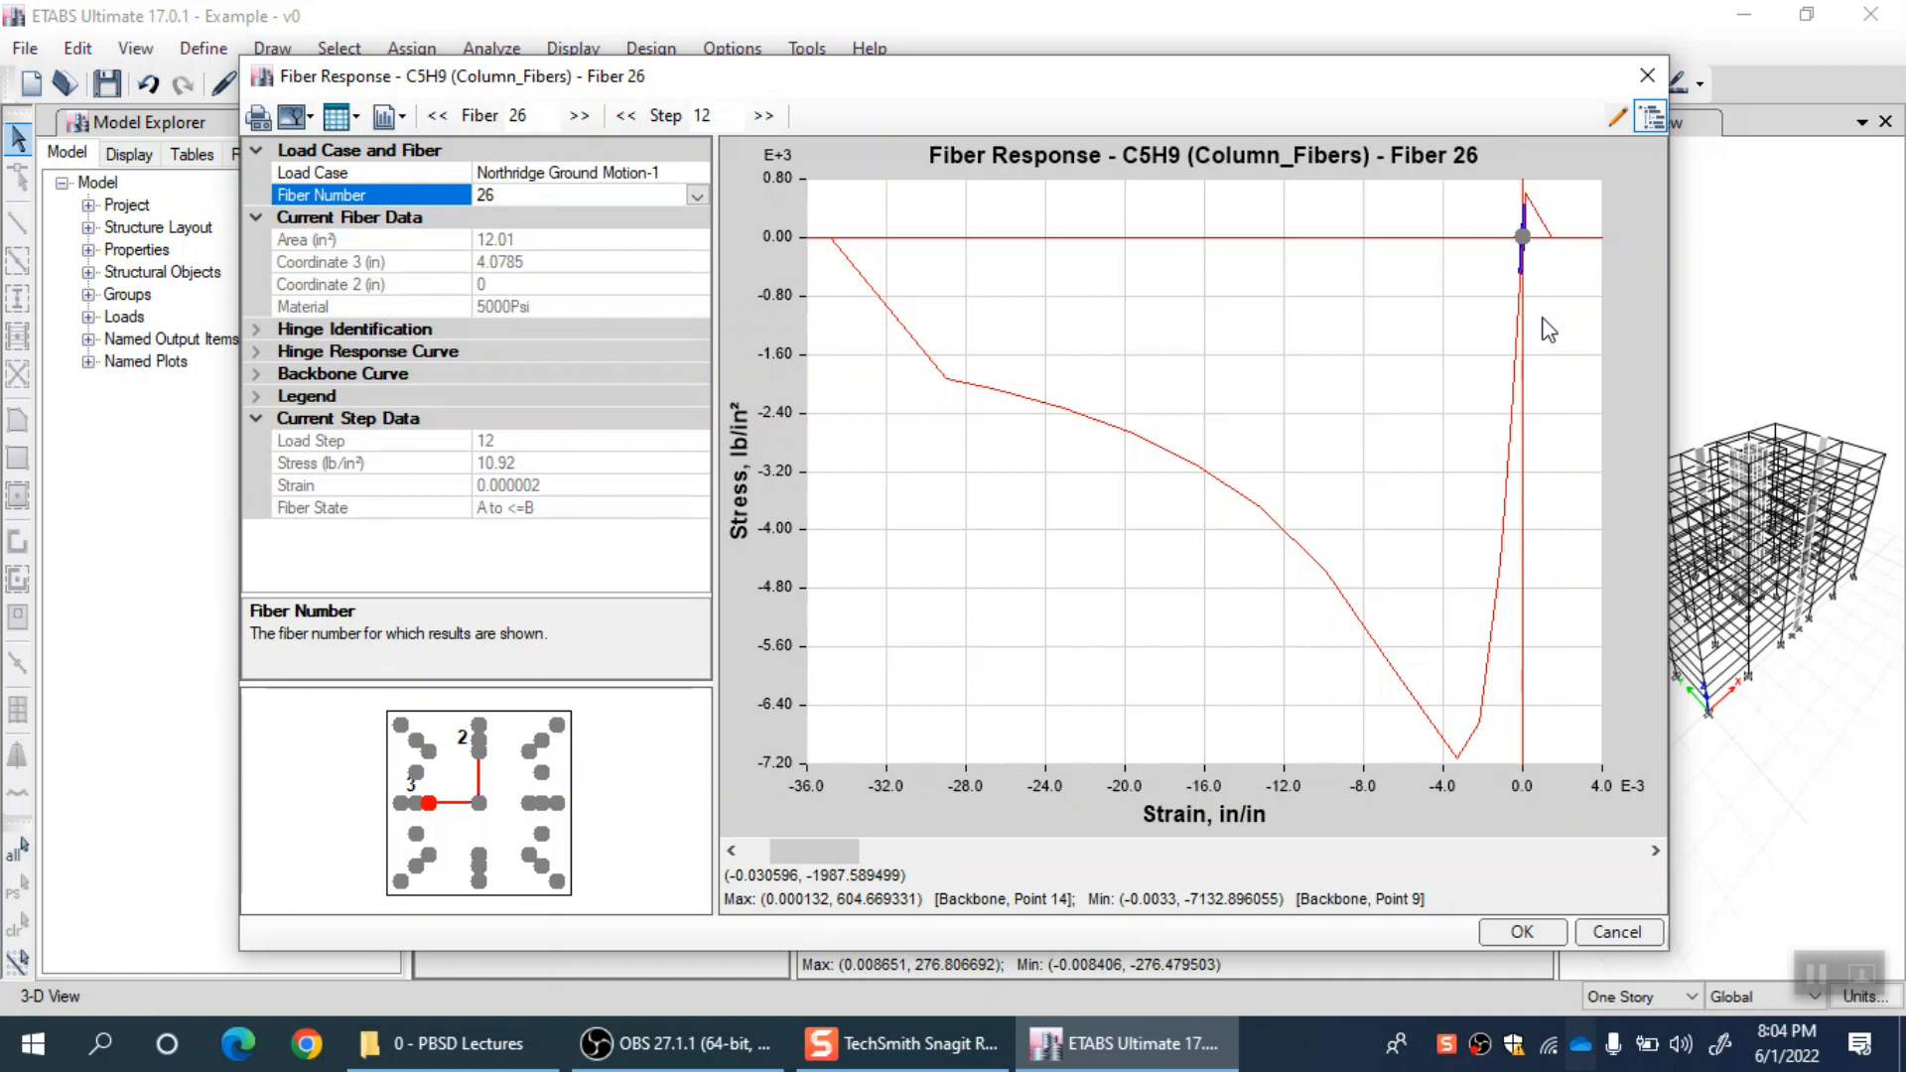
mouse_move(1523, 264)
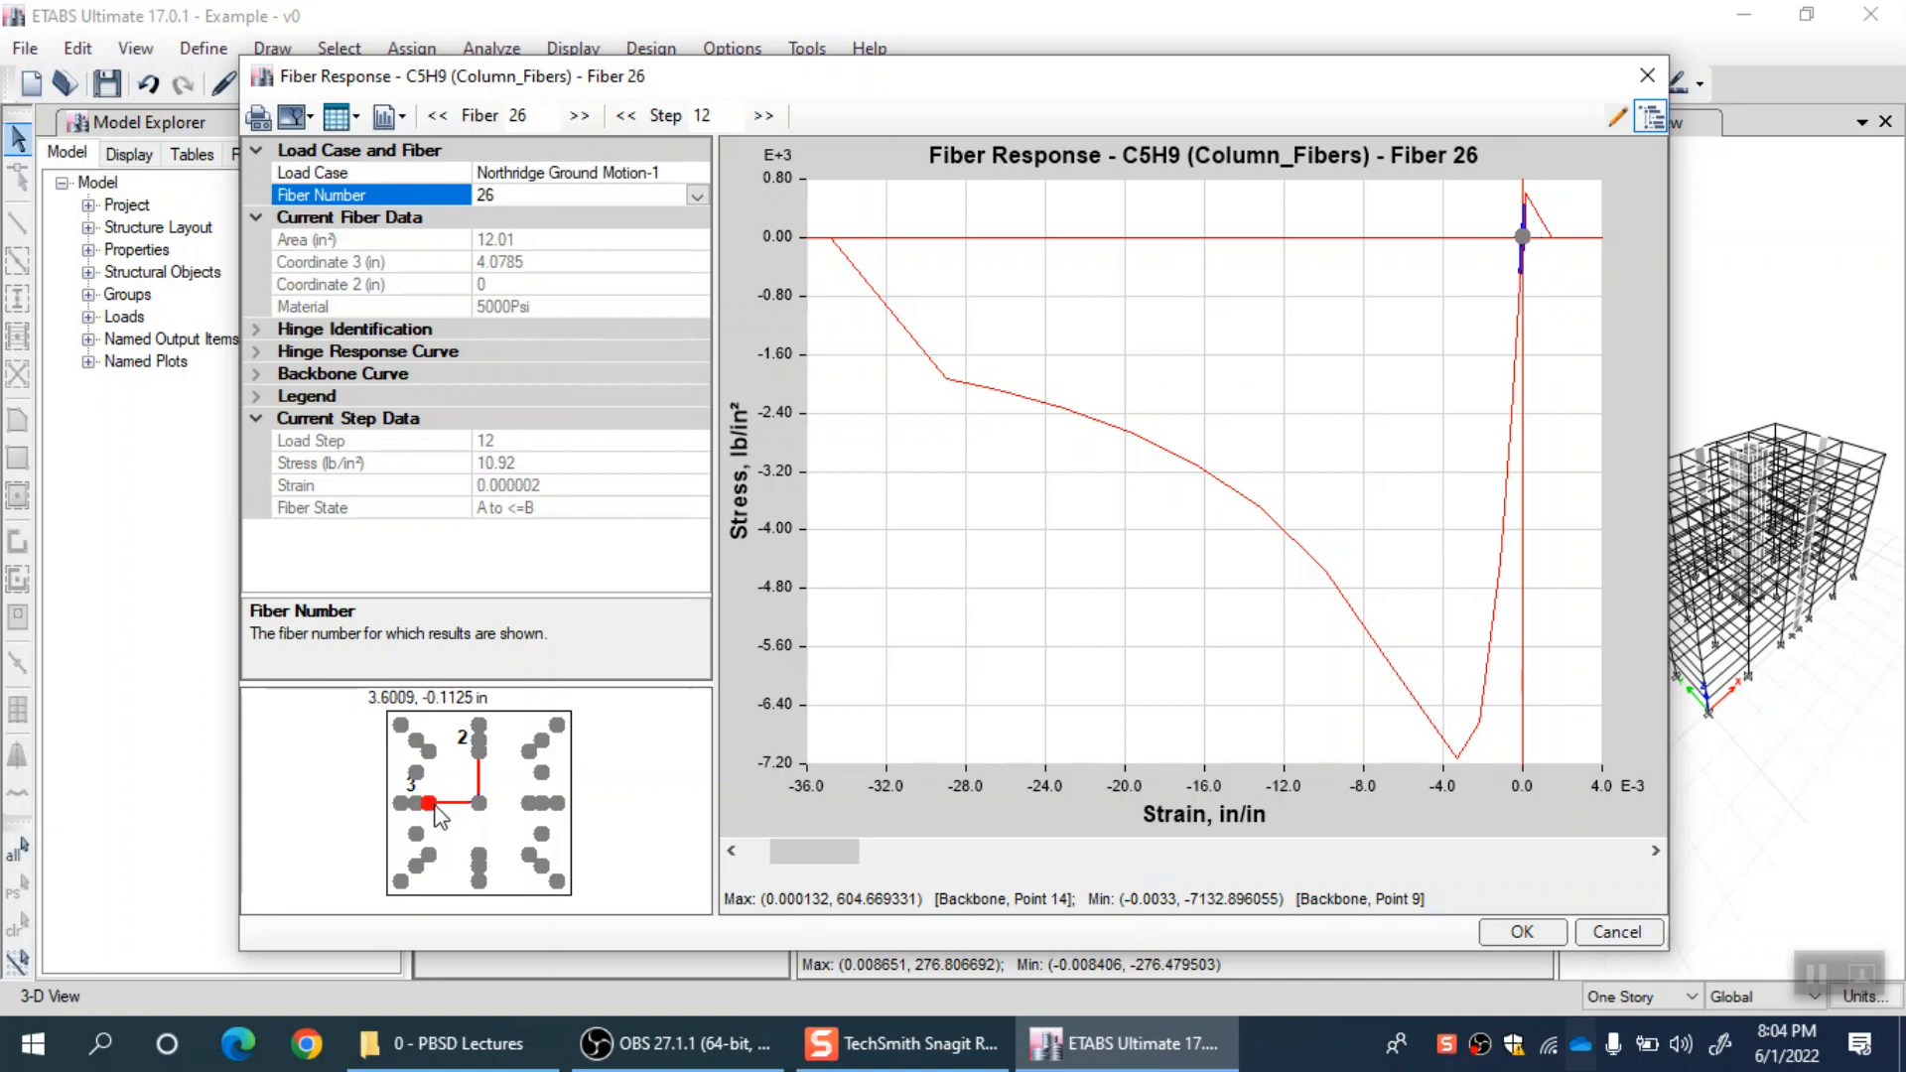
mouse_move(421, 762)
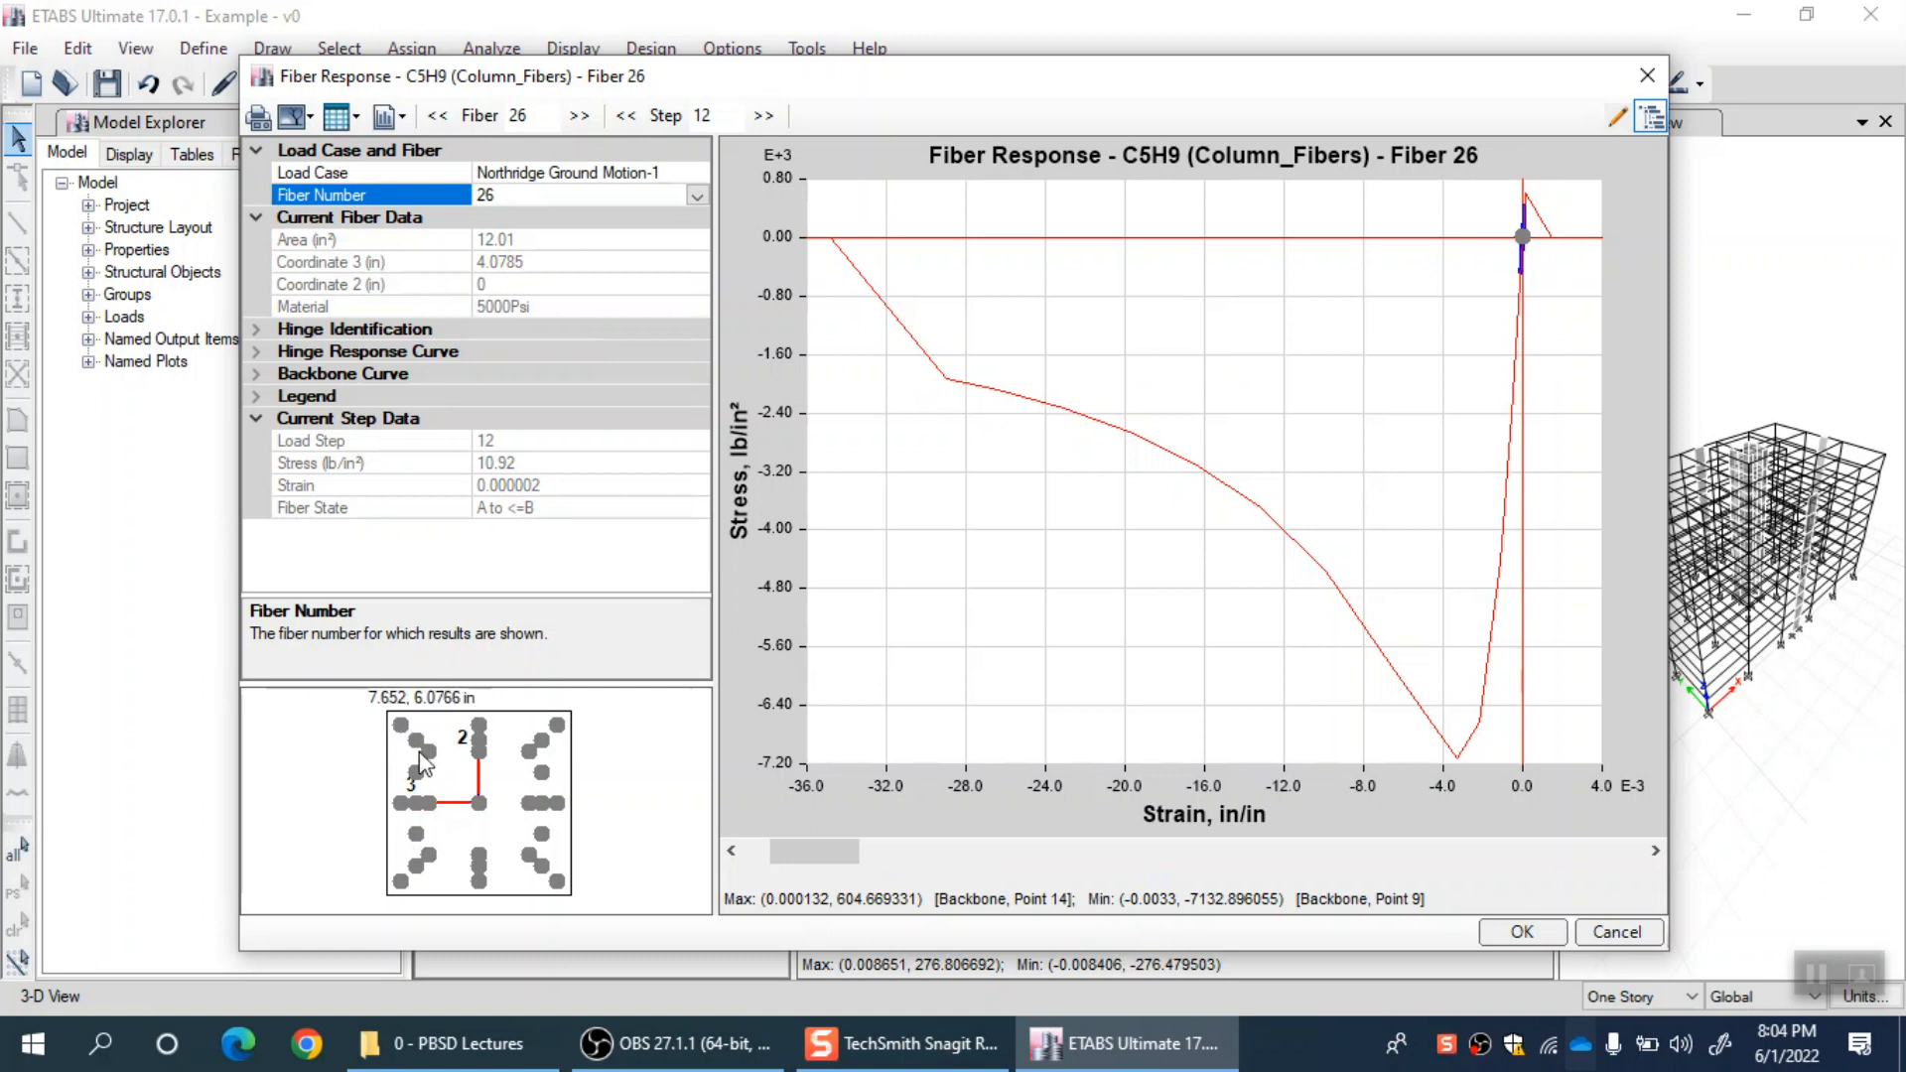
left_click(429, 802)
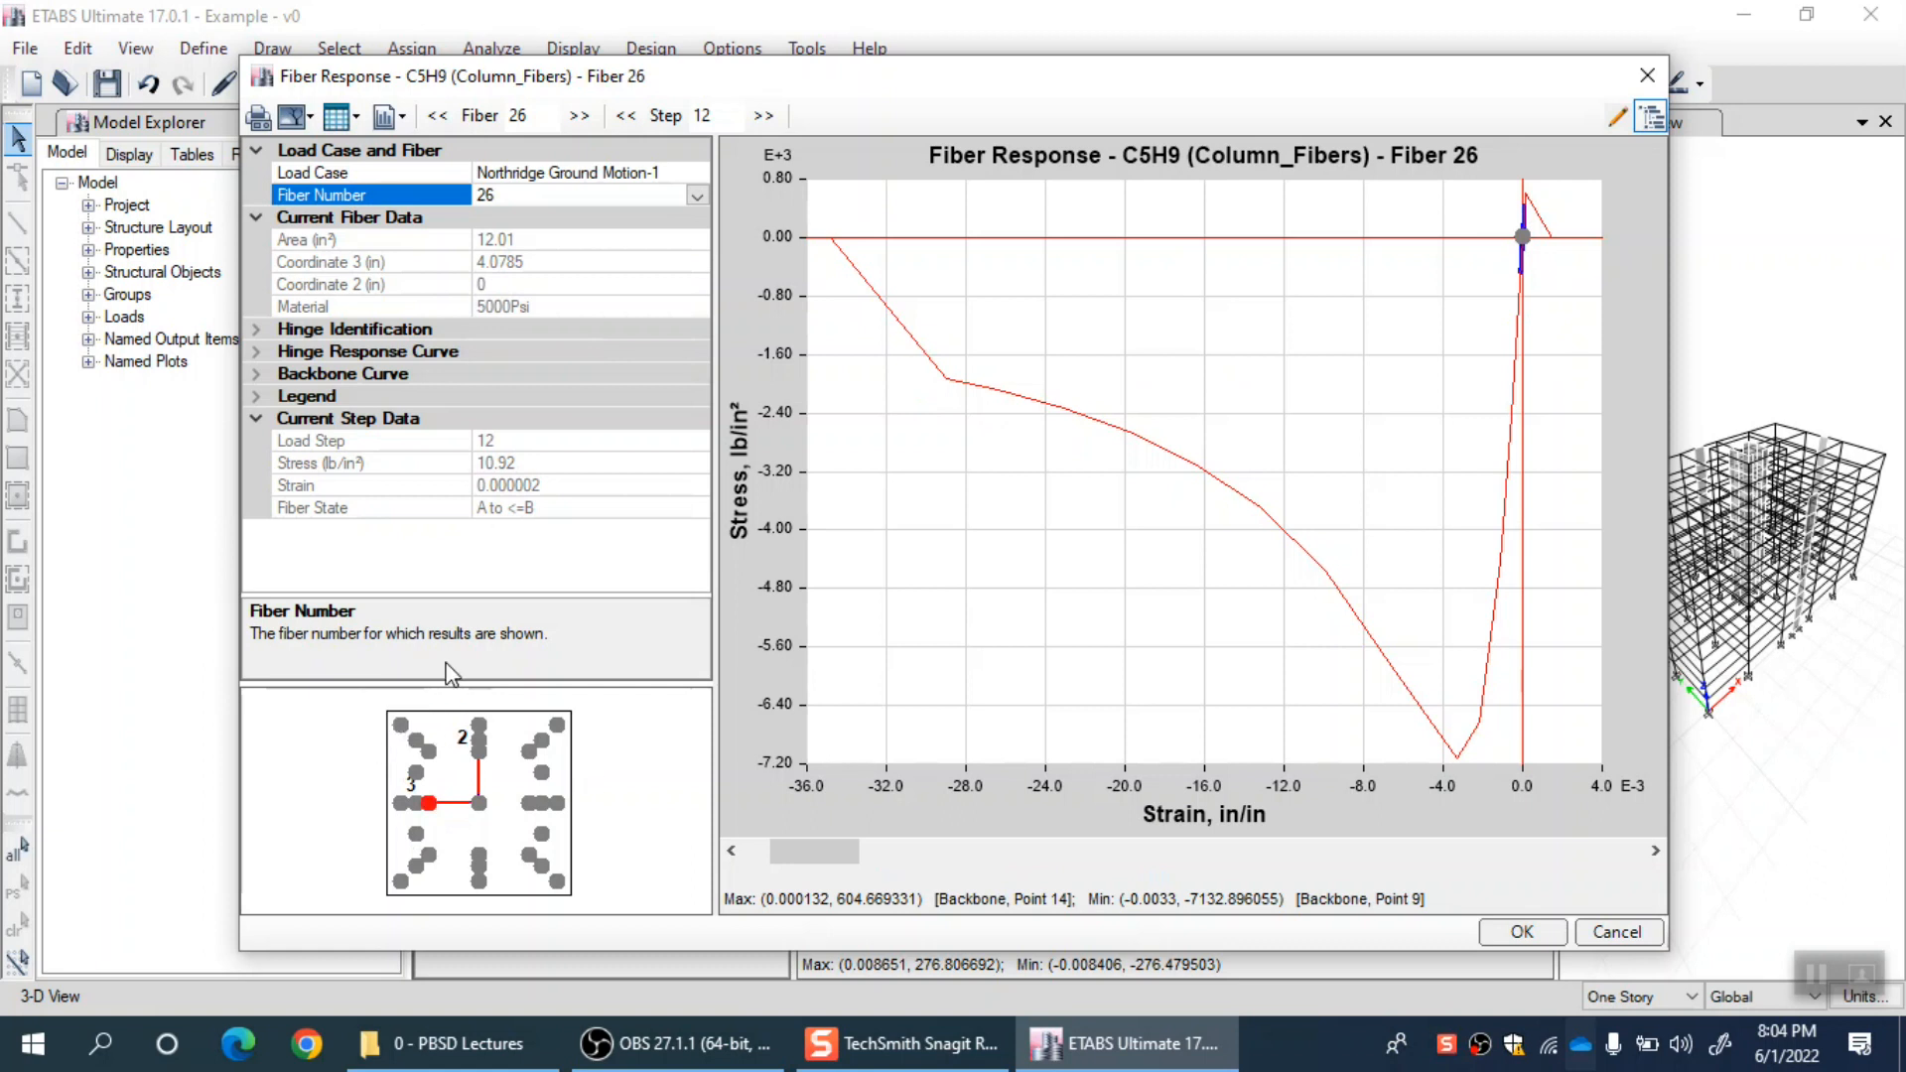
mouse_move(564, 749)
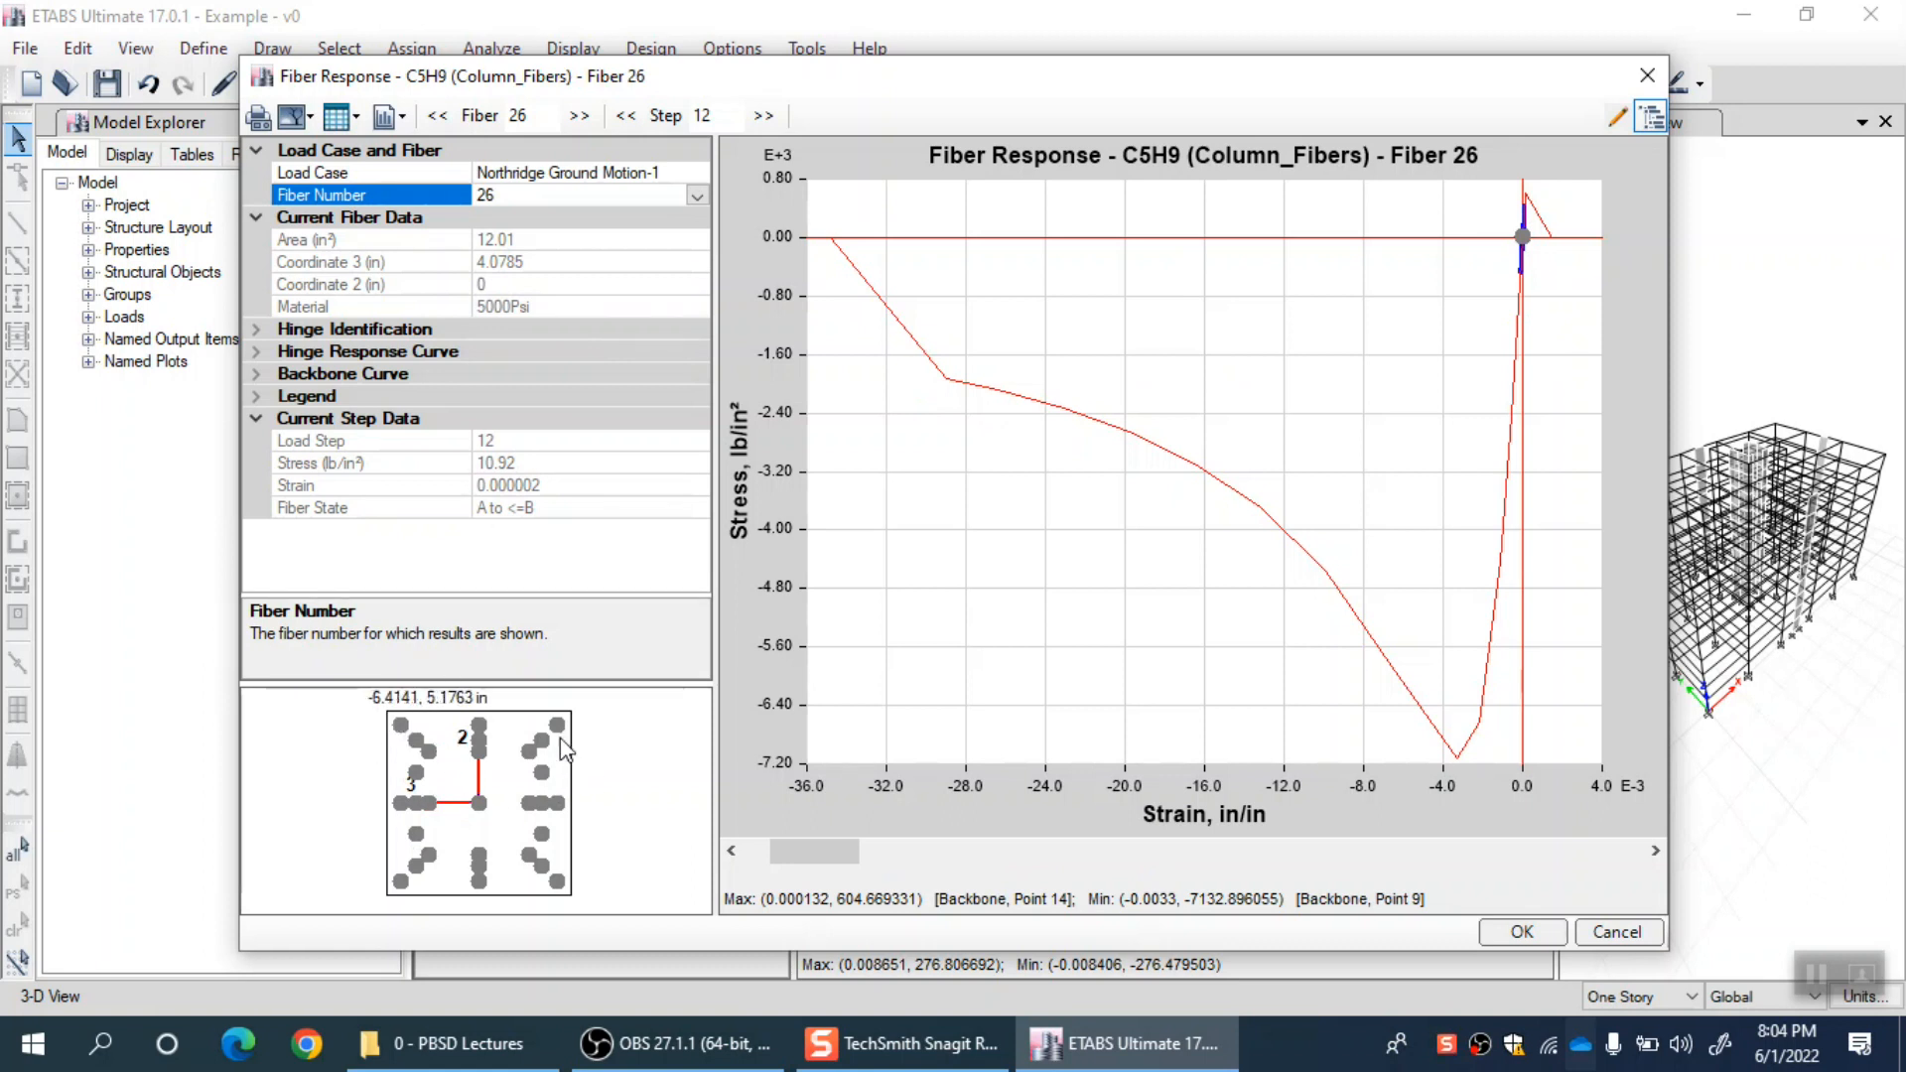
left_click(429, 802)
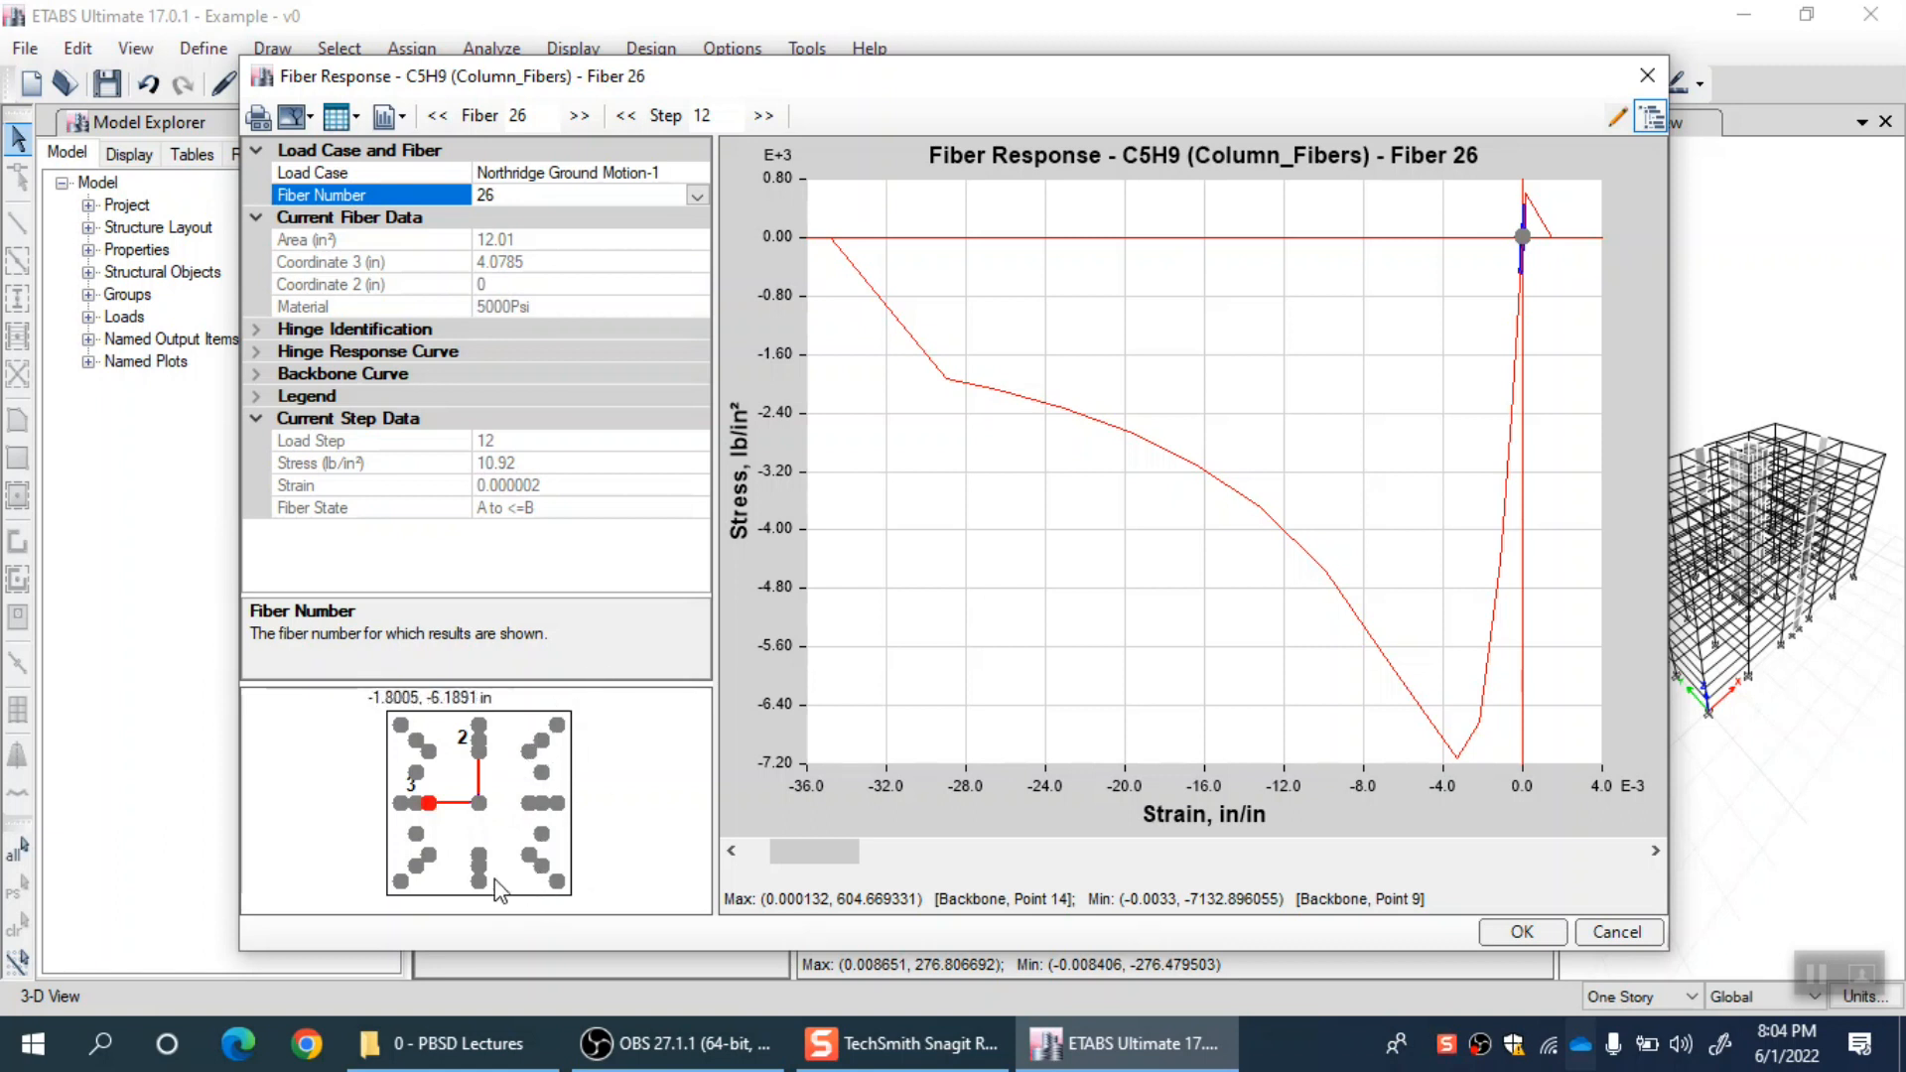
mouse_move(317, 901)
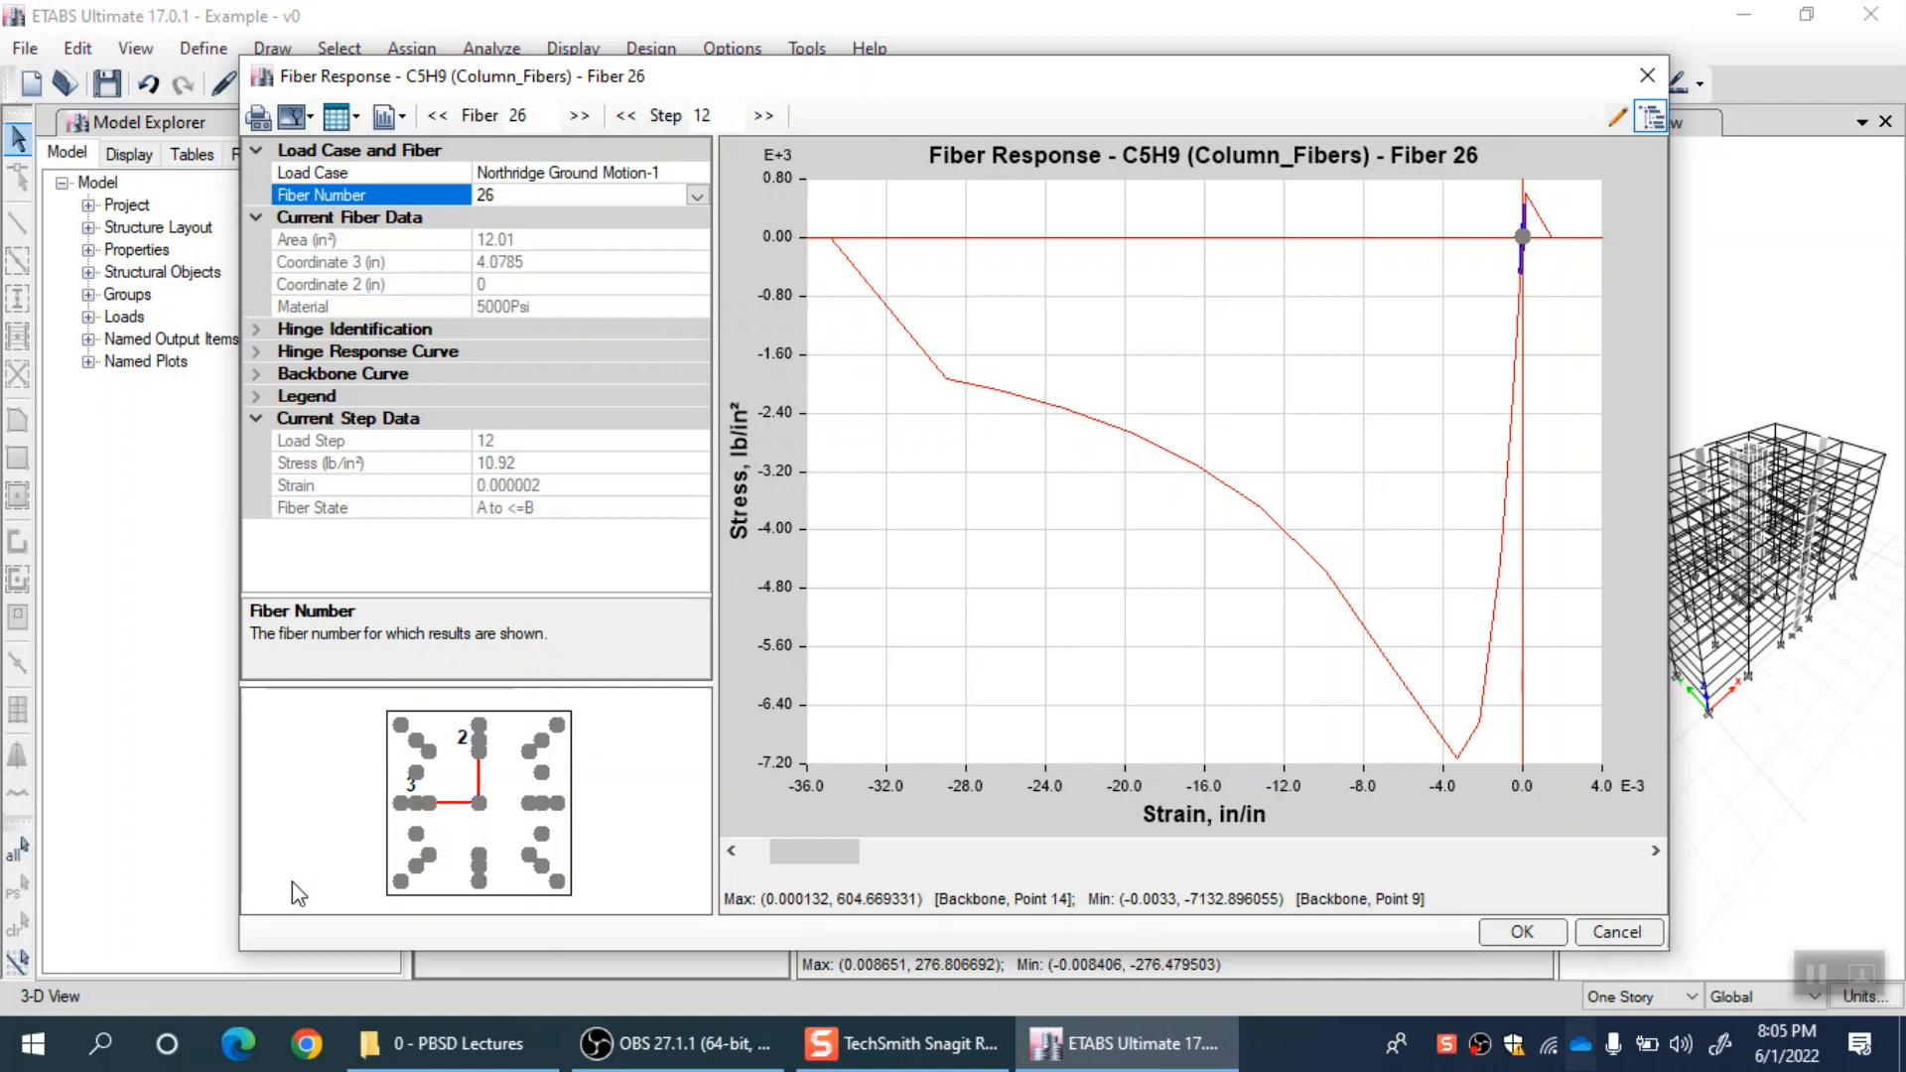
left_click(429, 804)
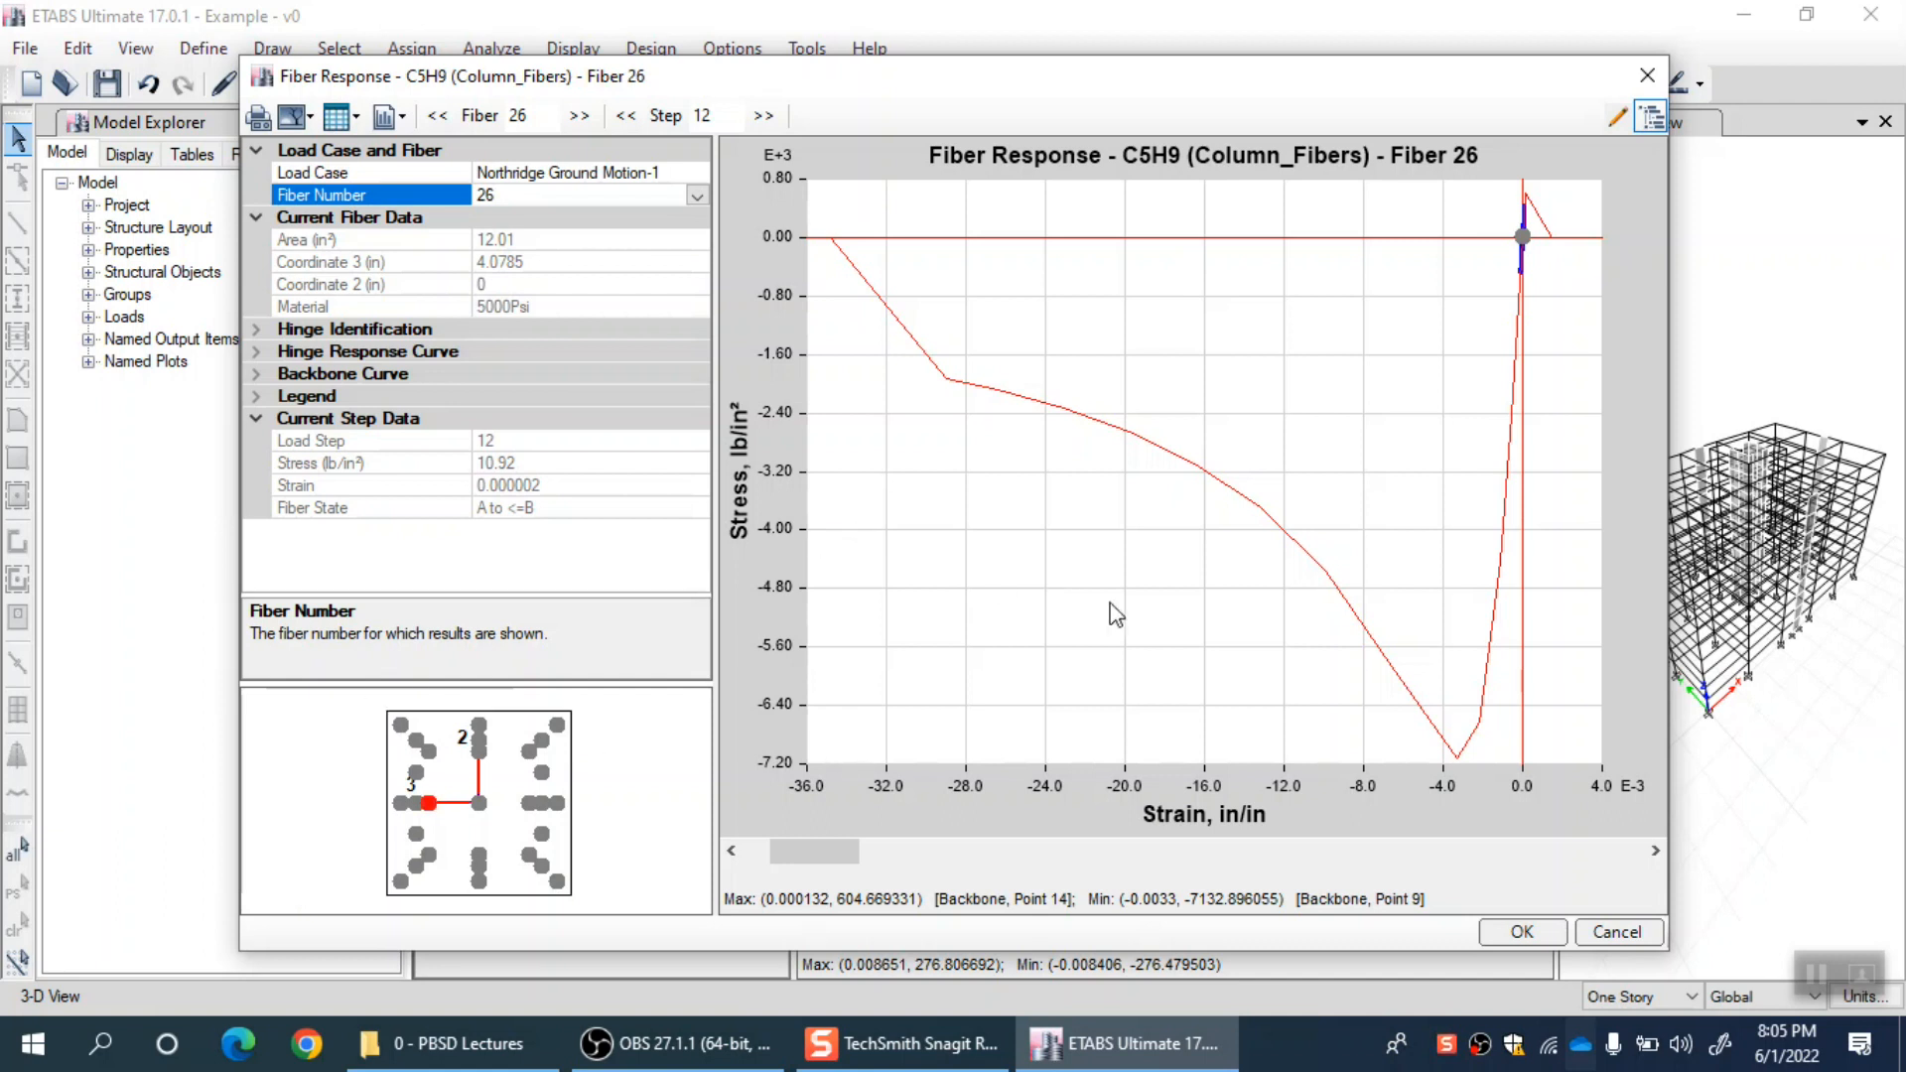
mouse_move(1260, 603)
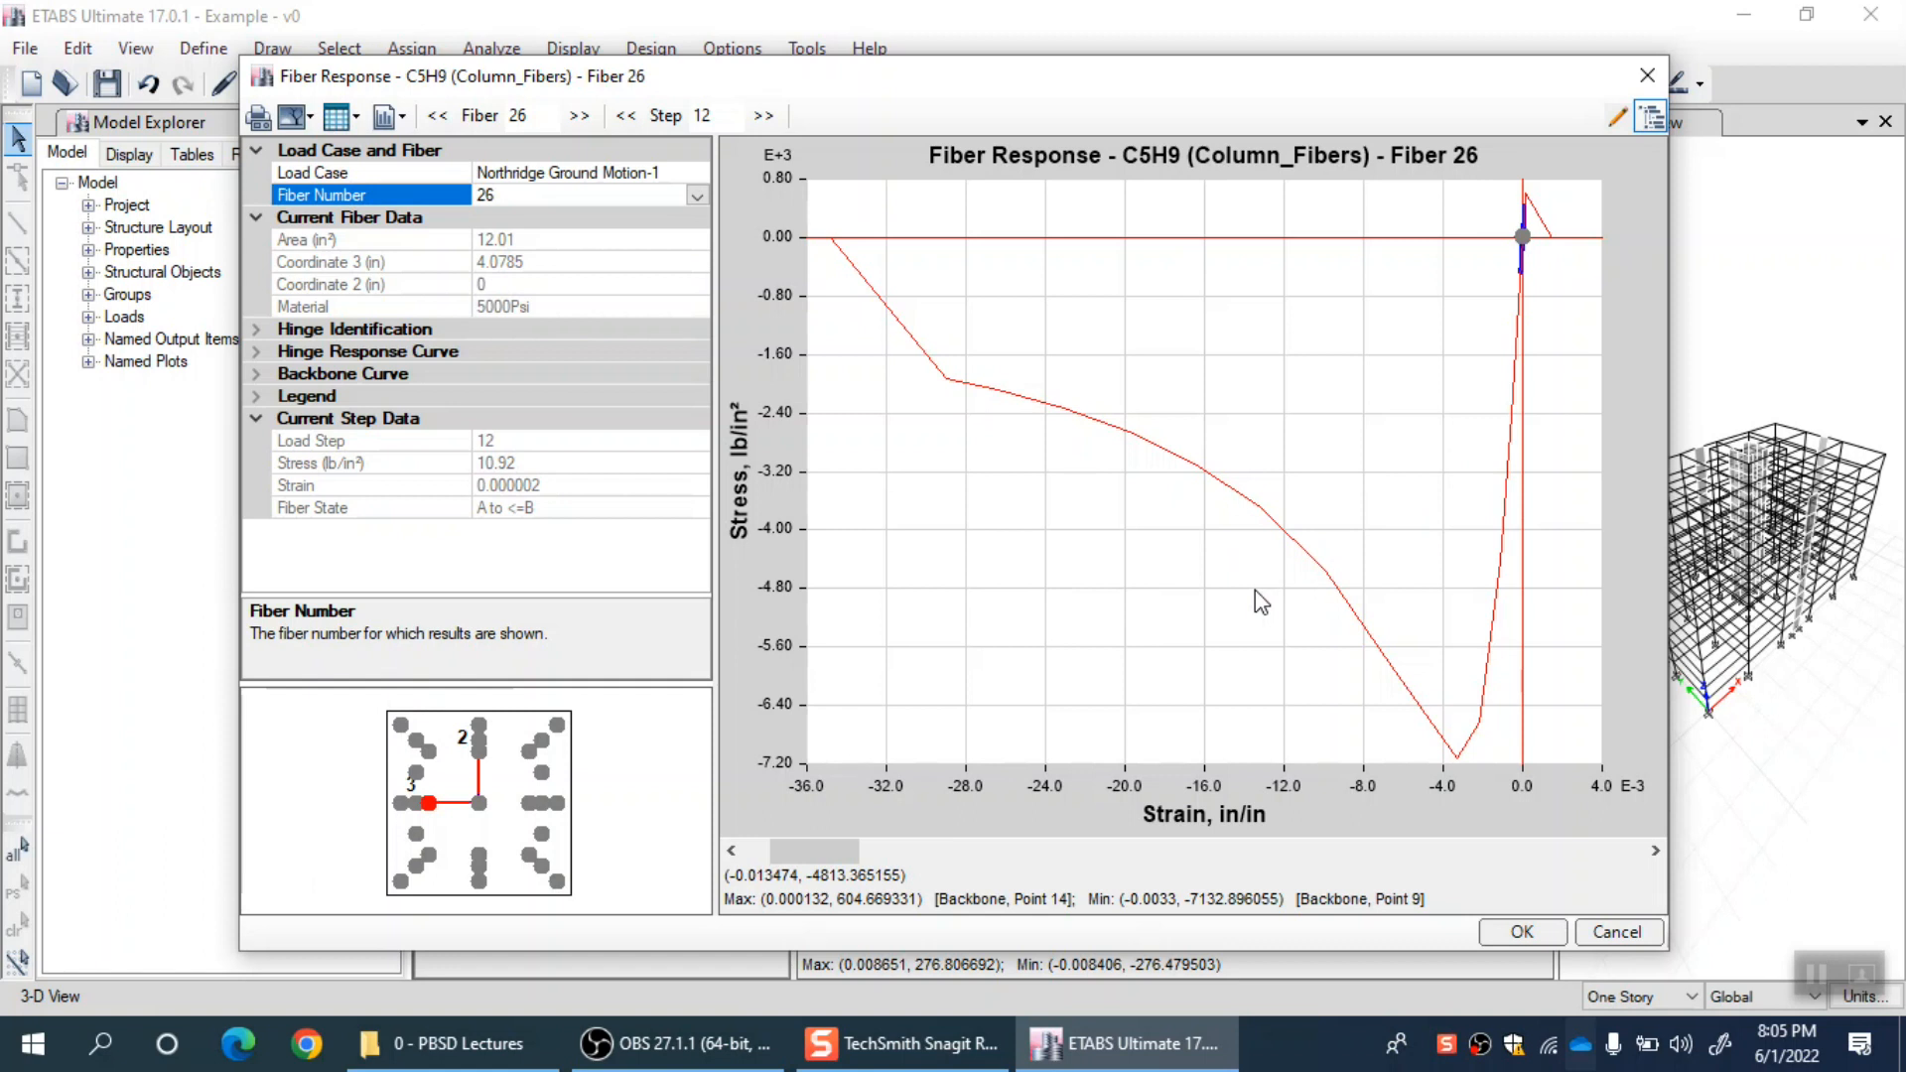
mouse_move(1255, 649)
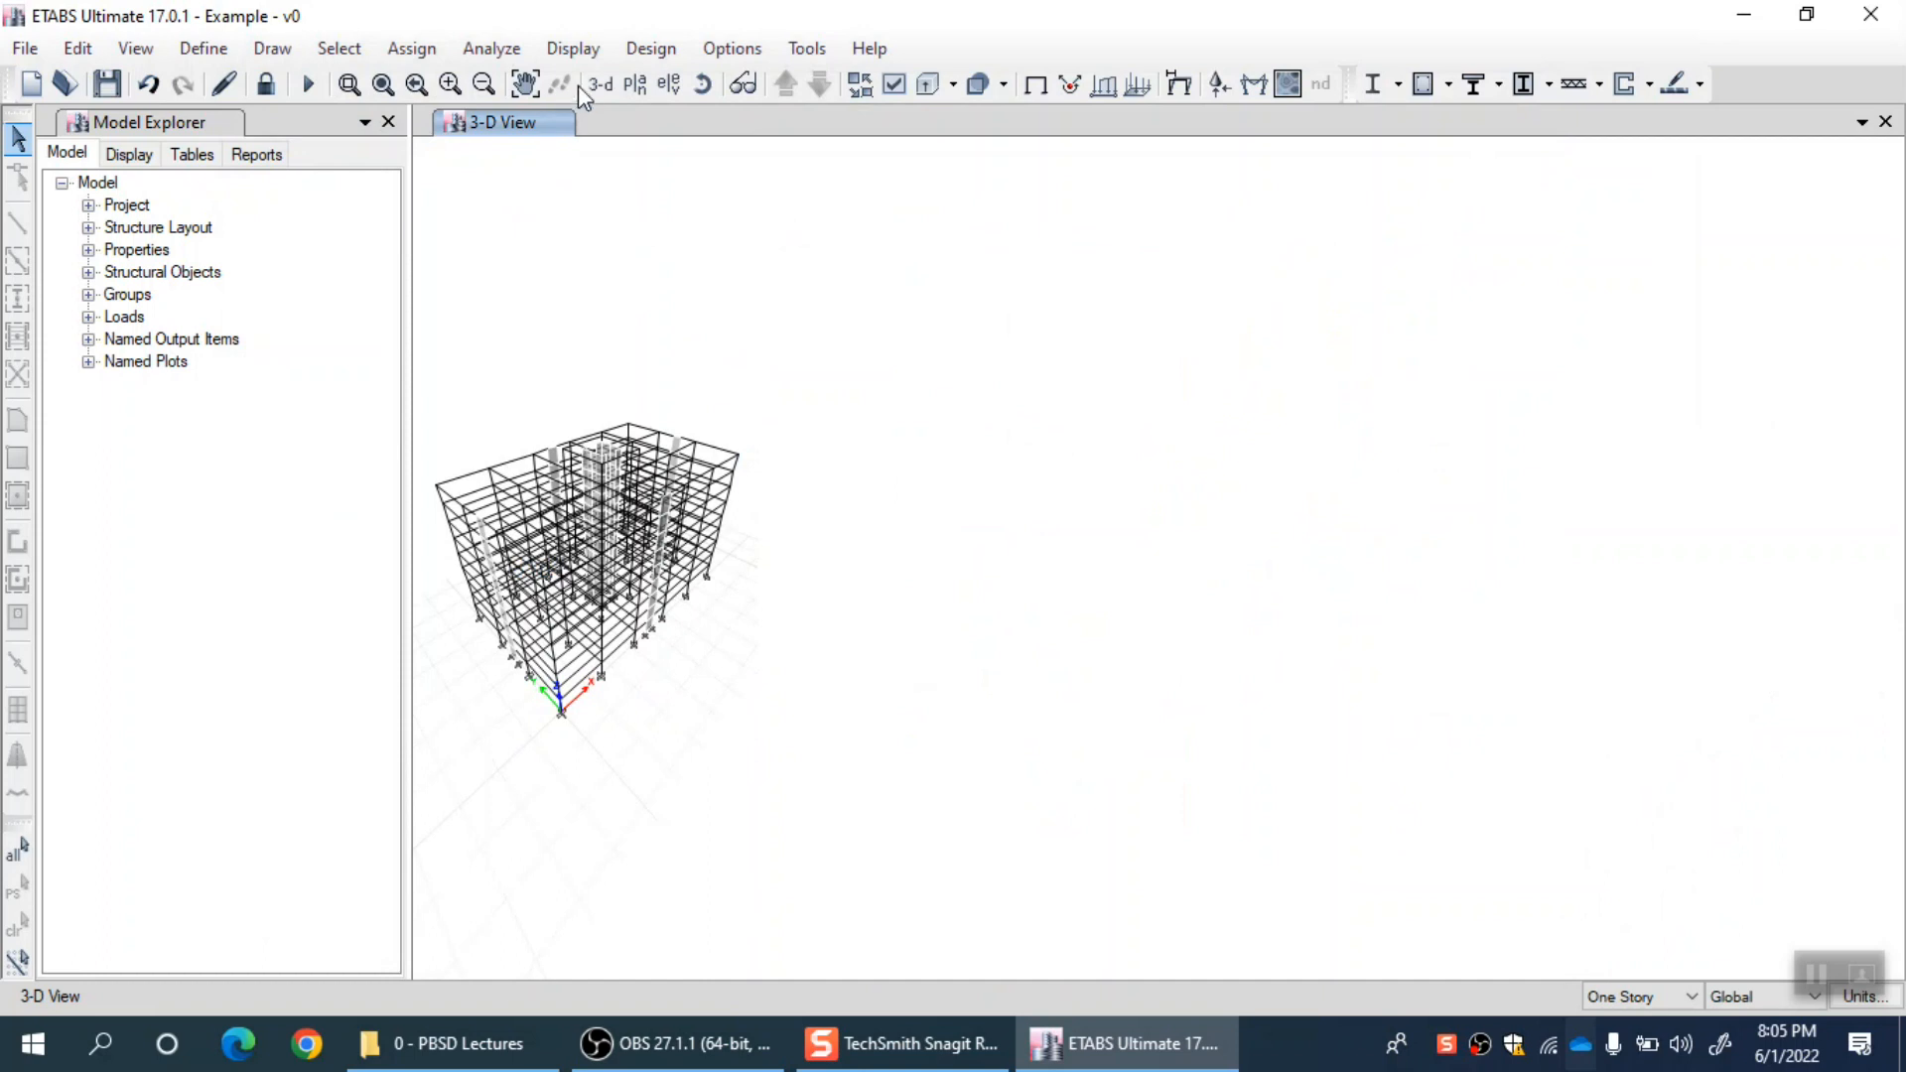
Fit the model in view and bring up the empty Define Performance Checks dialog.
left_click(598, 83)
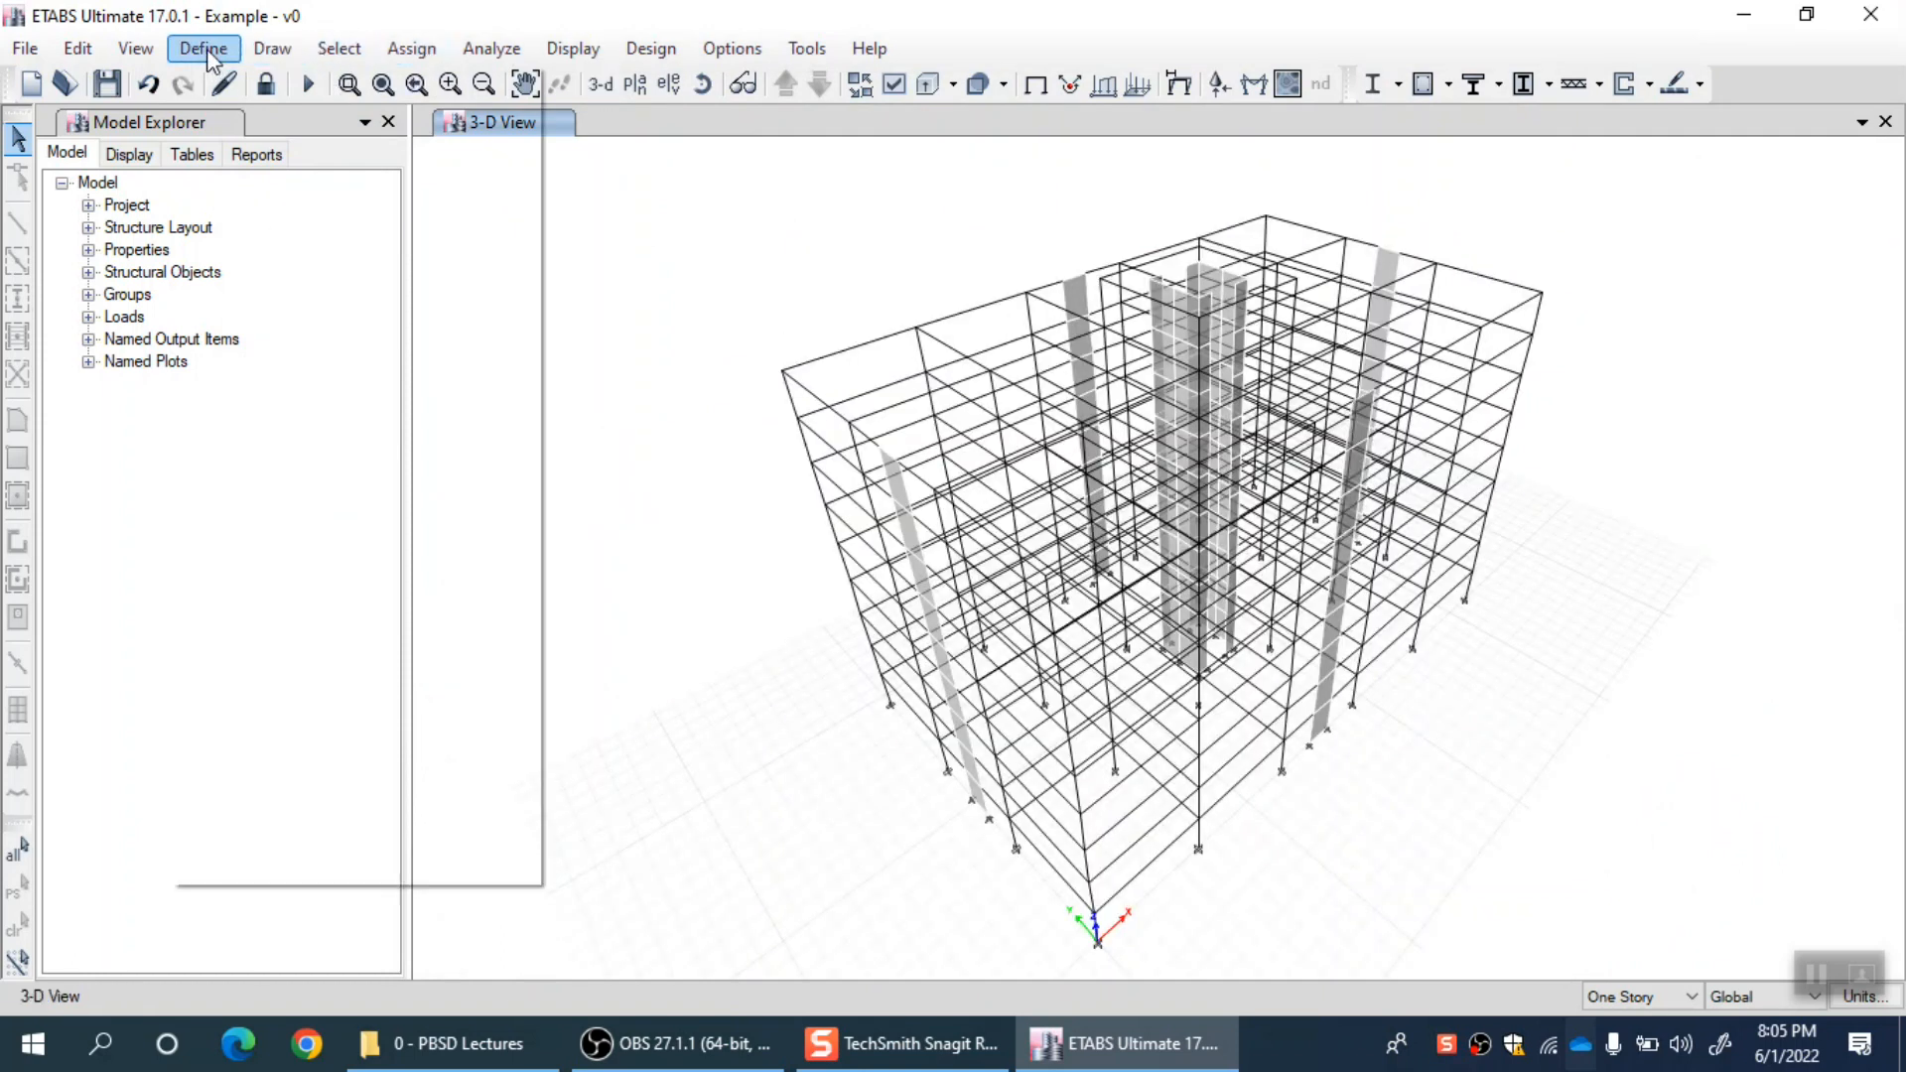
left_click(202, 48)
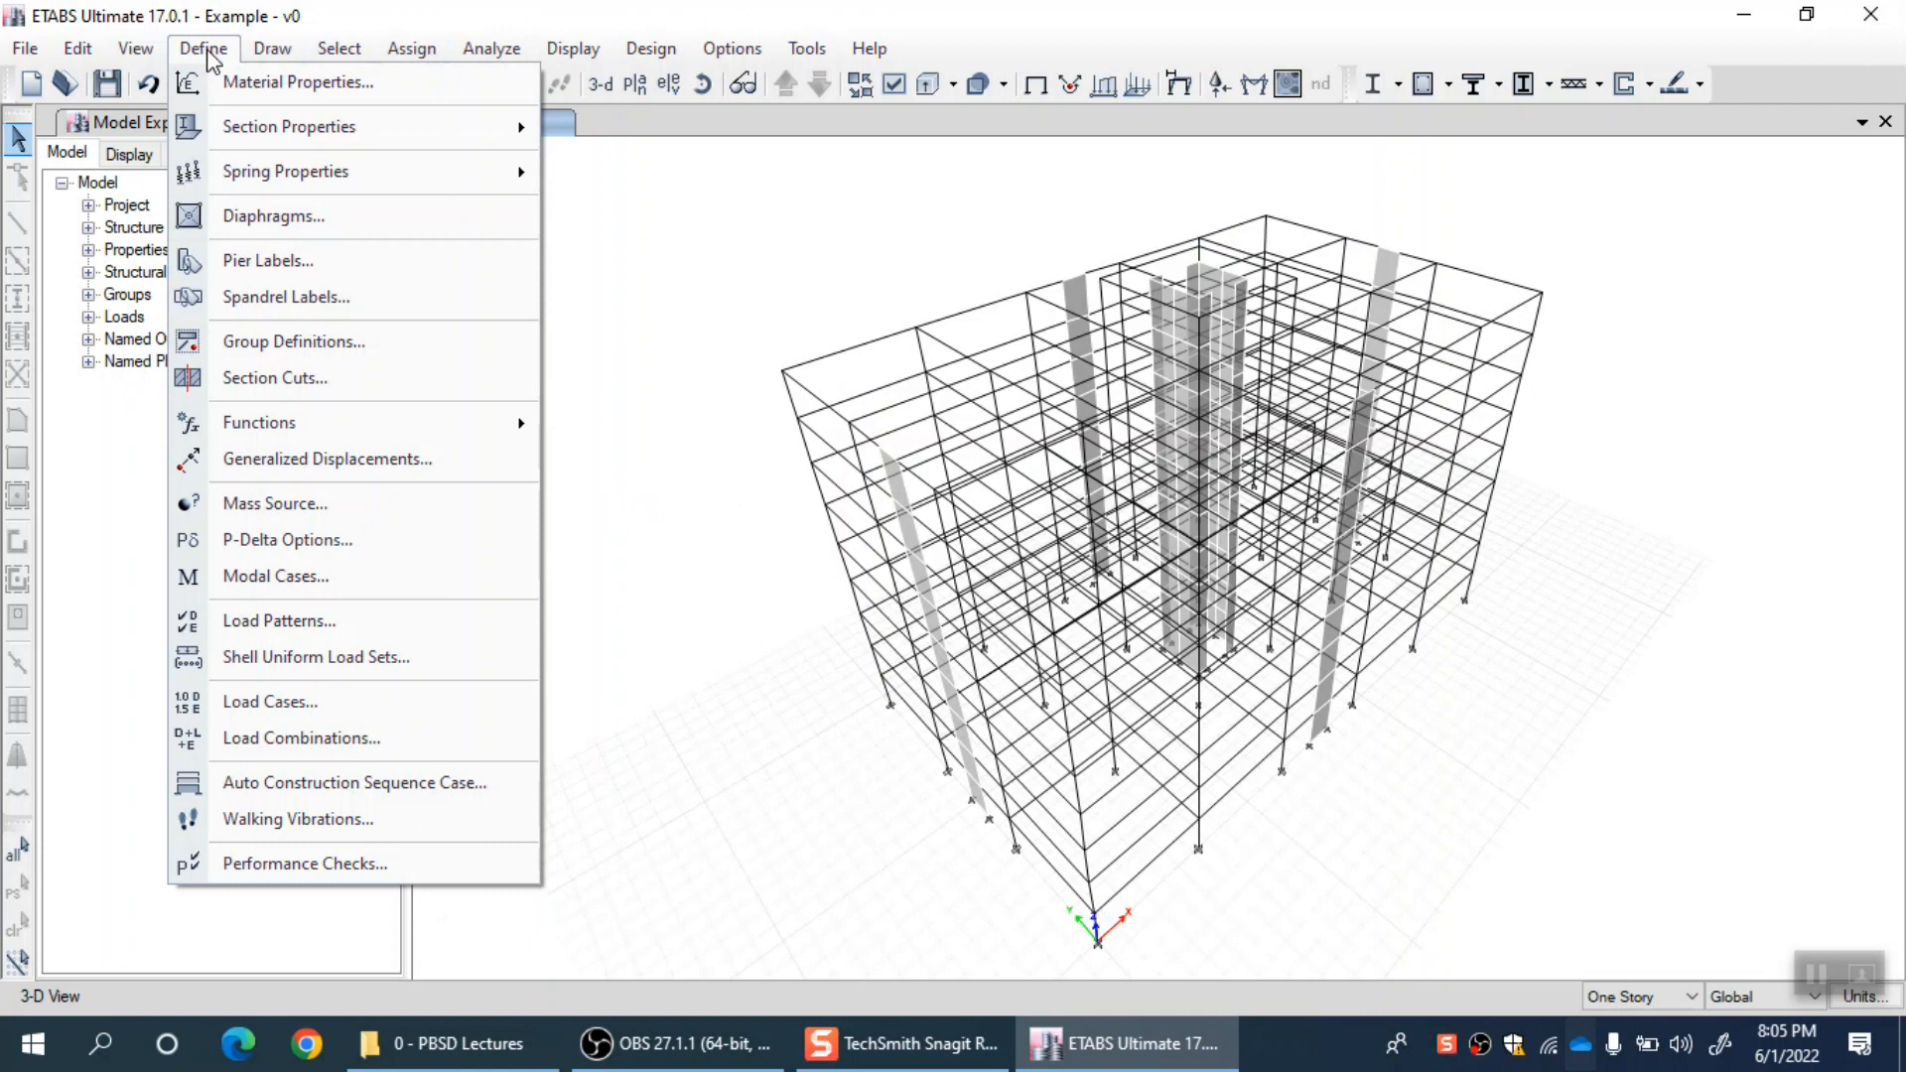
mouse_move(258, 864)
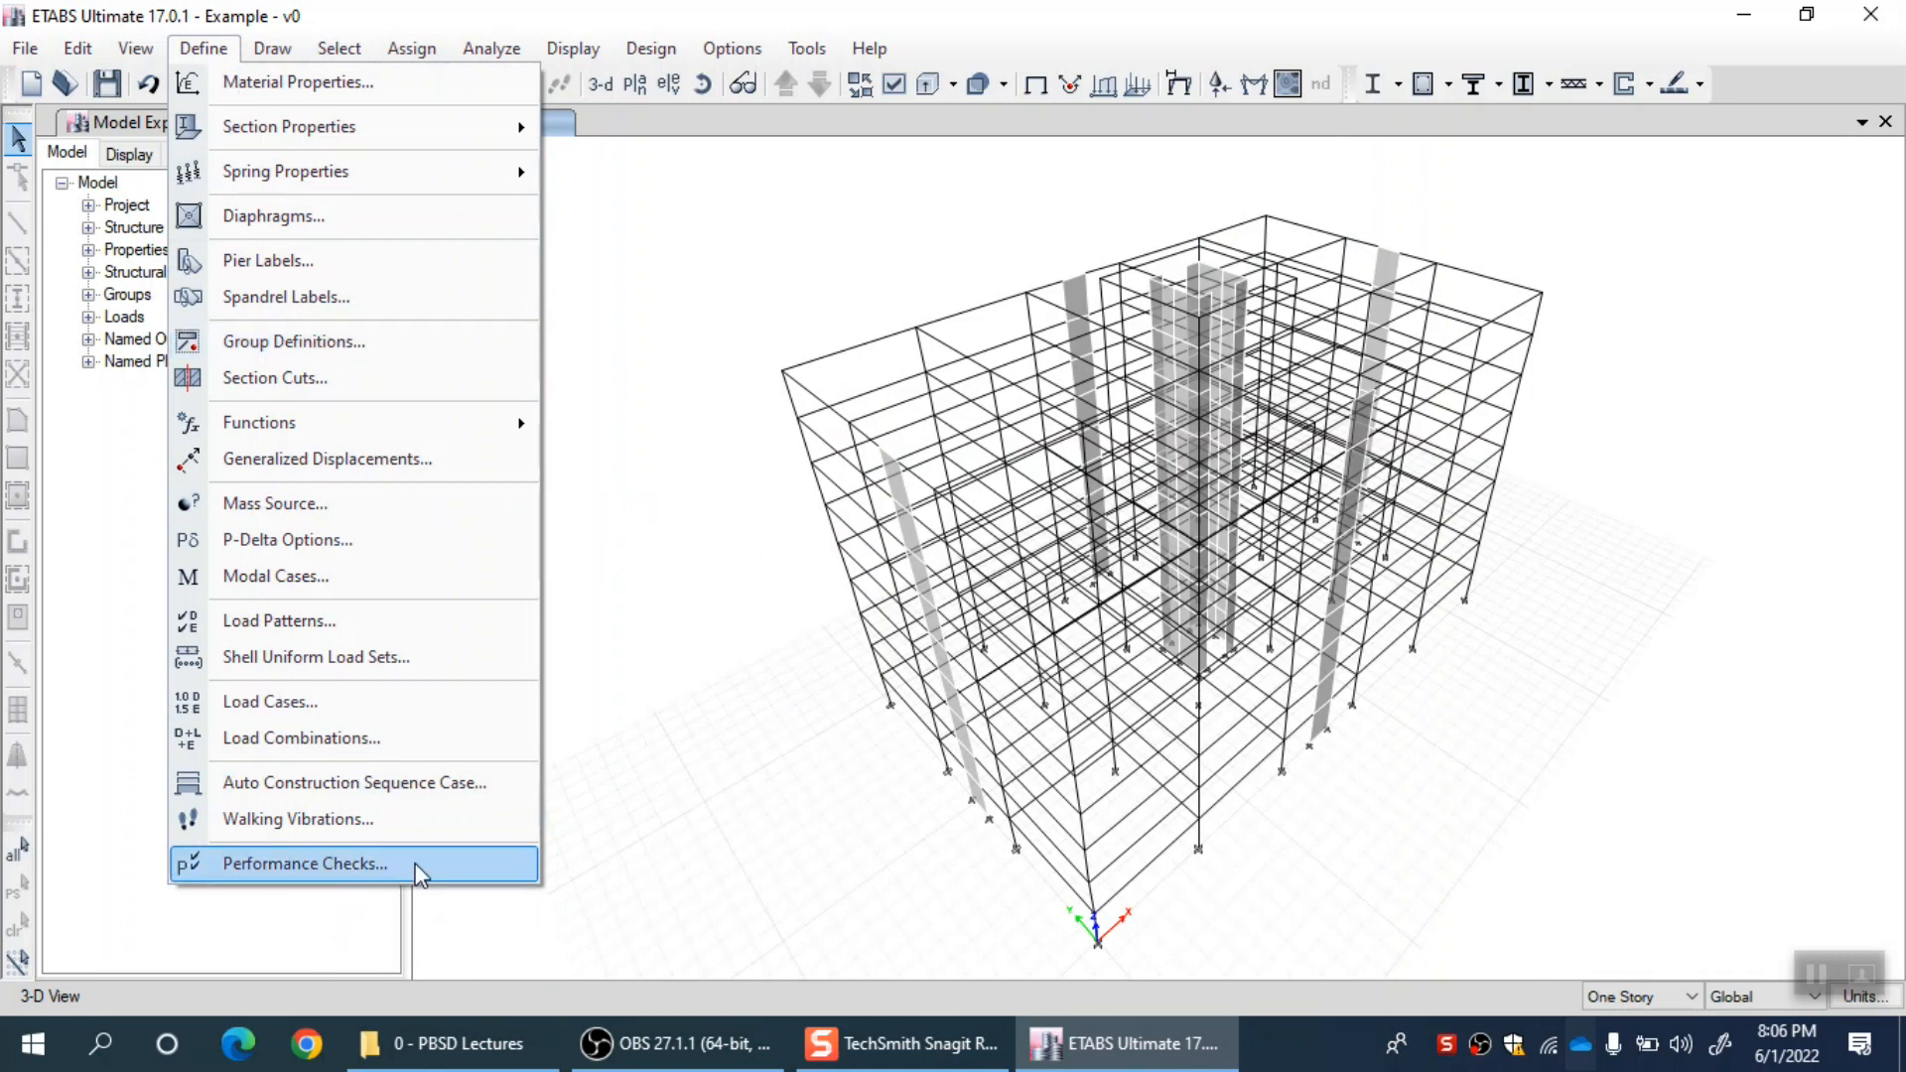
left_click(303, 864)
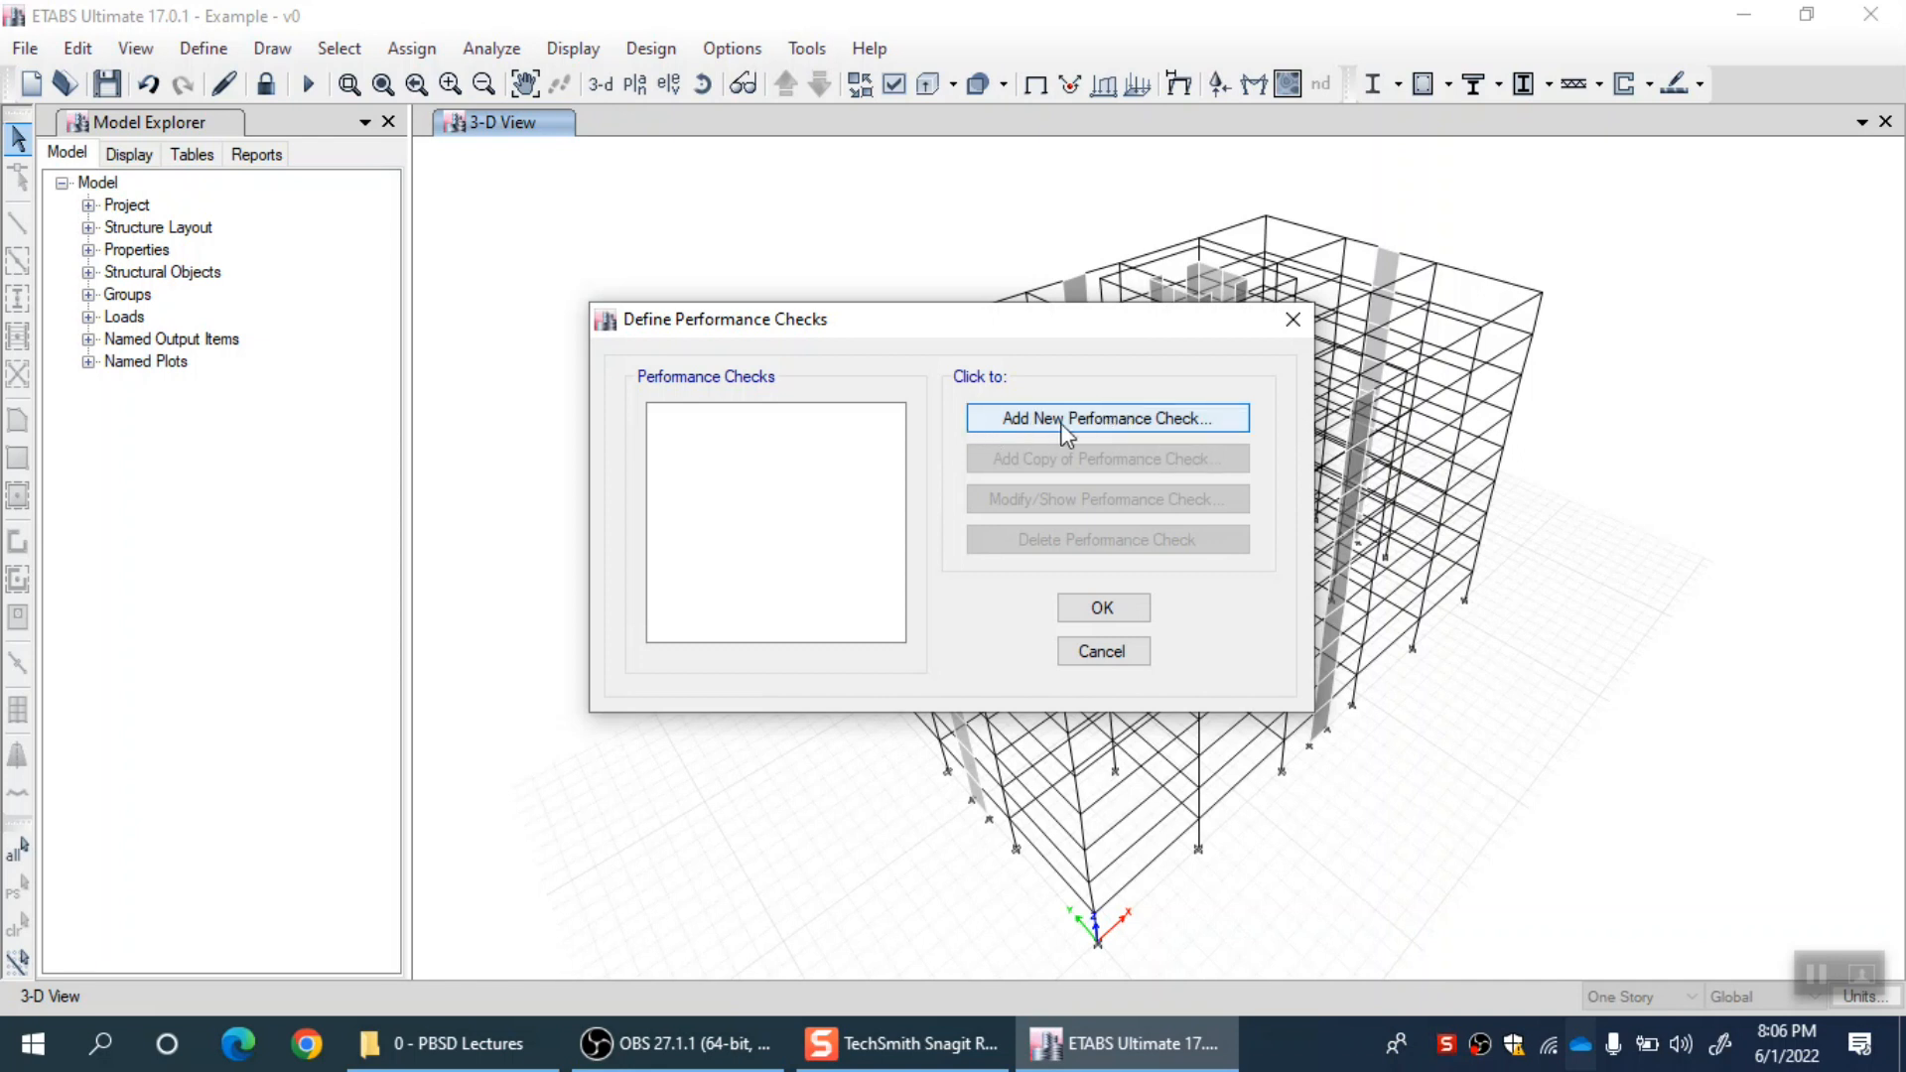
Add check PC1 with Northridge Ground Motion-1 demand and Immediate Occupancy objective, and confirm.
left_click(1104, 419)
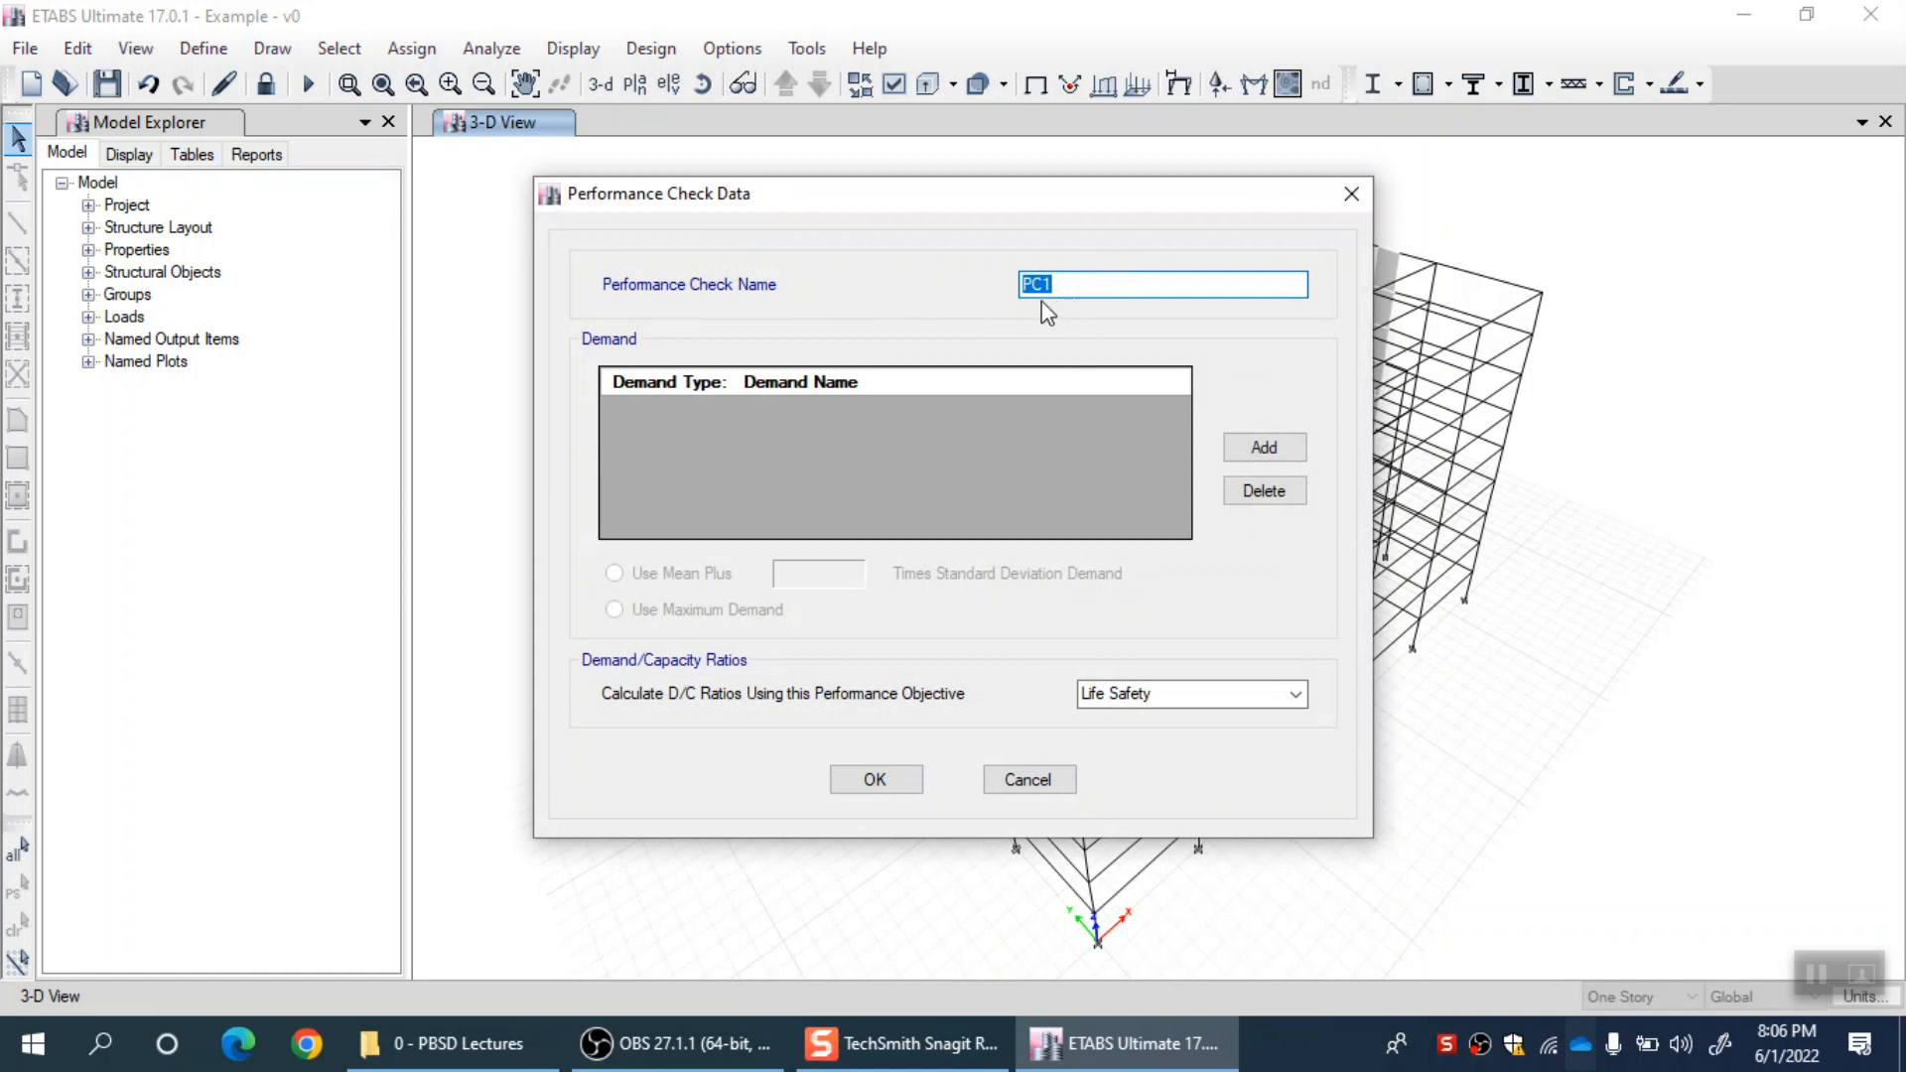
left_click(1262, 446)
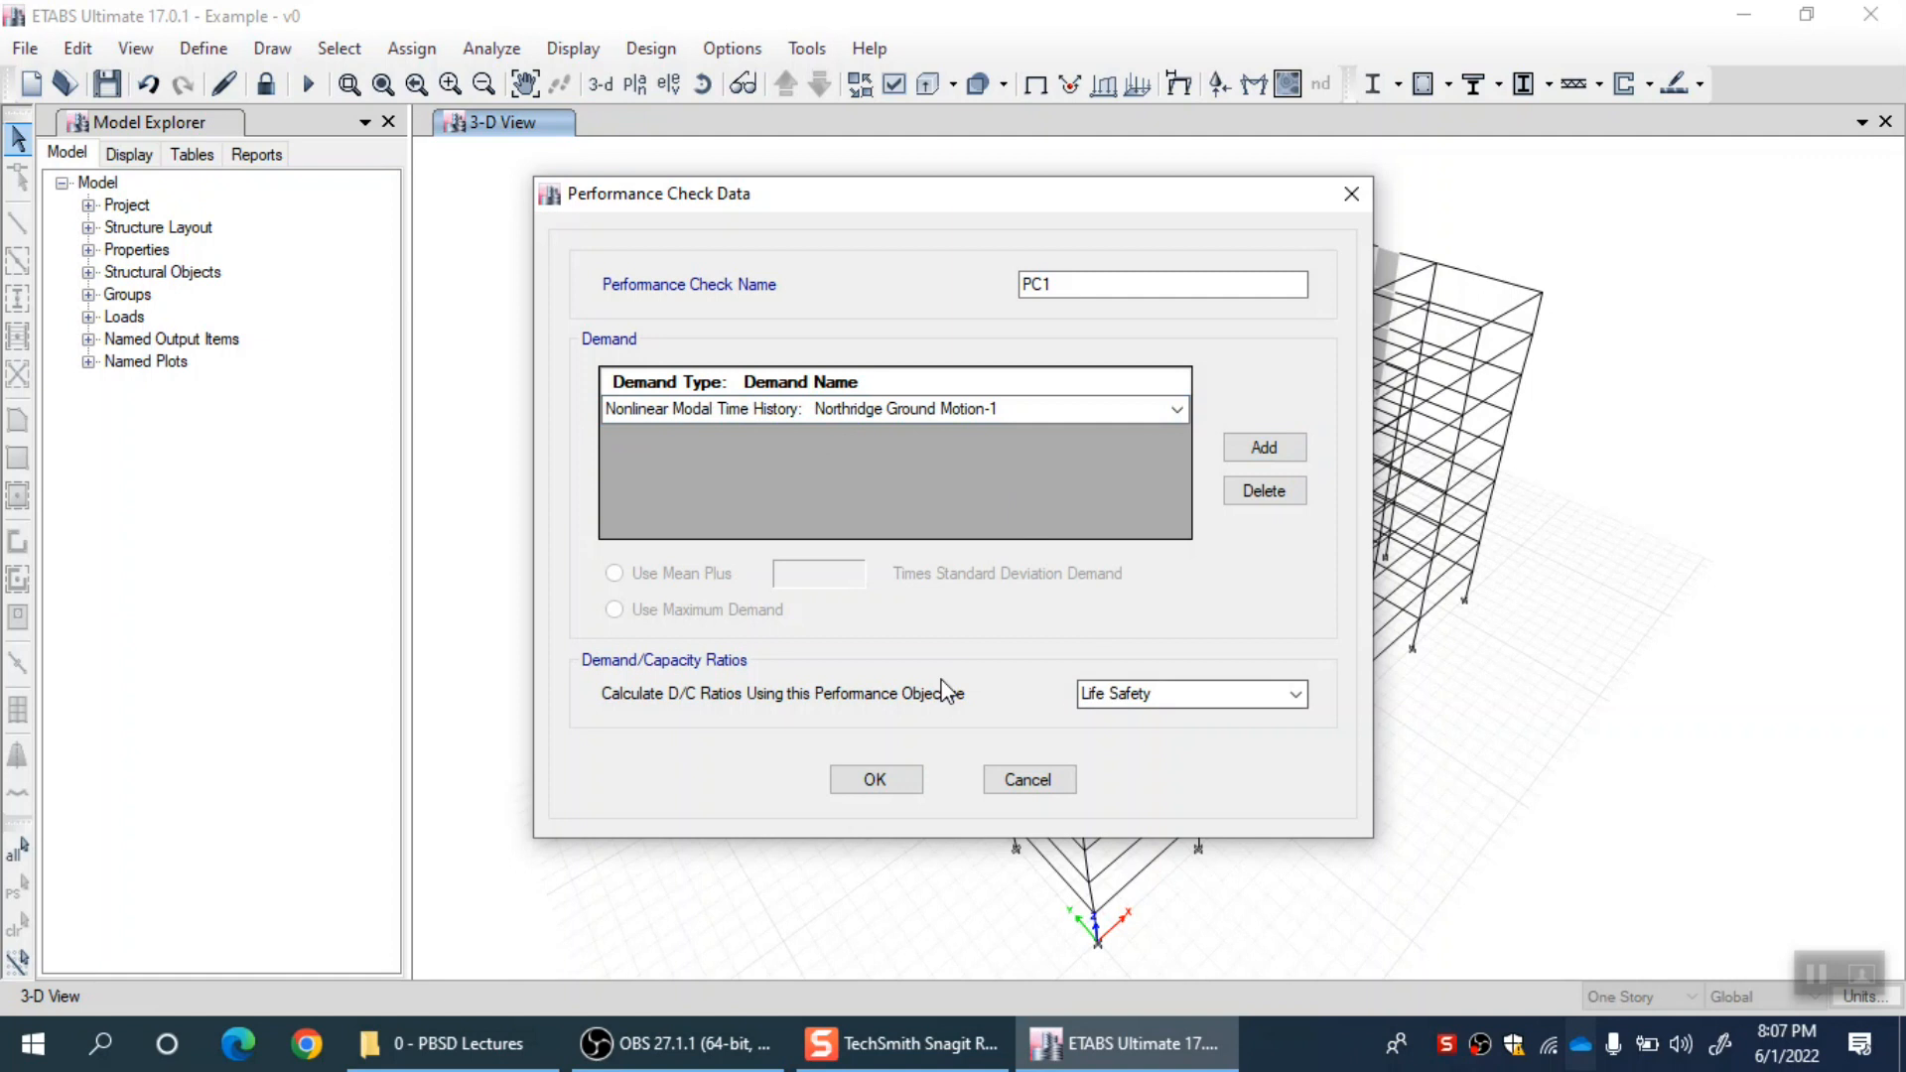
left_click(1174, 693)
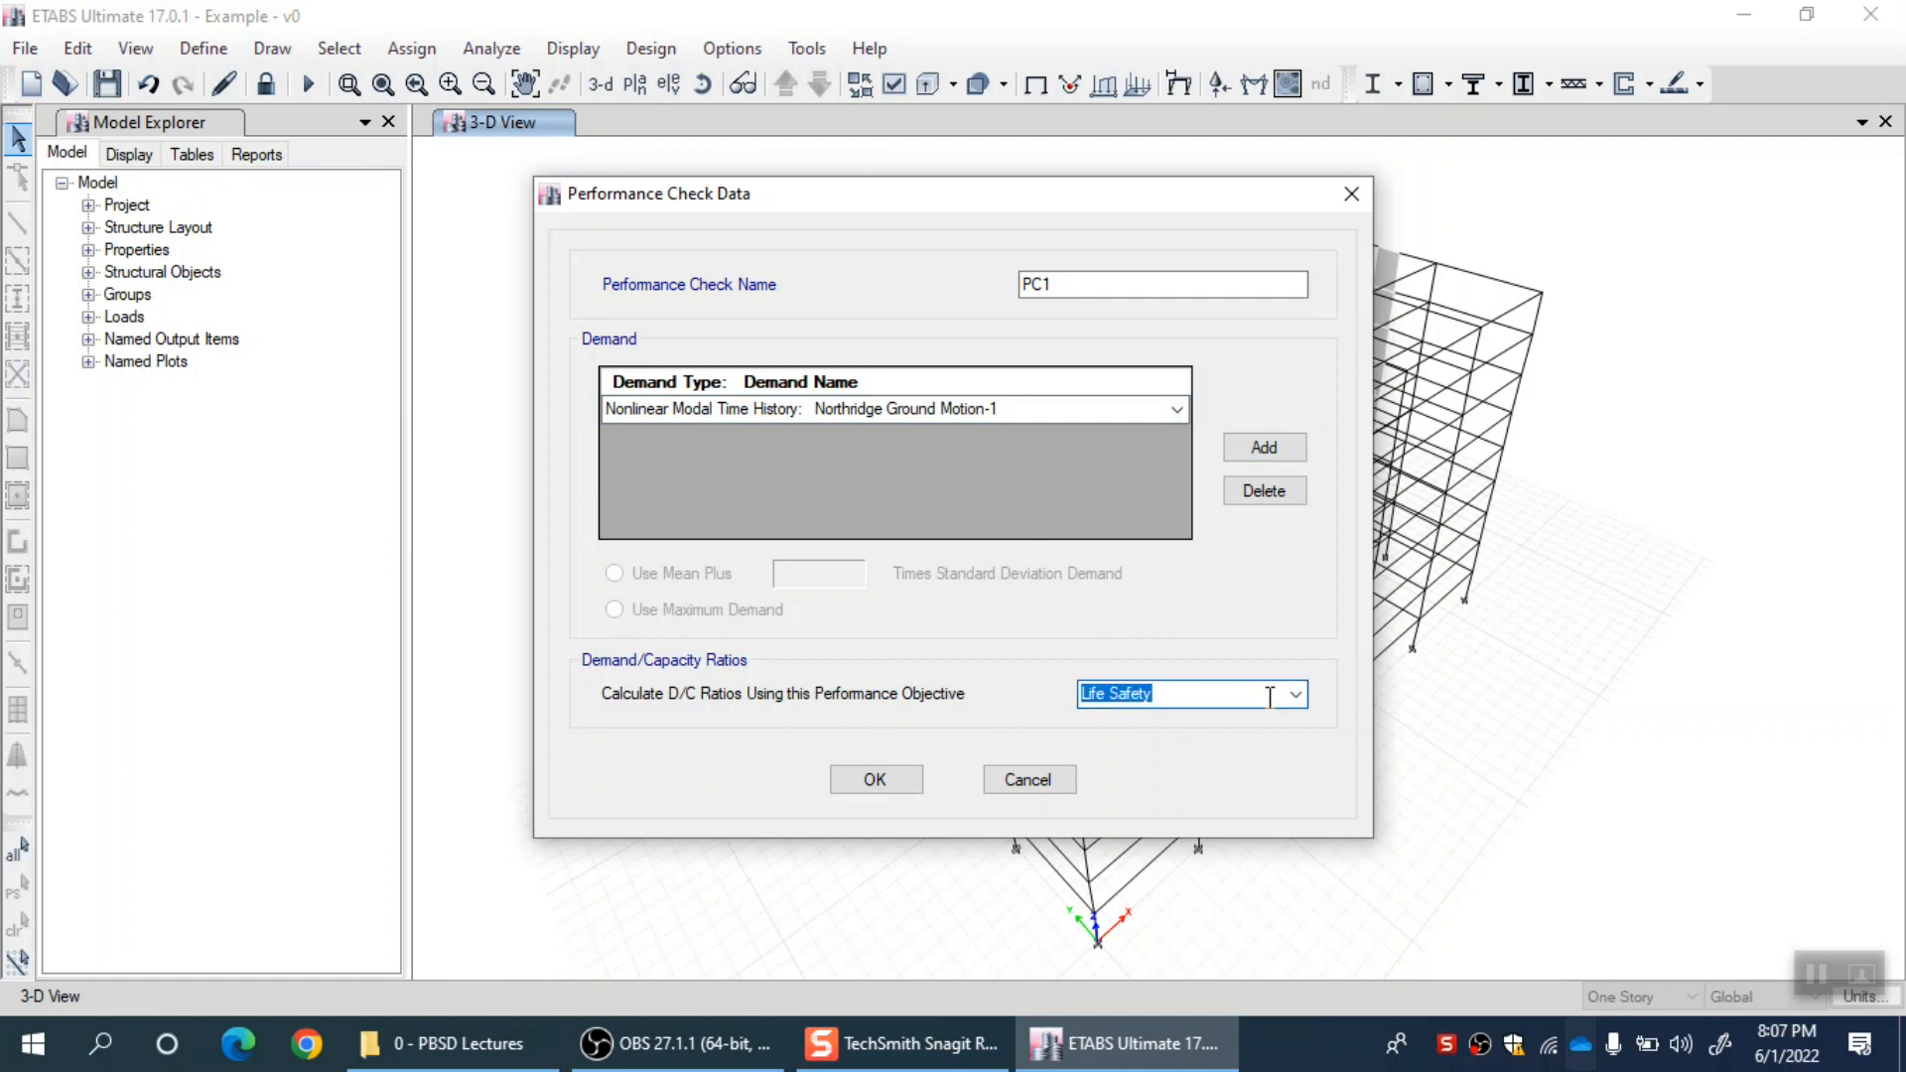
mouse_move(1190, 726)
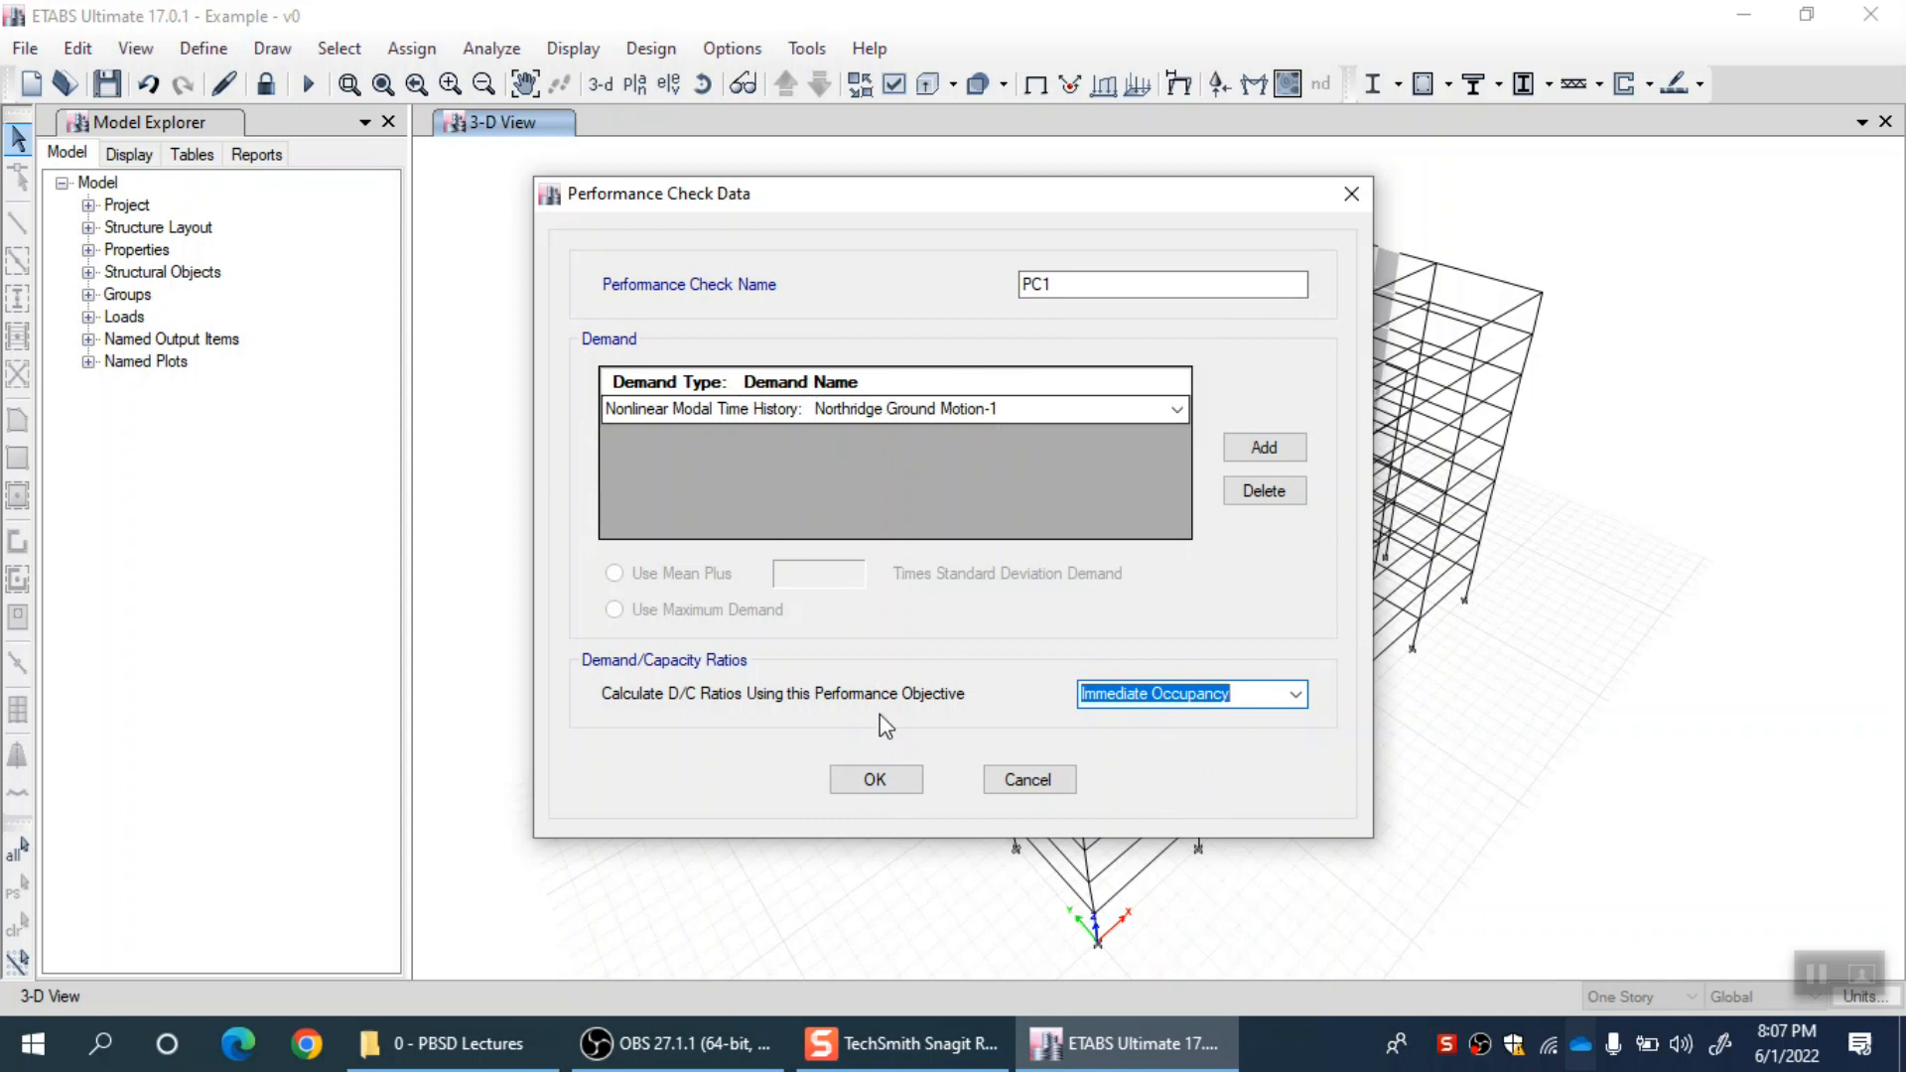
left_click(873, 778)
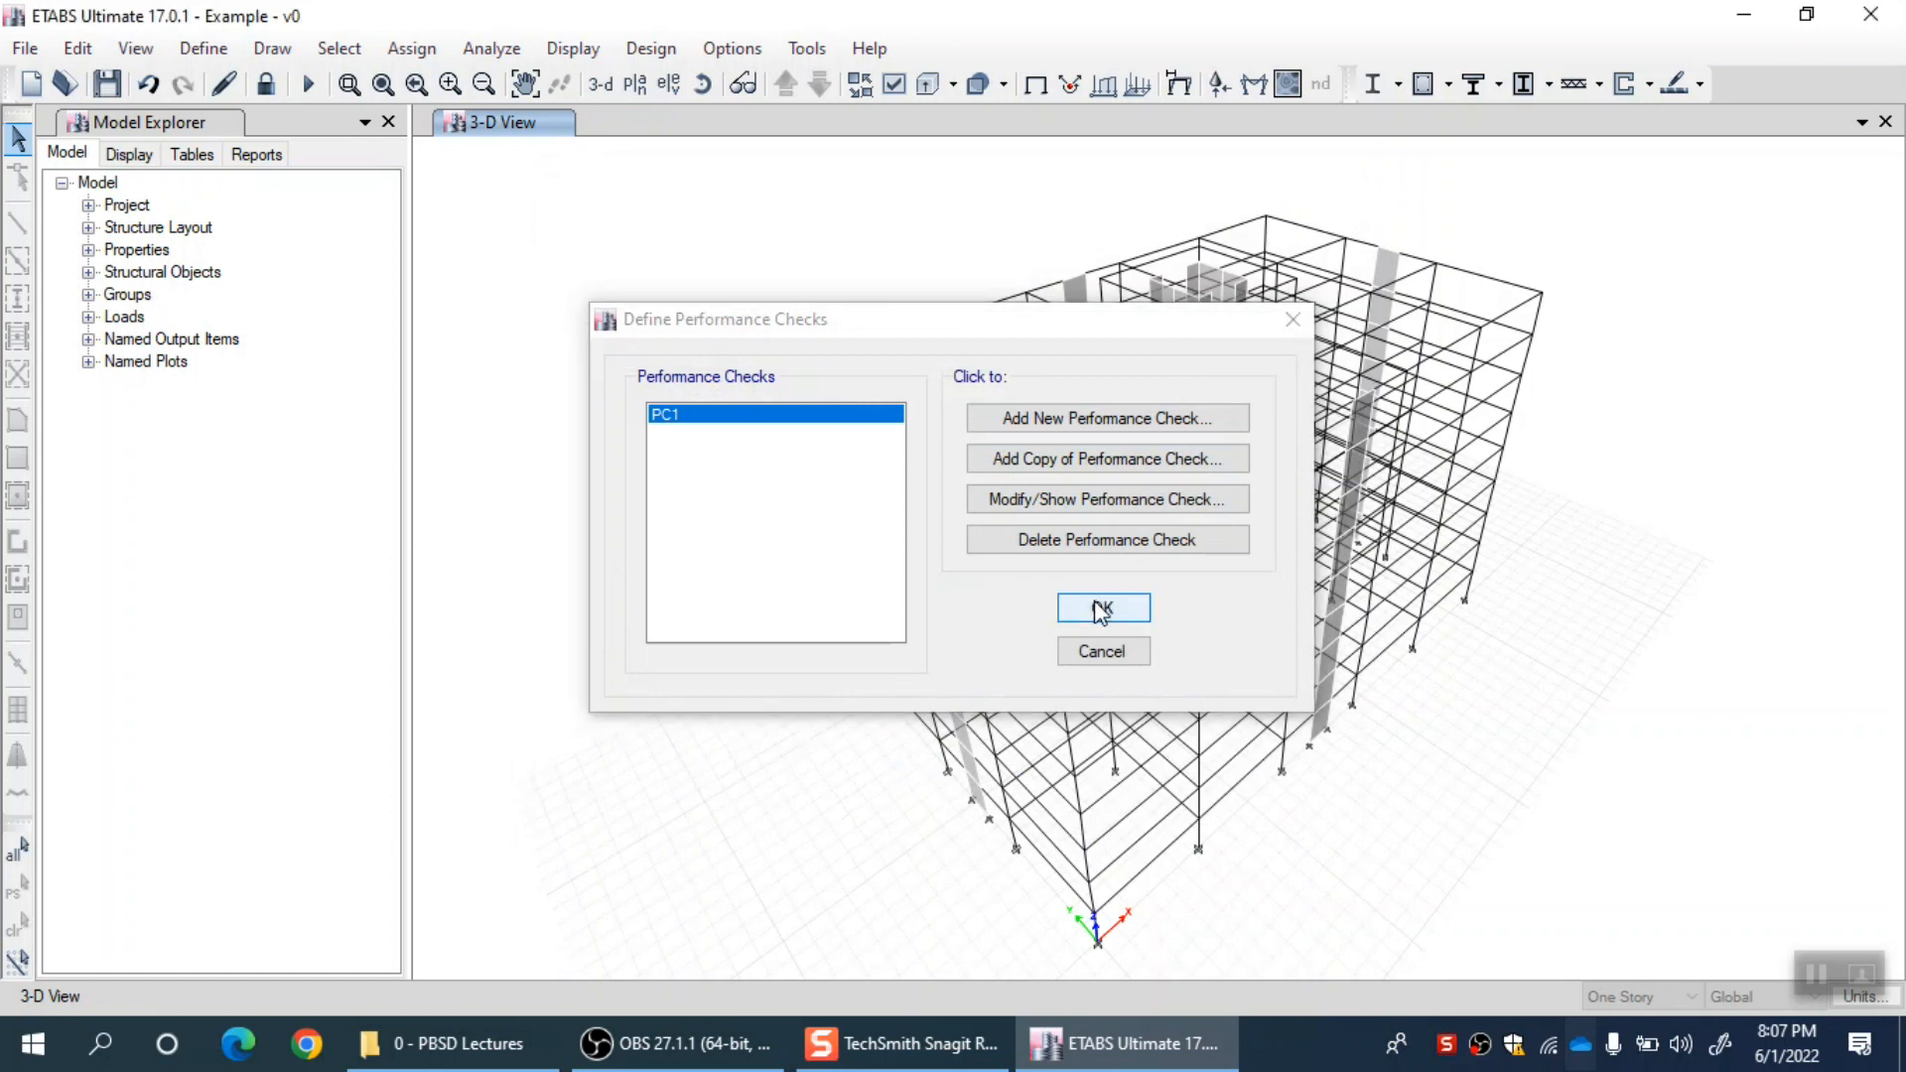
left_click(1102, 610)
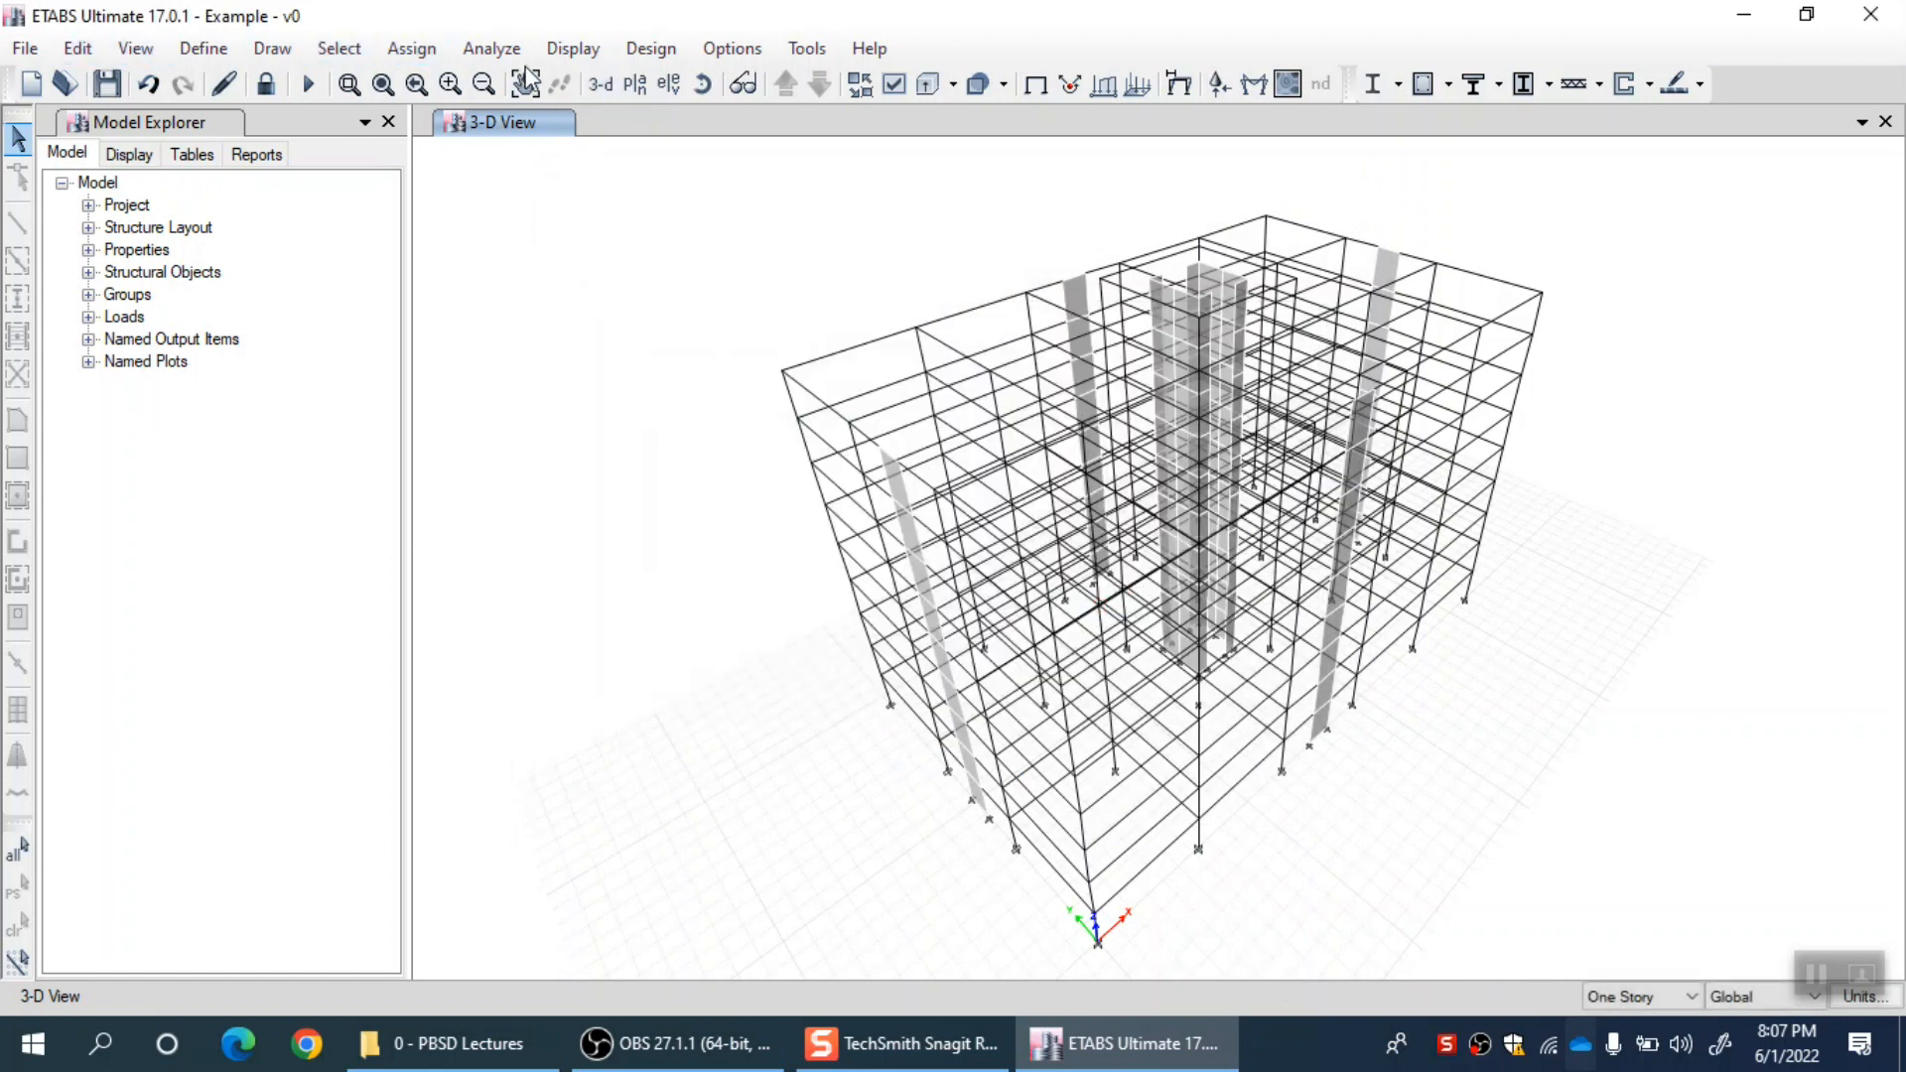
Display the PC1 (Immediate Occupancy) performance check for frames via Display > Display Performance Check.
left_click(571, 48)
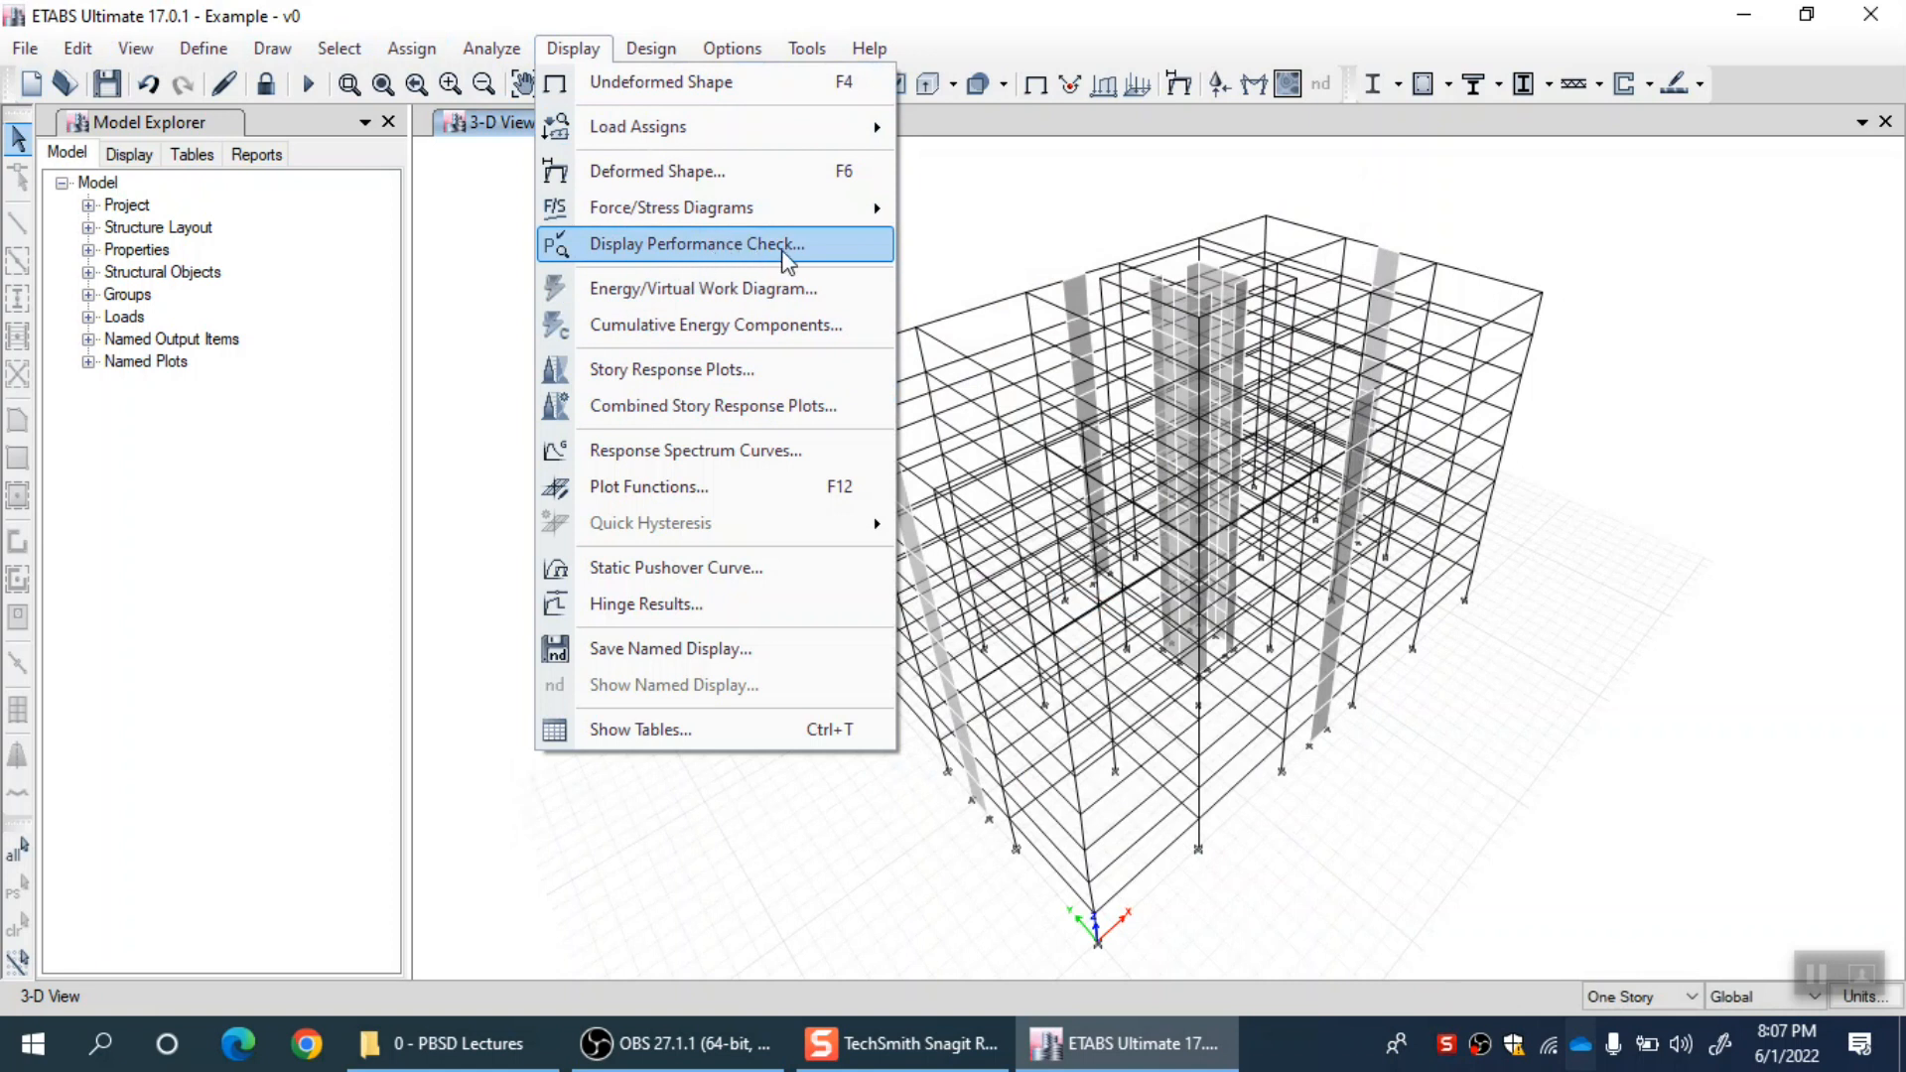
left_click(695, 244)
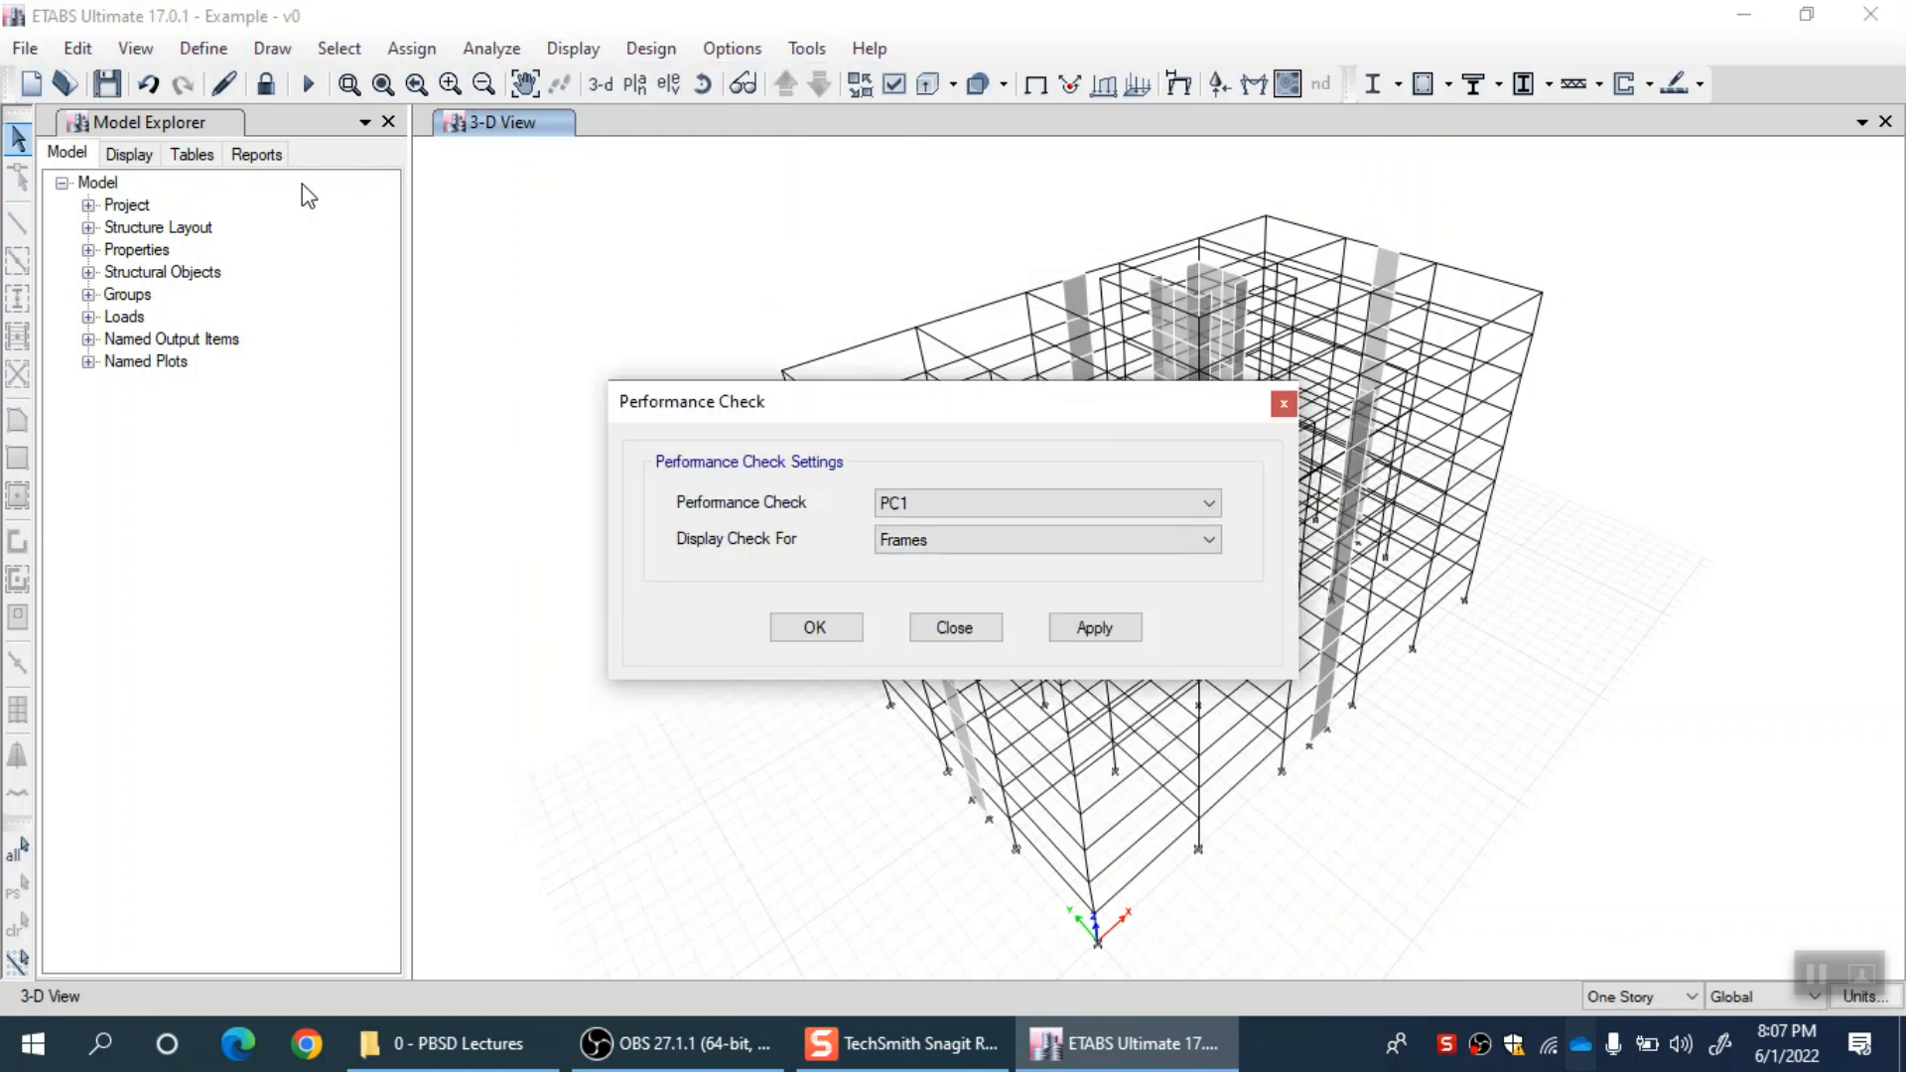
mouse_move(847, 407)
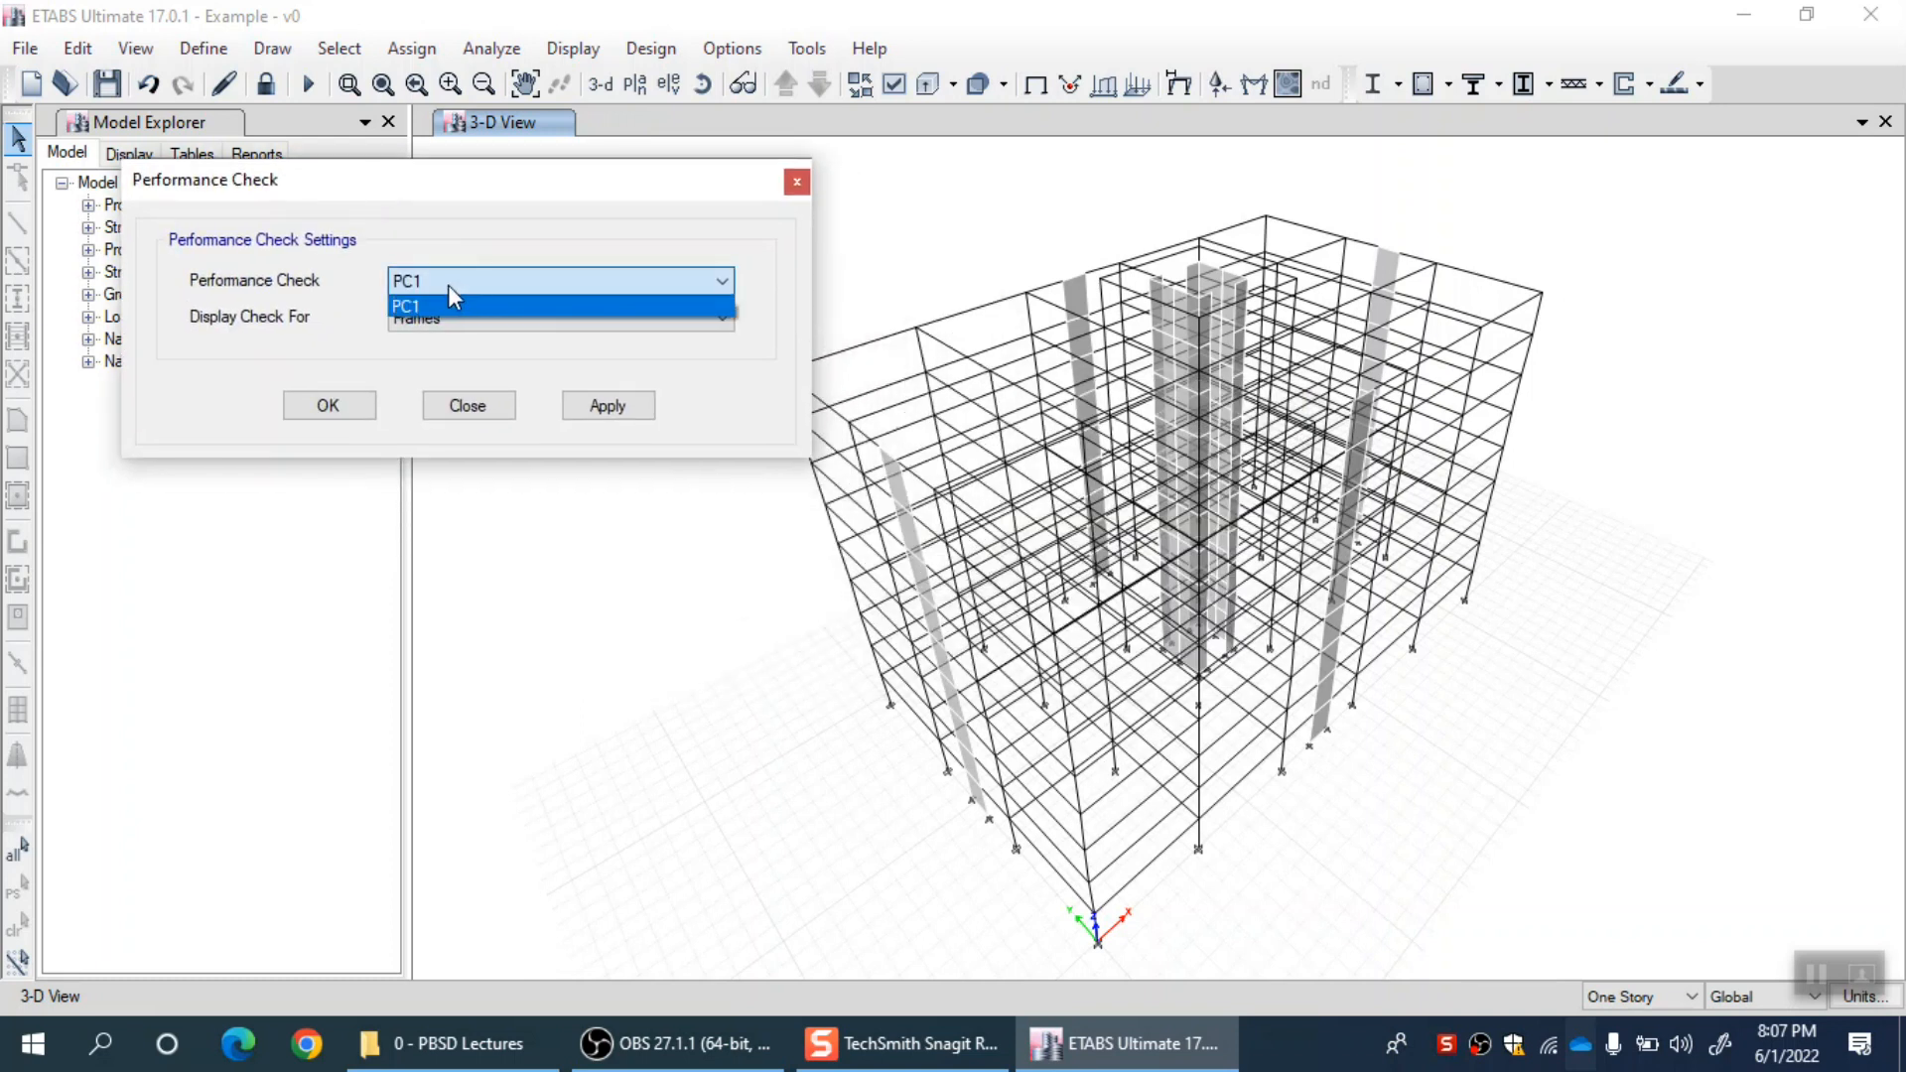
left_click(418, 306)
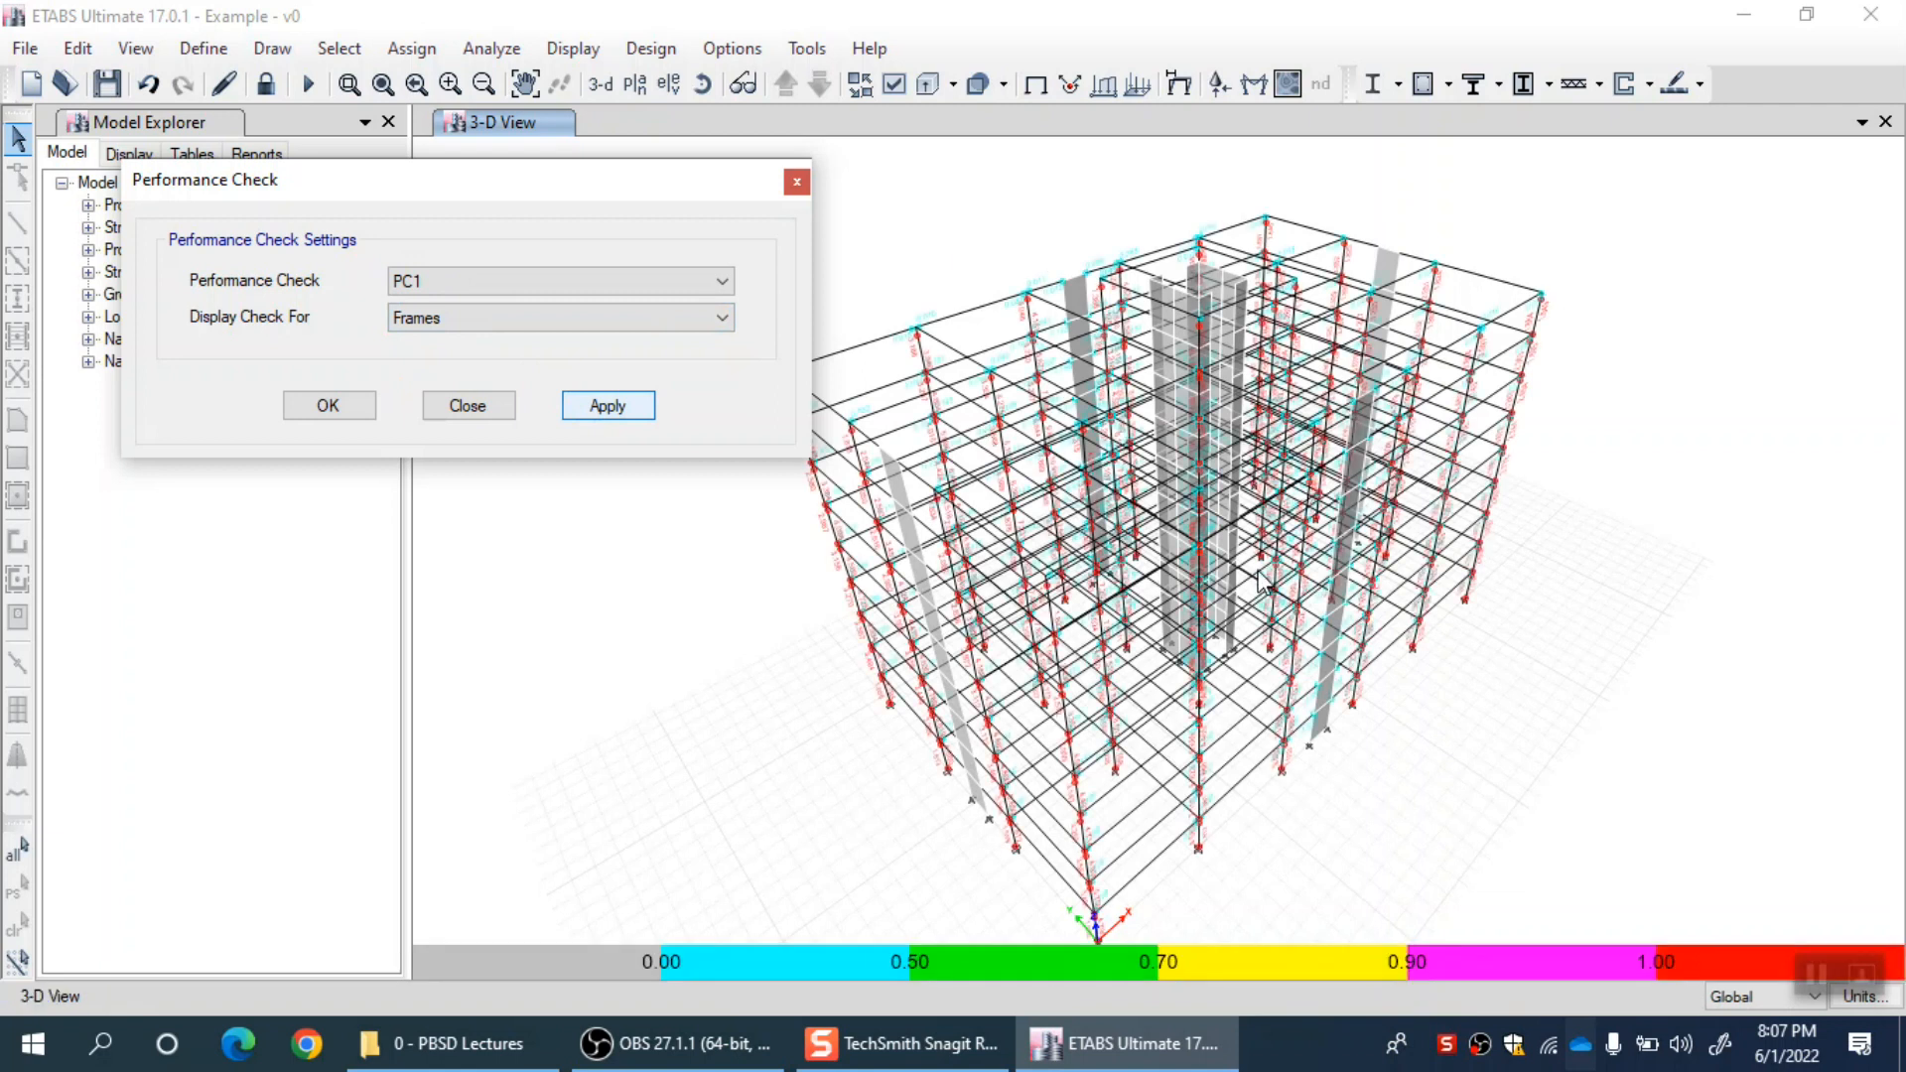
left_click(607, 405)
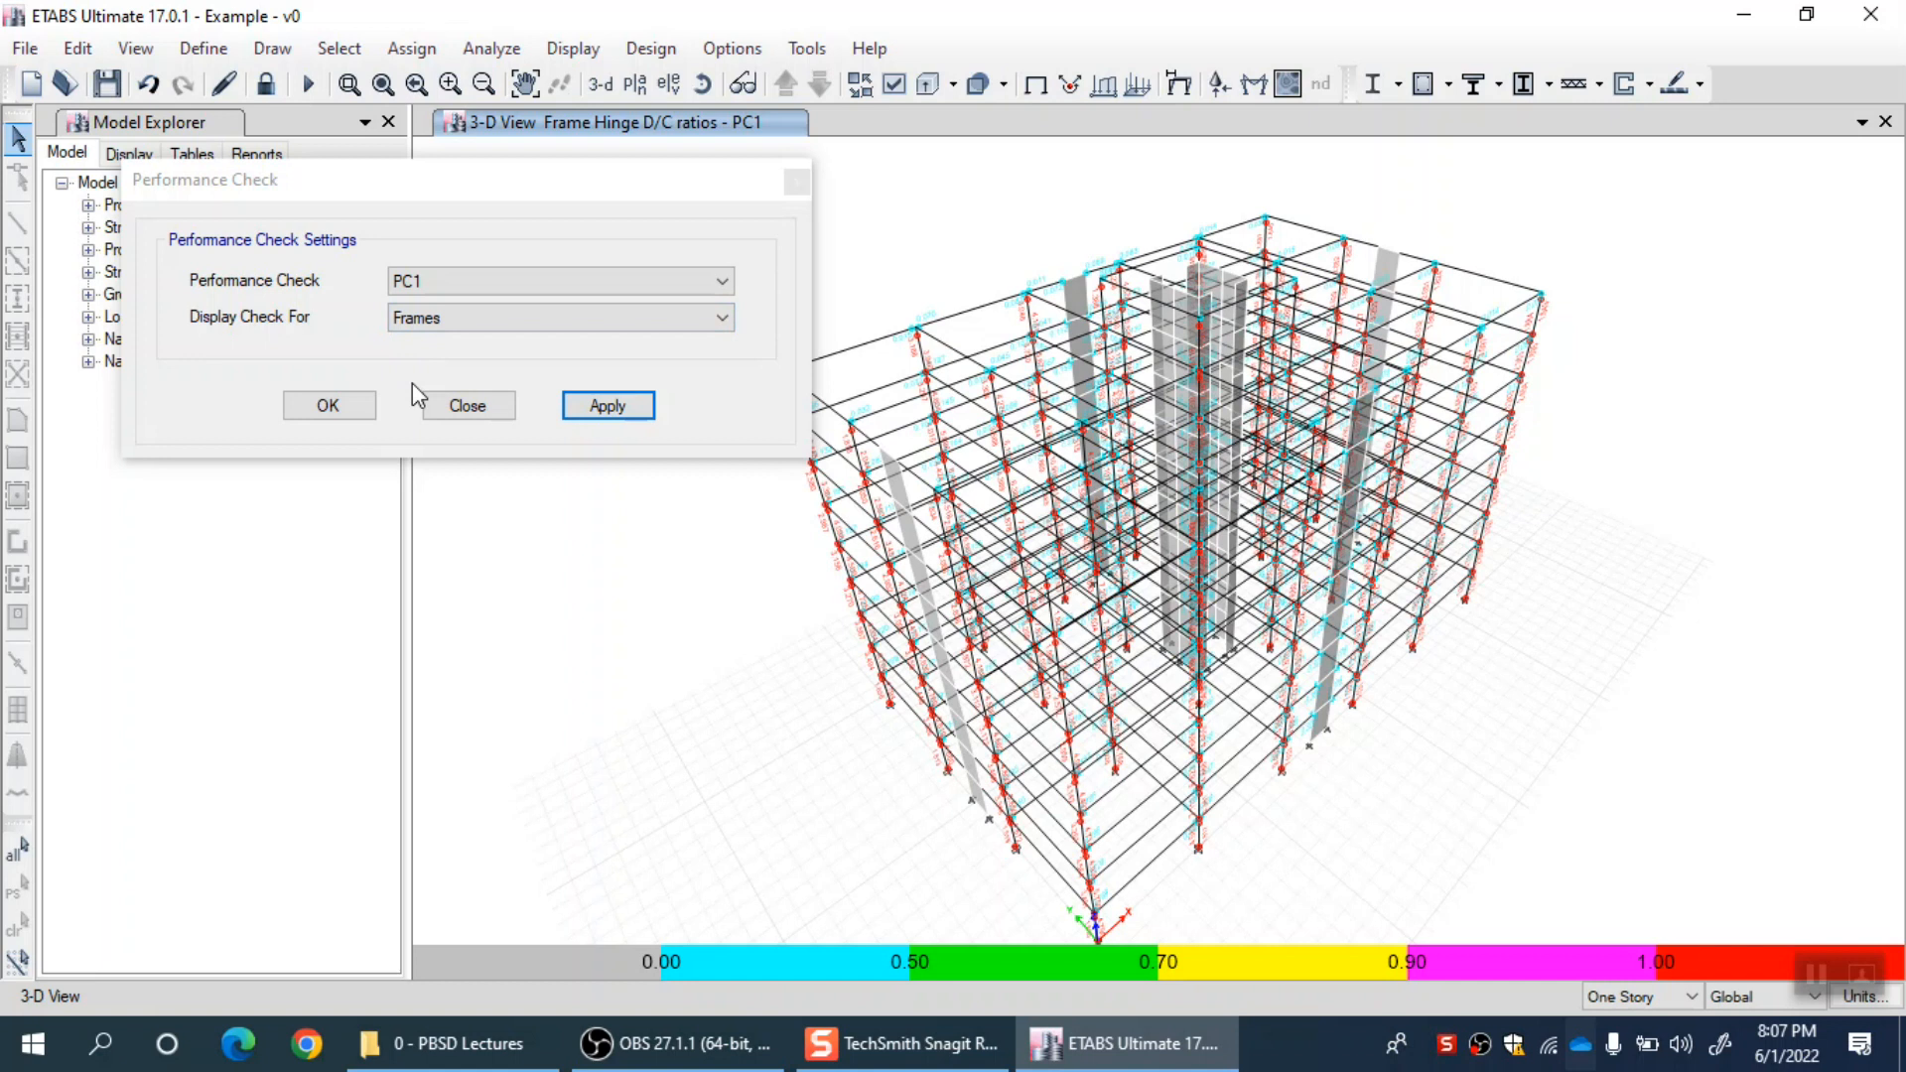
mouse_move(483, 447)
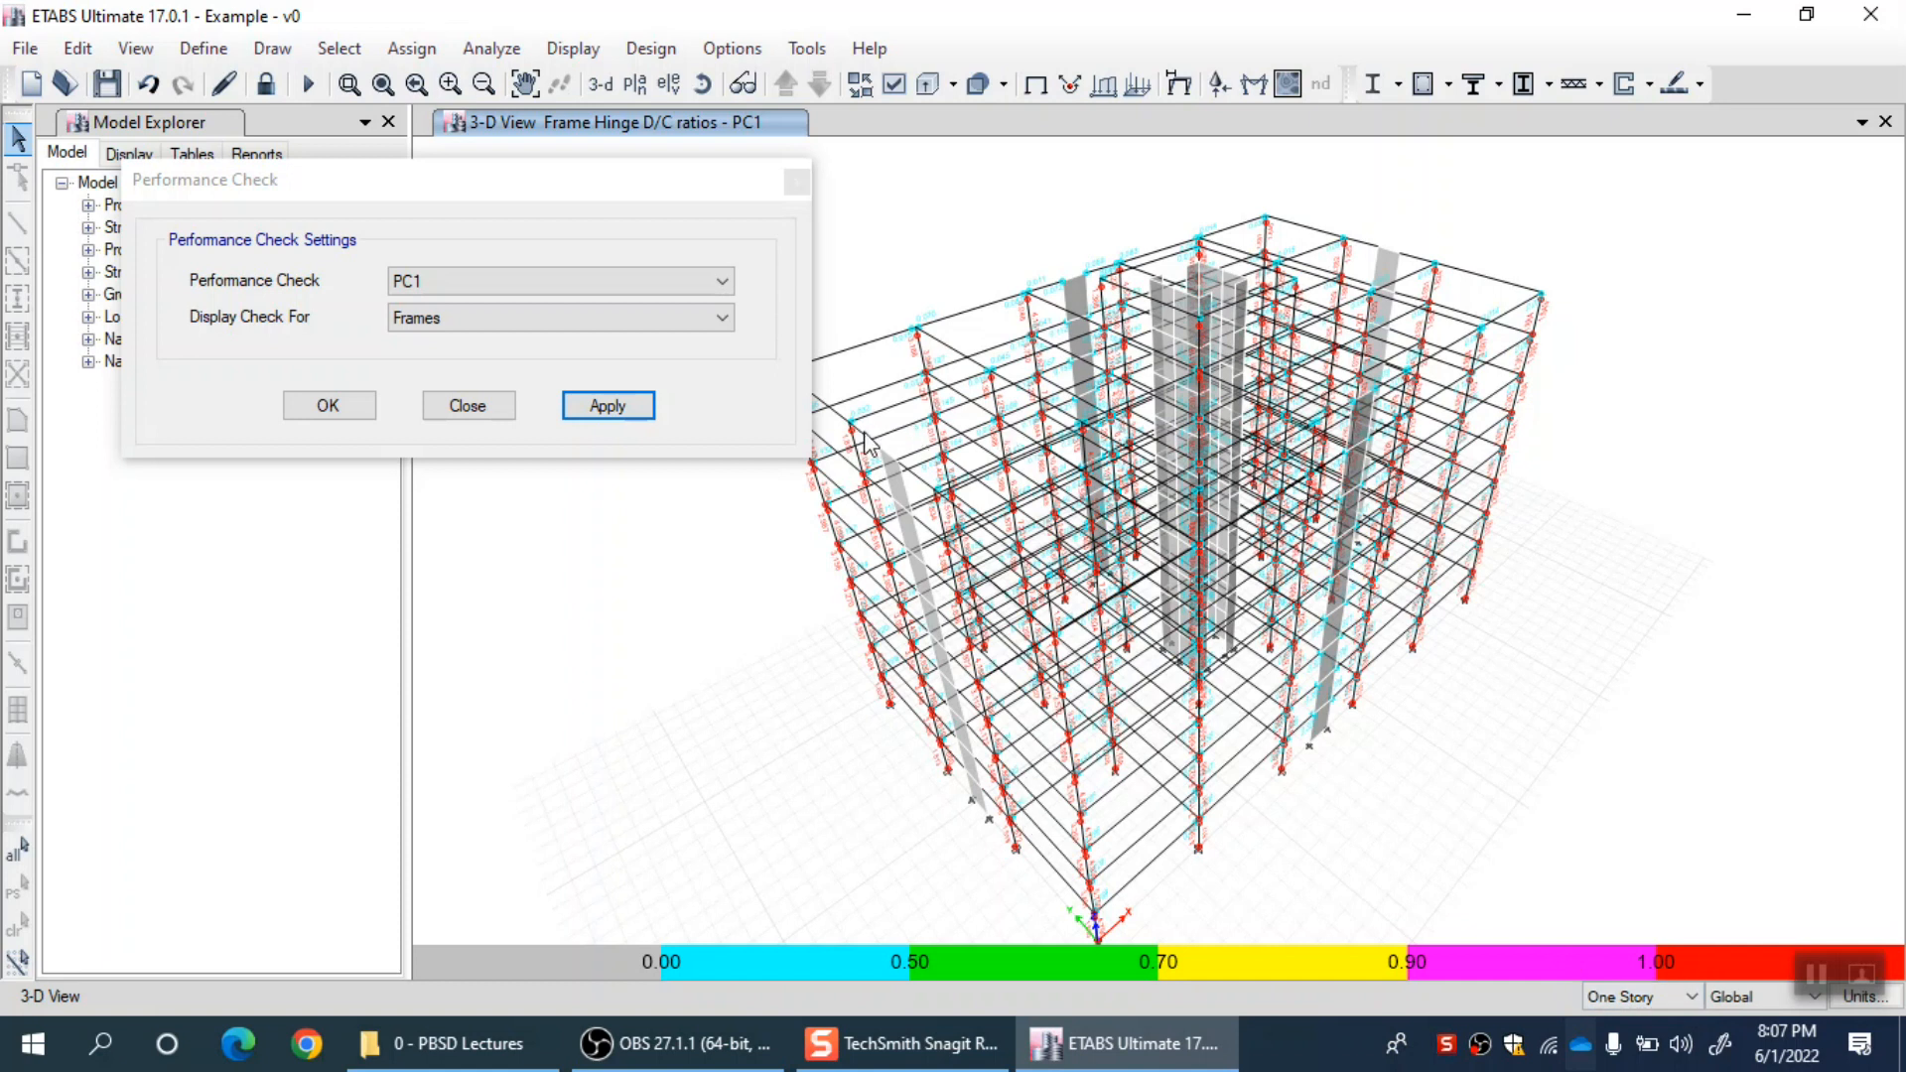
mouse_move(862, 534)
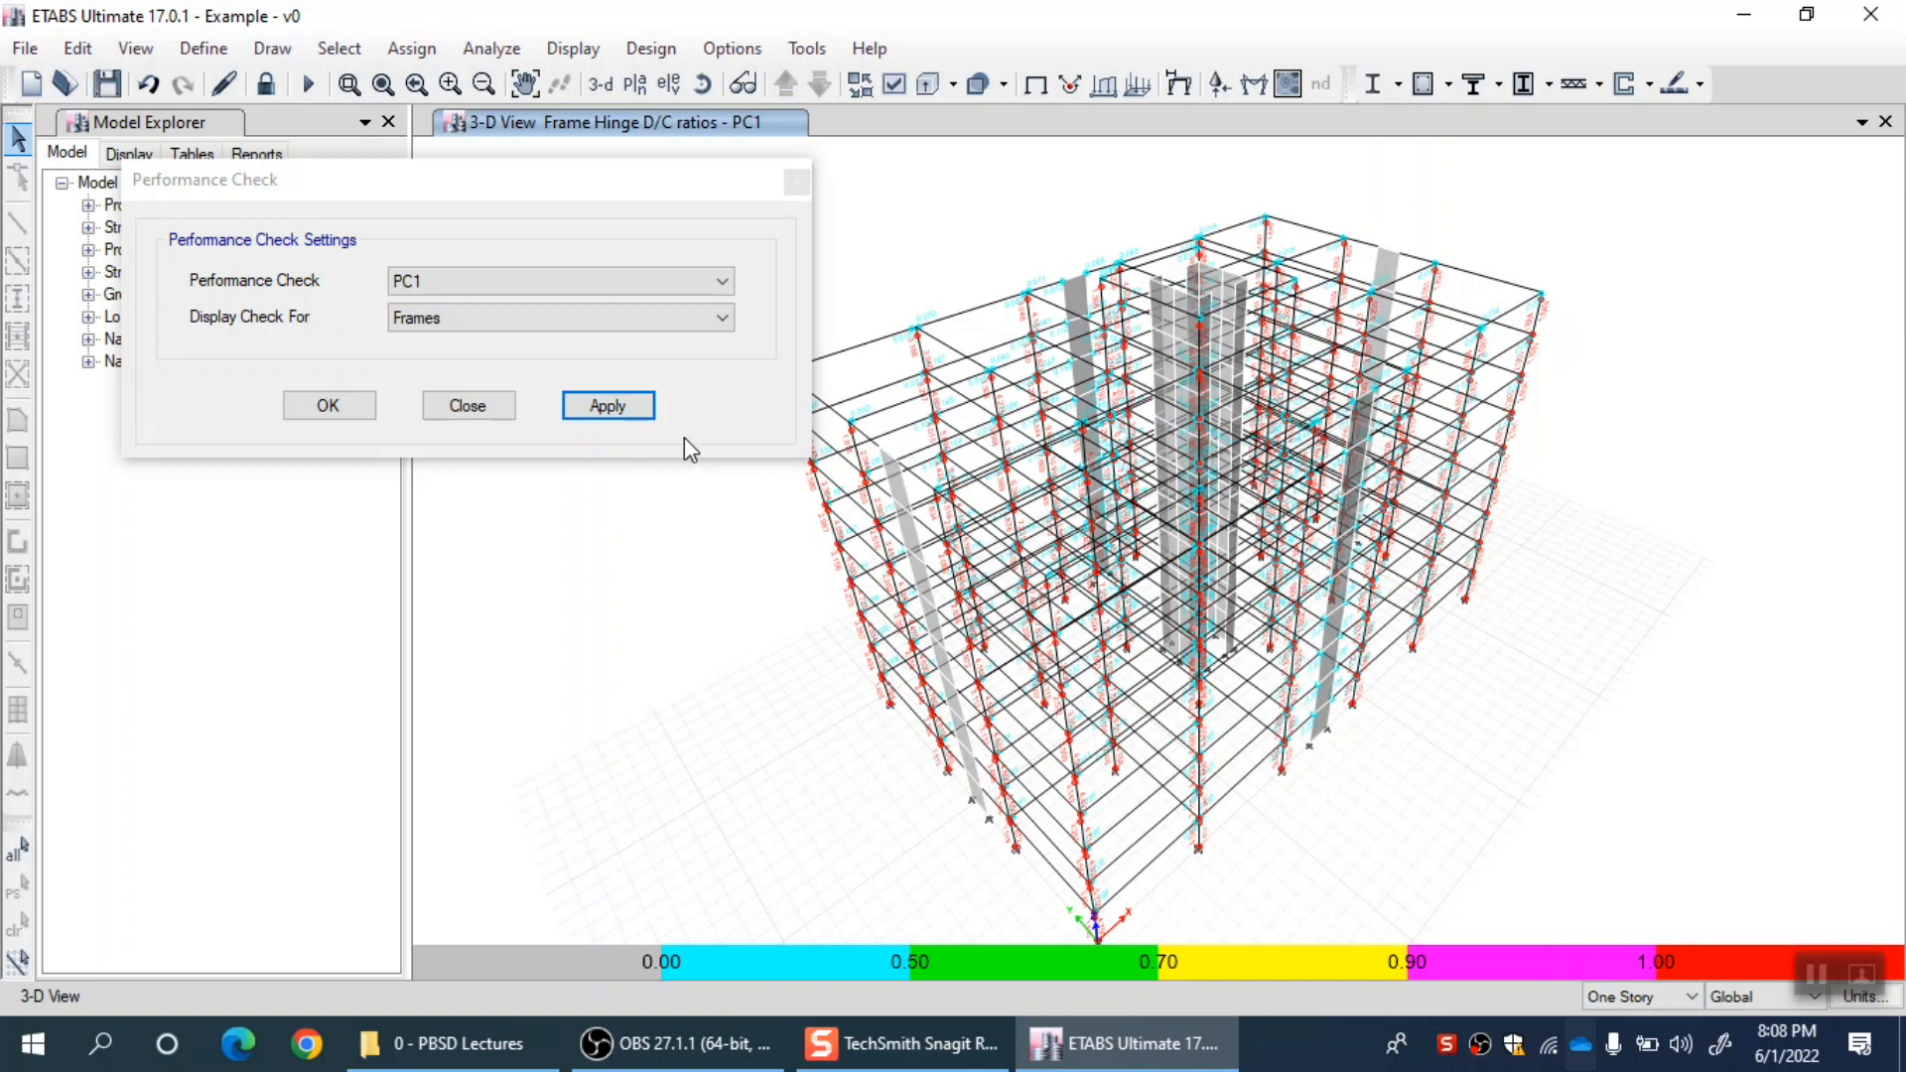
mouse_move(1033, 310)
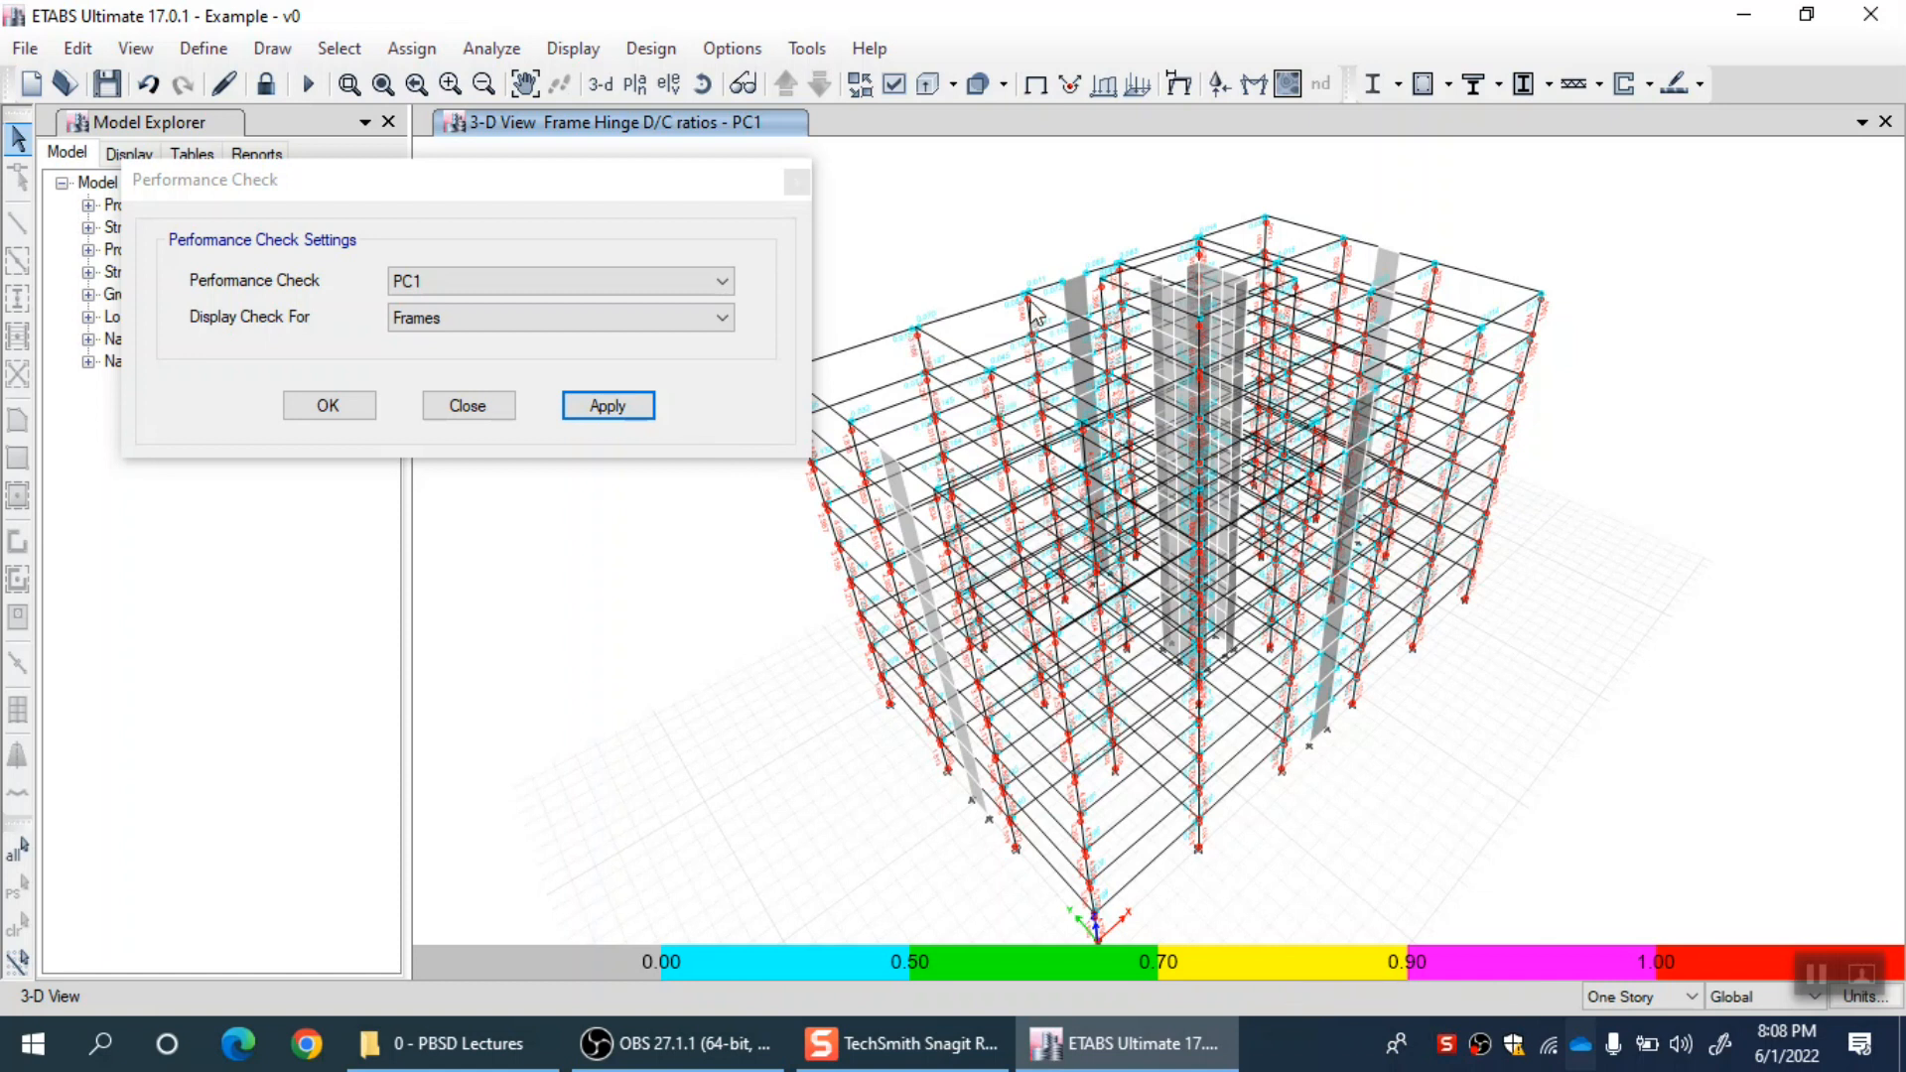
mouse_move(836, 917)
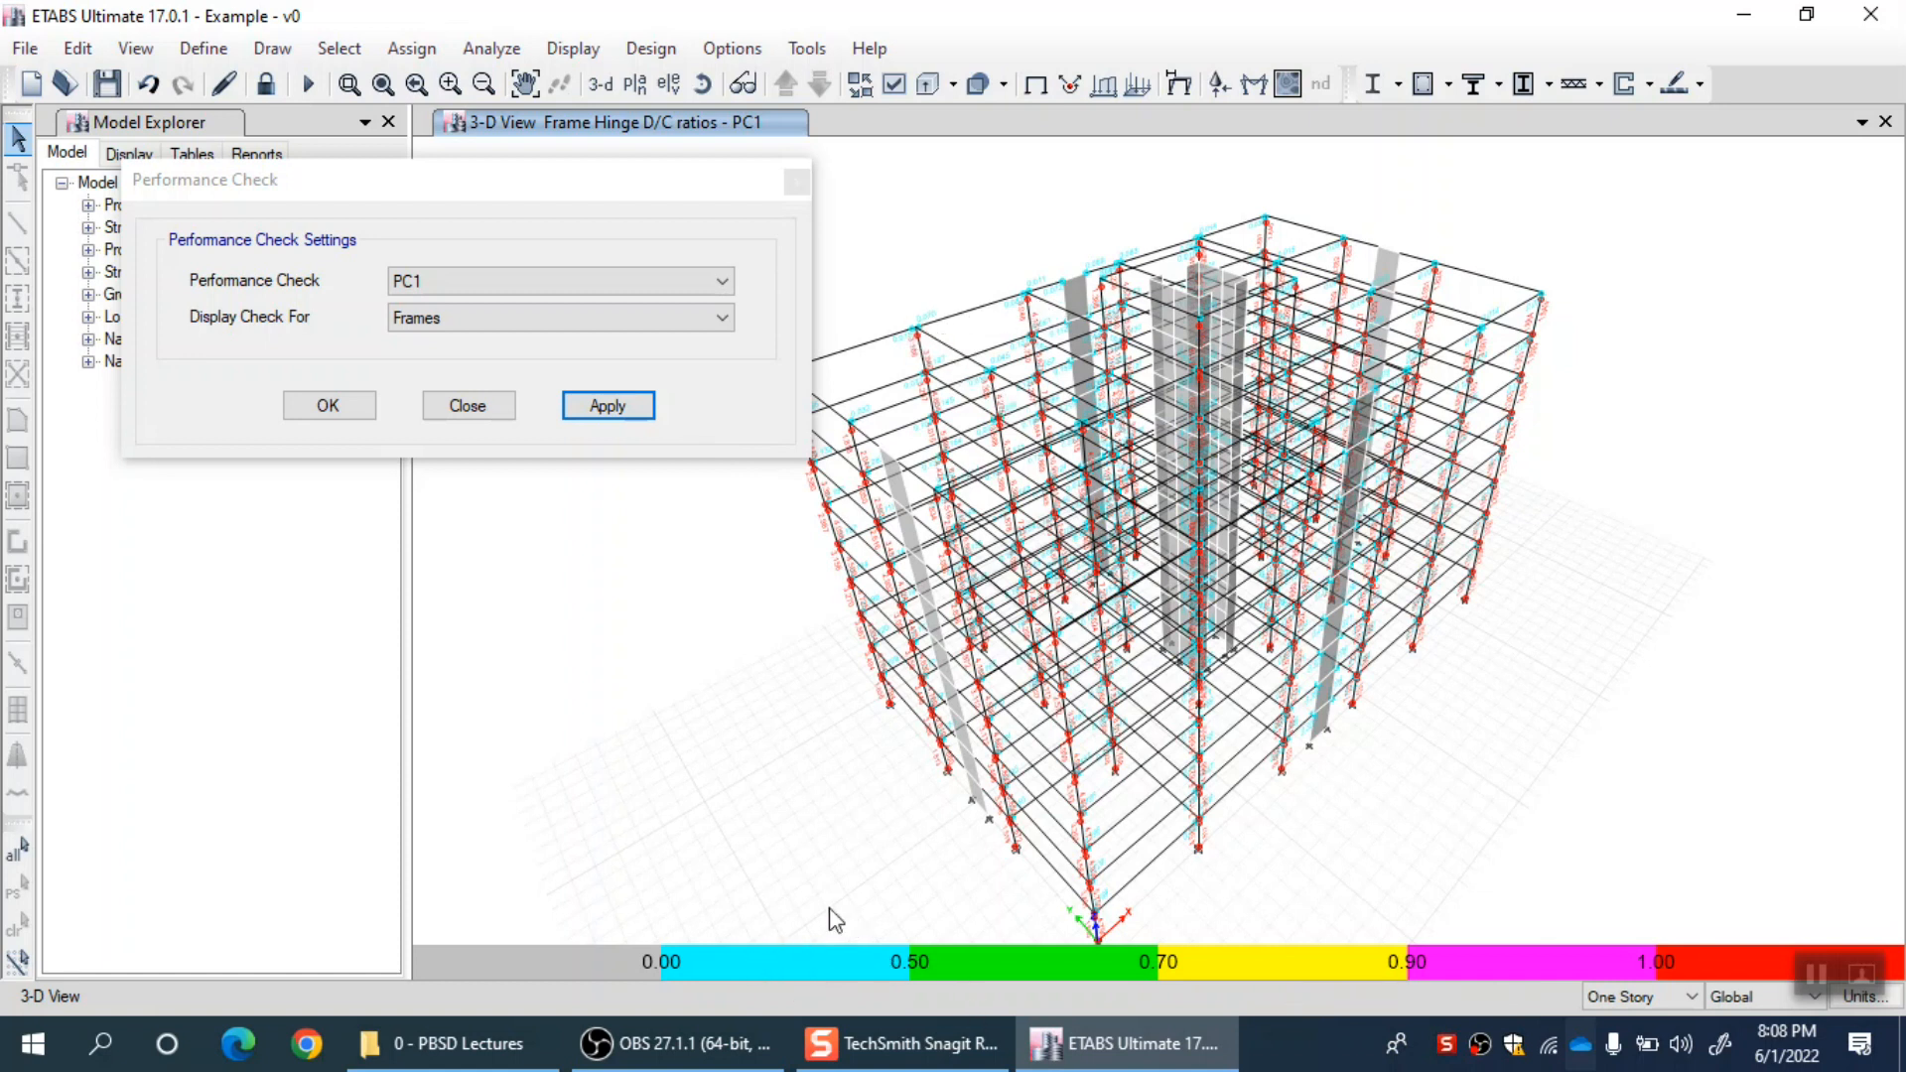
mouse_move(776, 927)
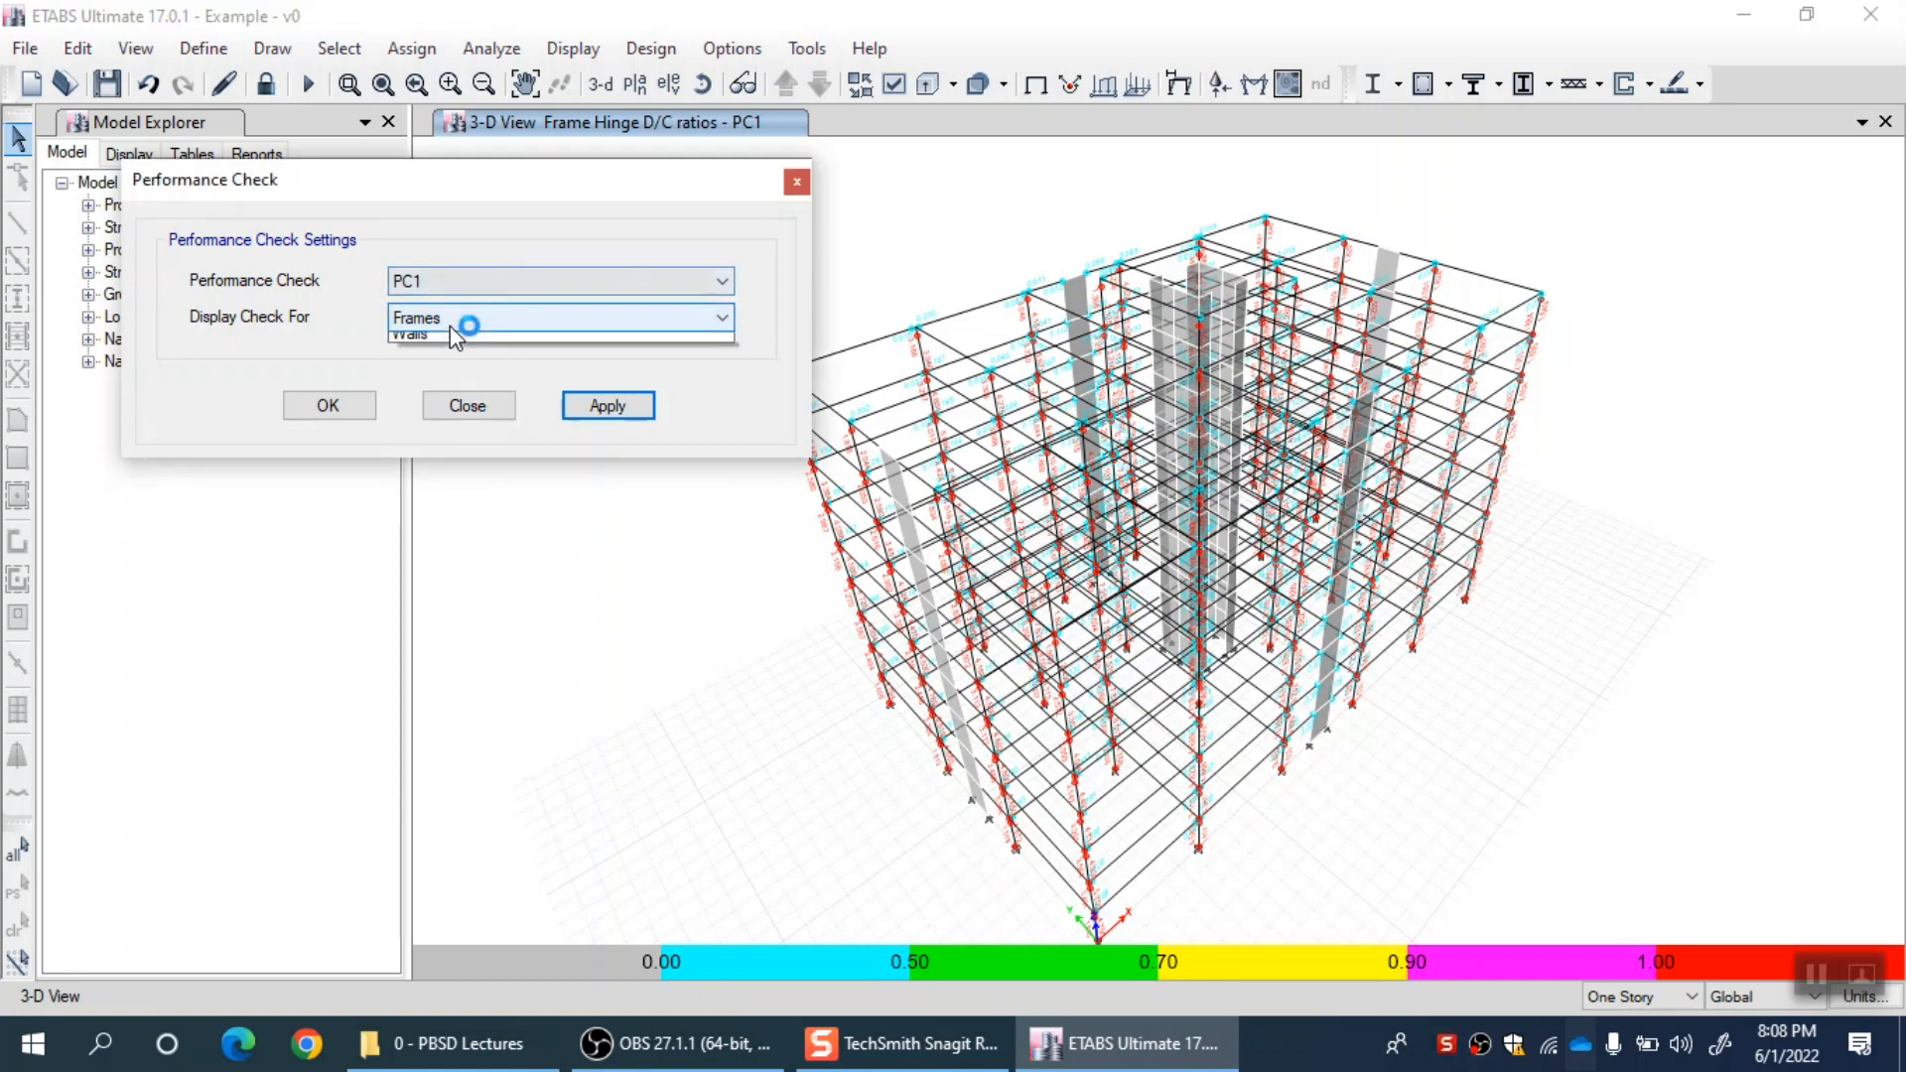
Switch Display Check For to Walls and apply, showing PC1 wall pier hinge D/C ratios.
left_click(411, 334)
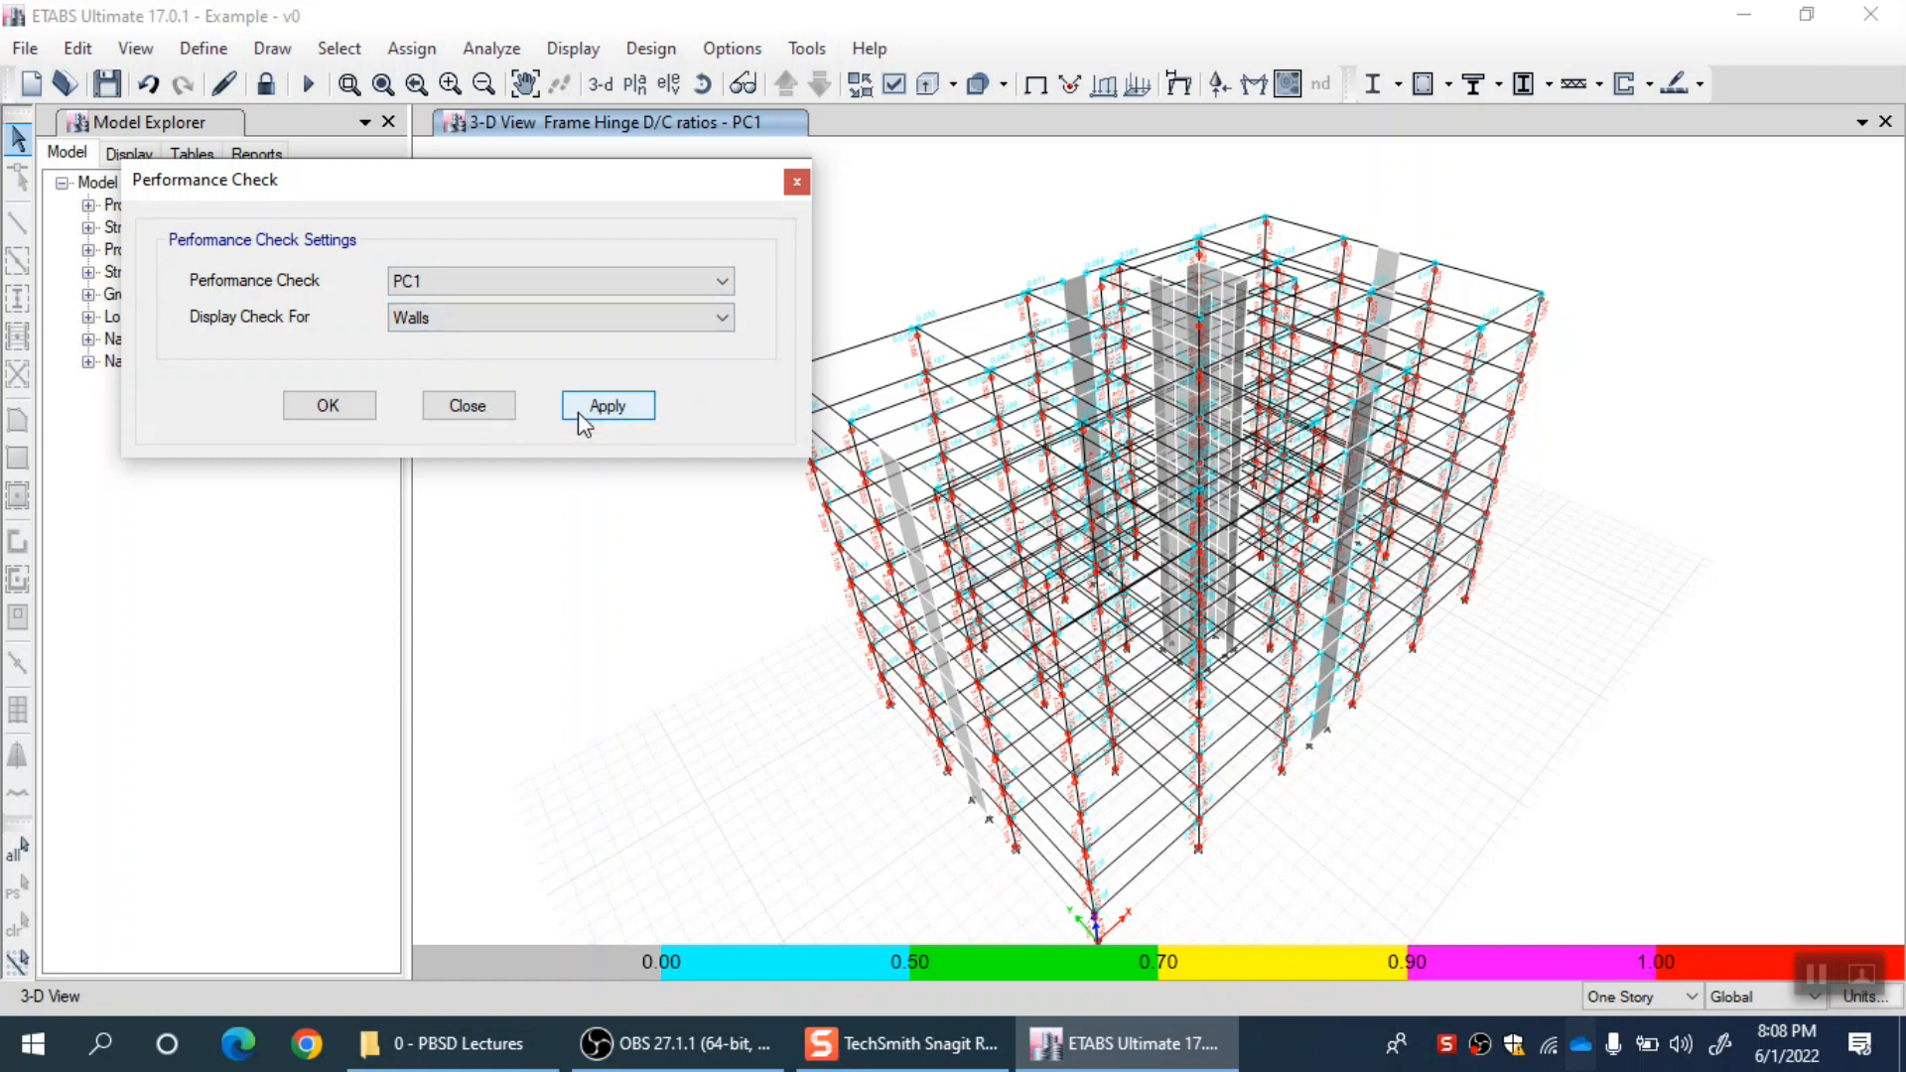
left_click(608, 405)
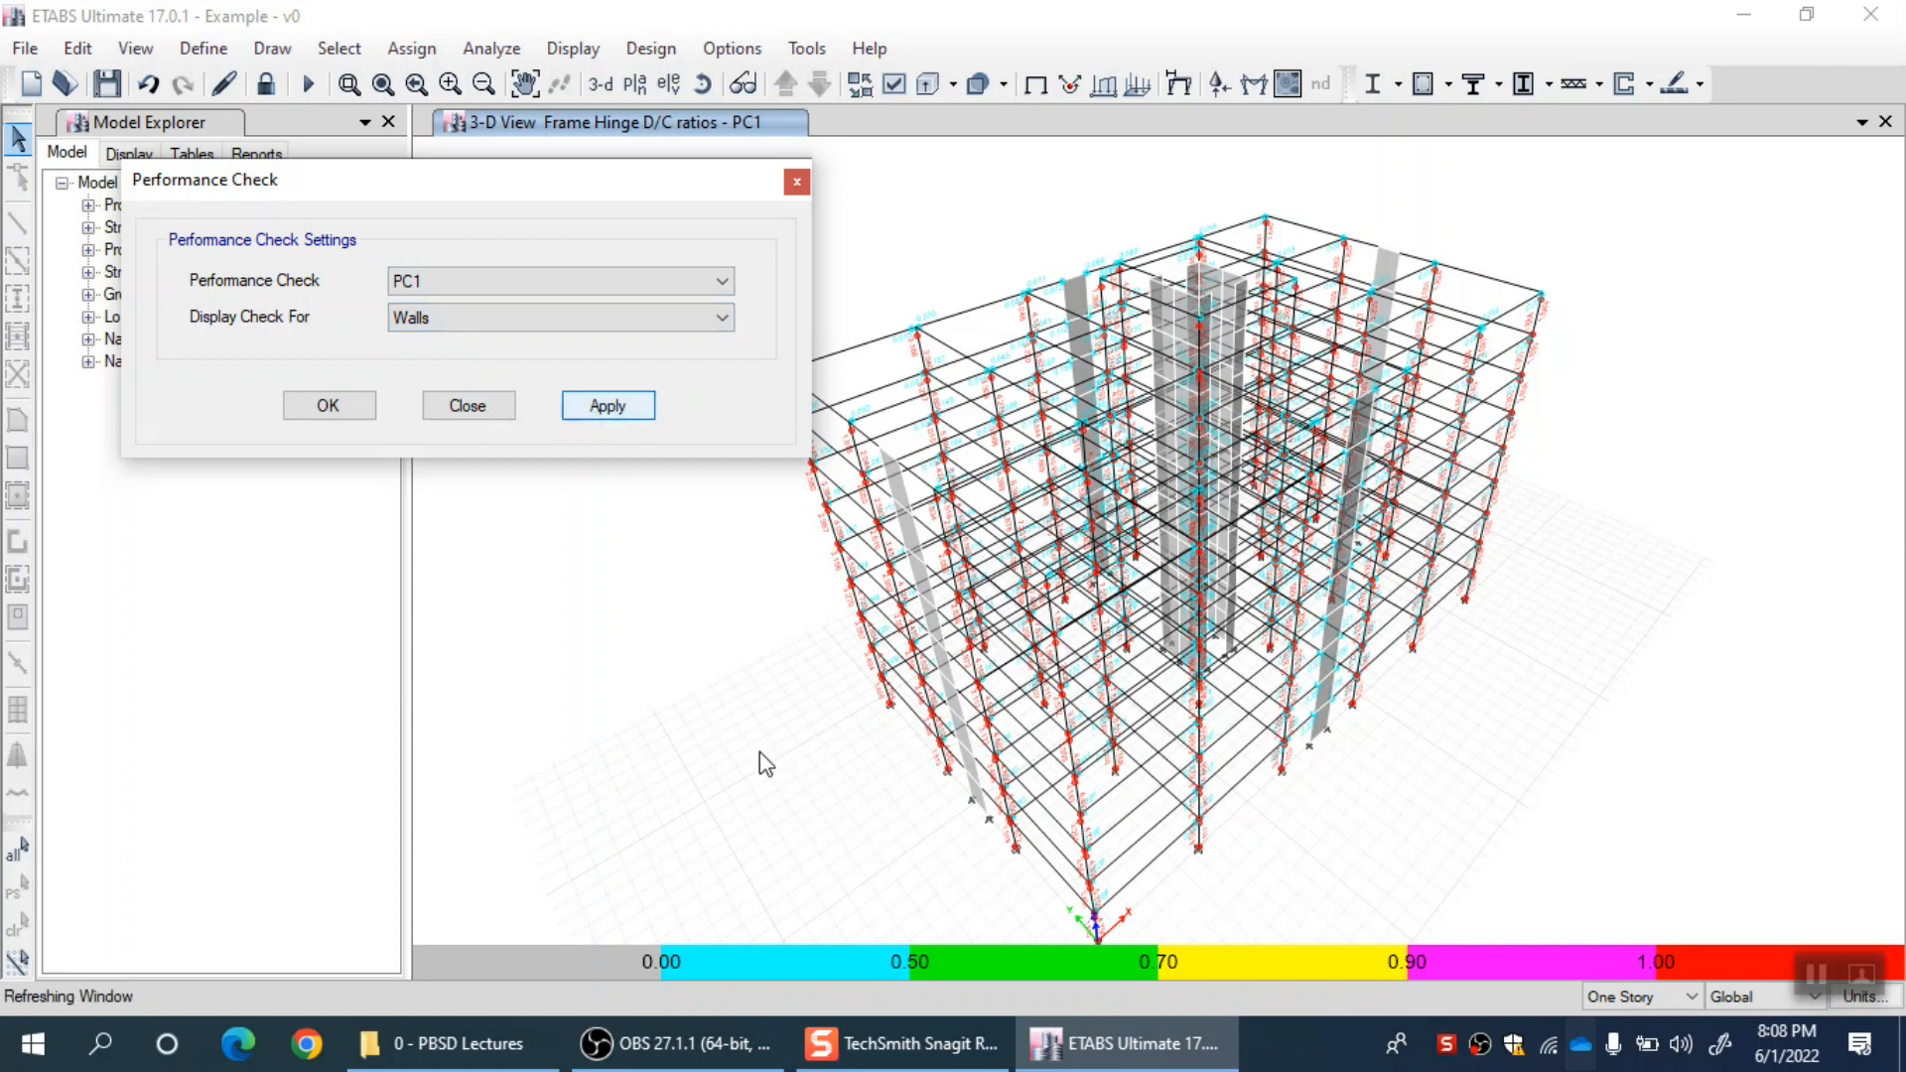
left_click(608, 406)
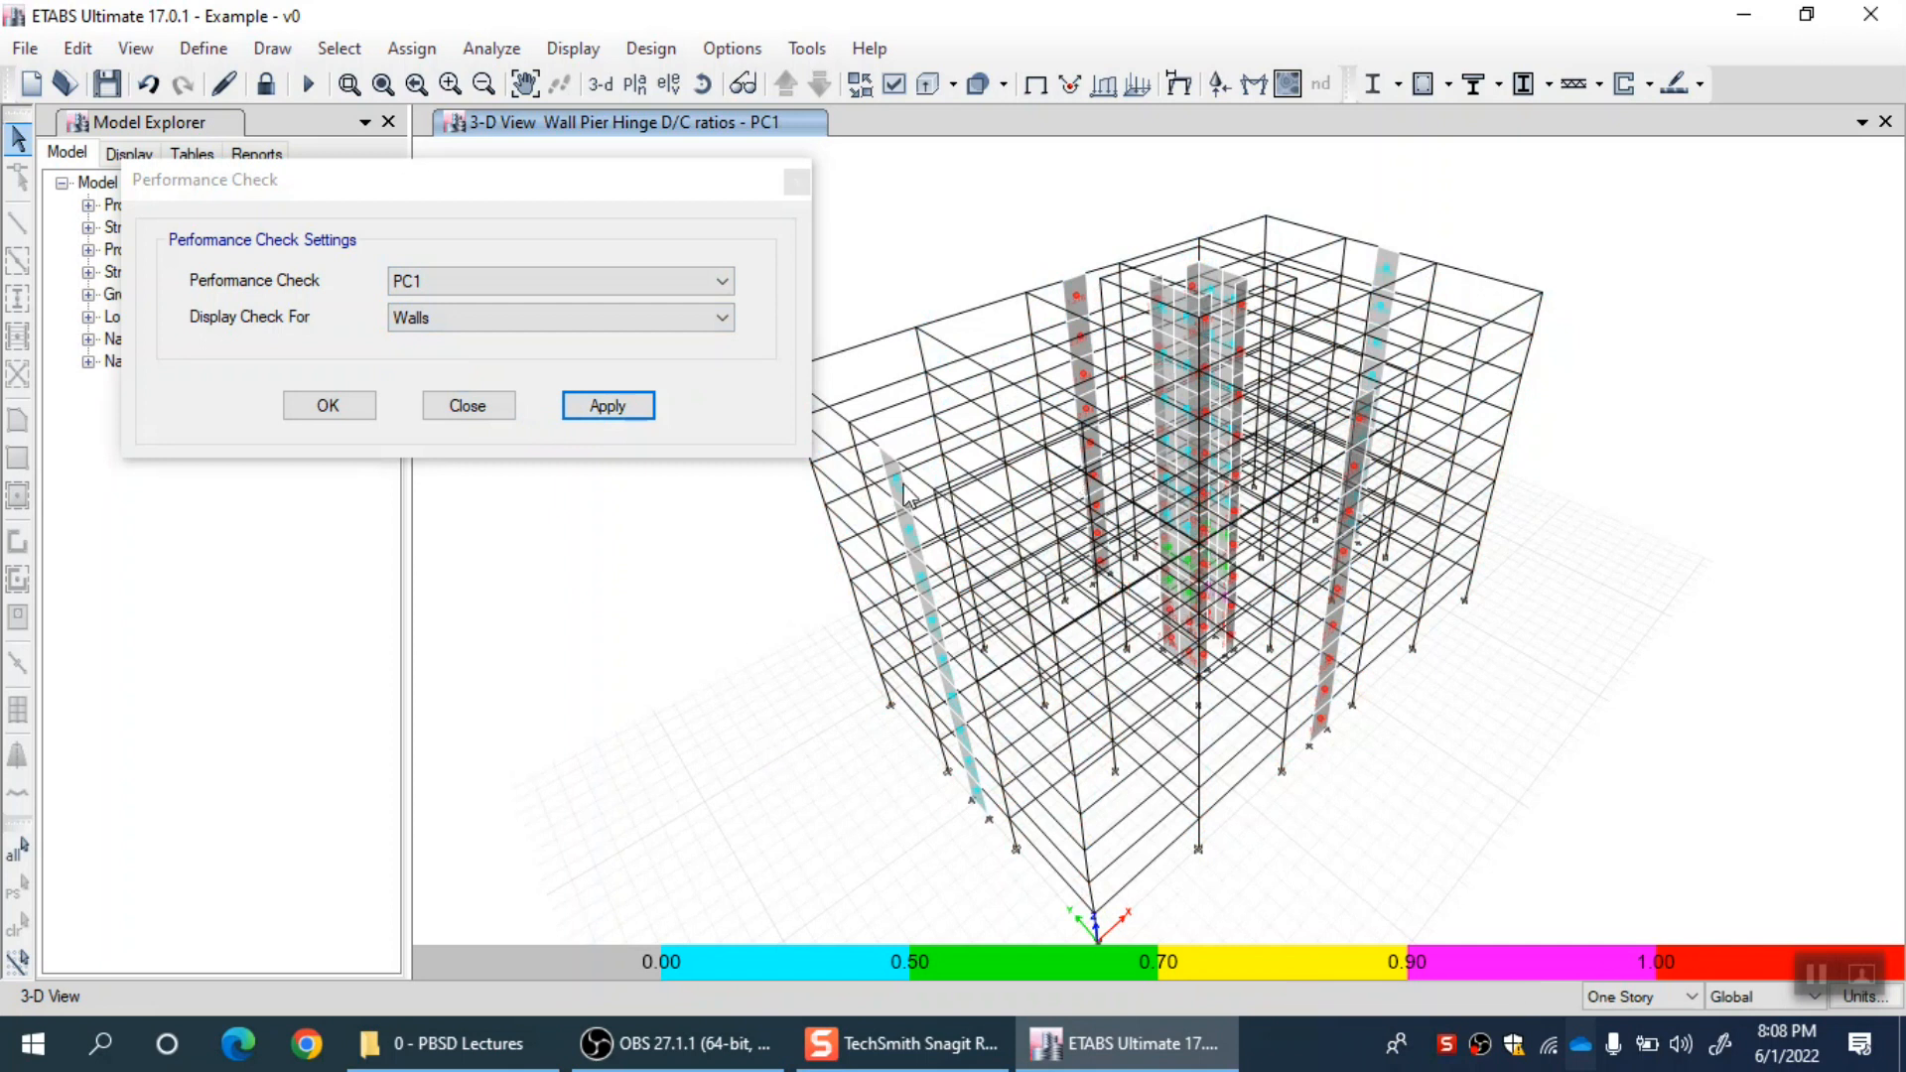
mouse_move(1397, 578)
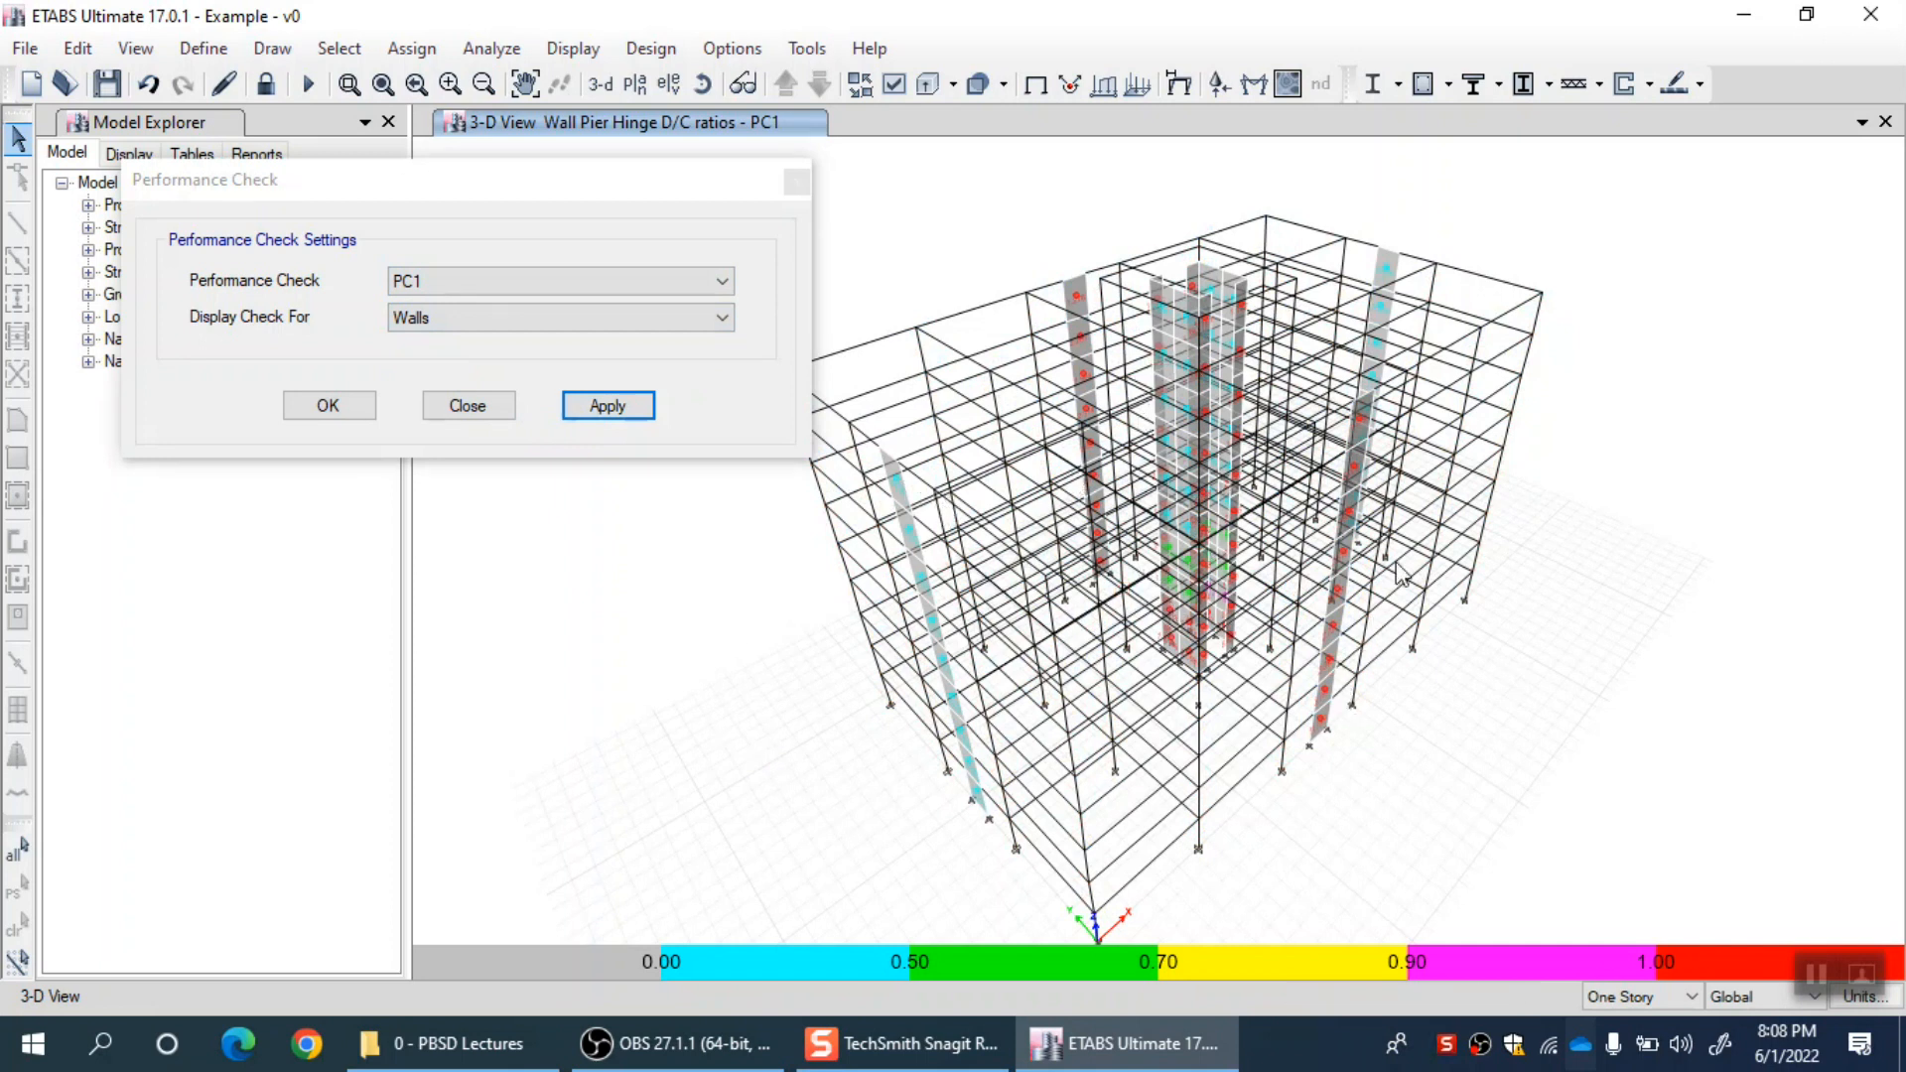
mouse_move(1185, 784)
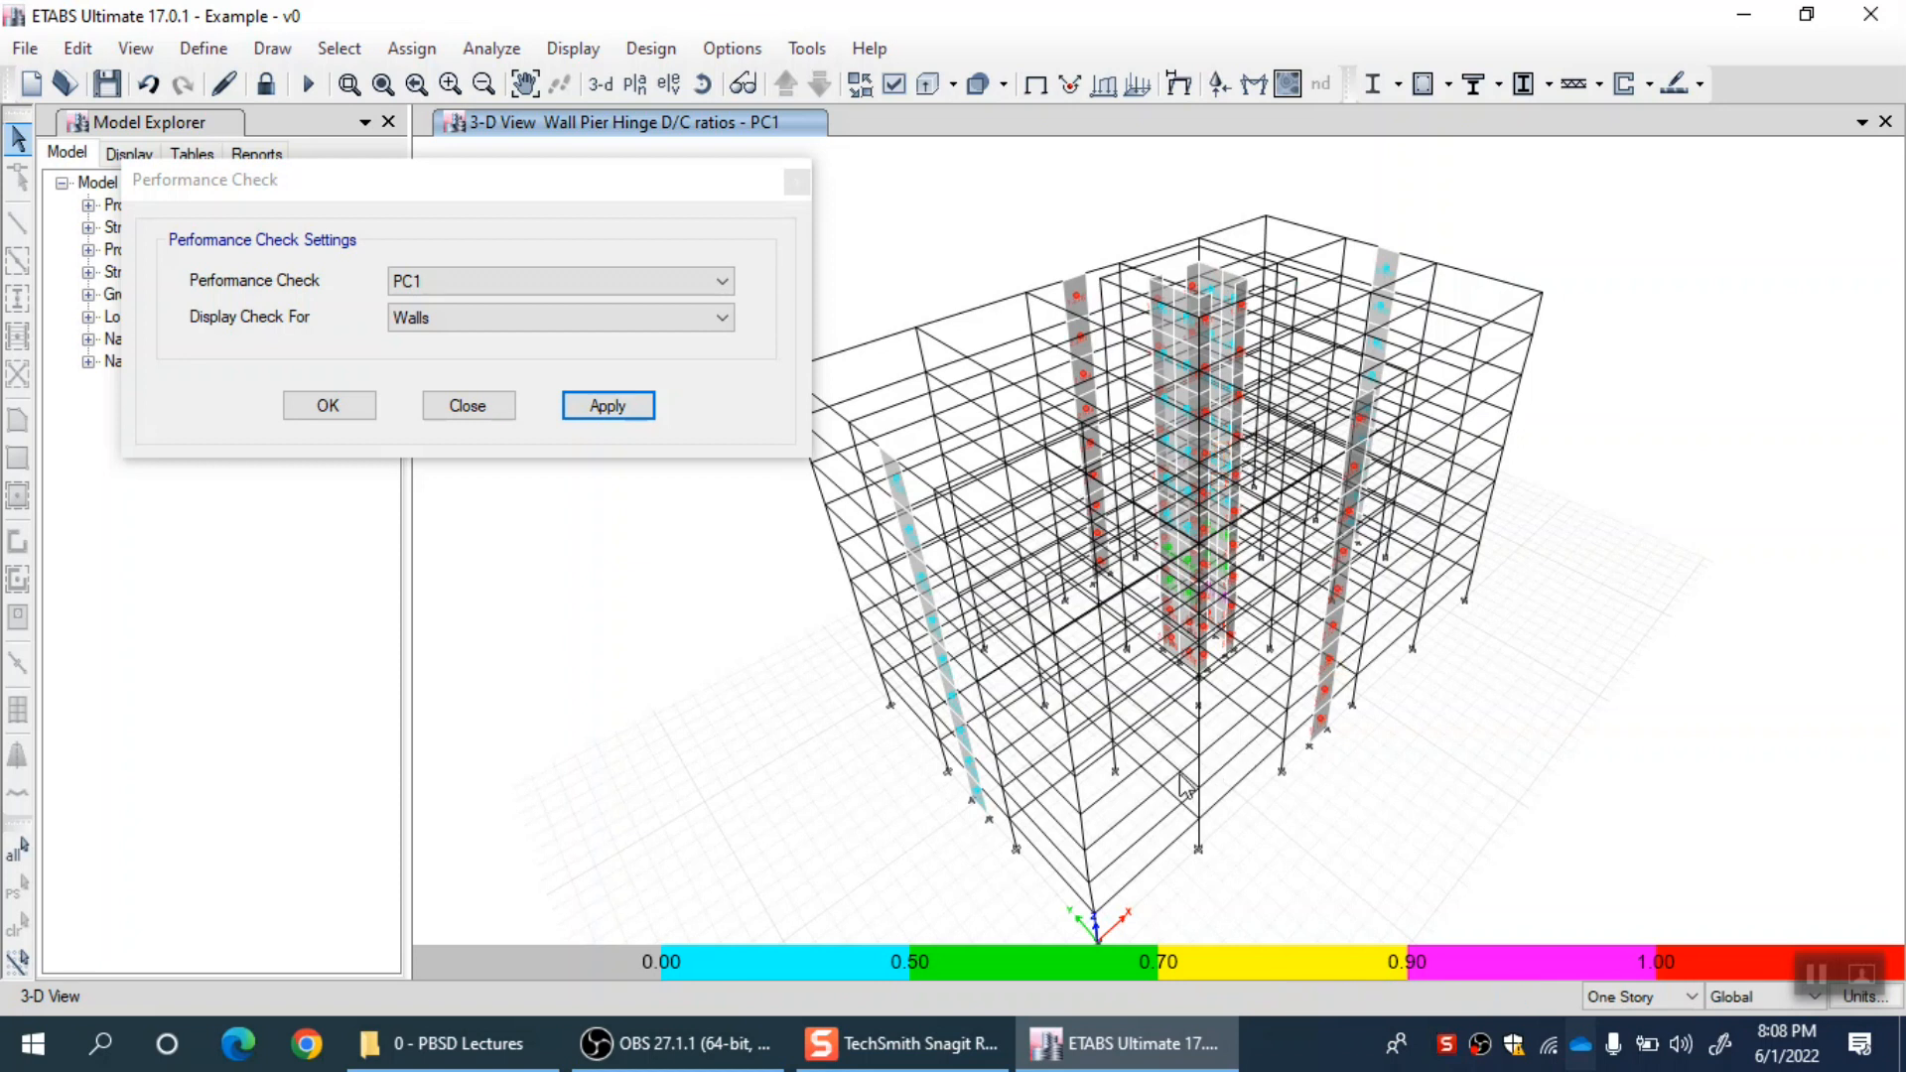
mouse_move(1177, 711)
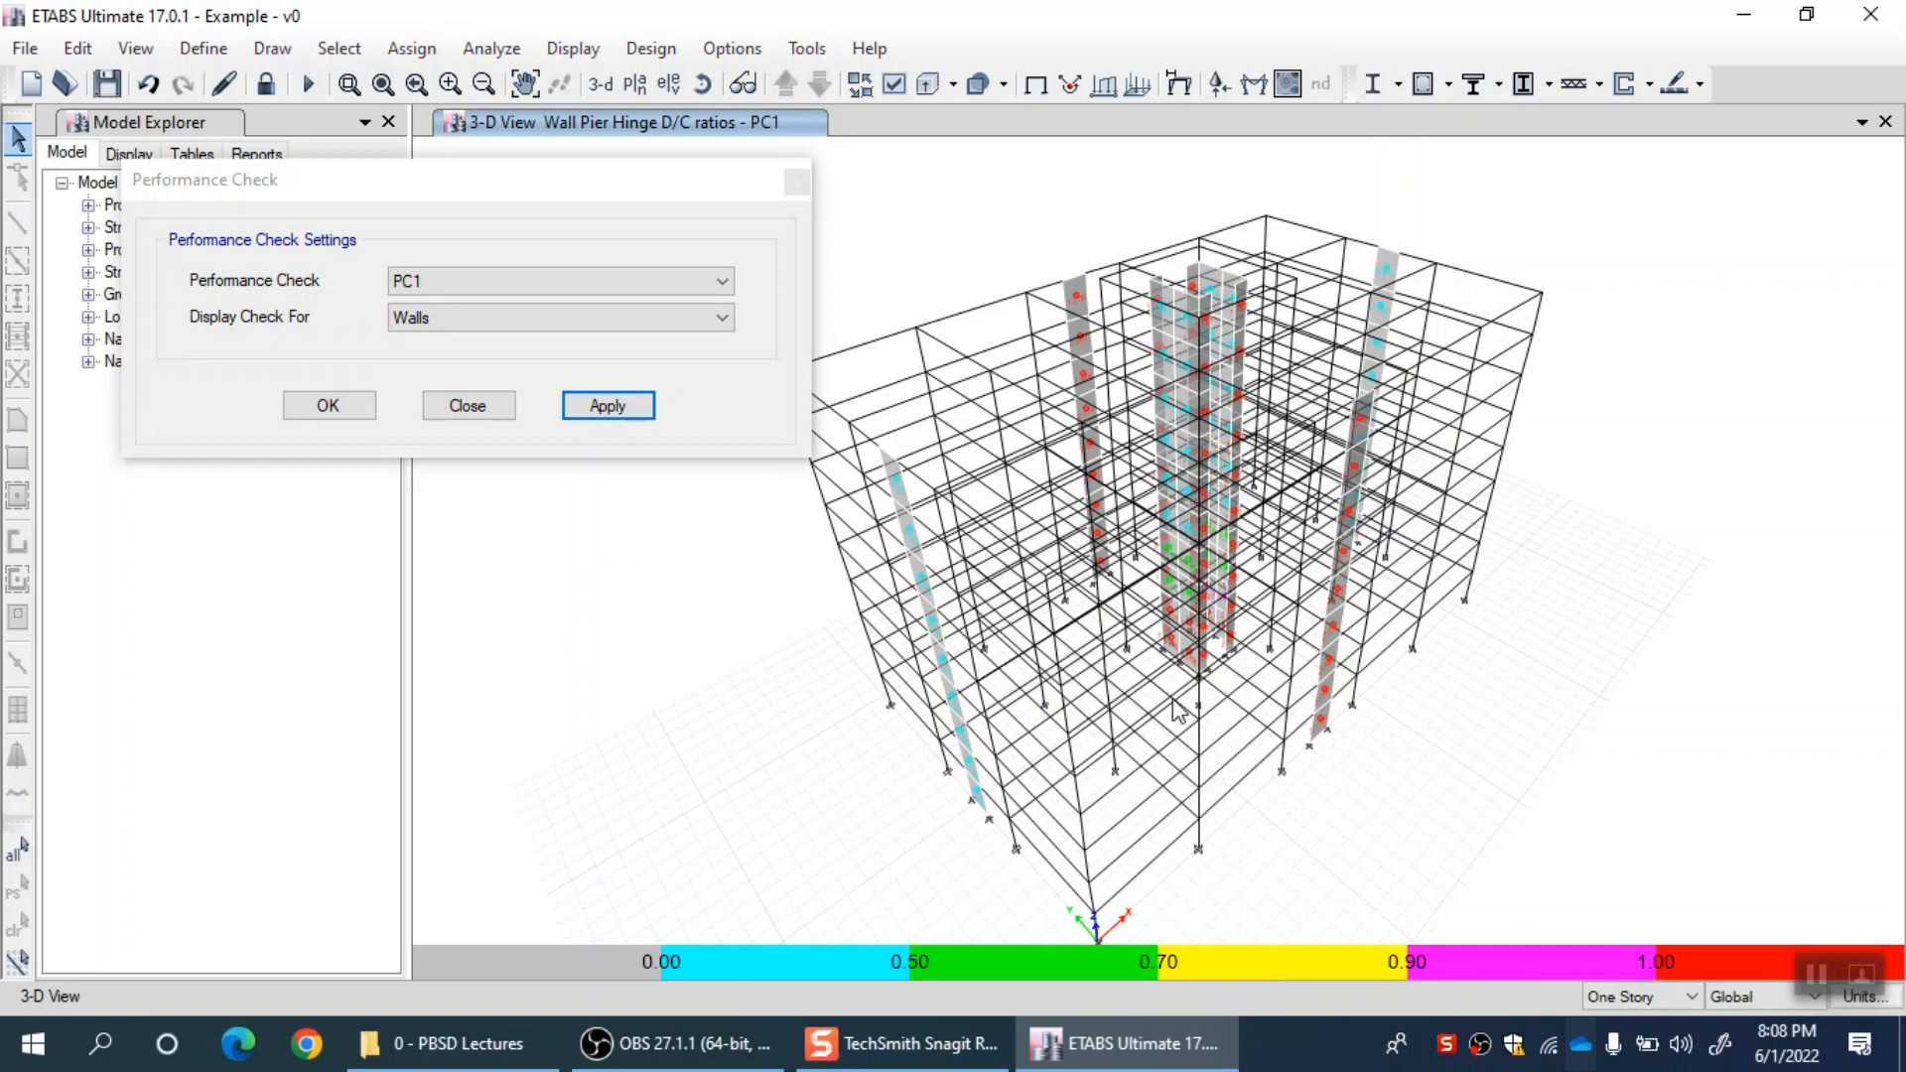
mouse_move(1461, 848)
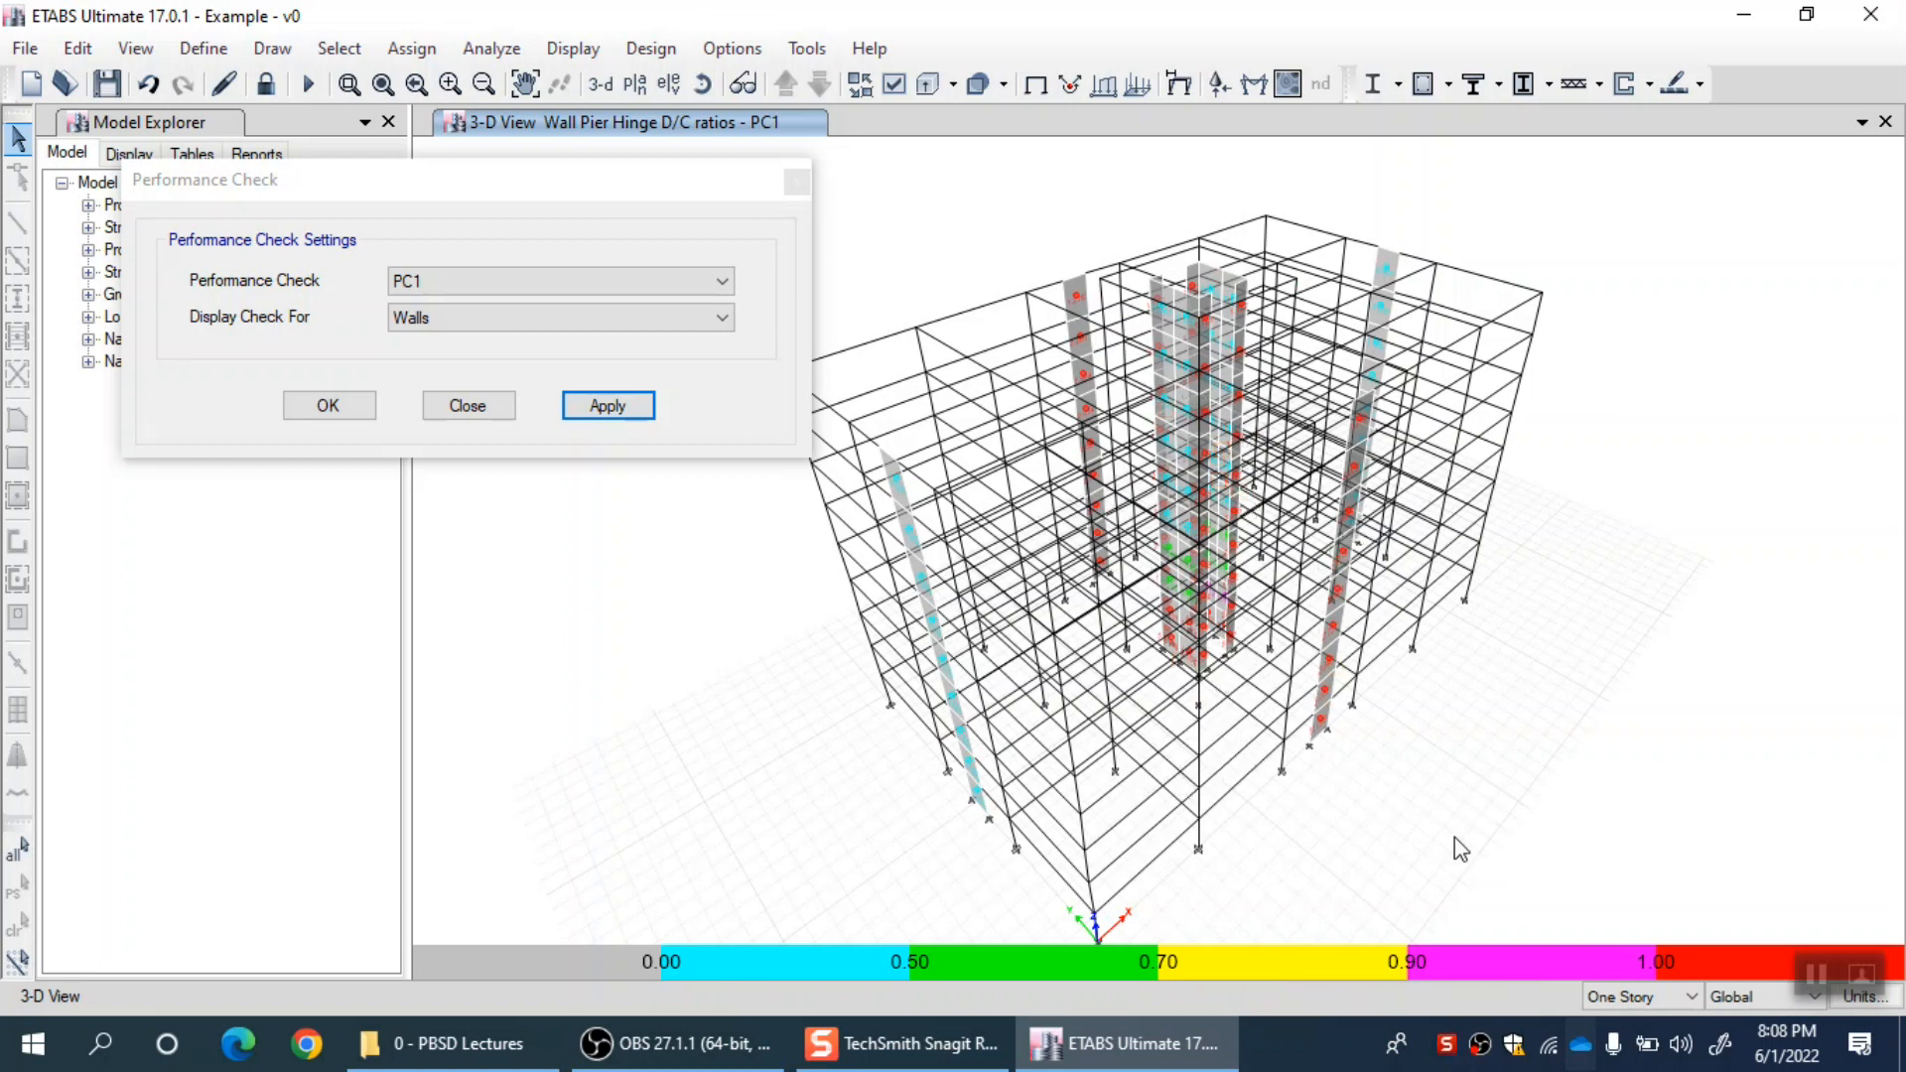
mouse_move(1393, 808)
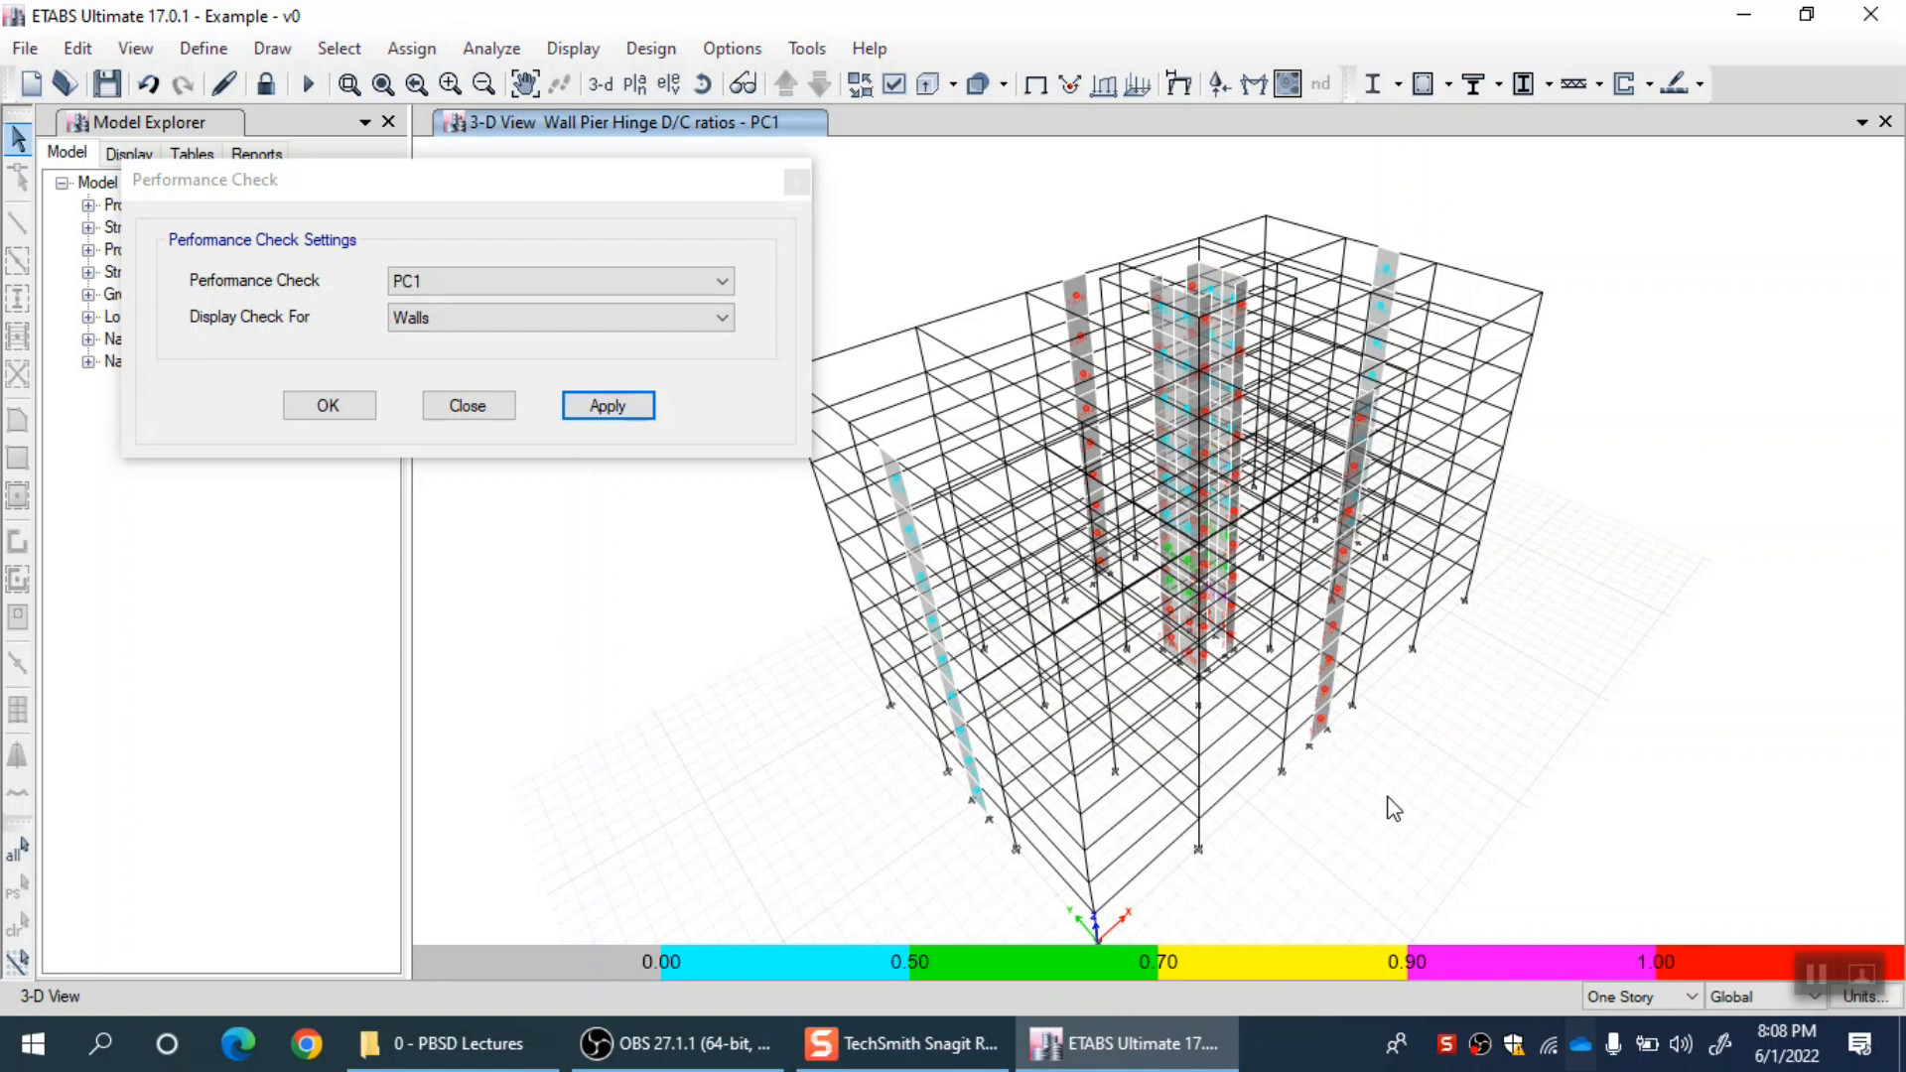